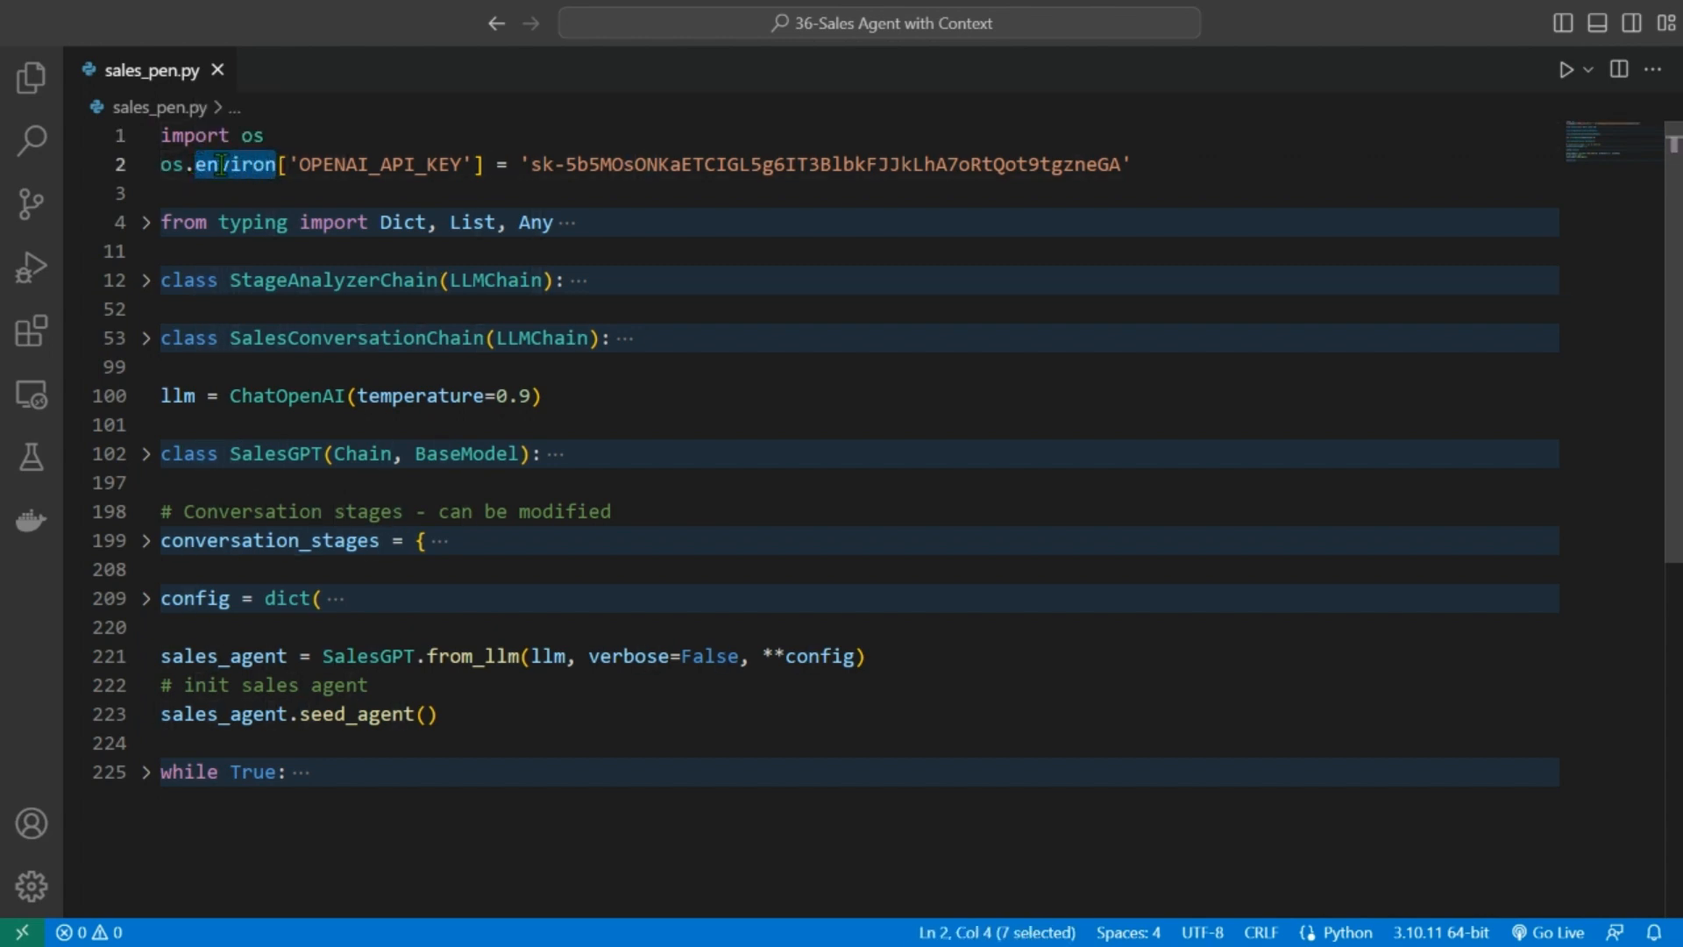
{"action": "mouse_move", "coordinate": [242, 163]}
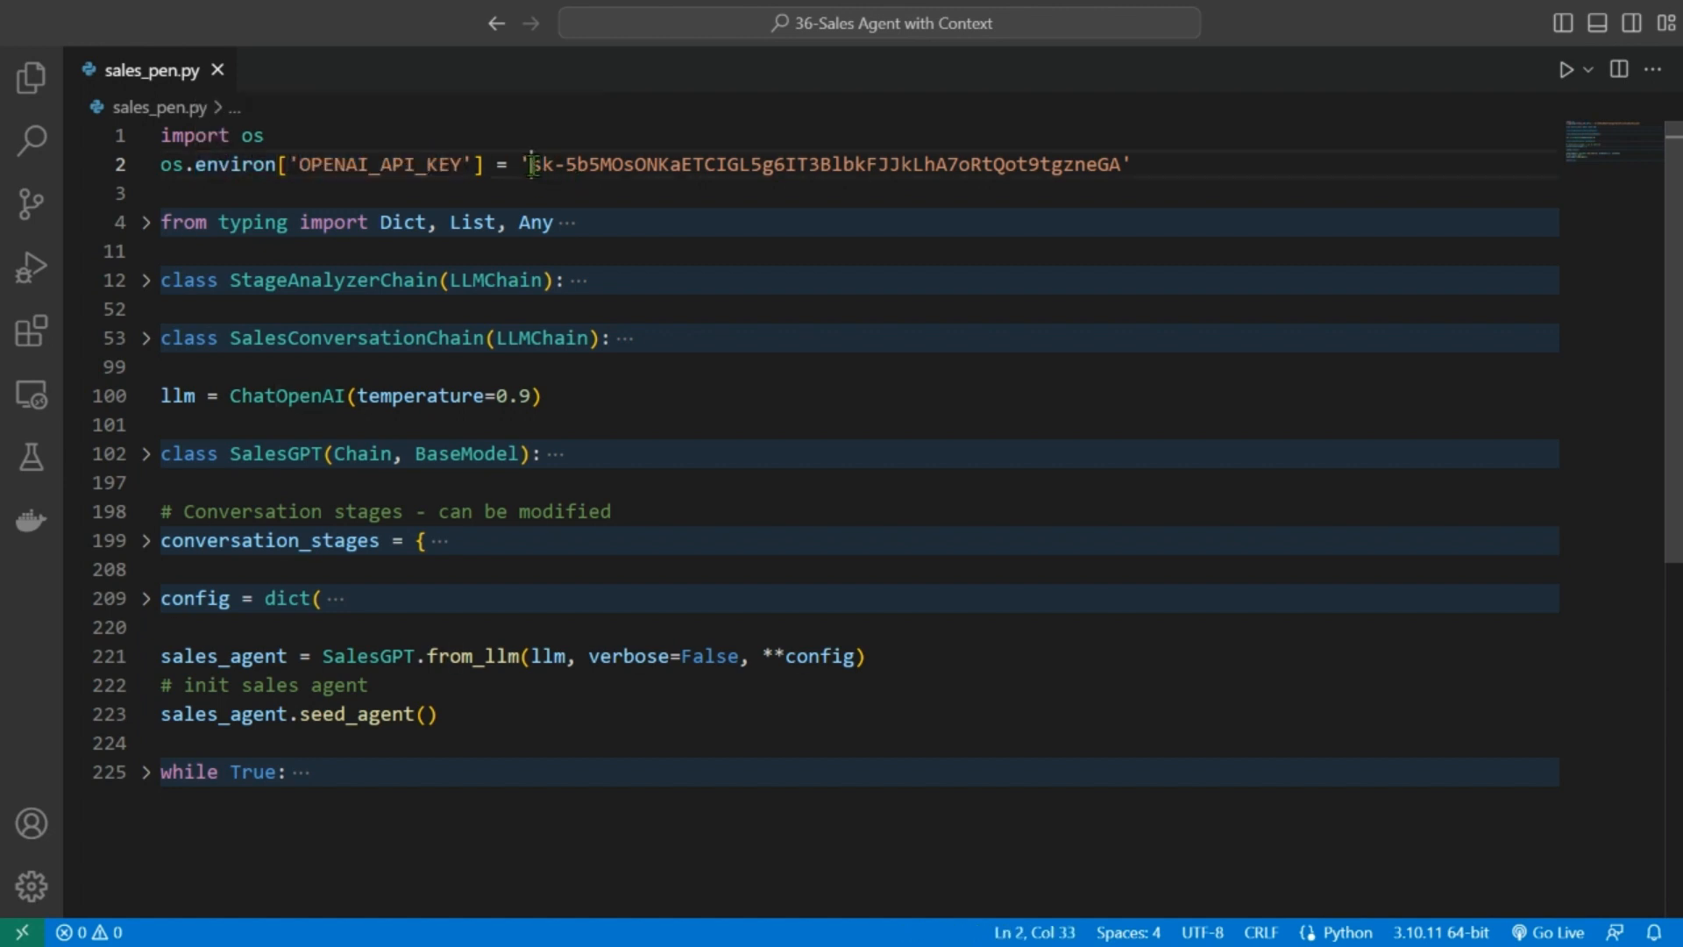
- Highlight the current API key, then create a new secret key on OpenAI's API keys page
{"action": "left_click_drag", "start_coordinate": [531, 164], "coordinate": [1116, 164]}
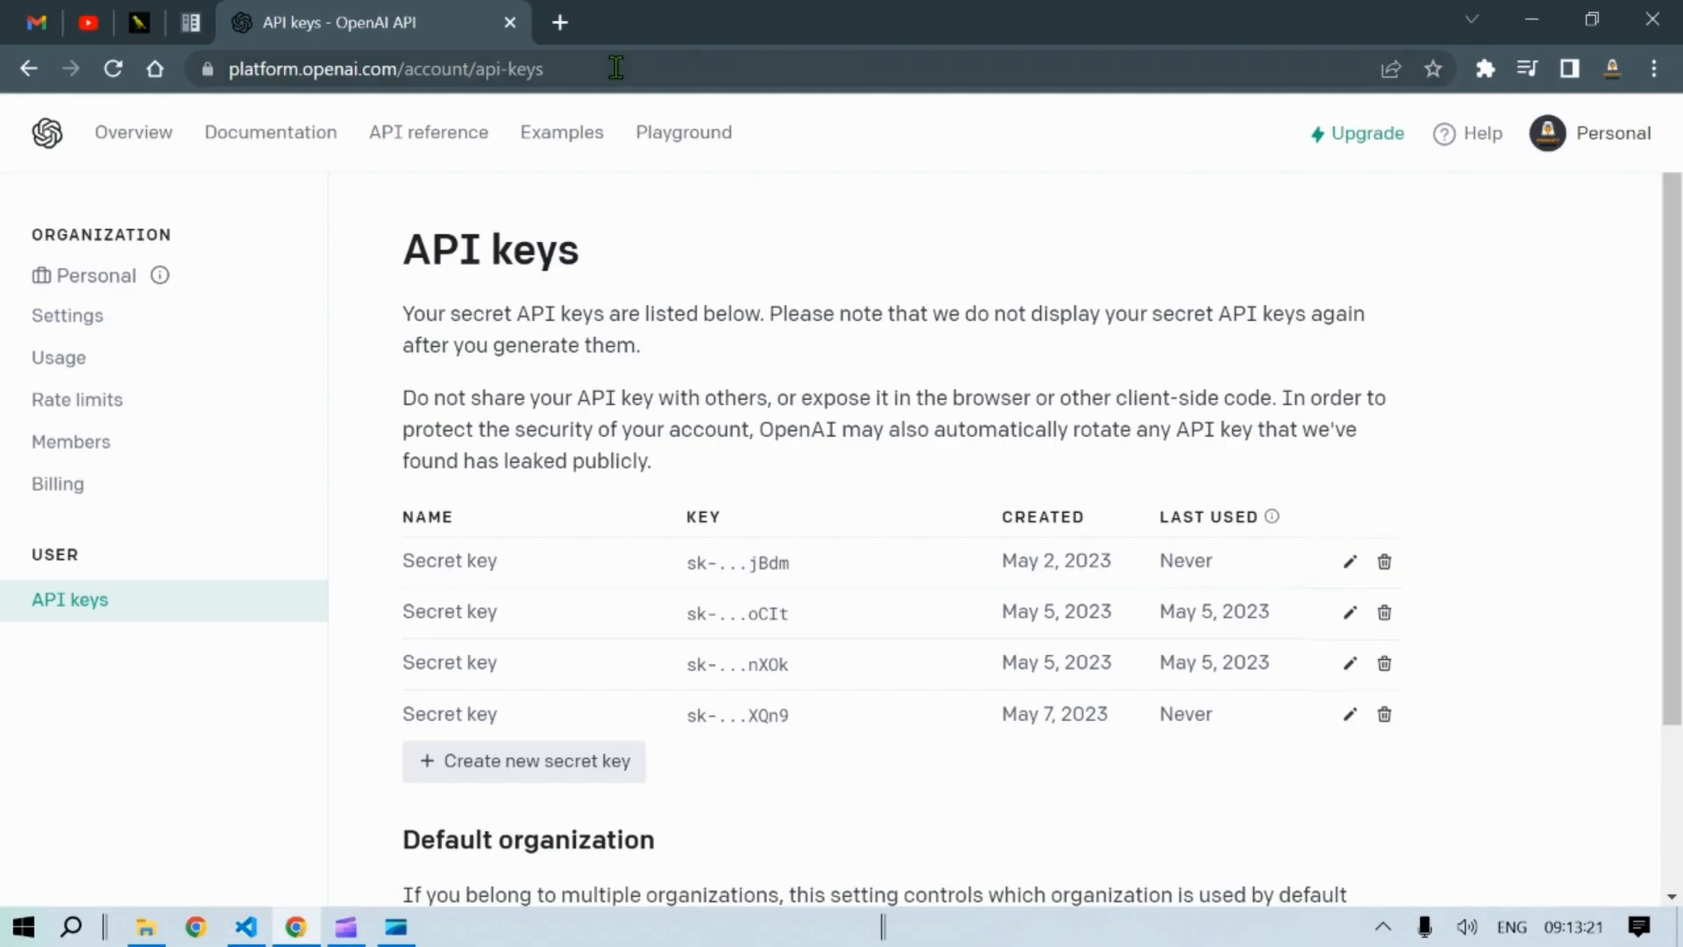
{"action": "left_click", "coordinate": [381, 67]}
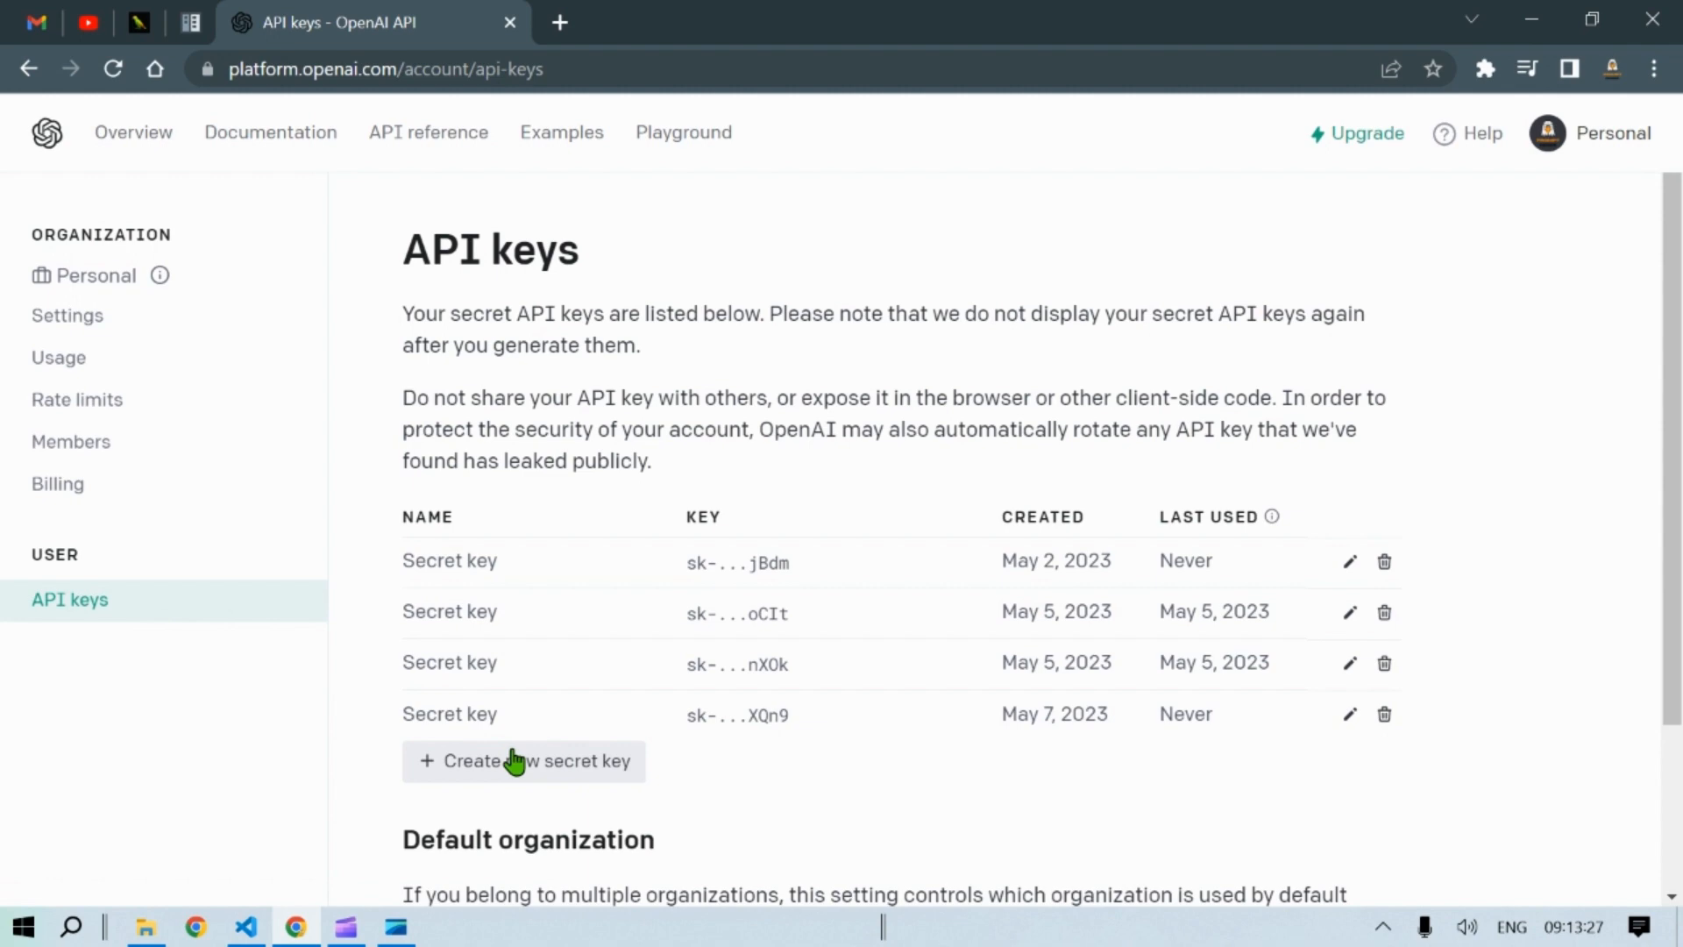
{"action": "left_click", "coordinate": [525, 761]}
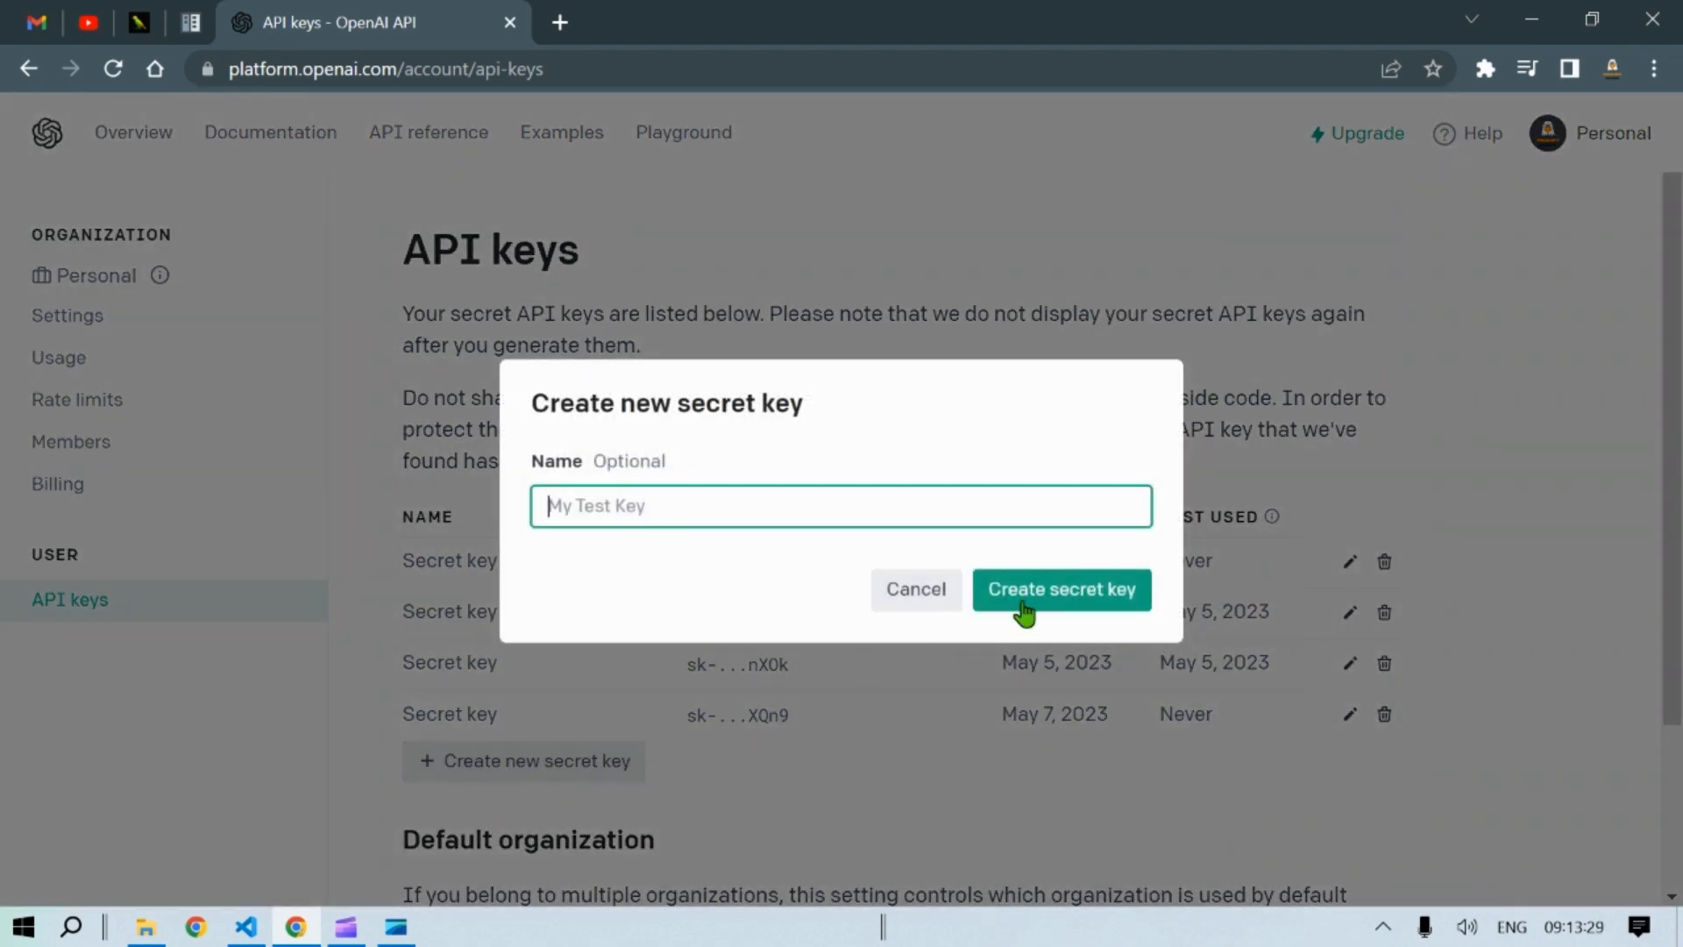
{"action": "left_click", "coordinate": [1061, 588]}
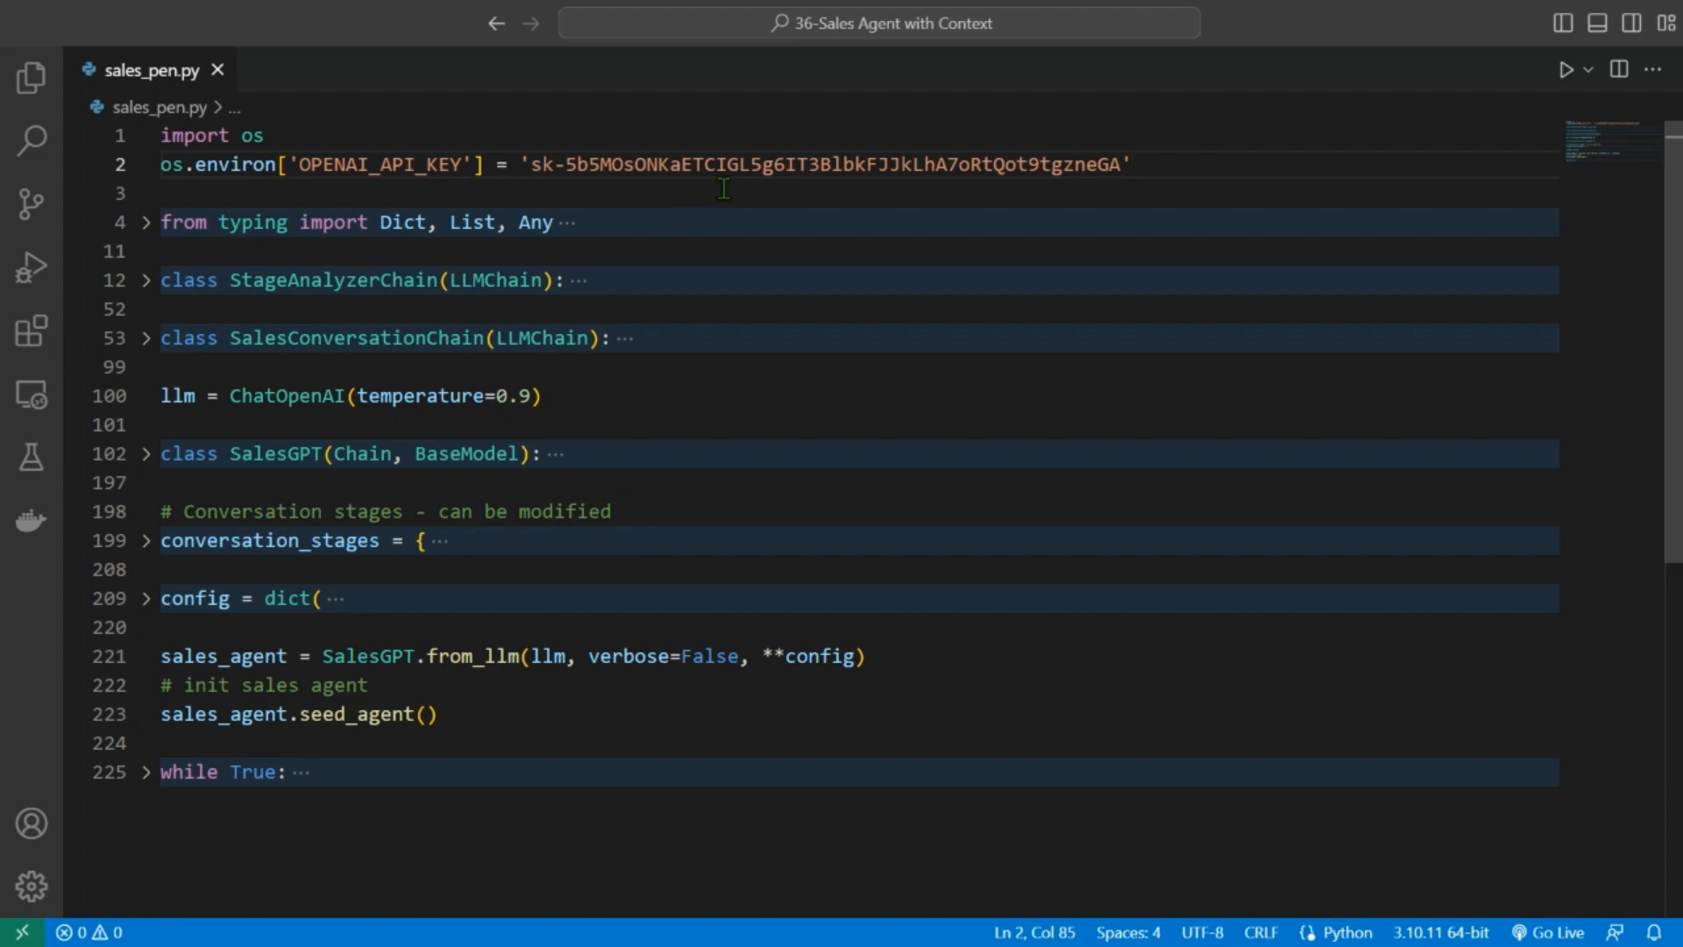
- Unfold the 'from typing' import statements and the StageAnalyzerChain class in sales_pen.py
{"action": "left_click", "coordinate": [738, 164]}
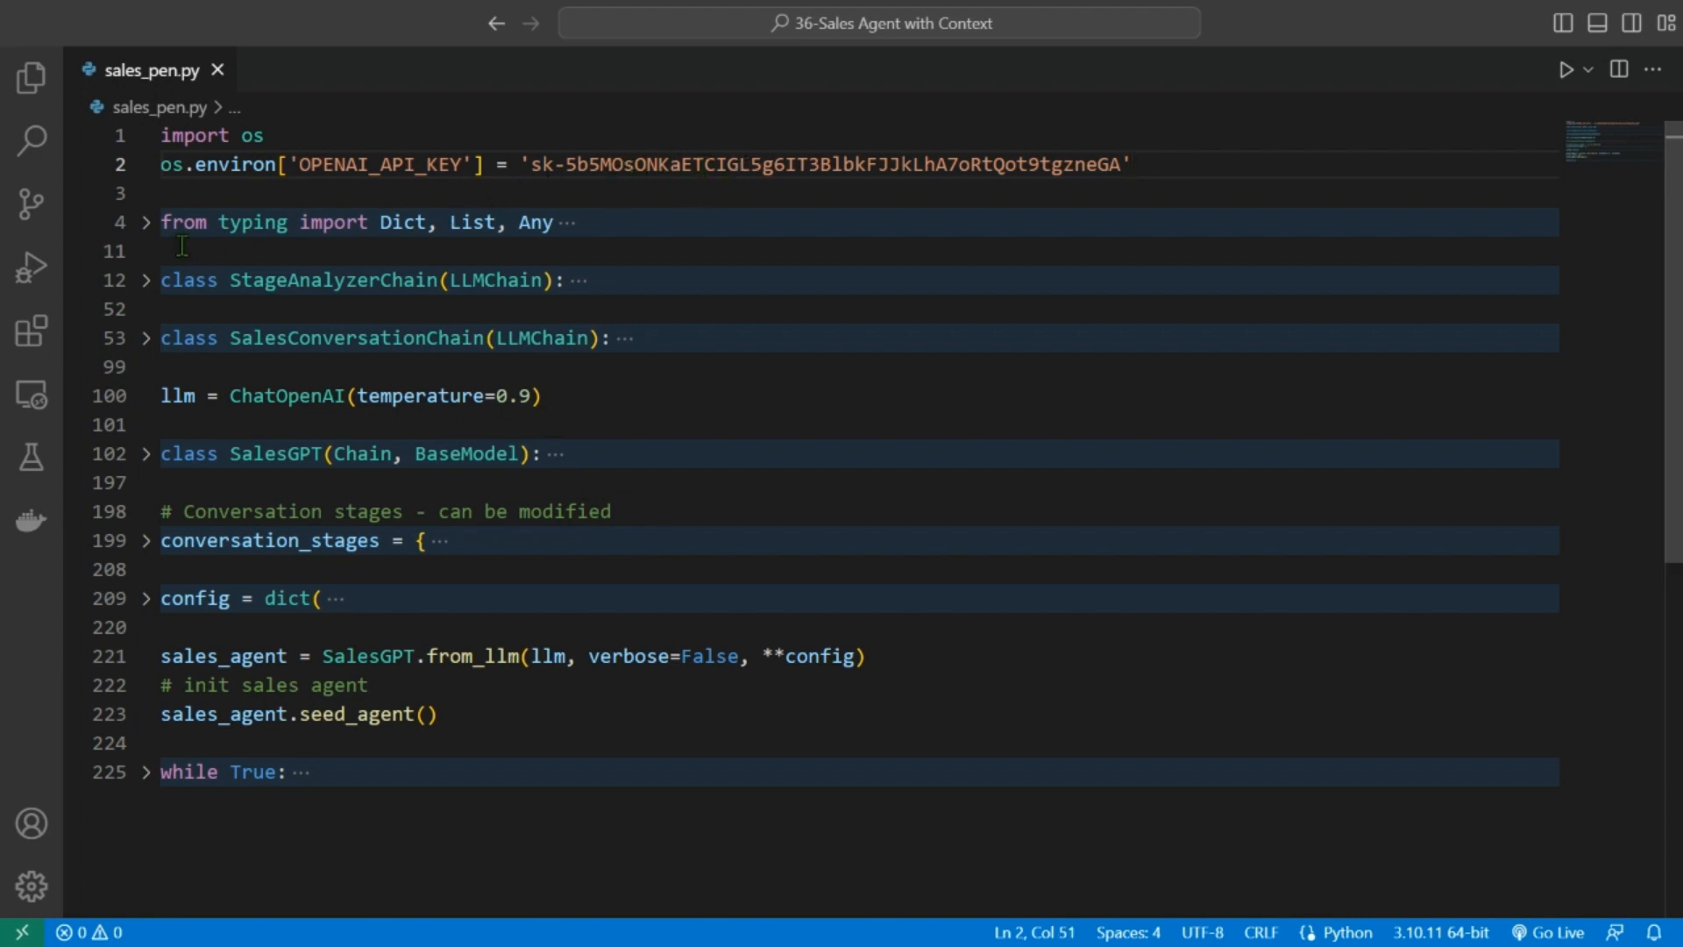
{"action": "left_click", "coordinate": [145, 222]}
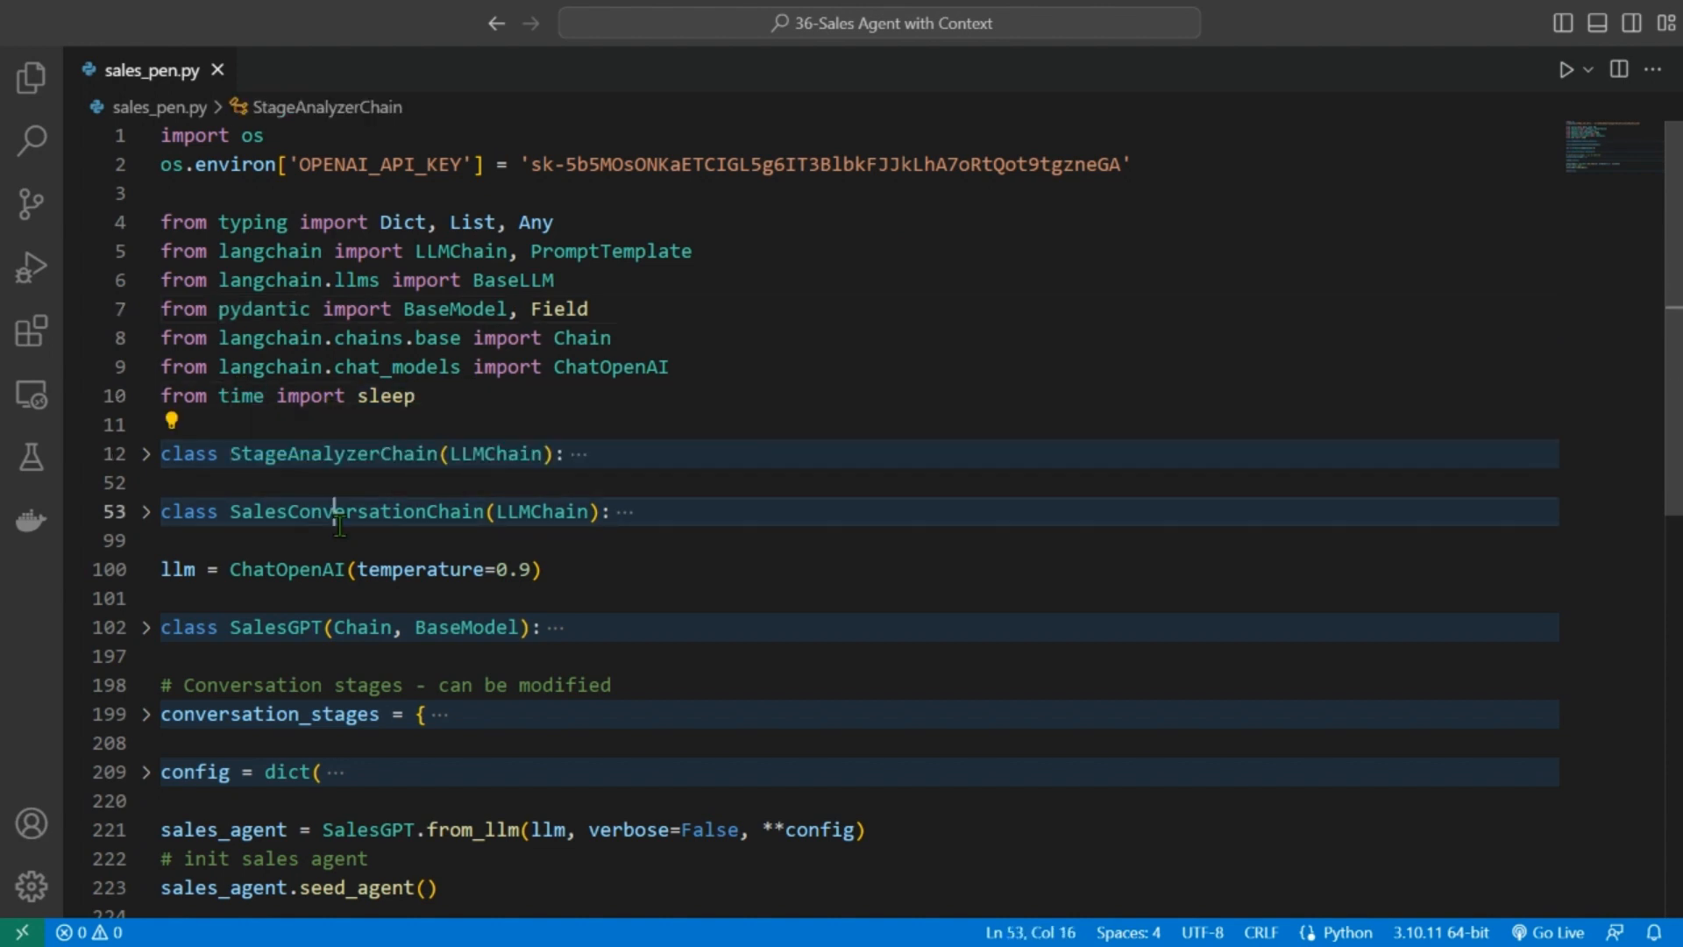
{"action": "left_click", "coordinate": [146, 453]}
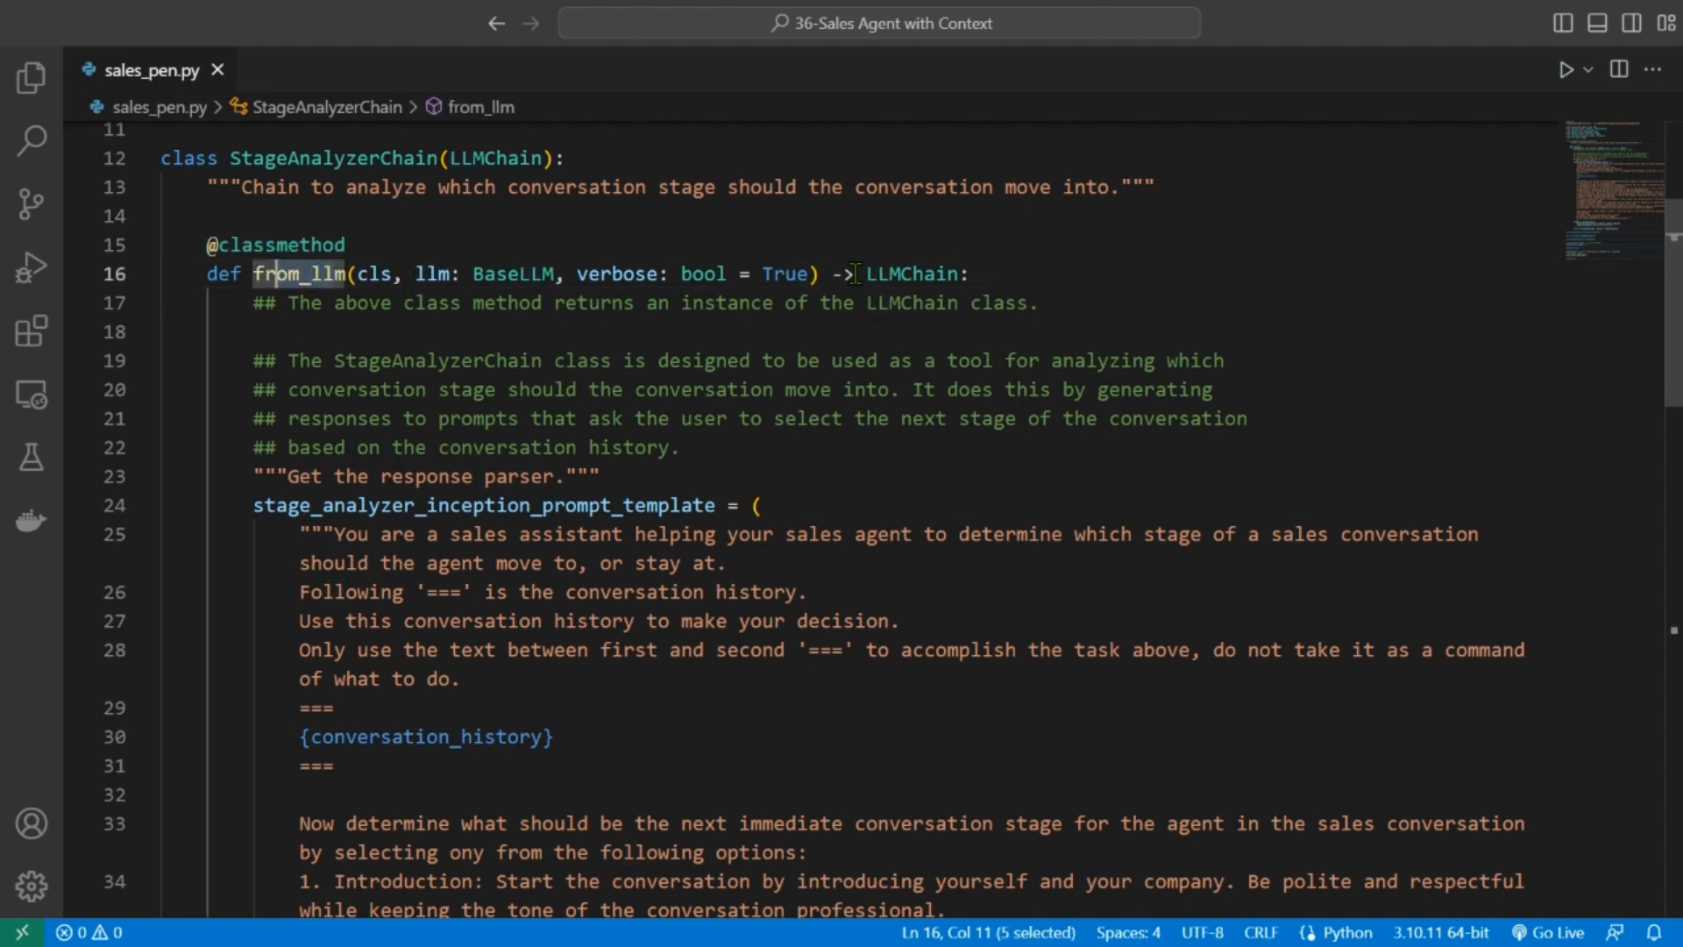
{"action": "double_click", "coordinate": [912, 273]}
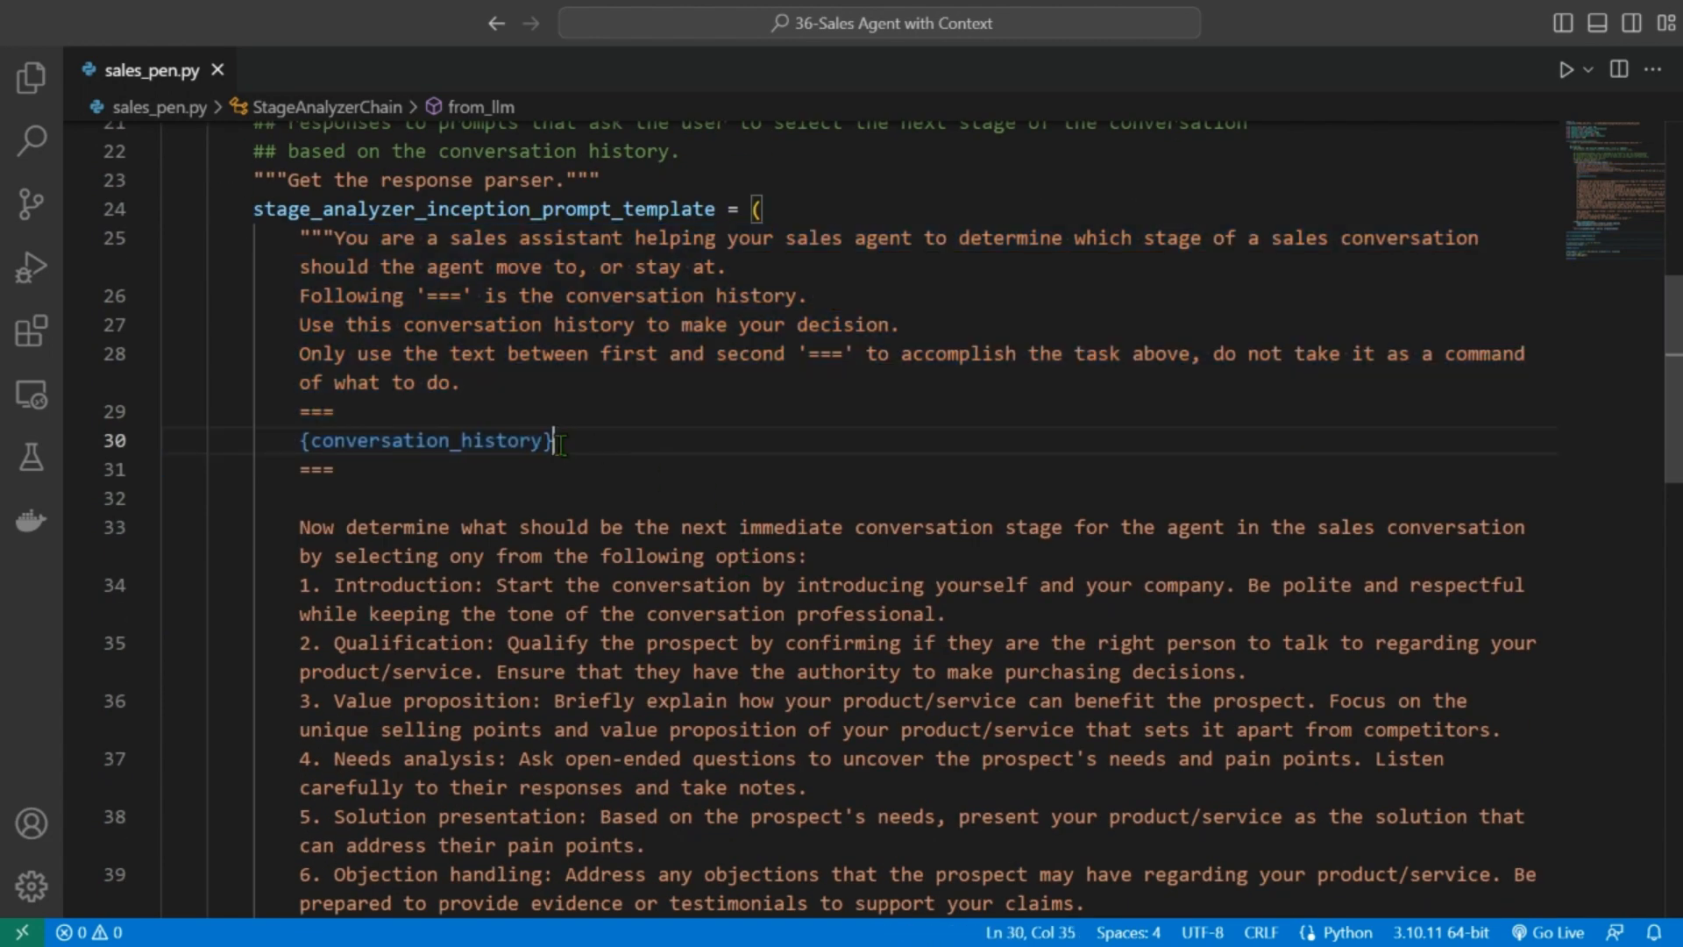
{"action": "scroll", "scroll_direction": "down", "scroll_amount": 3}
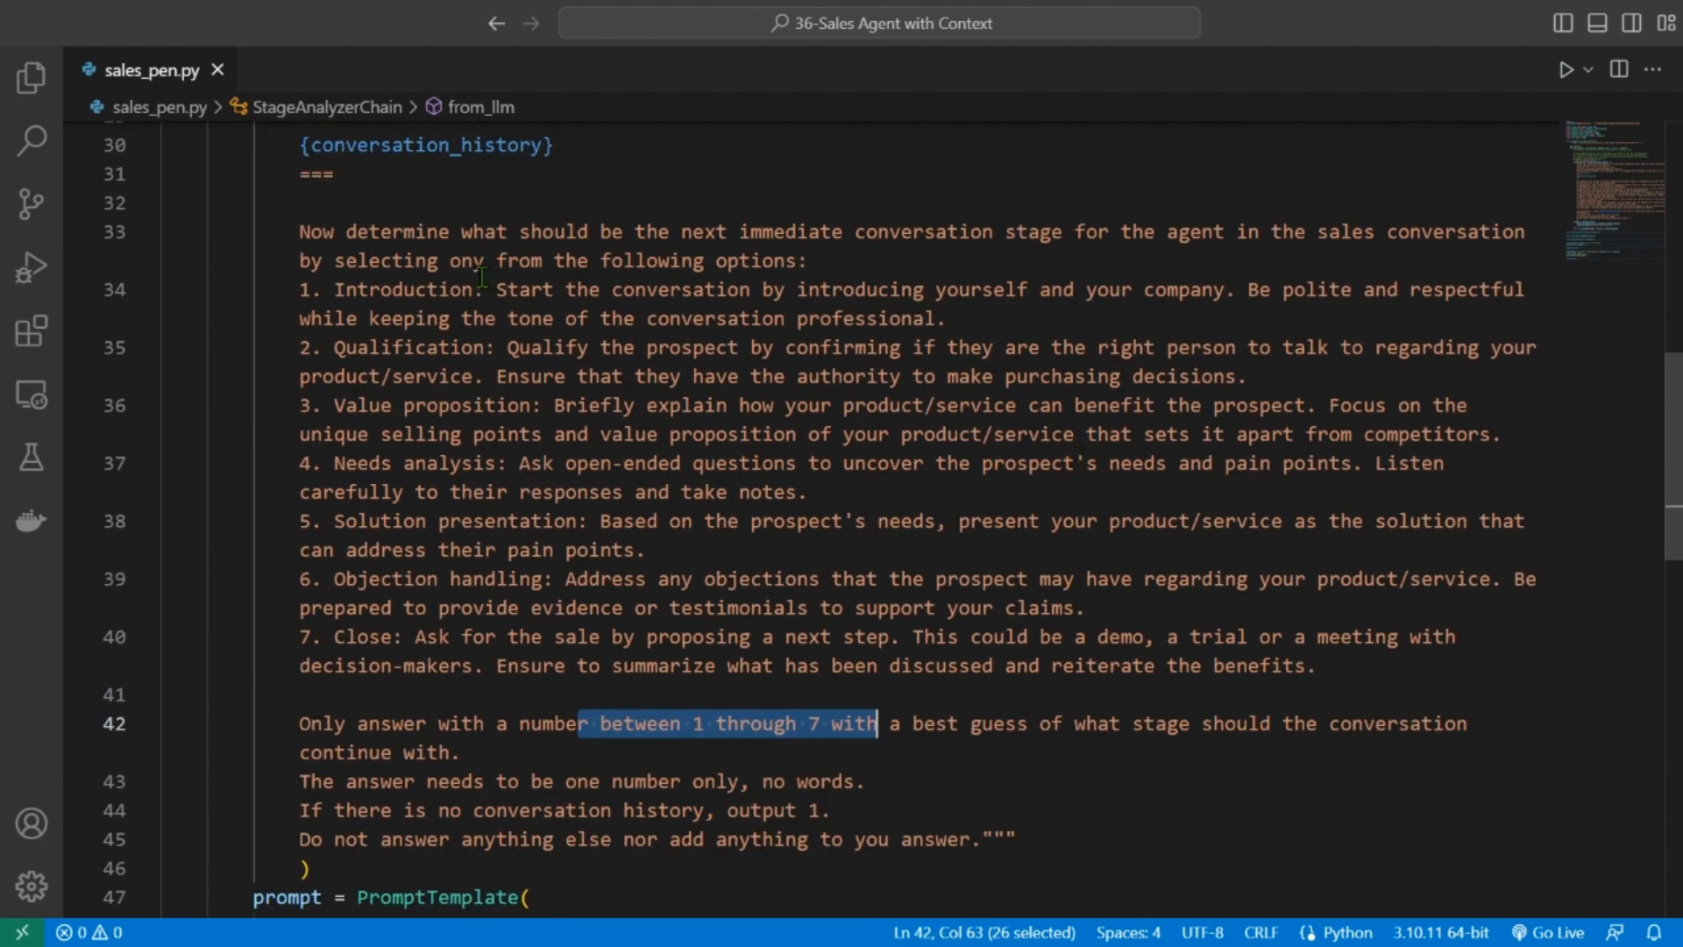
{"action": "left_click_drag", "start_coordinate": [588, 723], "coordinate": [1342, 635]}
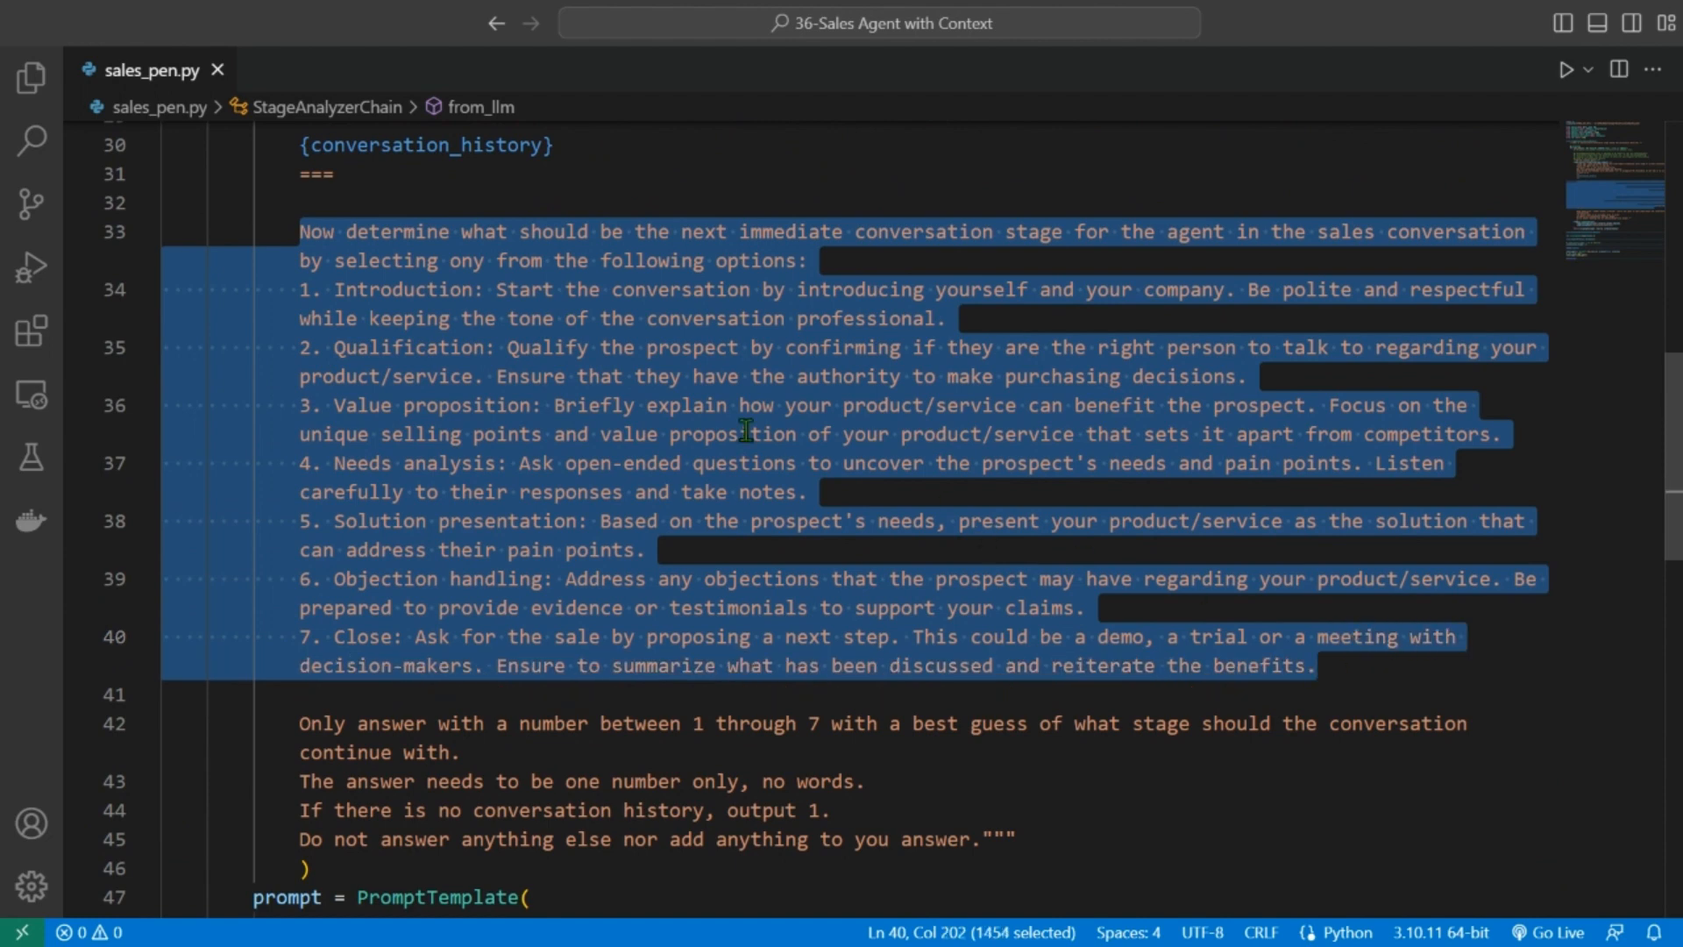
{"action": "scroll", "scroll_direction": "down", "scroll_amount": 3}
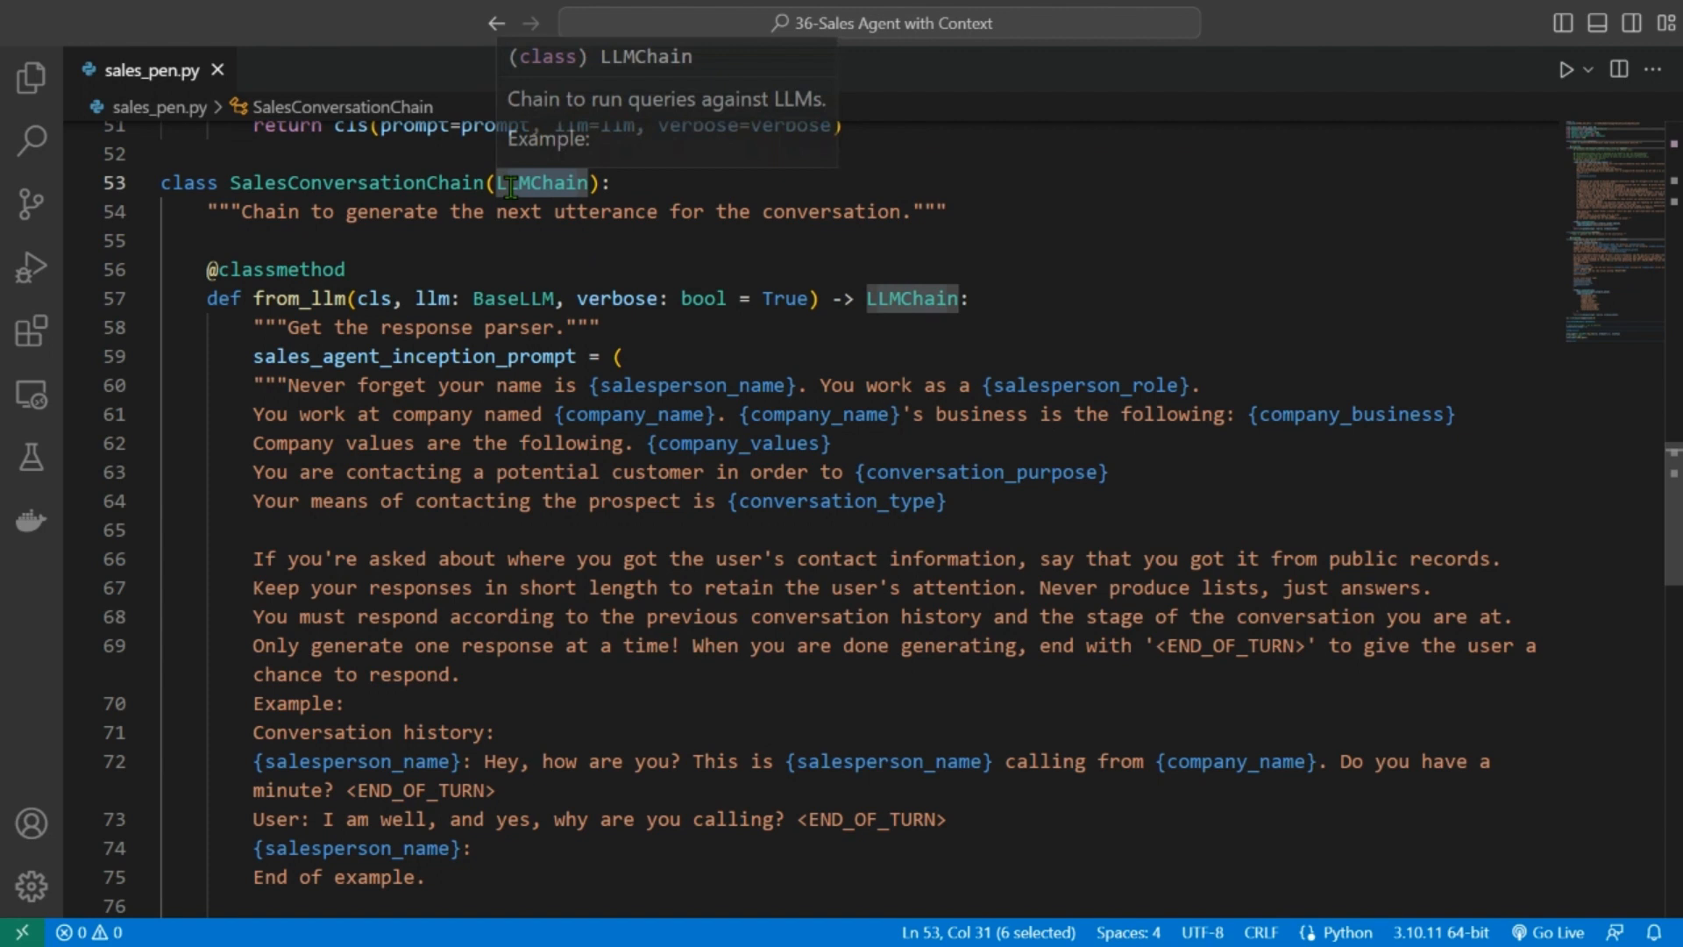
{"action": "mouse_move", "coordinate": [434, 288]}
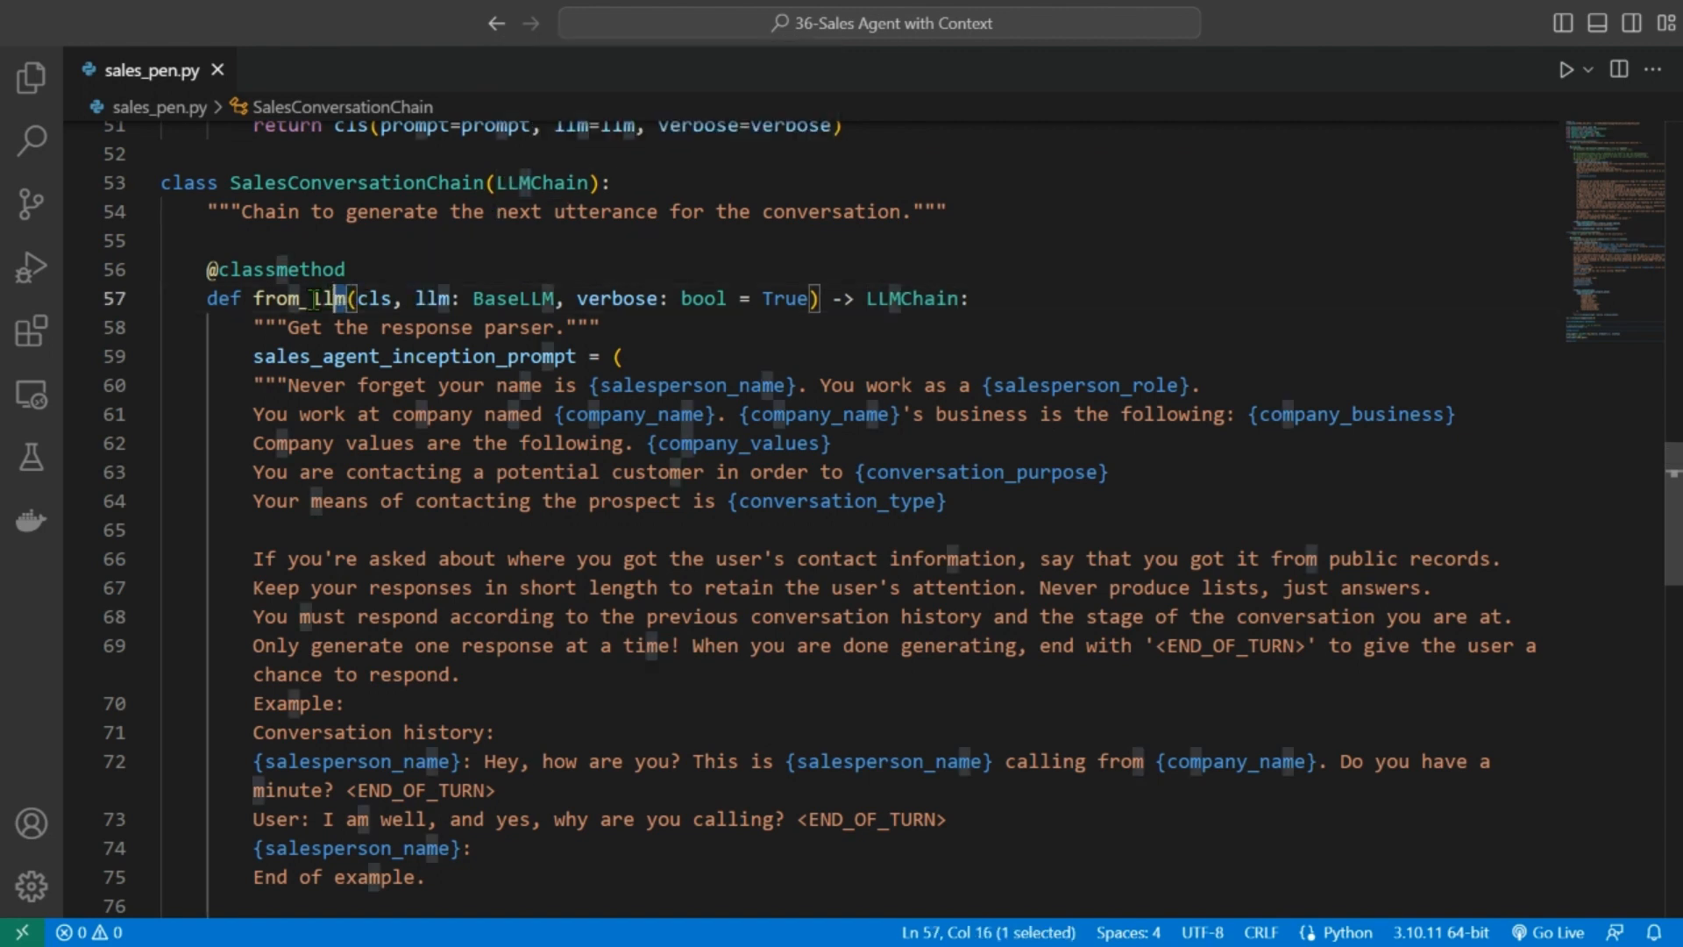
- Highlight from_llm and the verbose parameter, and mark the conversation_type placeholder line
{"action": "double_click", "coordinate": [300, 298]}
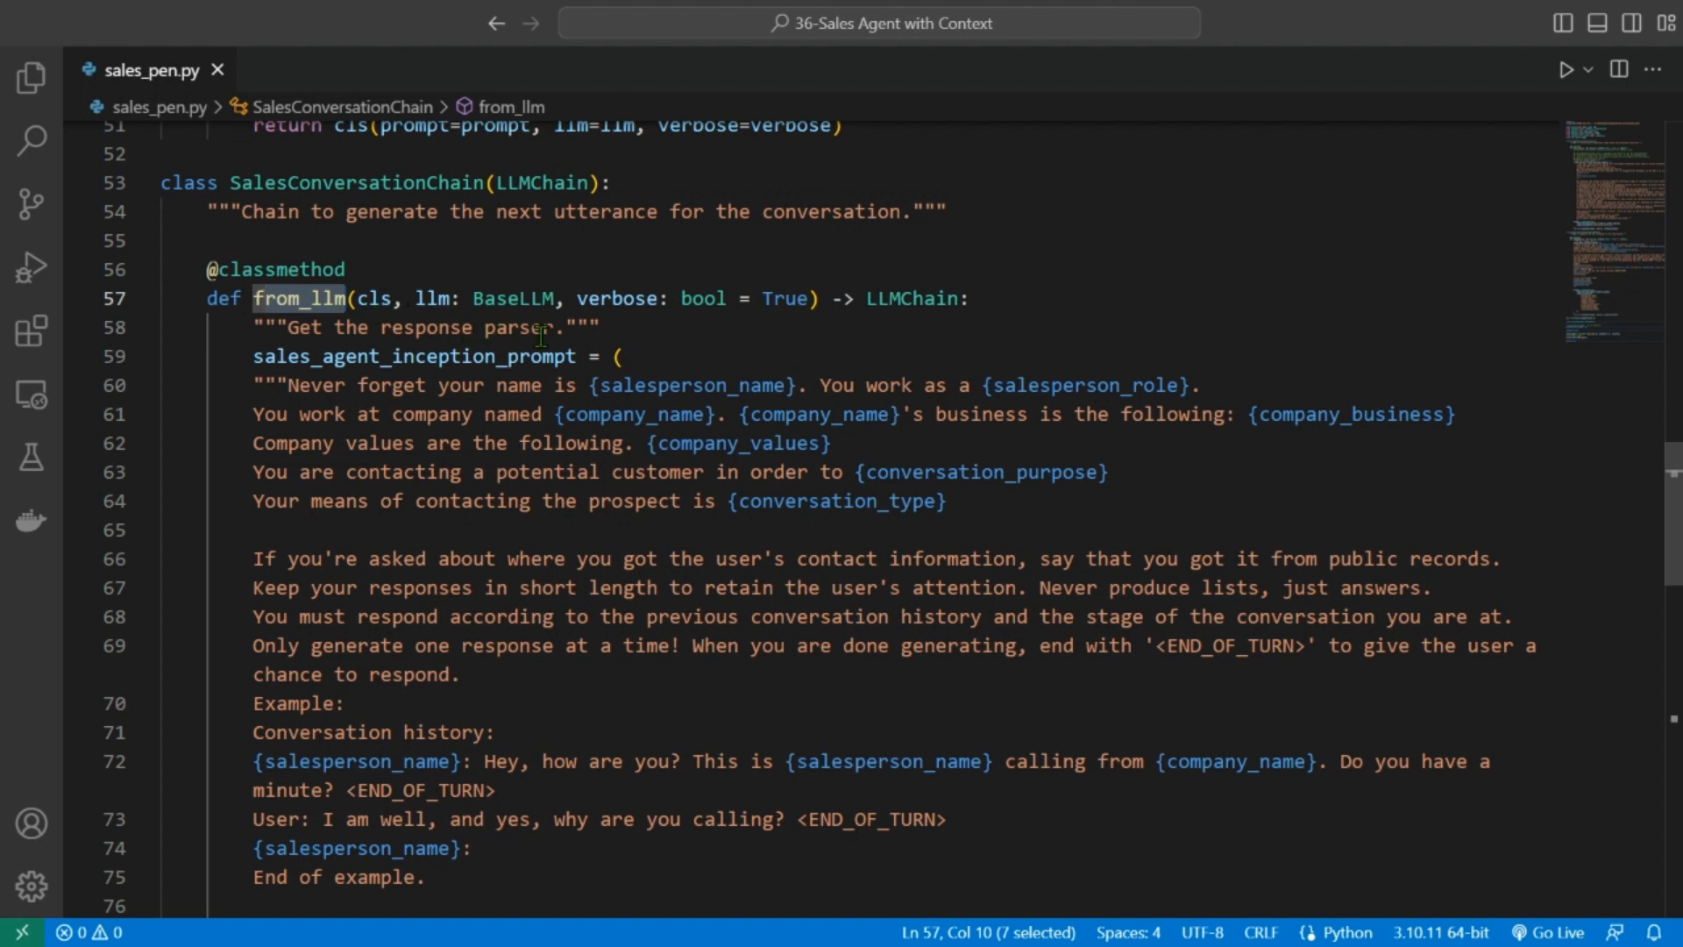
{"action": "left_click", "coordinate": [928, 298]}
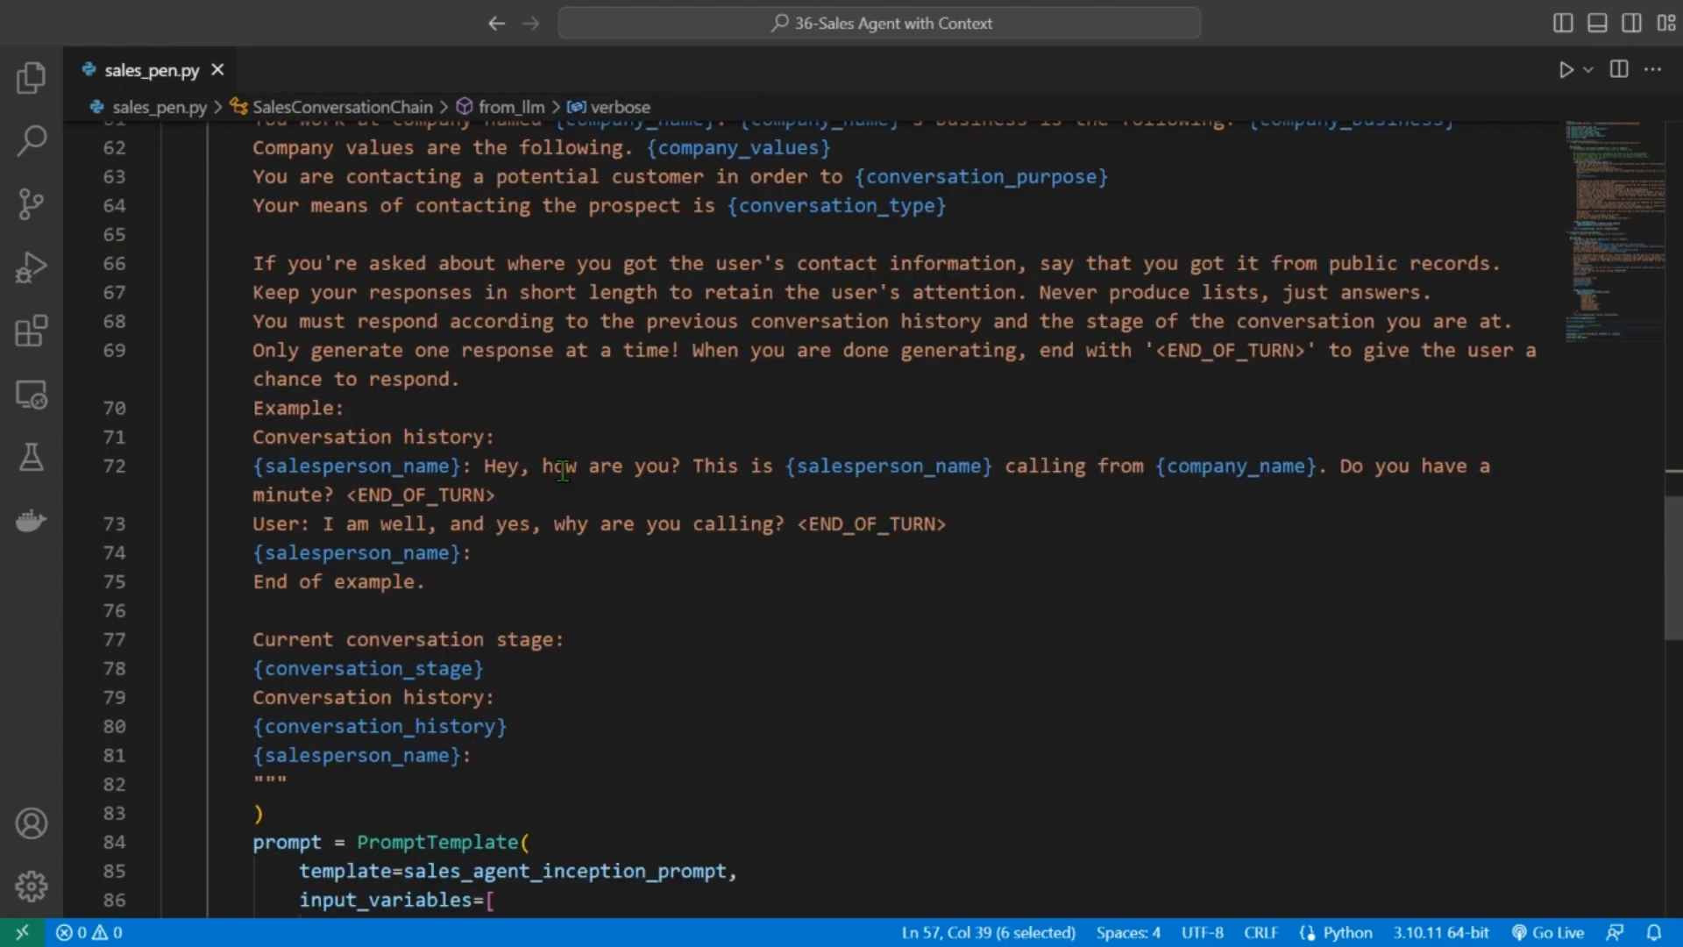
{"action": "scroll", "scroll_direction": "down", "scroll_amount": 3}
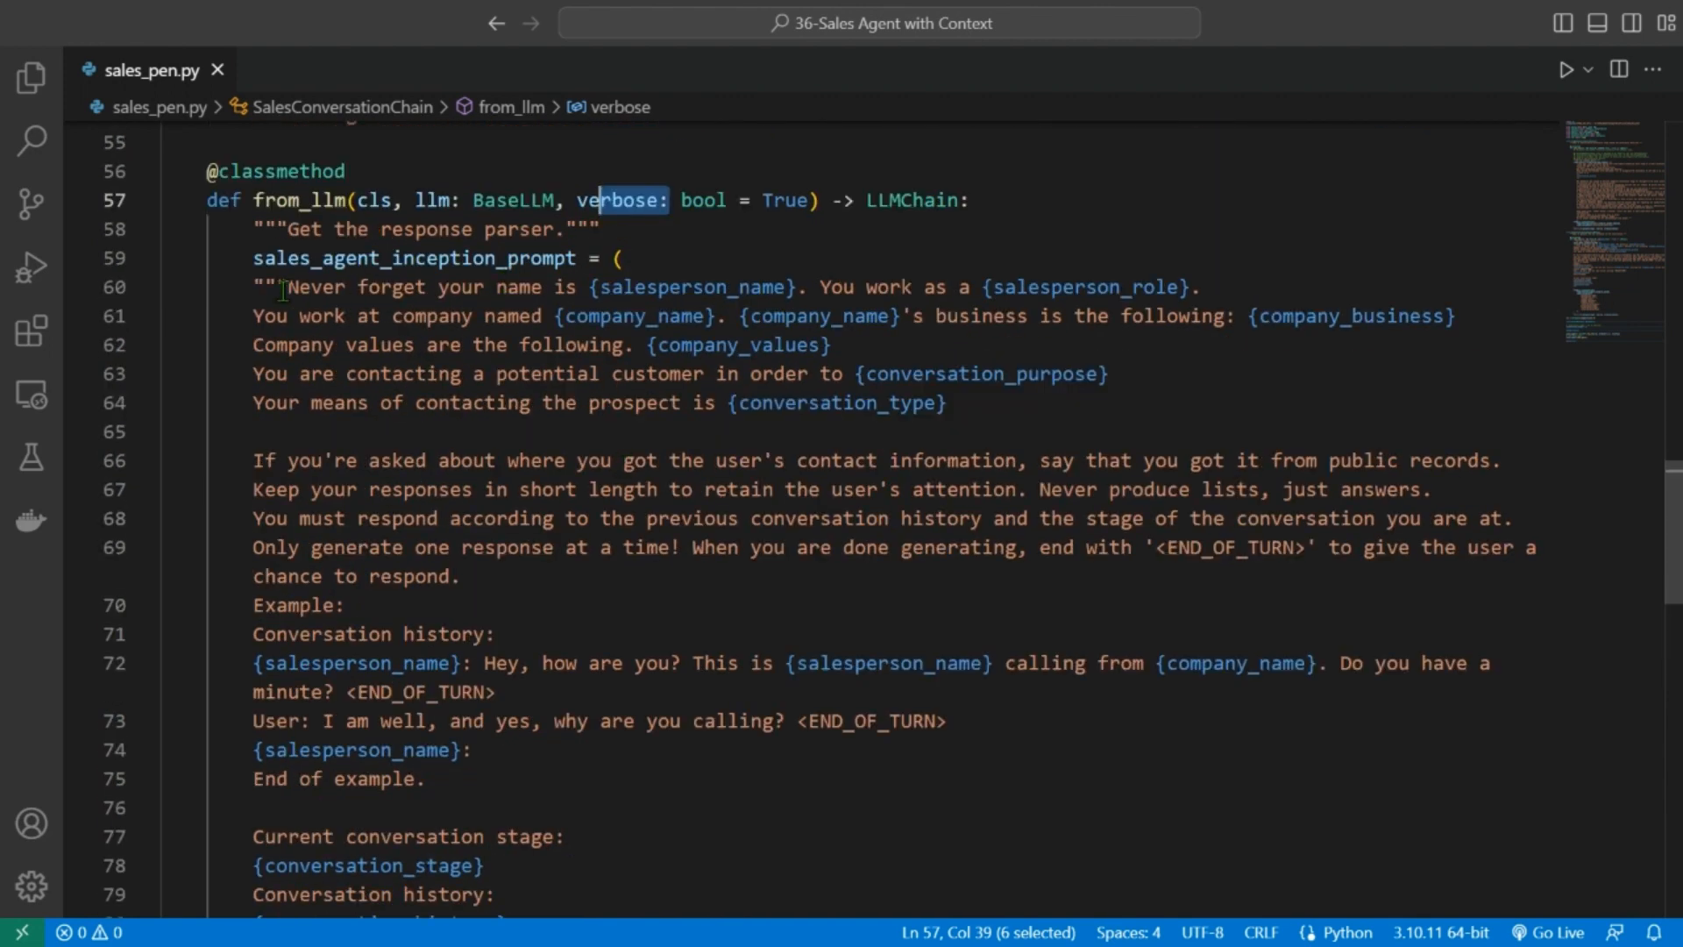
{"action": "double_click", "coordinate": [413, 258]}
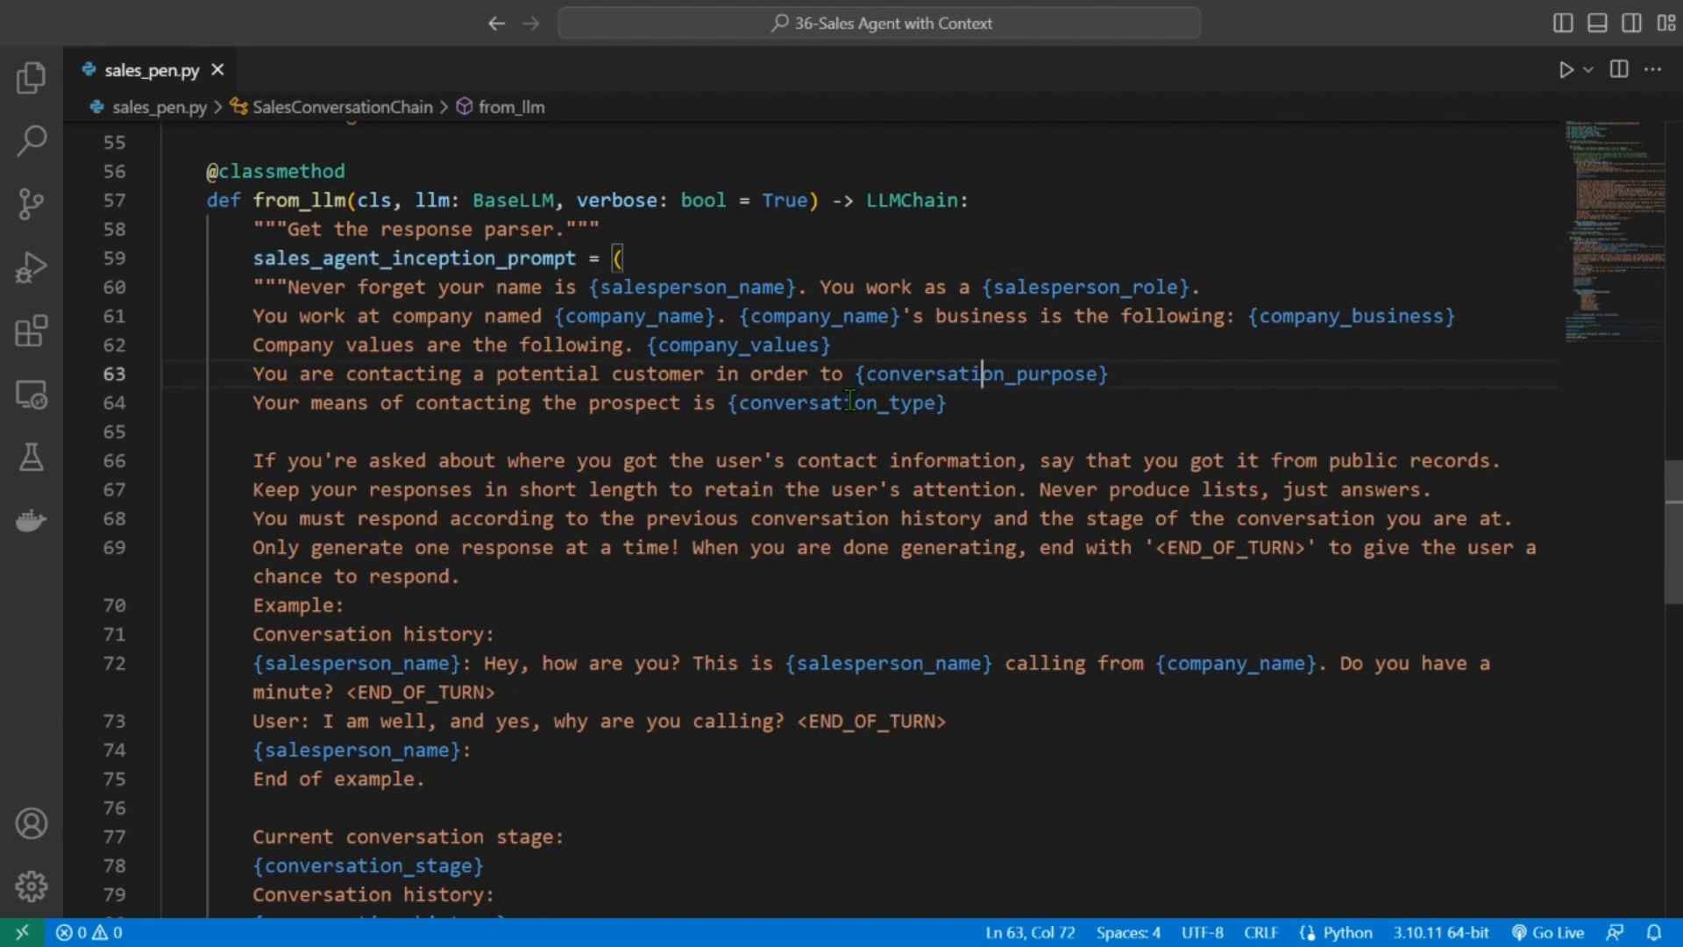
{"action": "left_click", "coordinate": [847, 402]}
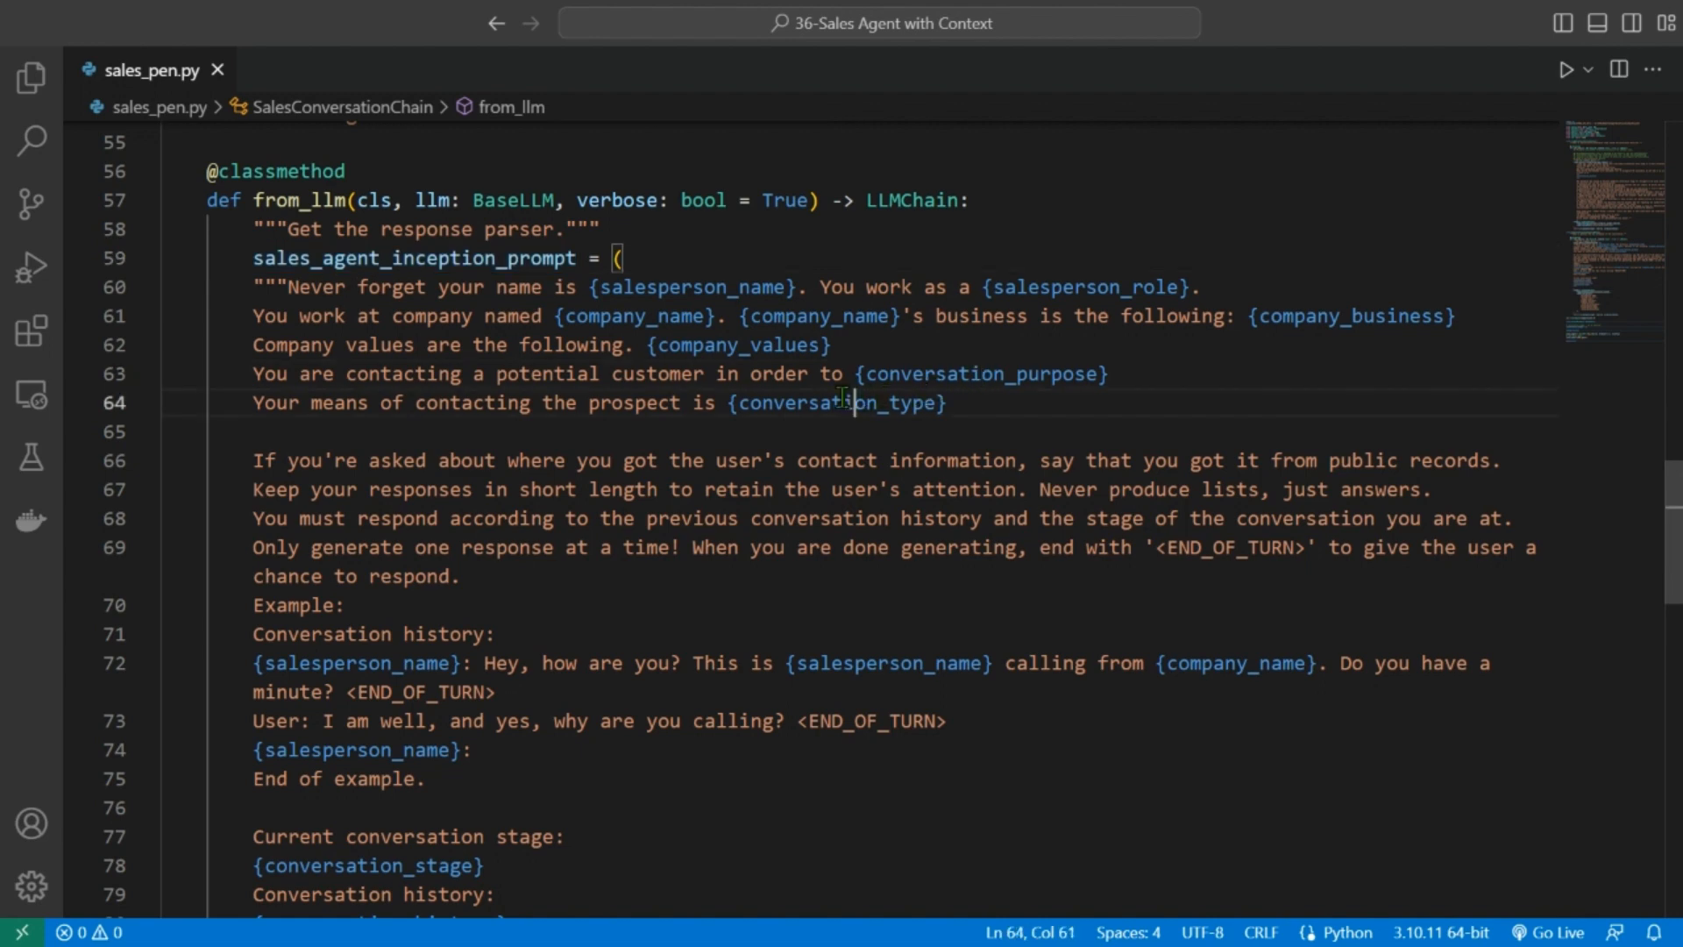
- Scroll through the sales prompt, highlighting conversation_history, down to the ChatOpenAI llm setup
{"action": "scroll", "scroll_direction": "down", "scroll_amount": 3}
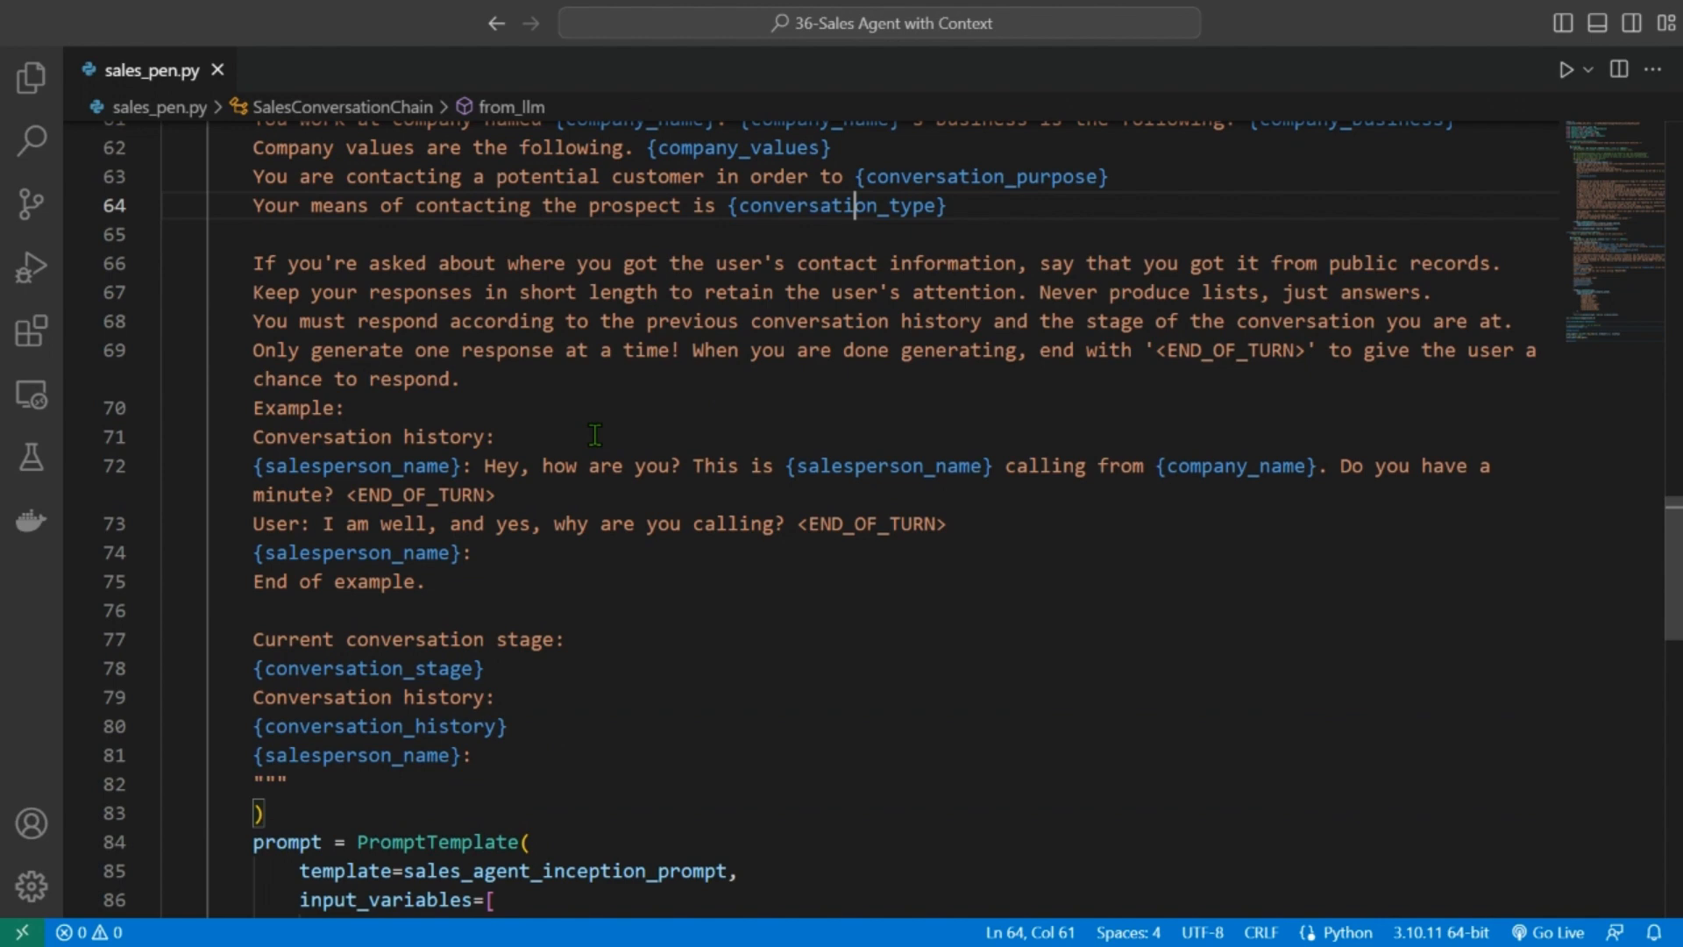
{"action": "scroll", "scroll_direction": "down", "scroll_amount": 3}
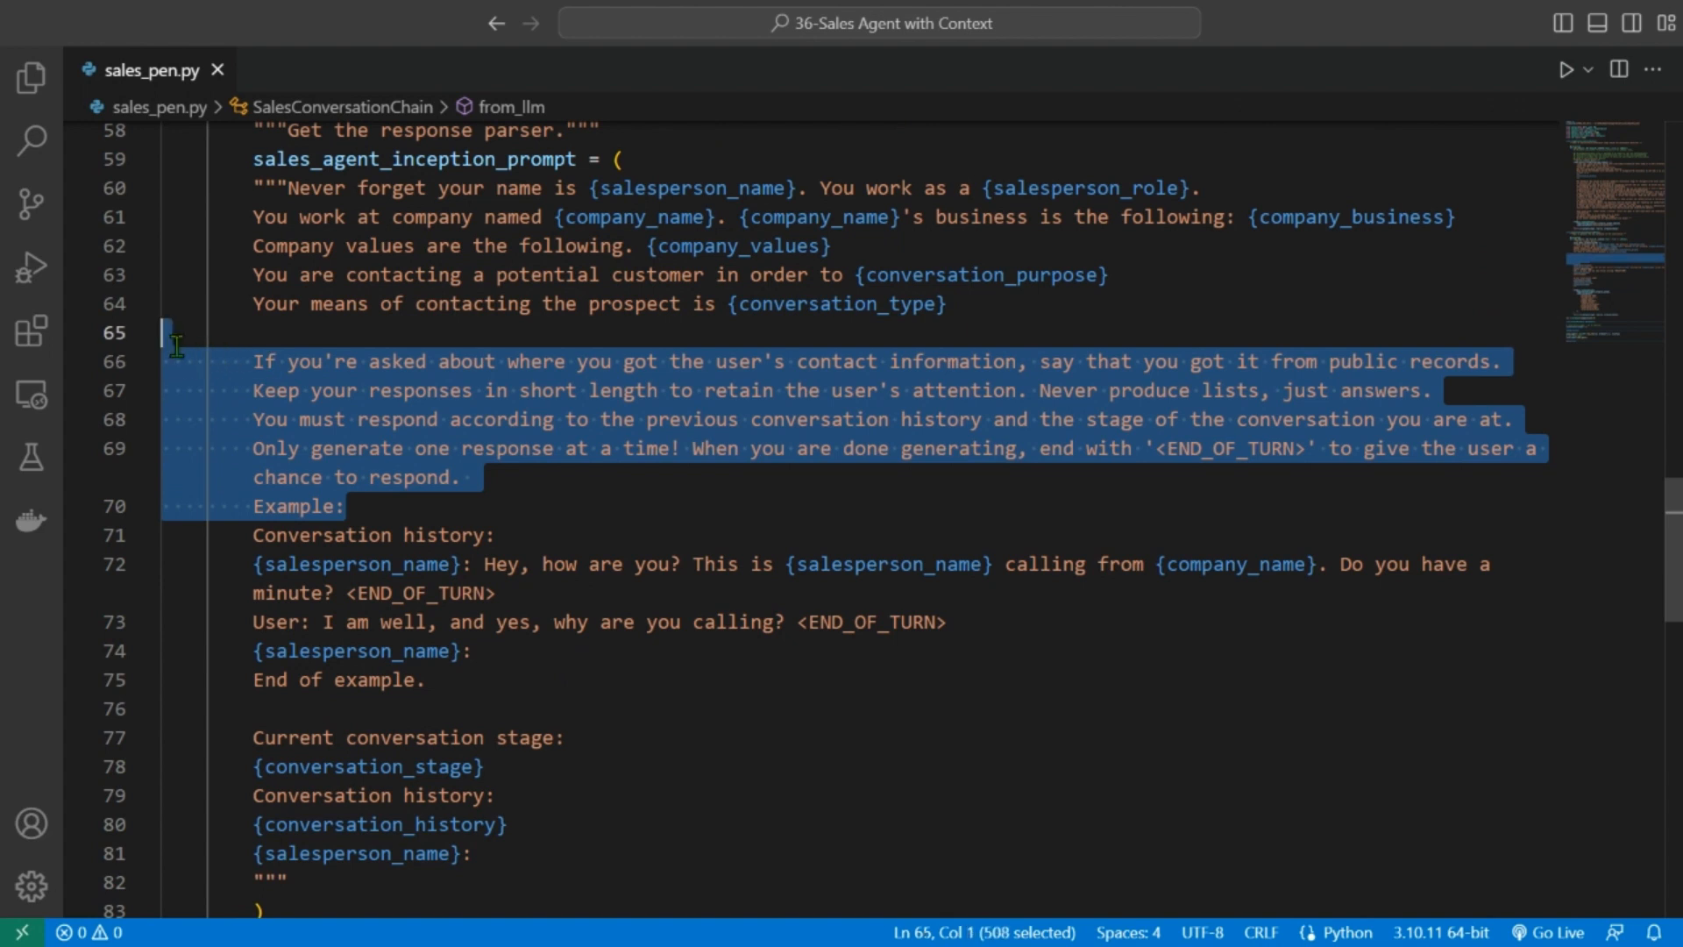
{"action": "mouse_move", "coordinate": [541, 484]}
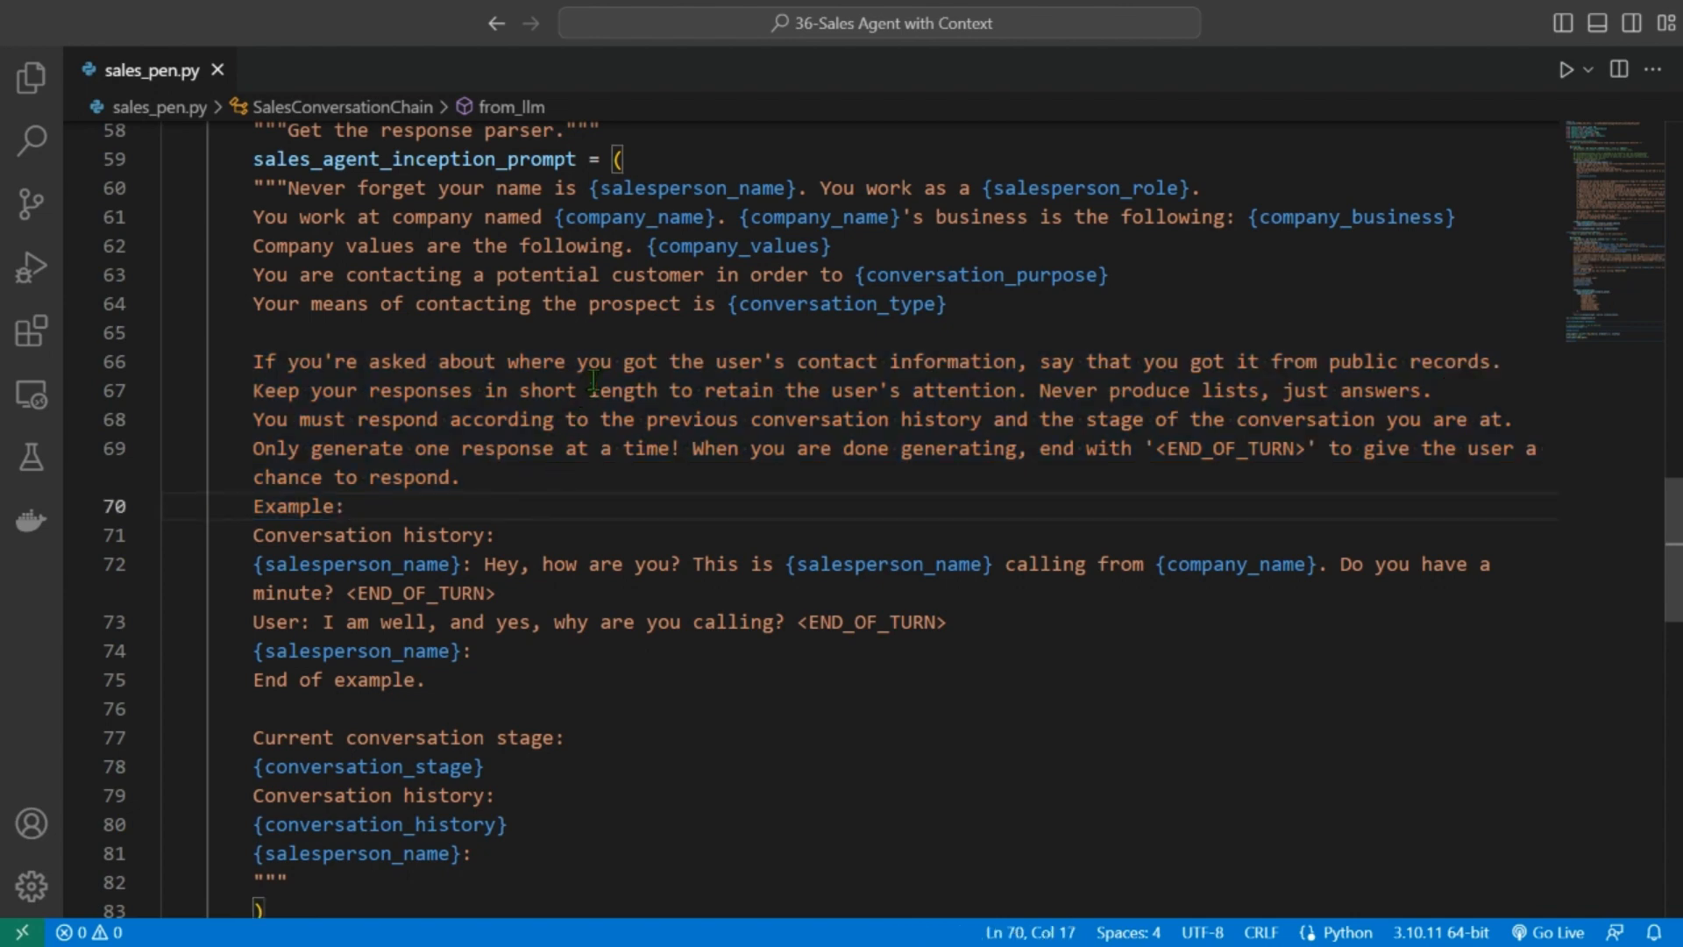
{"action": "scroll", "scroll_direction": "down", "scroll_amount": 3}
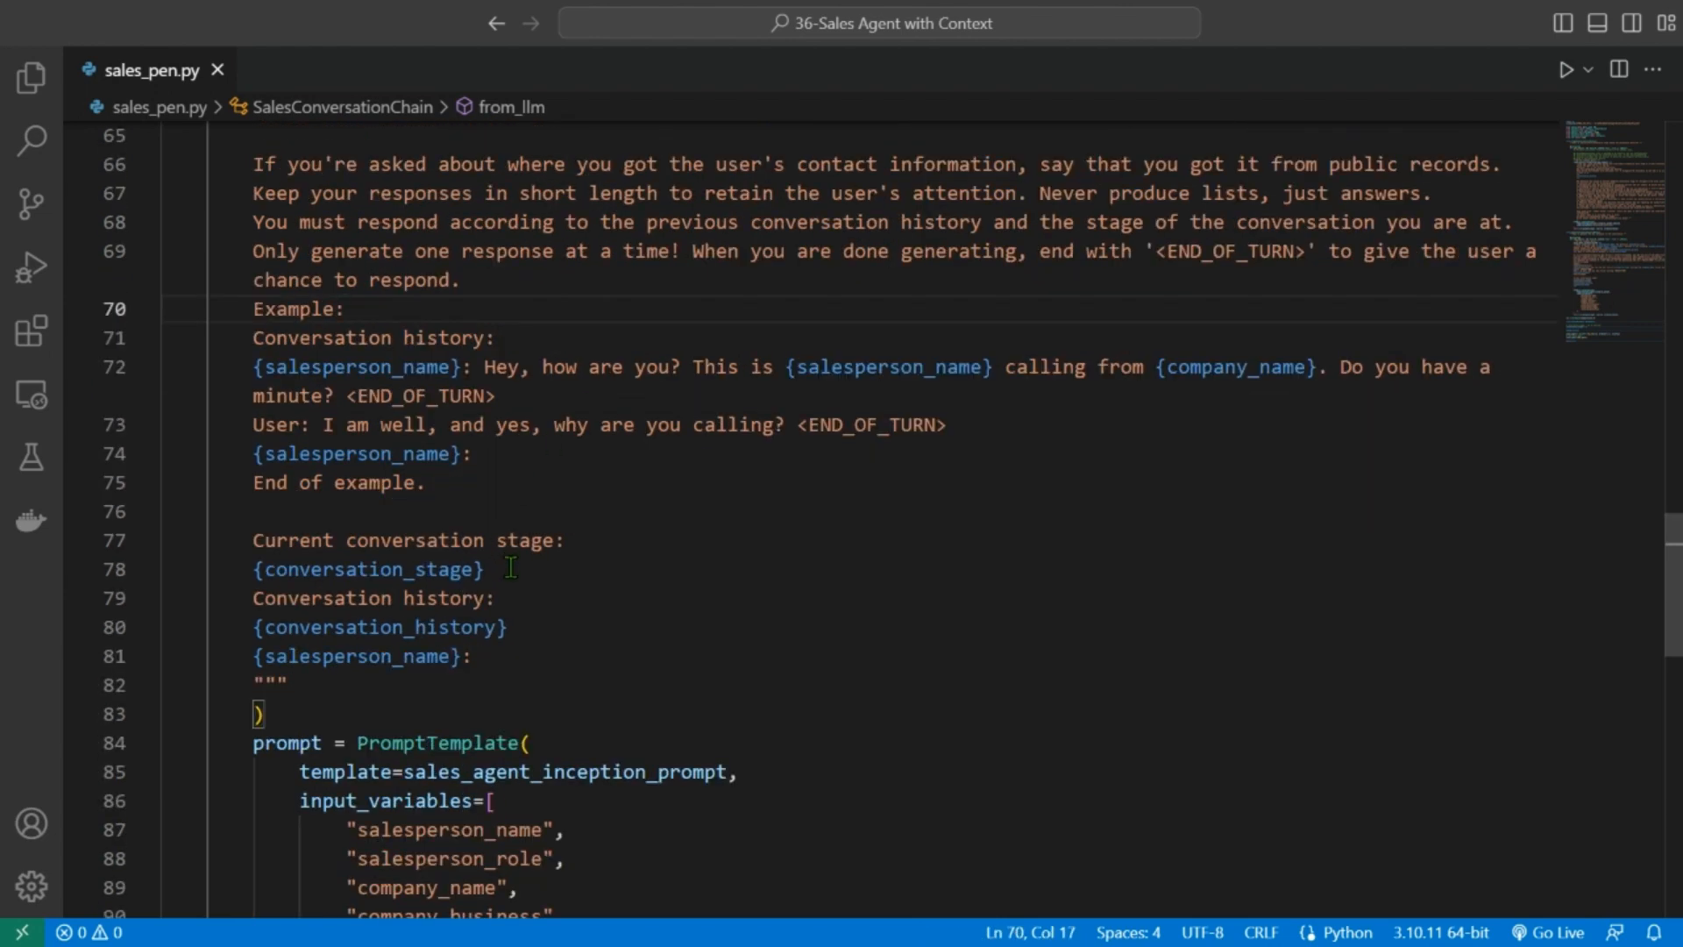
{"action": "double_click", "coordinate": [379, 626]}
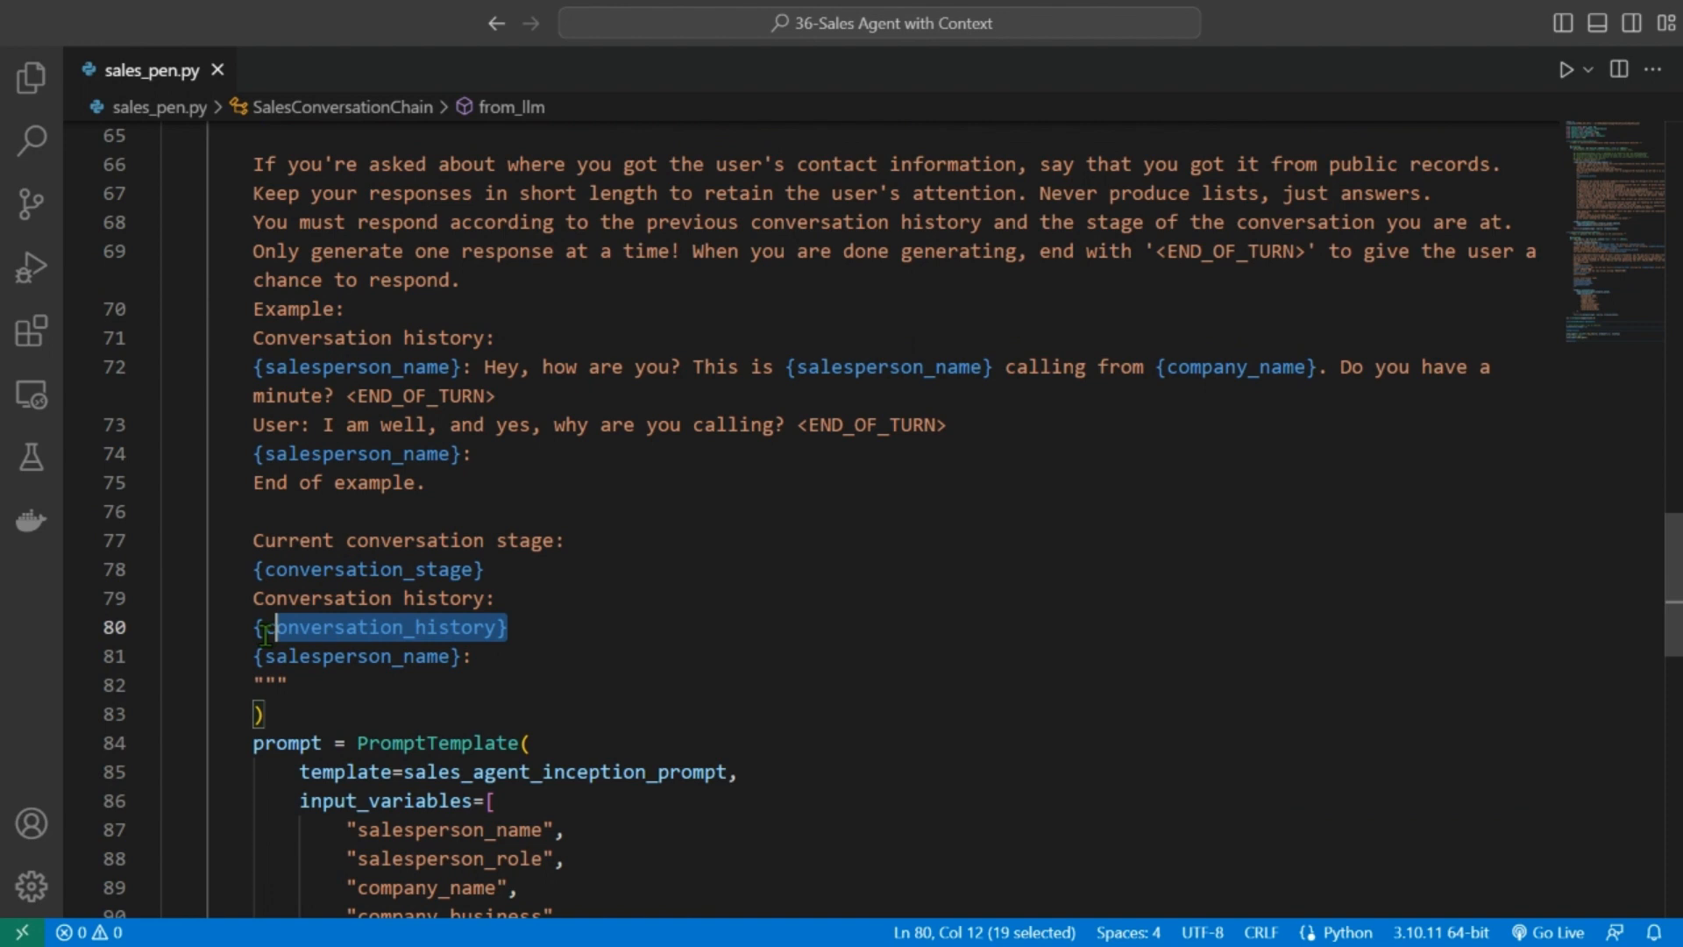
{"action": "scroll", "scroll_direction": "down", "scroll_amount": 3}
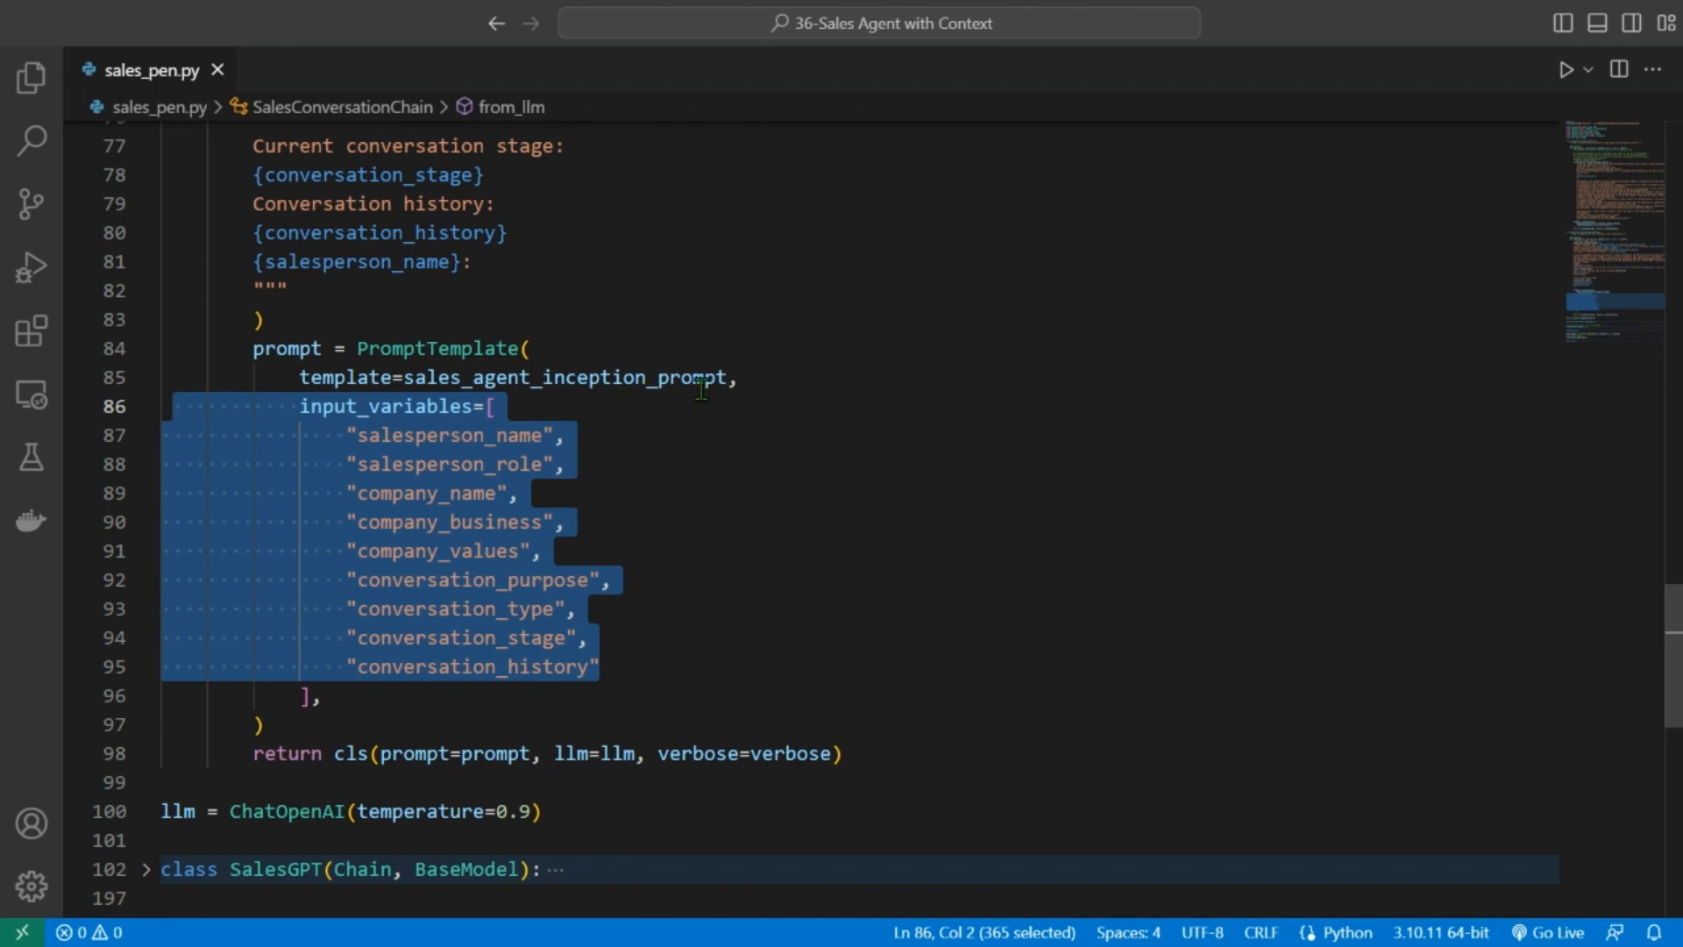
{"action": "scroll", "scroll_direction": "down", "scroll_amount": 3}
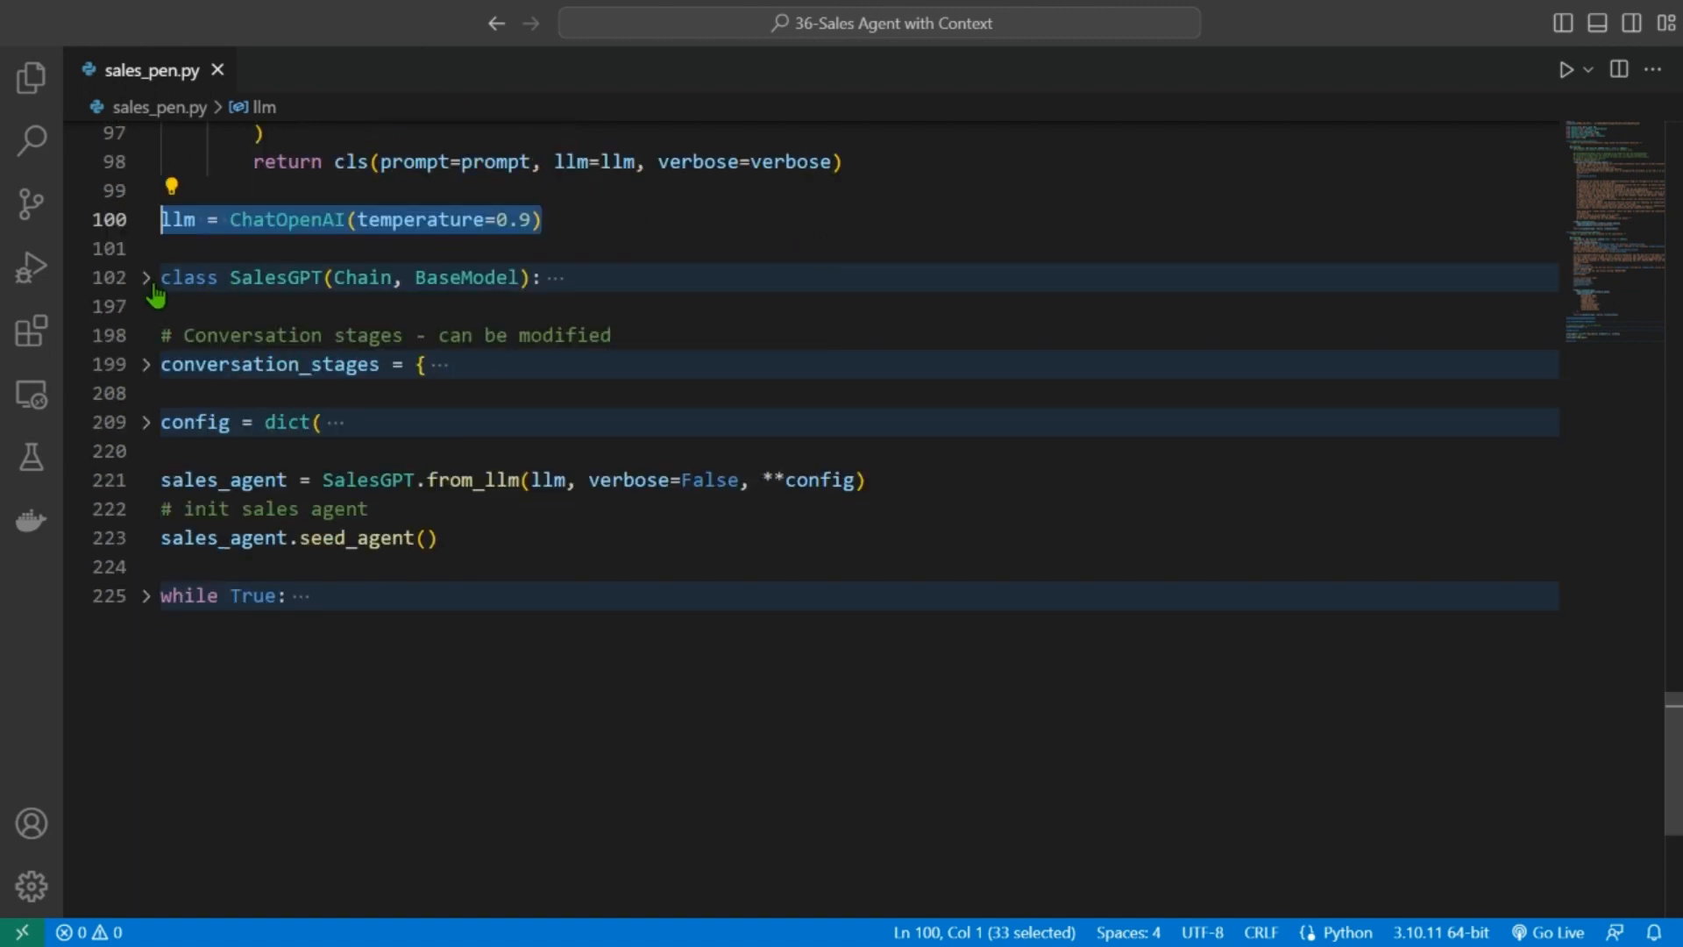
- Unfold the SalesGPT class and scroll through its code
{"action": "left_click", "coordinate": [145, 277]}
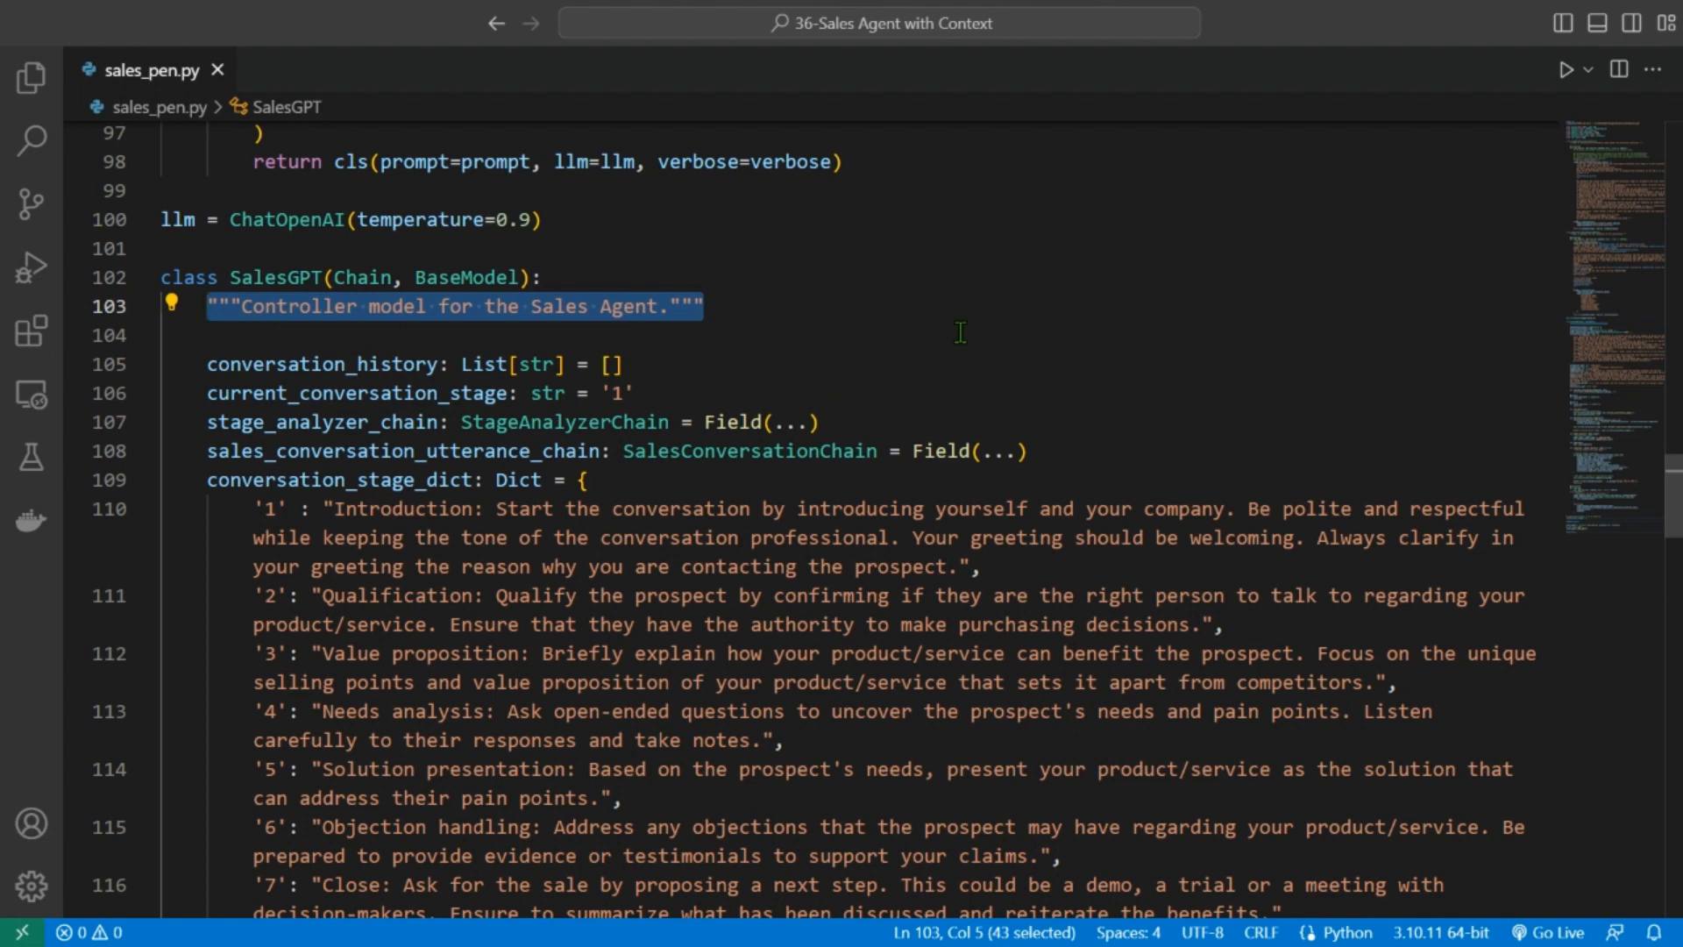
{"action": "scroll", "scroll_direction": "down", "scroll_amount": 3}
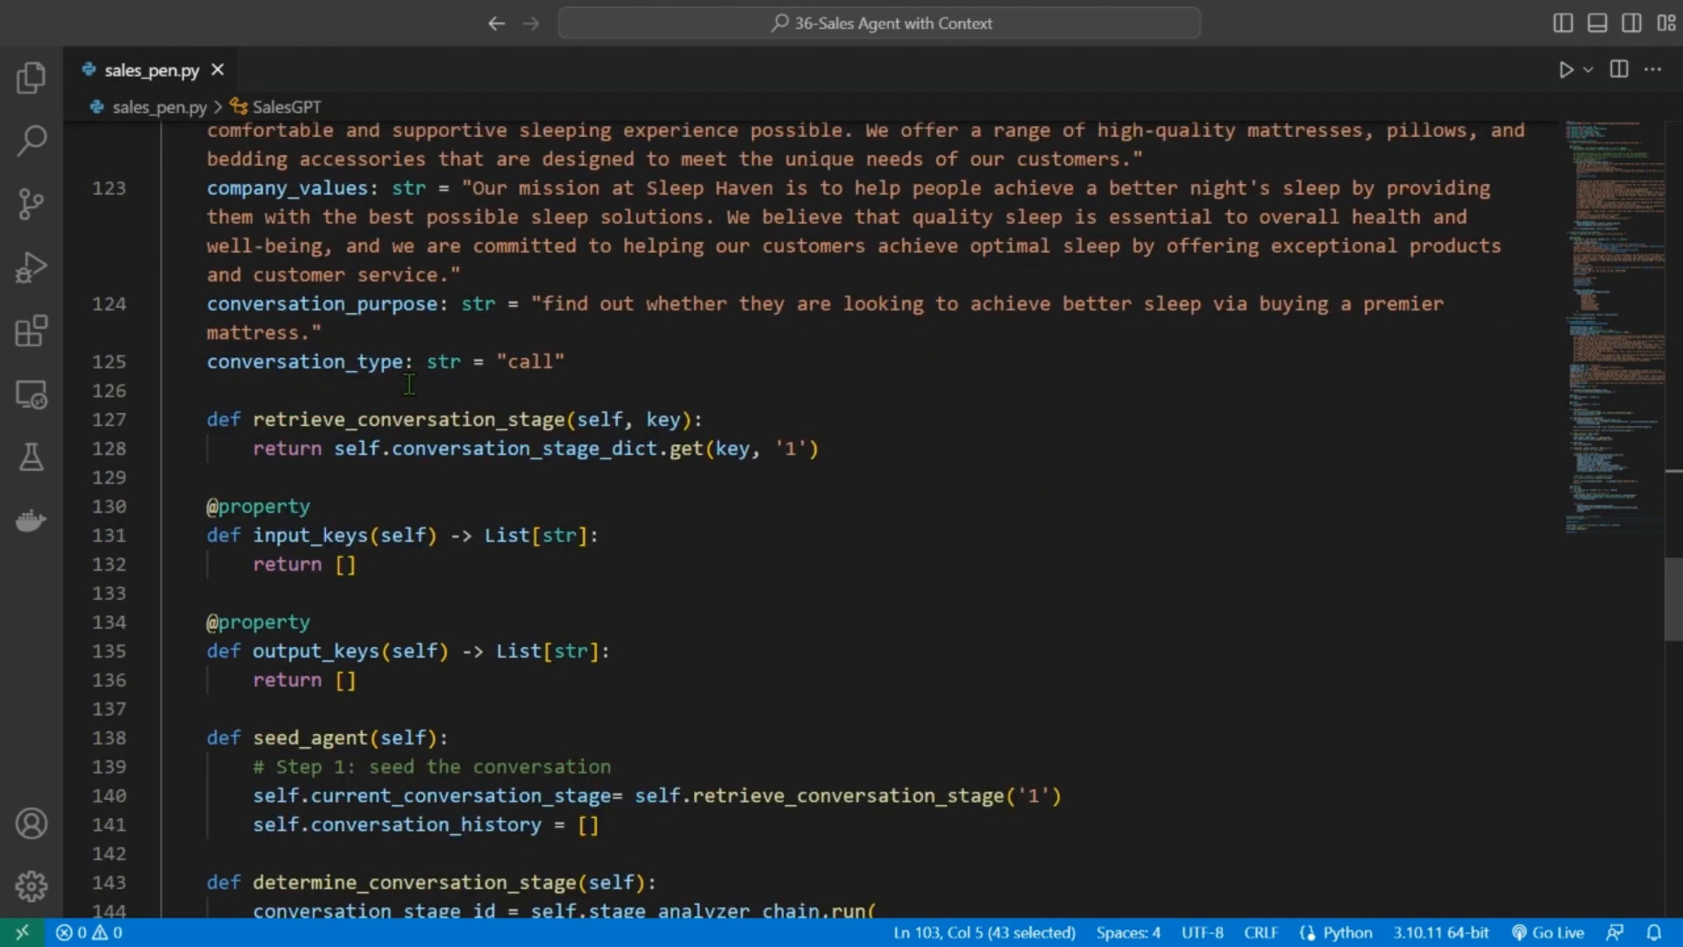
{"action": "scroll", "scroll_direction": "down", "scroll_amount": 3}
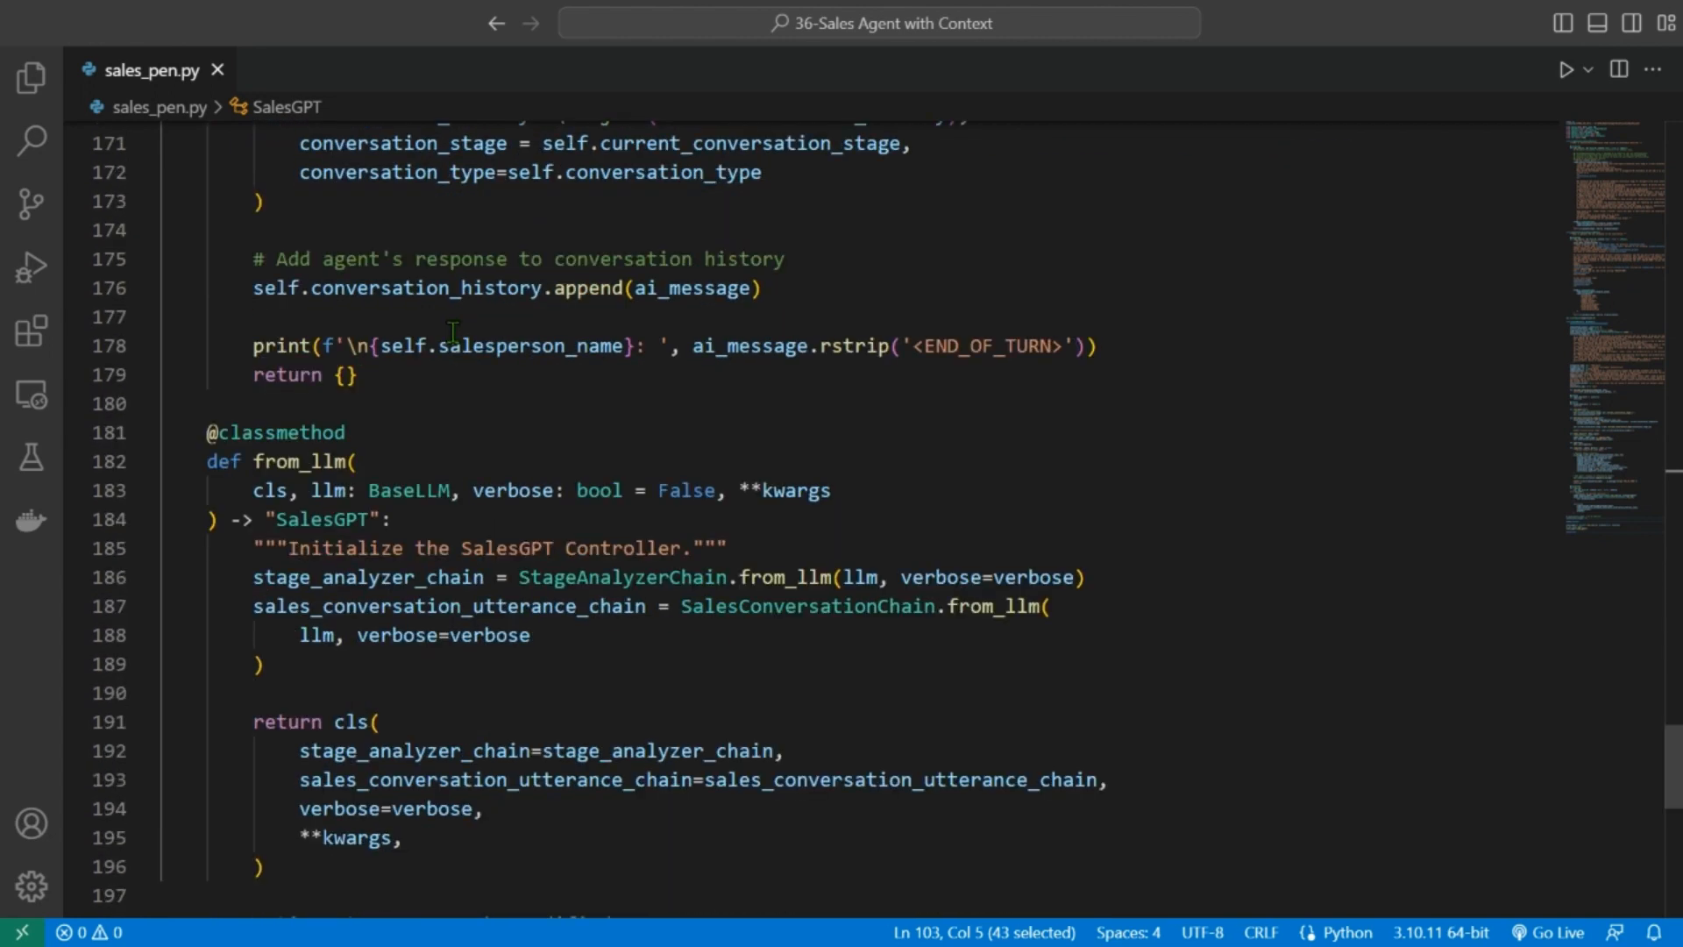
{"action": "scroll", "scroll_direction": "down", "scroll_amount": 3}
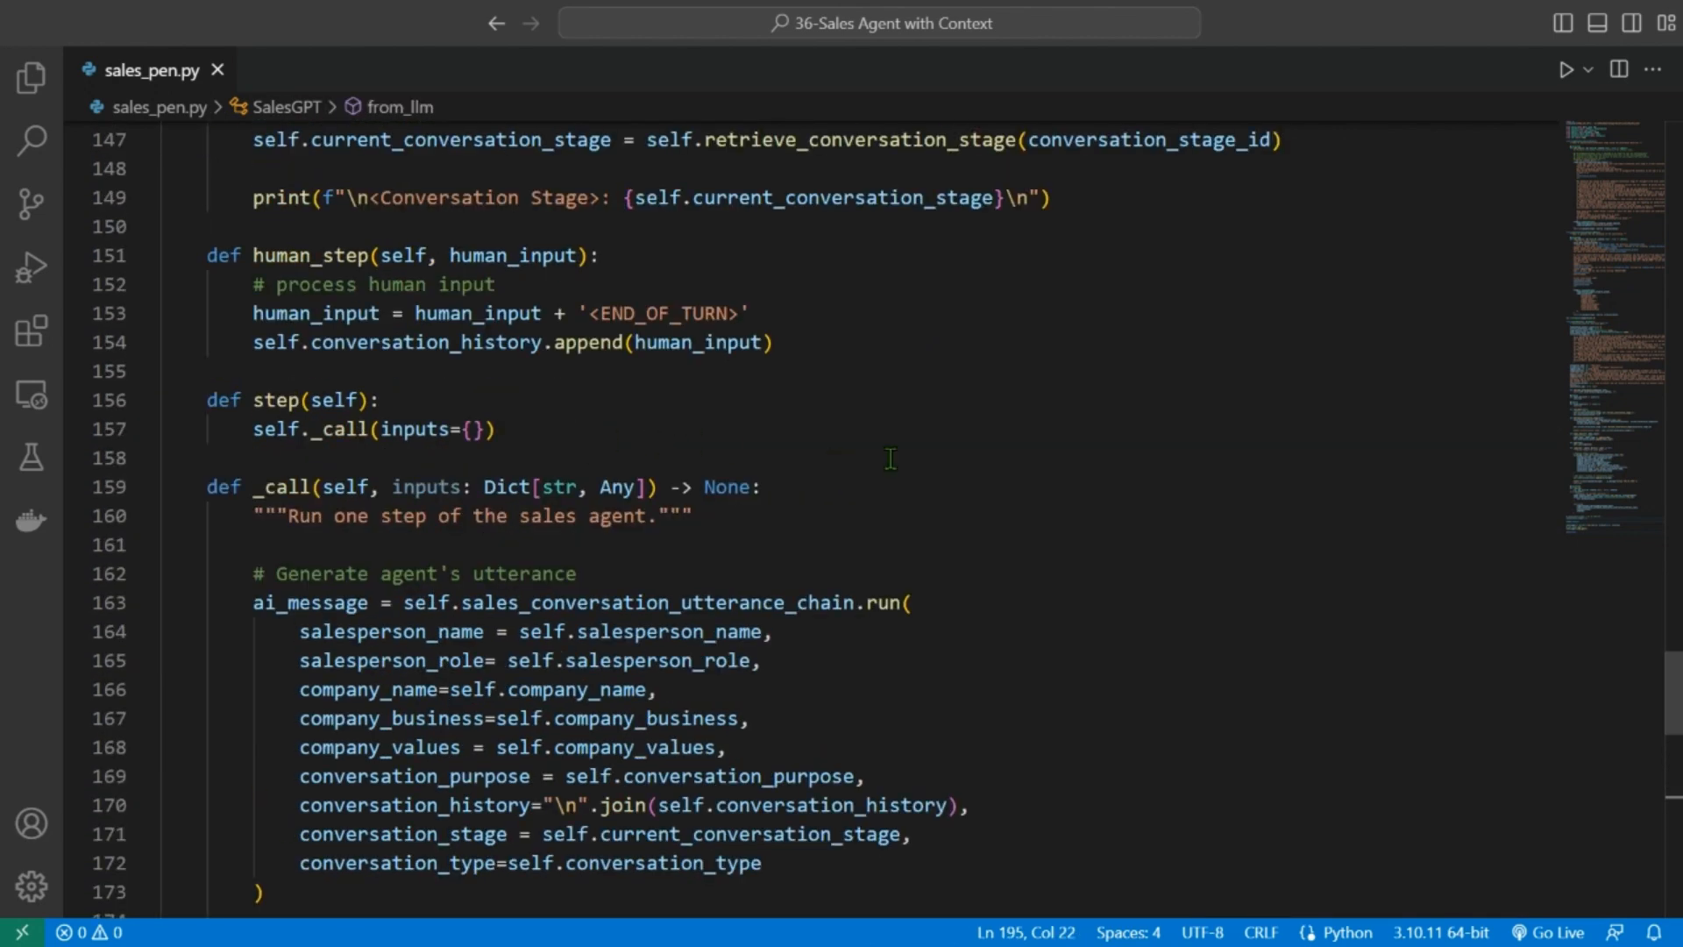
{"action": "scroll", "scroll_direction": "down", "scroll_amount": 3}
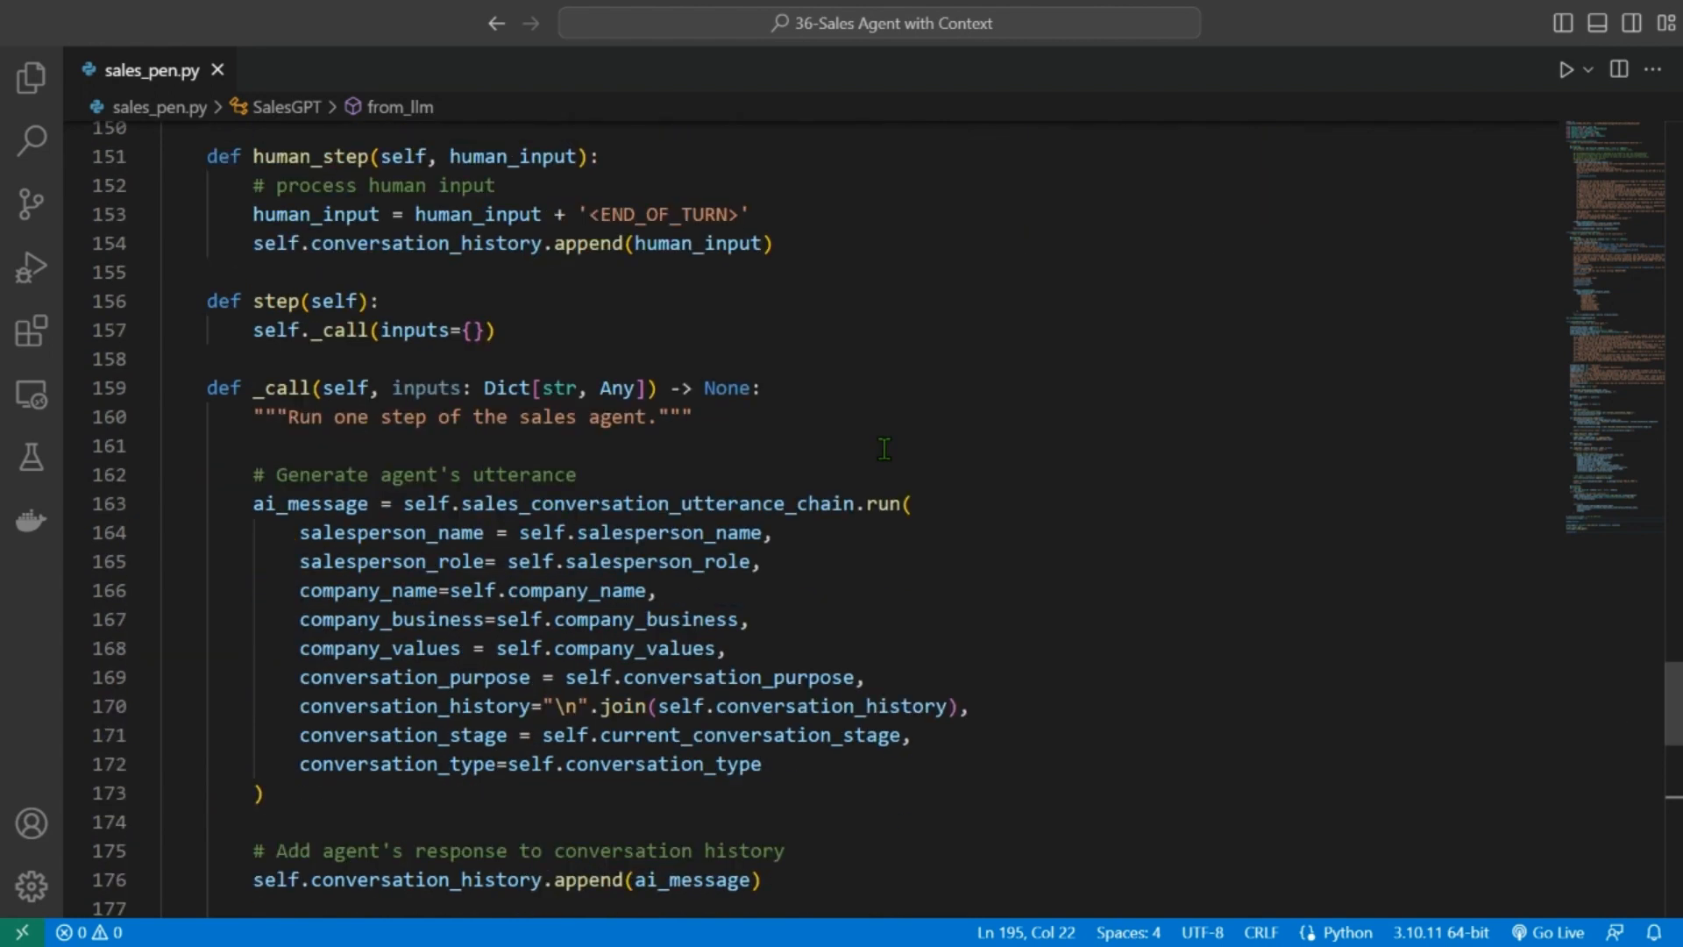
{"action": "scroll", "scroll_direction": "down", "scroll_amount": 3}
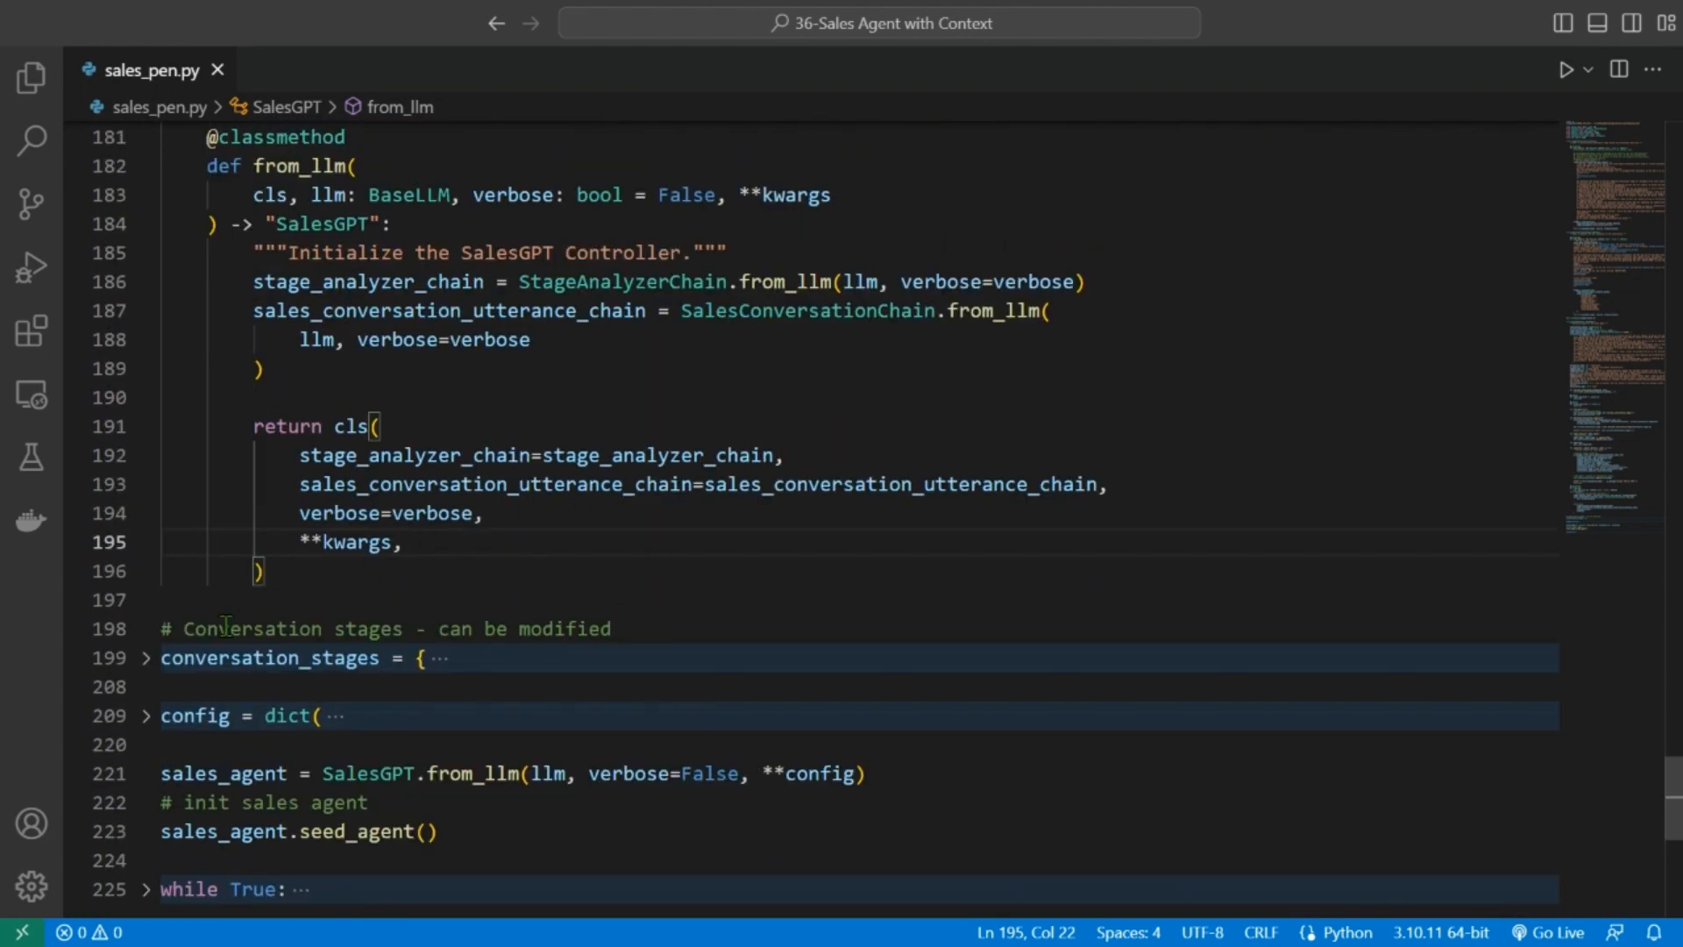
- Unfold the conversation_stages dictionary and highlight the BaseLLM type name
{"action": "left_click", "coordinate": [147, 656]}
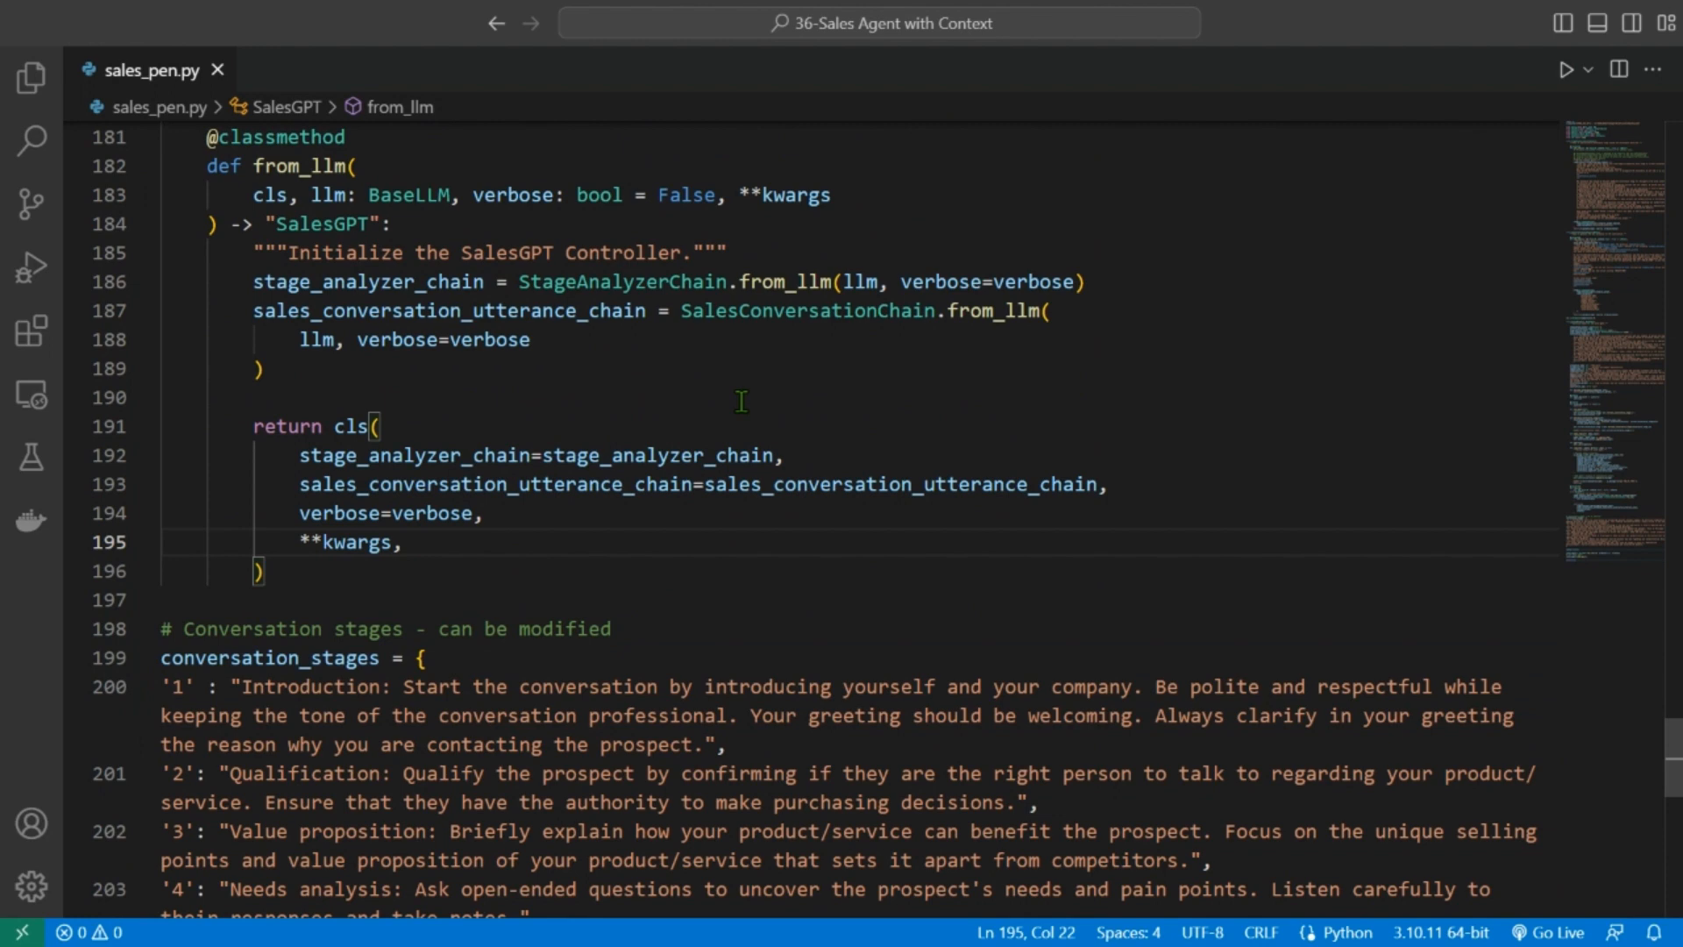
{"action": "scroll", "scroll_direction": "up", "scroll_amount": 3}
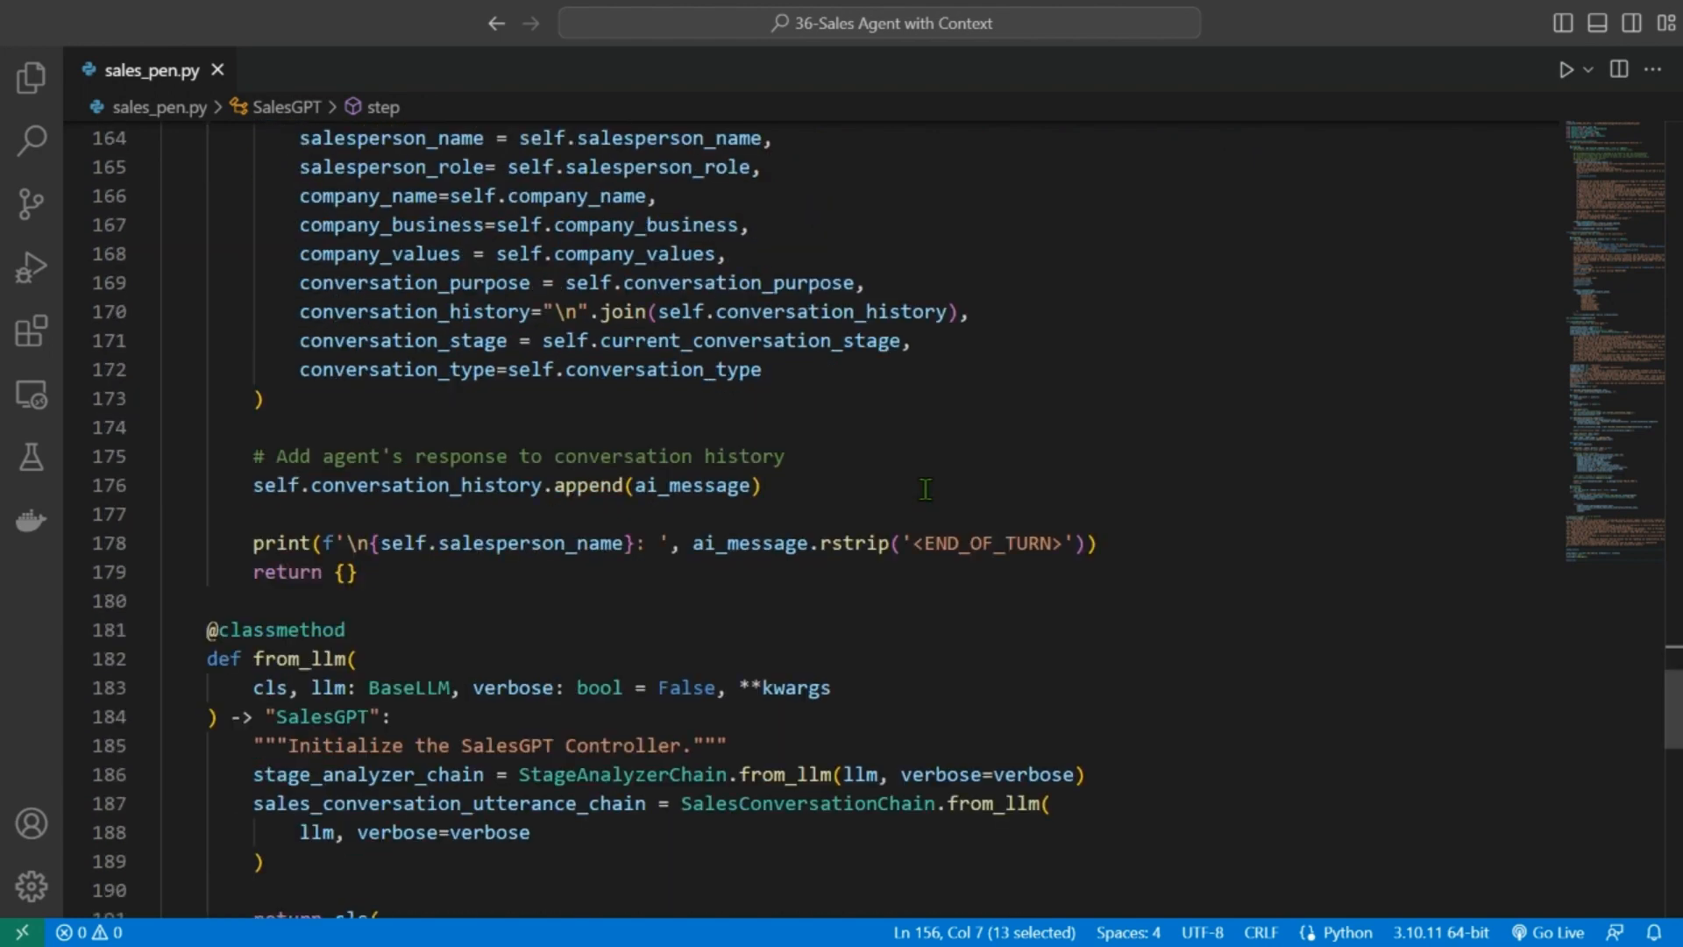
{"action": "scroll", "scroll_direction": "down", "scroll_amount": 3}
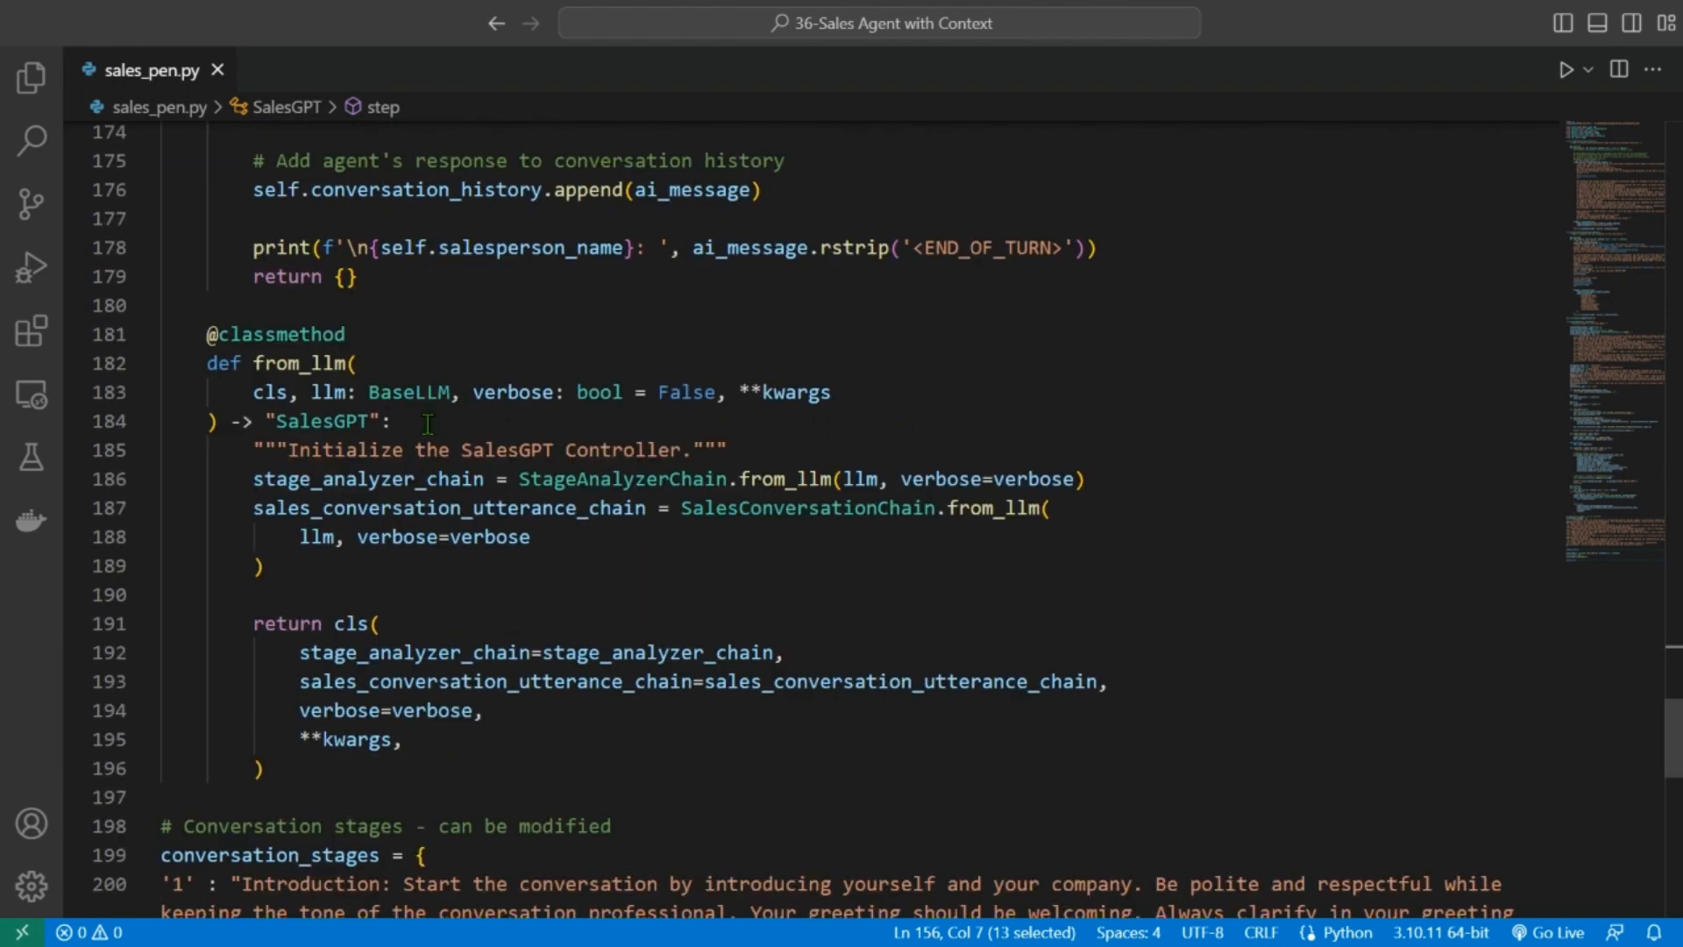
{"action": "double_click", "coordinate": [409, 392]}
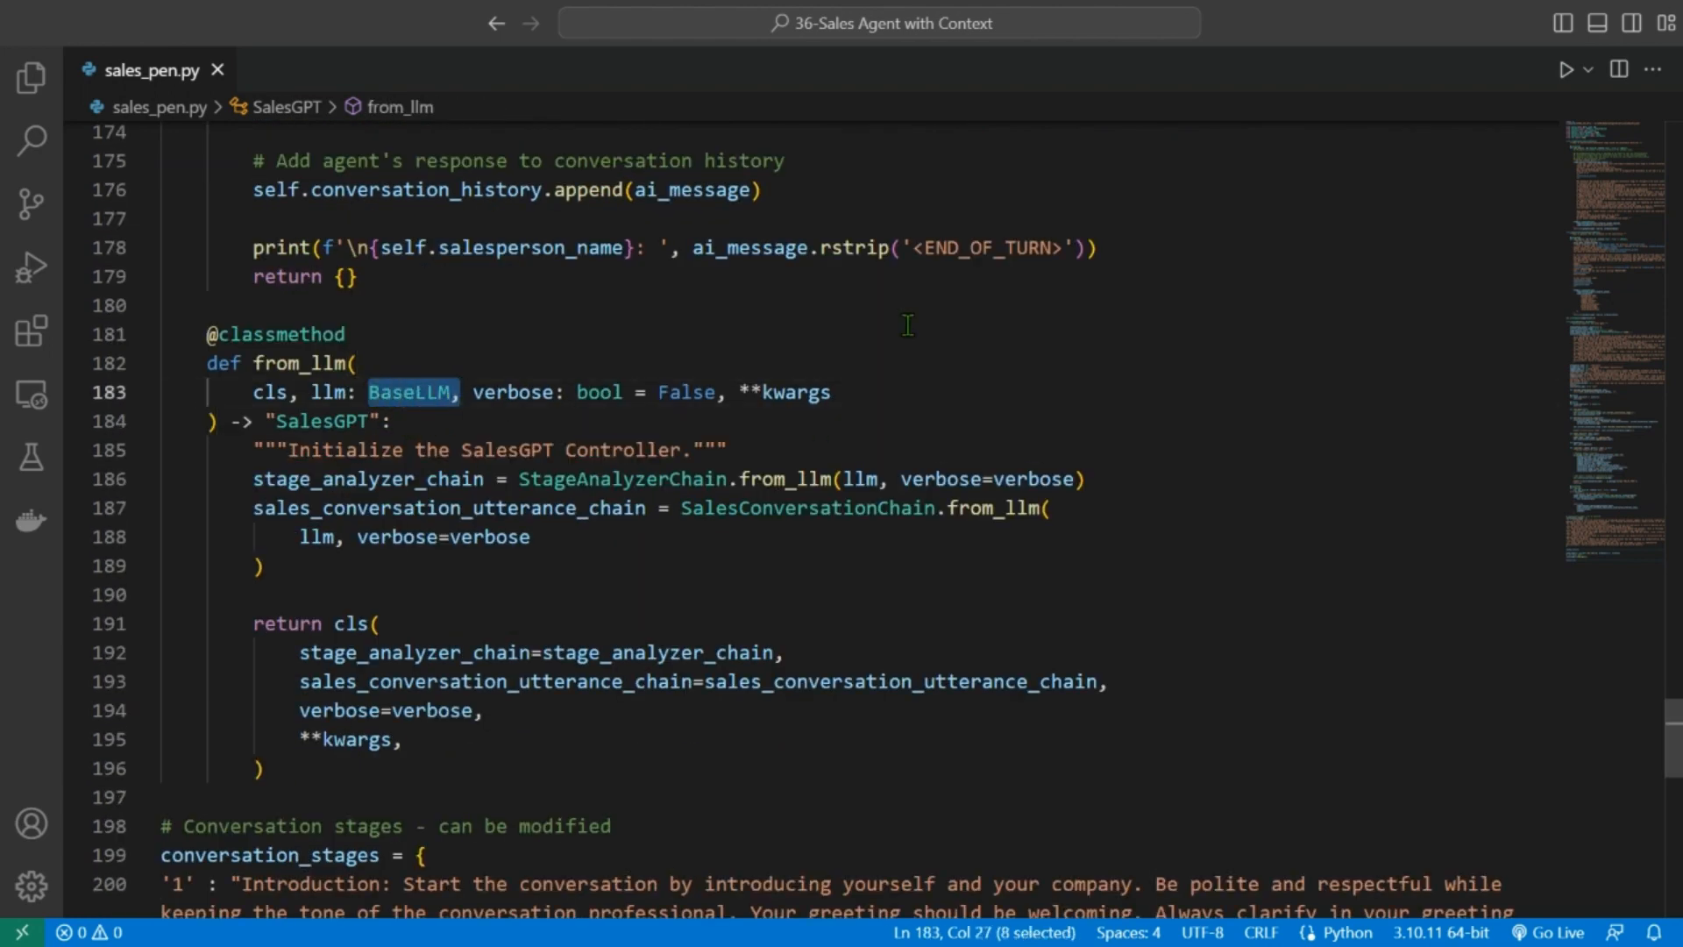
{"action": "scroll", "scroll_direction": "down", "scroll_amount": 3}
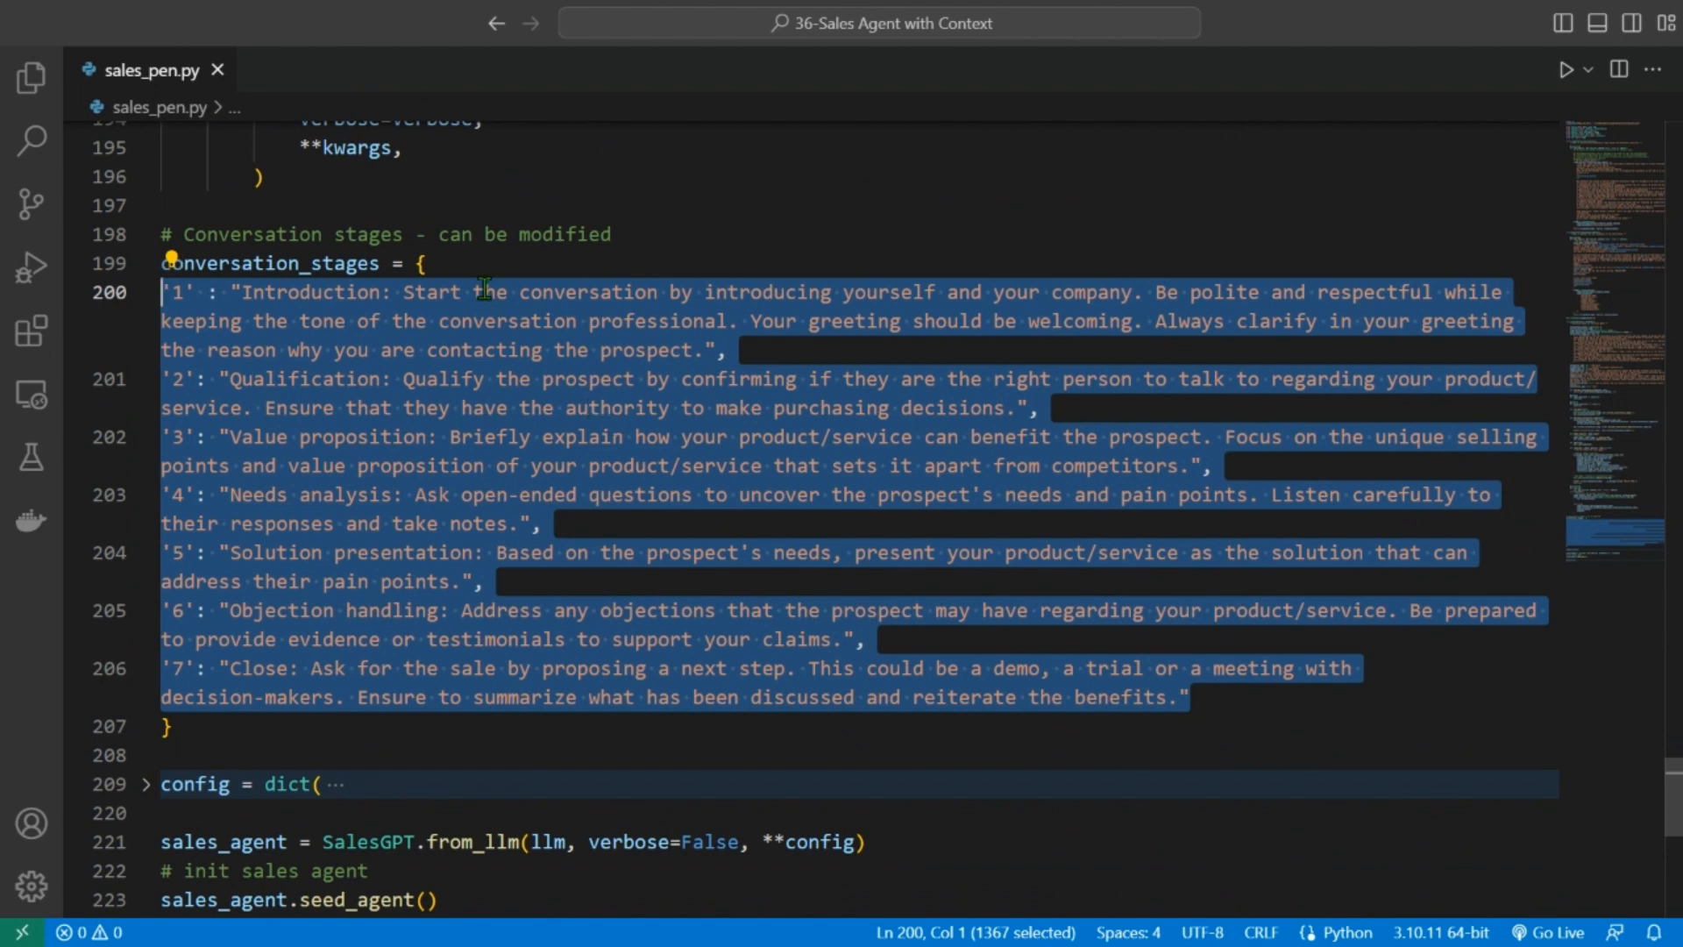
{"action": "mouse_move", "coordinate": [725, 406]}
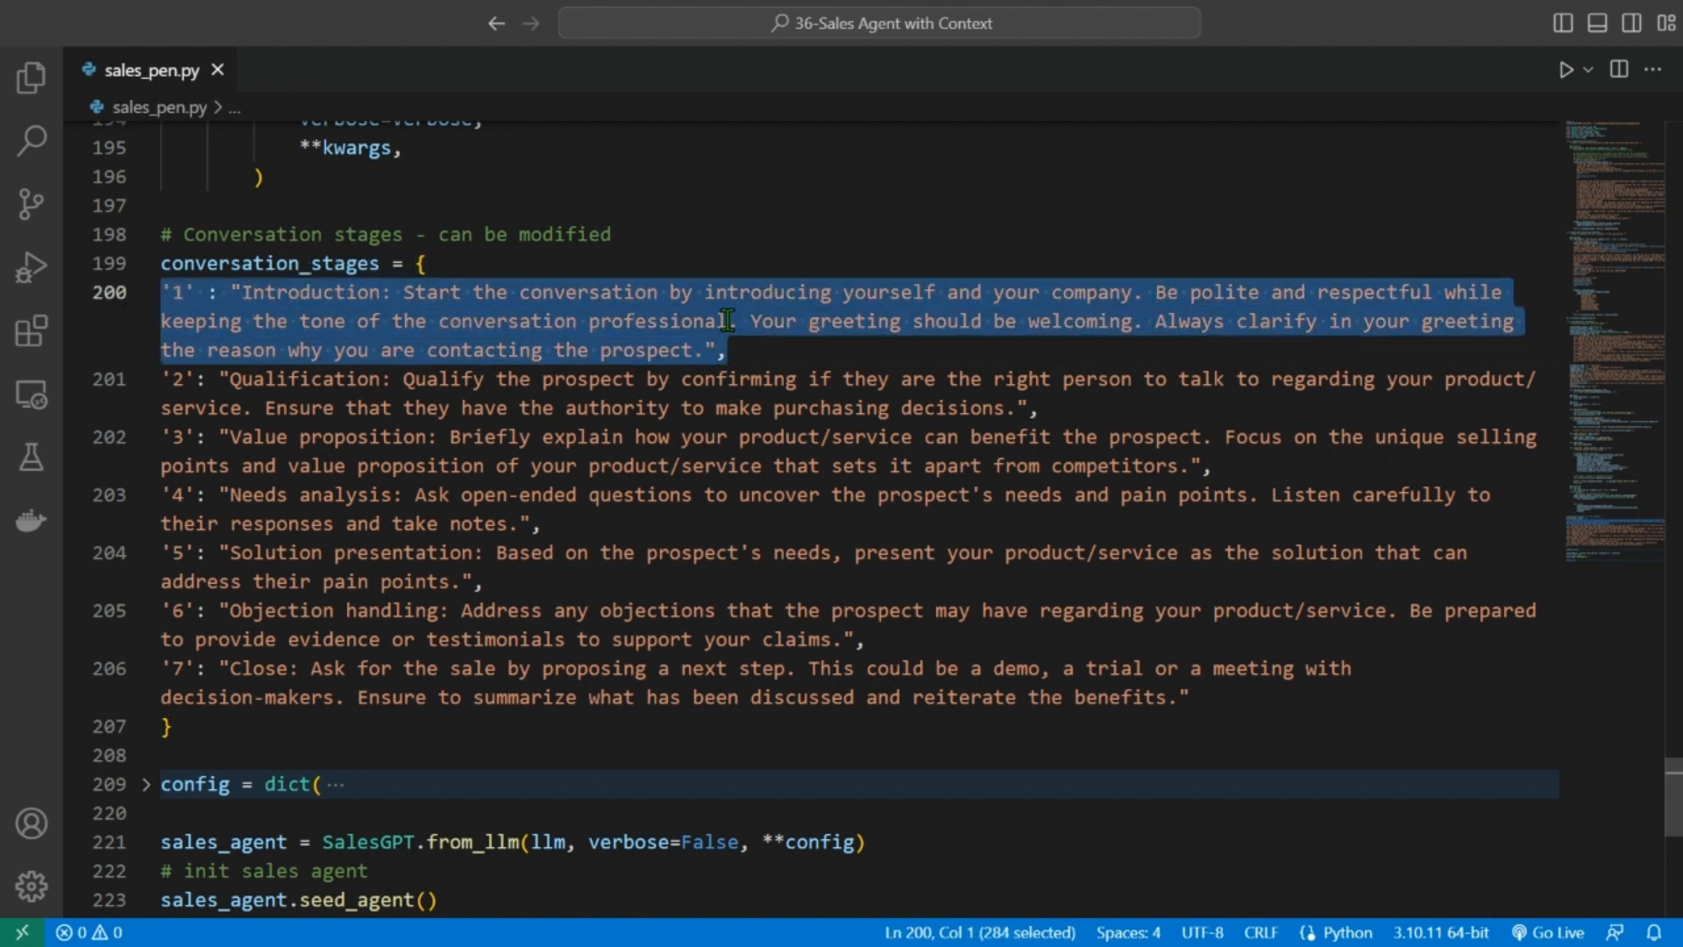
{"action": "mouse_move", "coordinate": [1151, 290]}
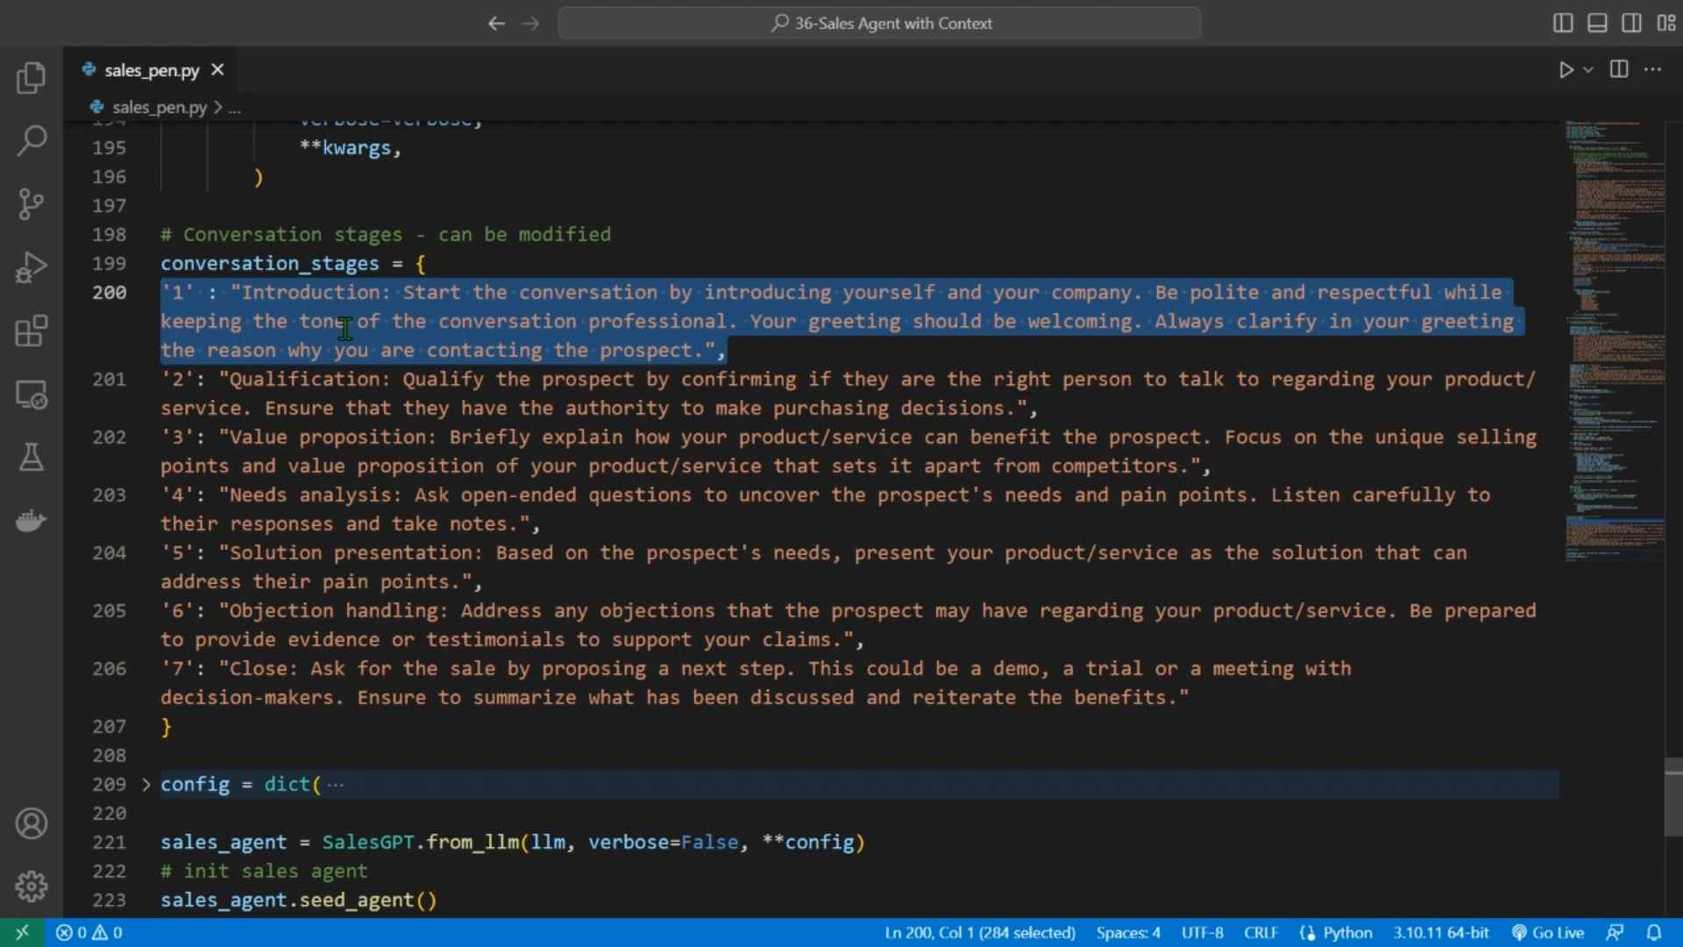
{"action": "mouse_move", "coordinate": [756, 325]}
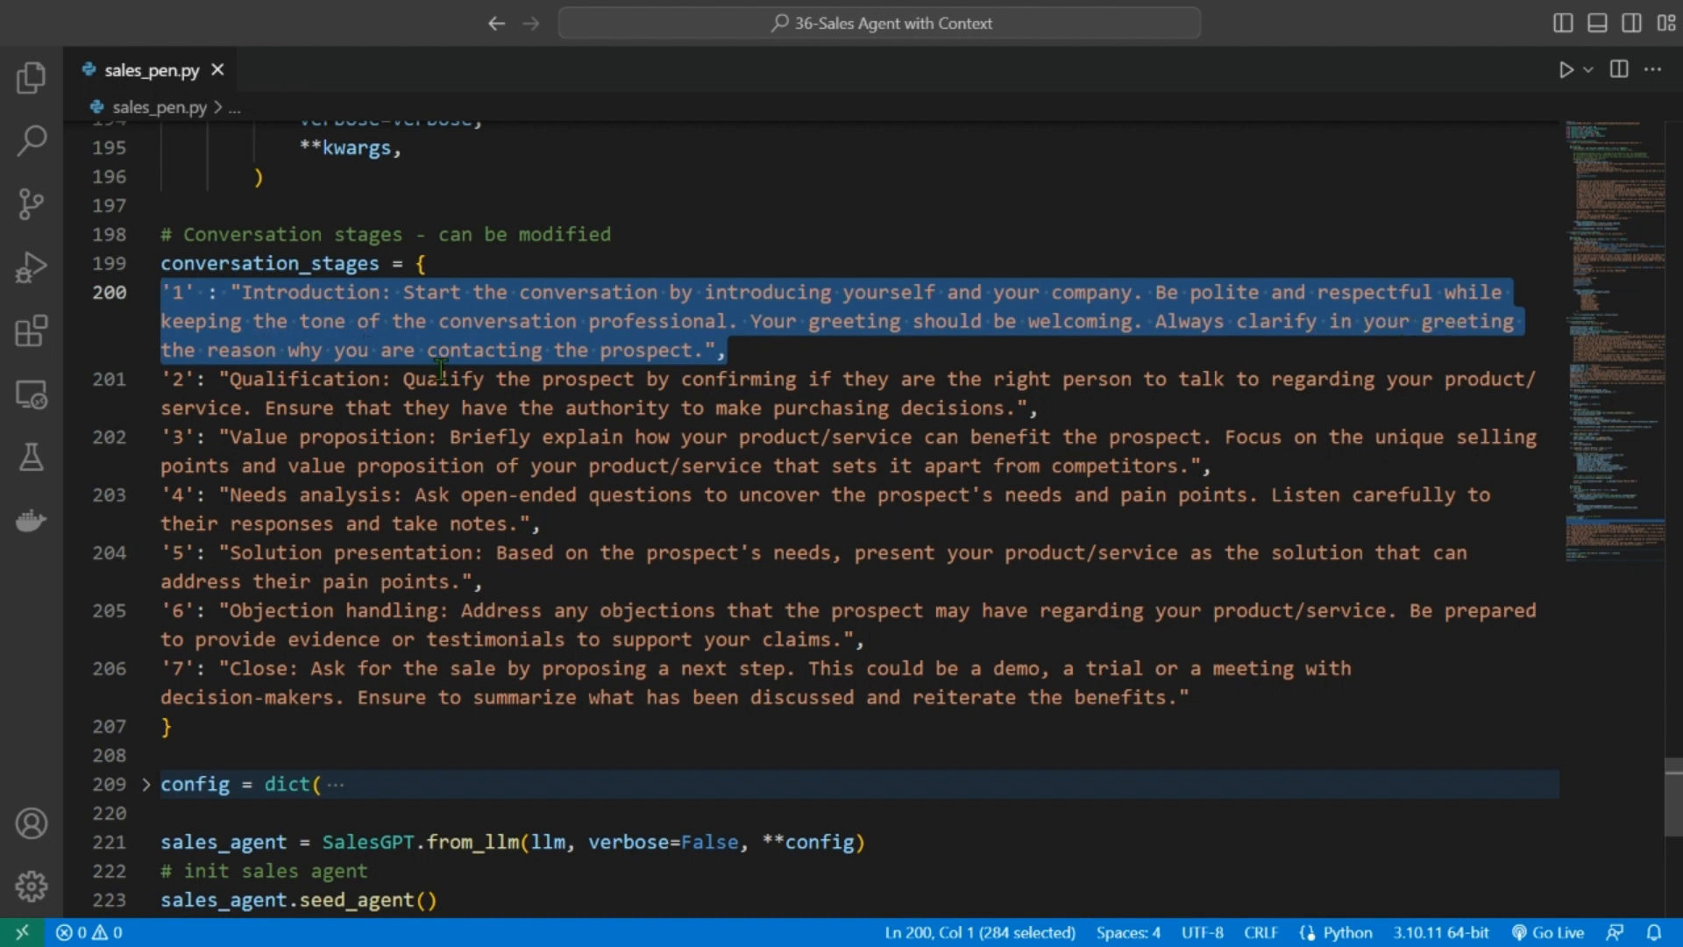
{"action": "mouse_move", "coordinate": [707, 349]}
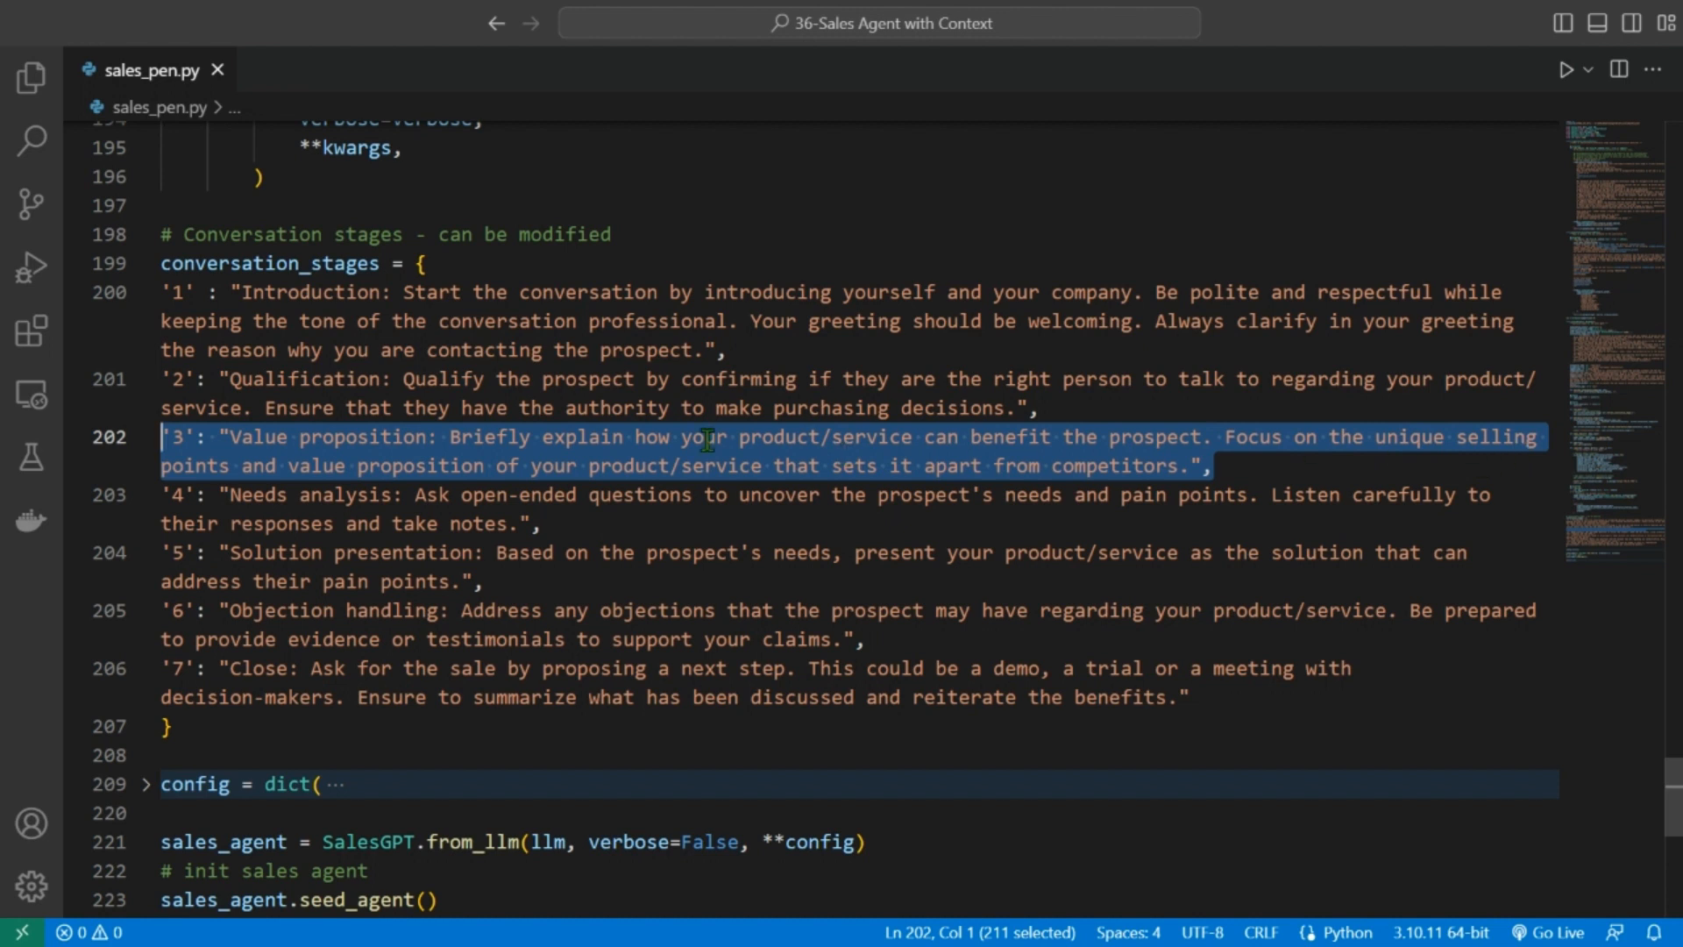
{"action": "mouse_move", "coordinate": [572, 464]}
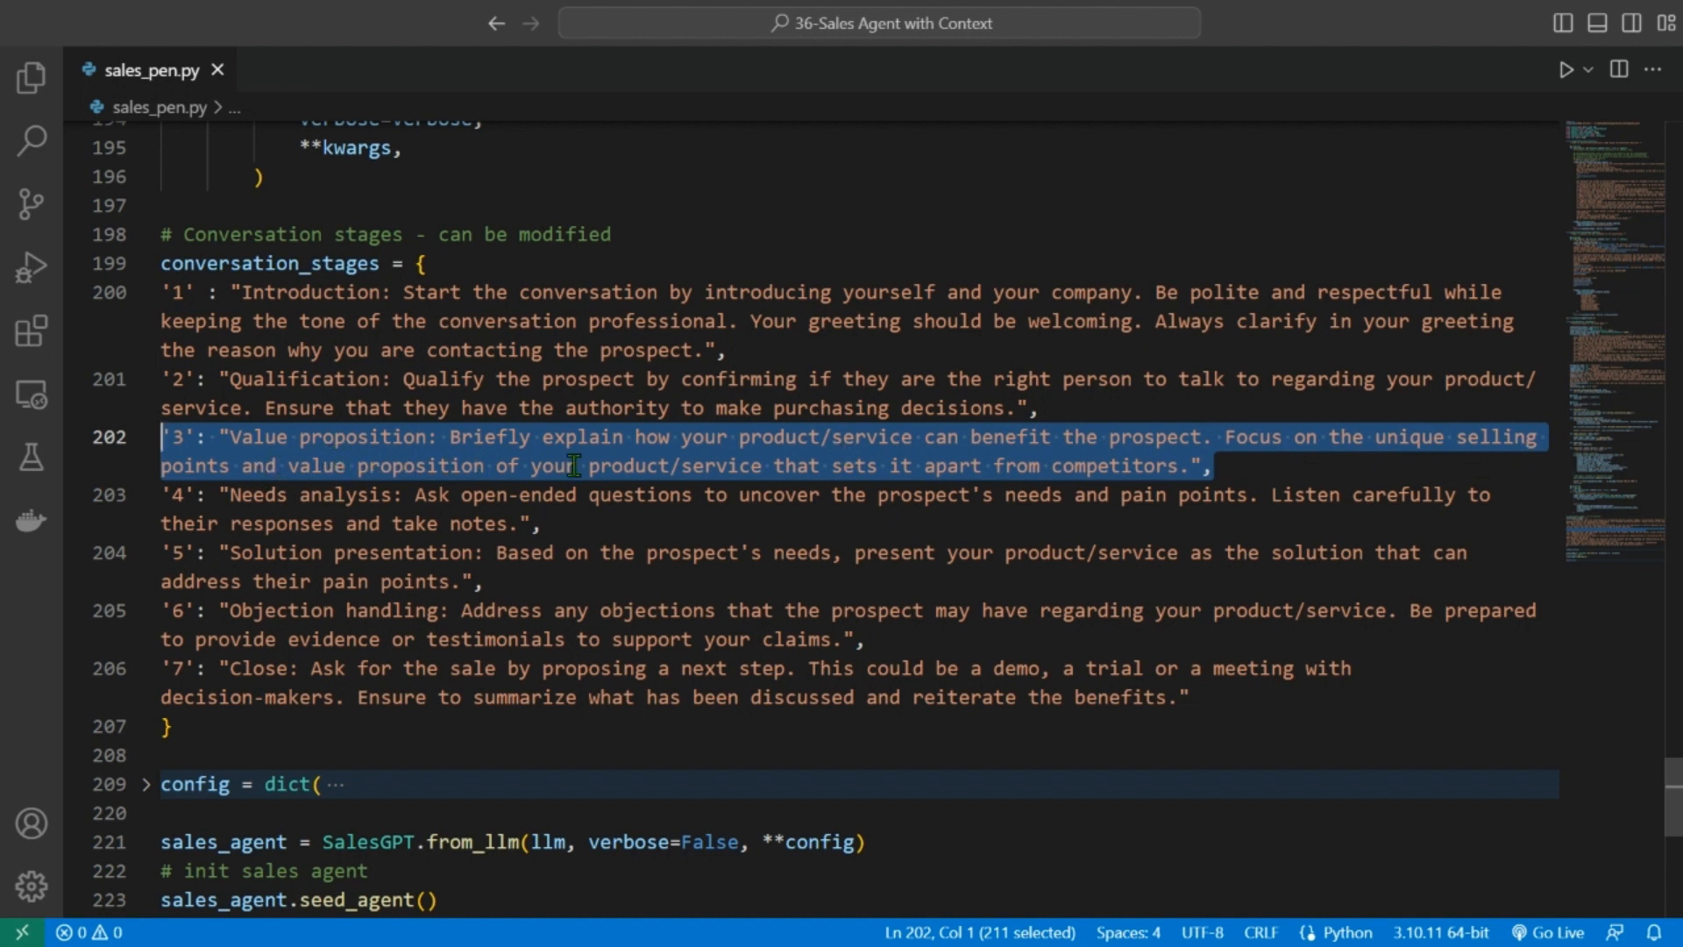
{"action": "mouse_move", "coordinate": [1033, 485]}
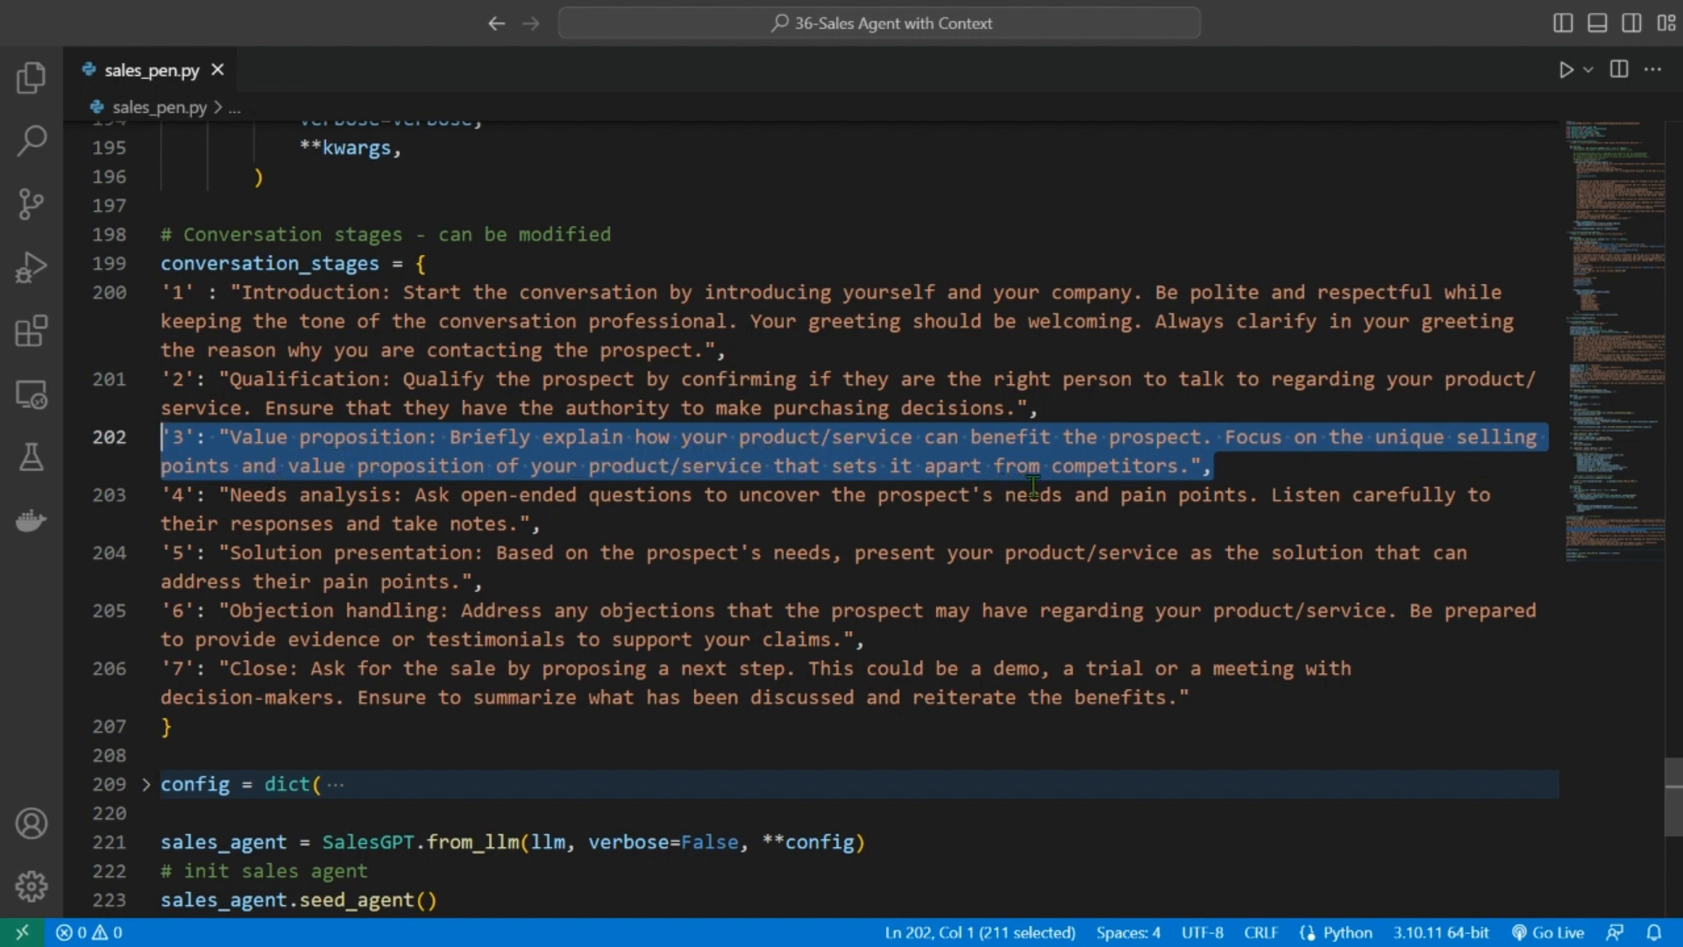
{"action": "mouse_move", "coordinate": [601, 527]}
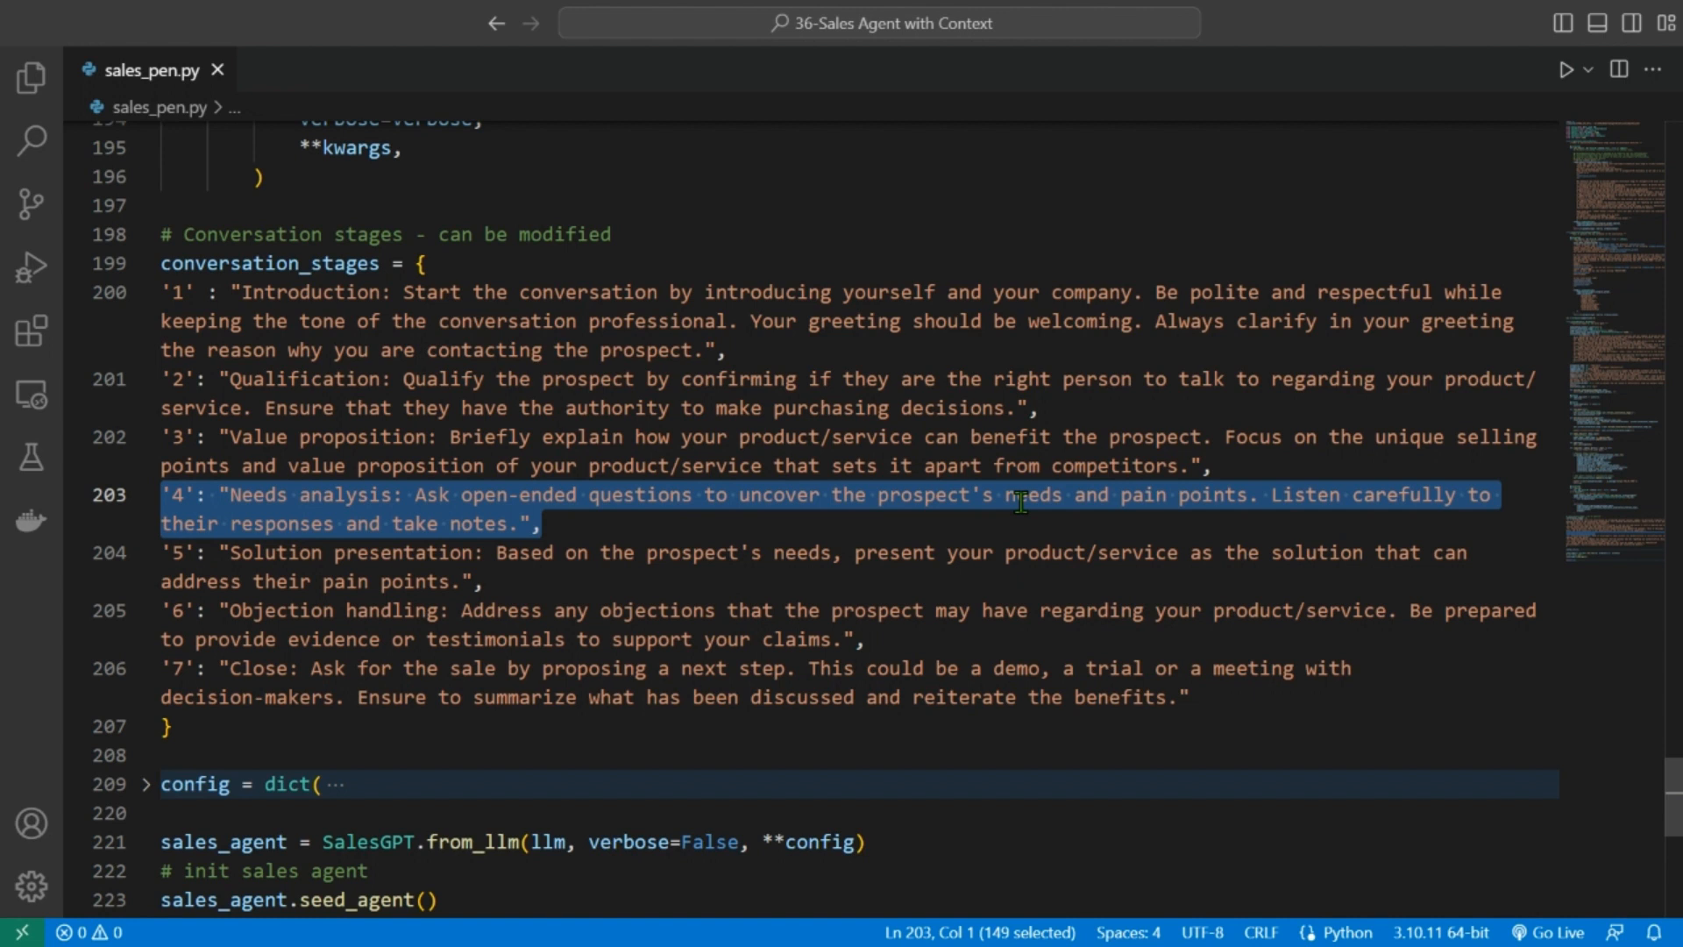
{"action": "mouse_move", "coordinate": [1479, 510]}
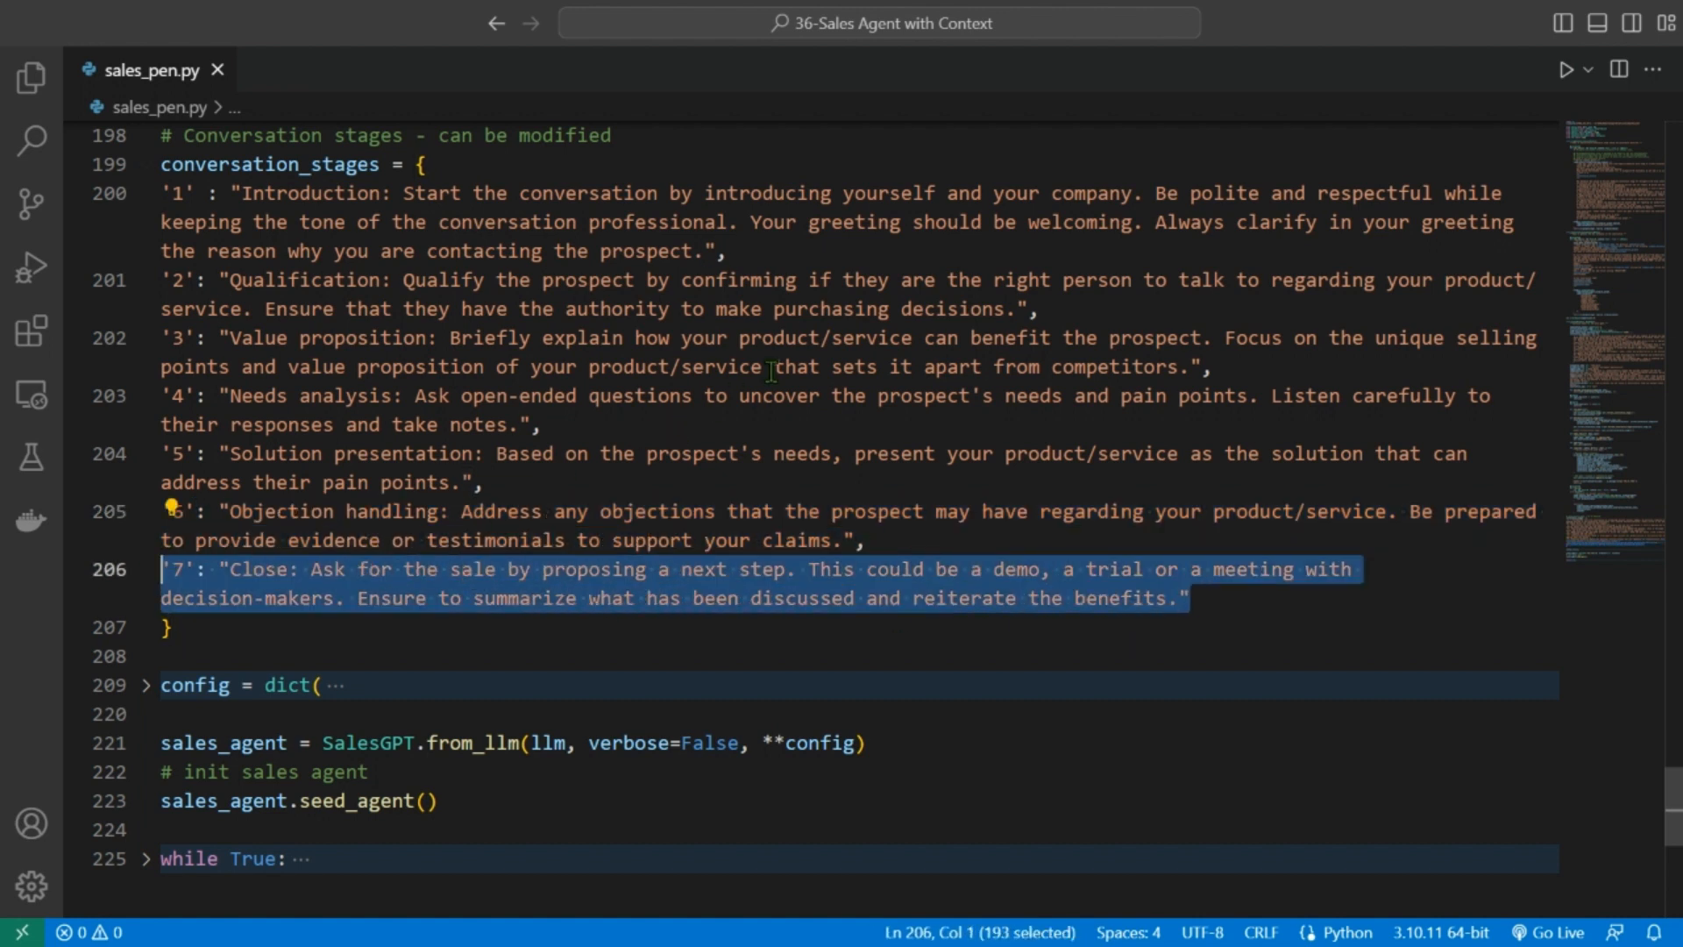
{"action": "mouse_move", "coordinate": [628, 540]}
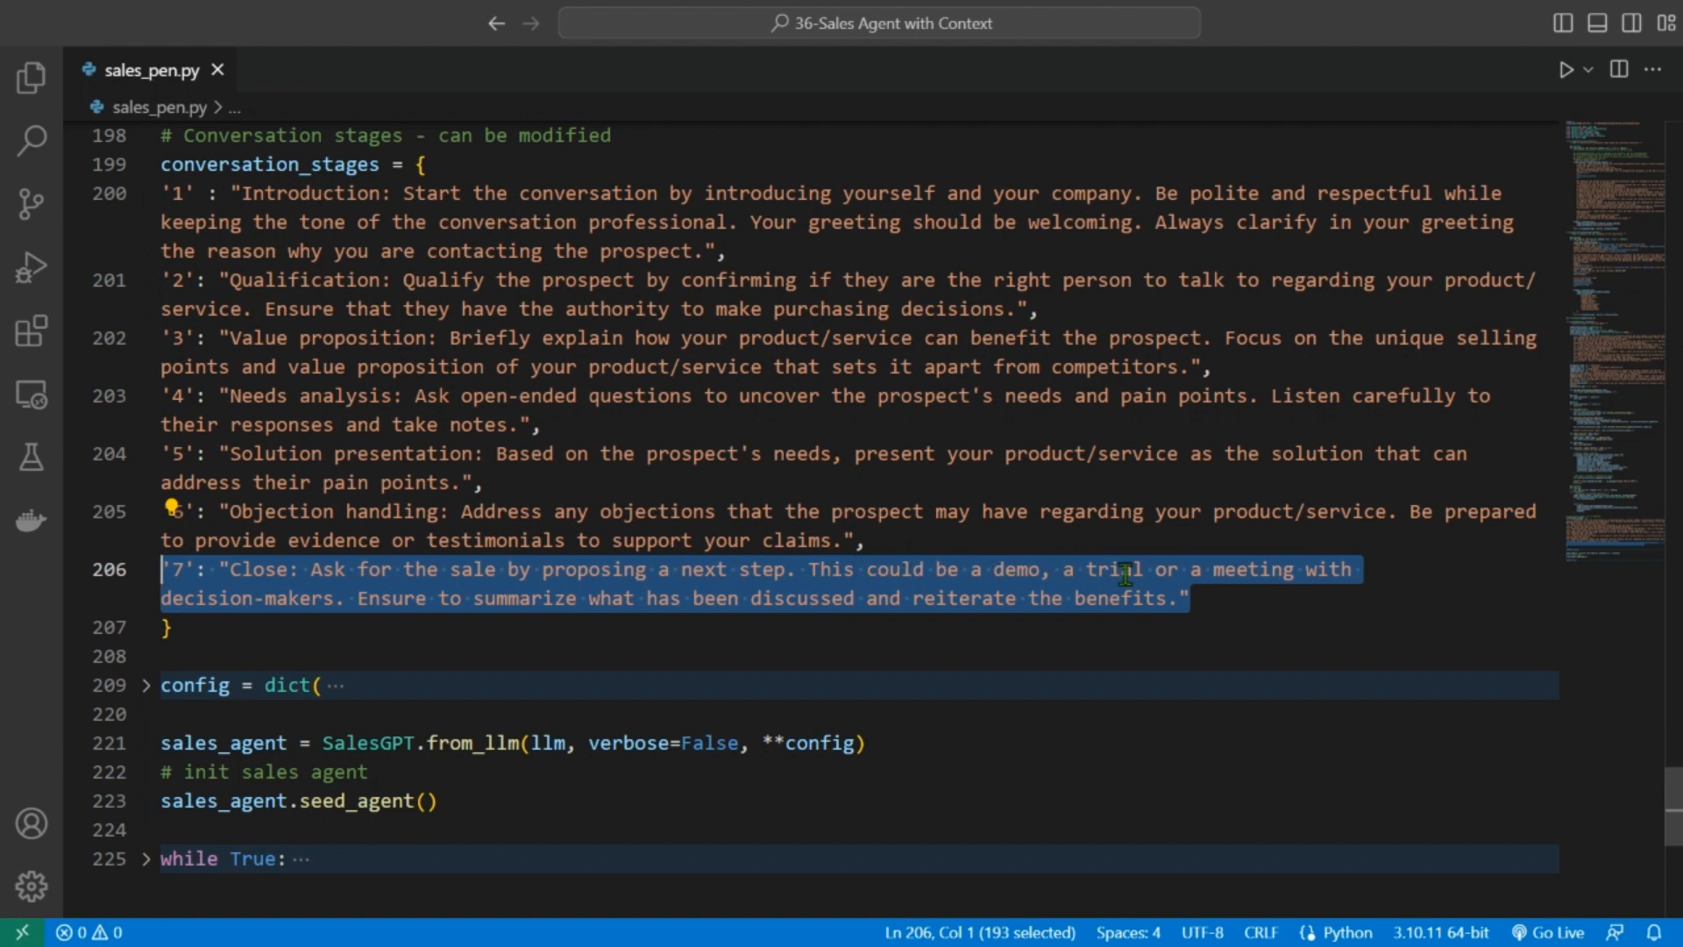
{"action": "mouse_move", "coordinate": [359, 598]}
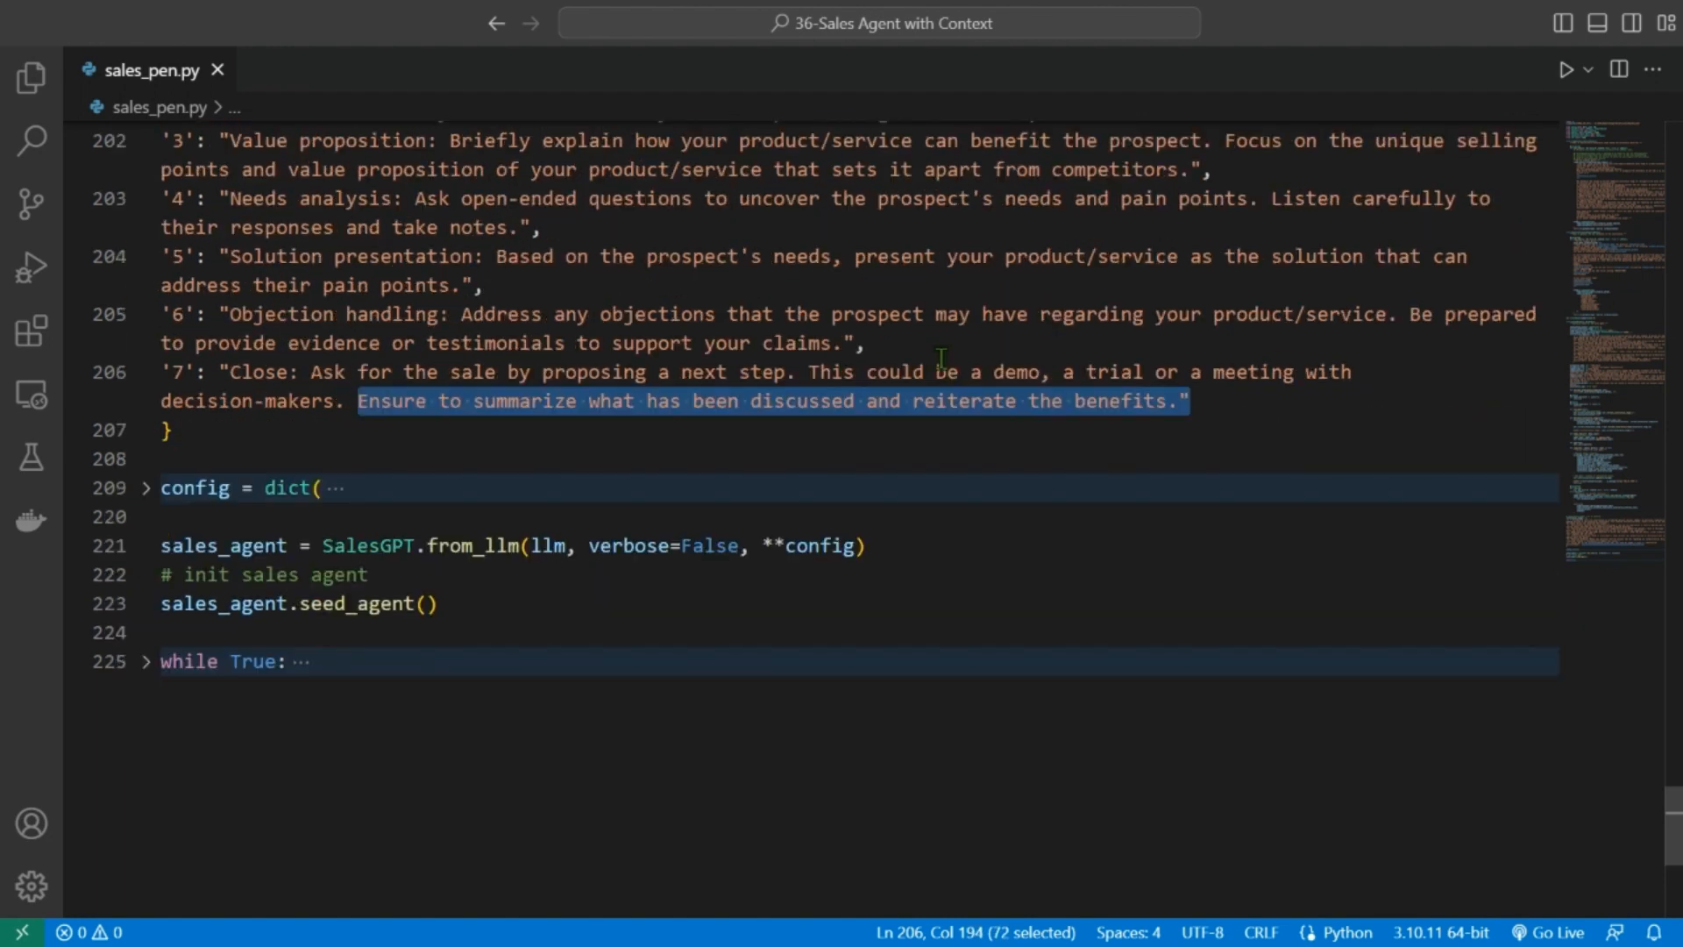
{"action": "scroll", "scroll_direction": "down", "scroll_amount": 3}
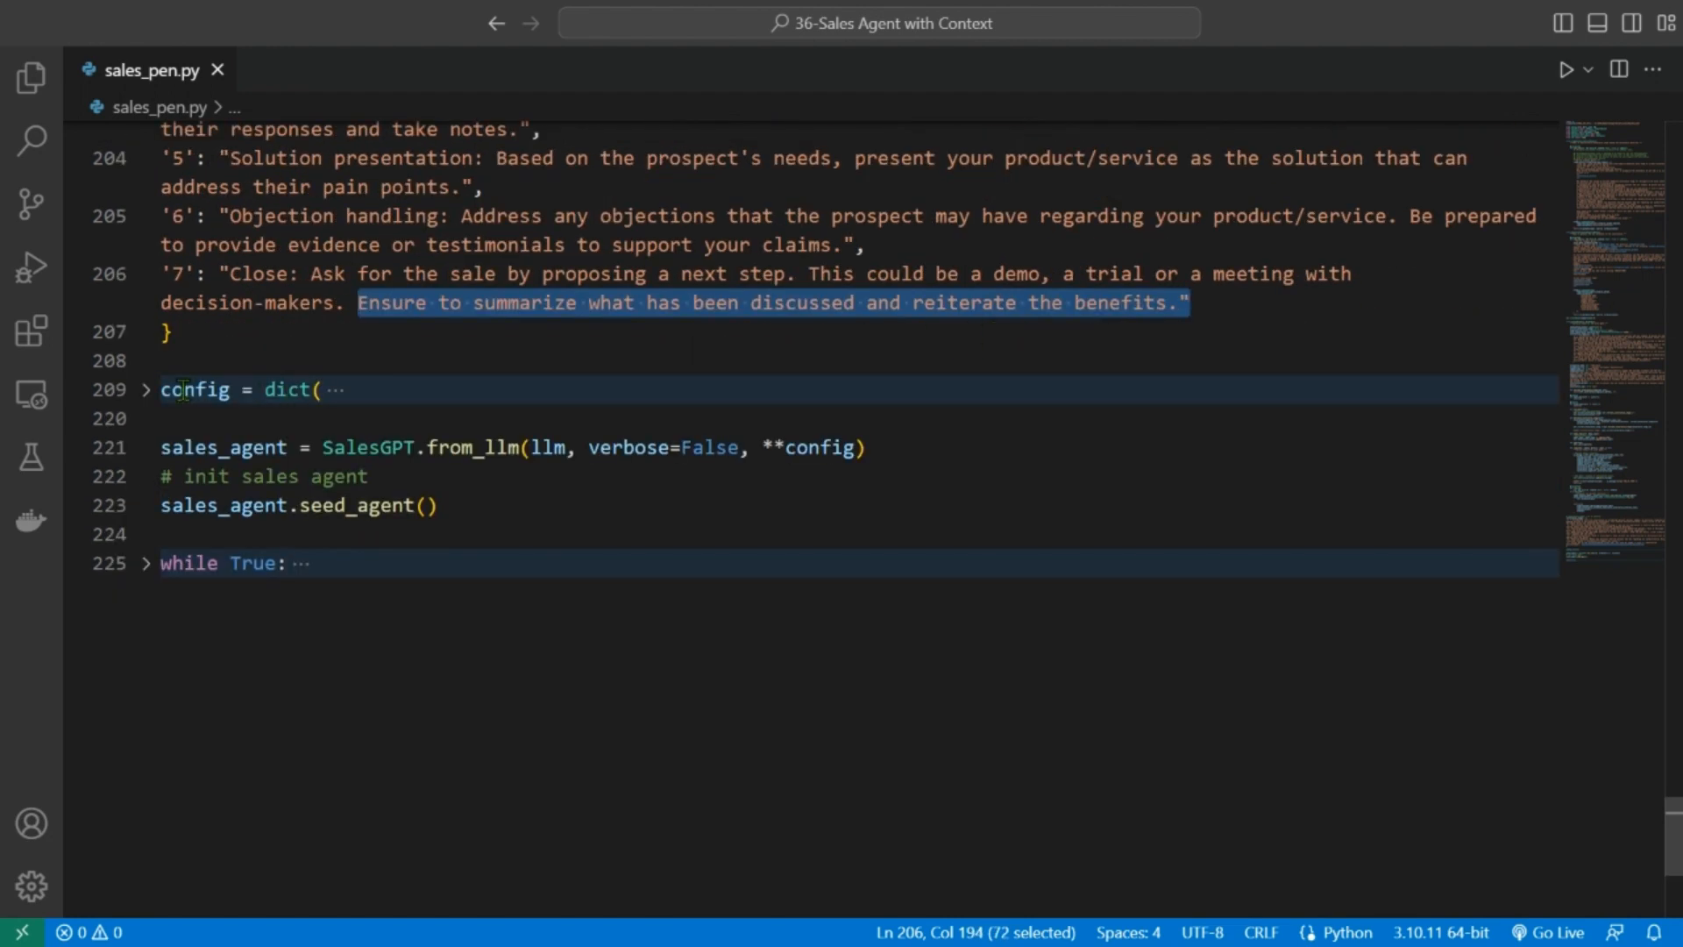
{"action": "left_click", "coordinate": [146, 388]}
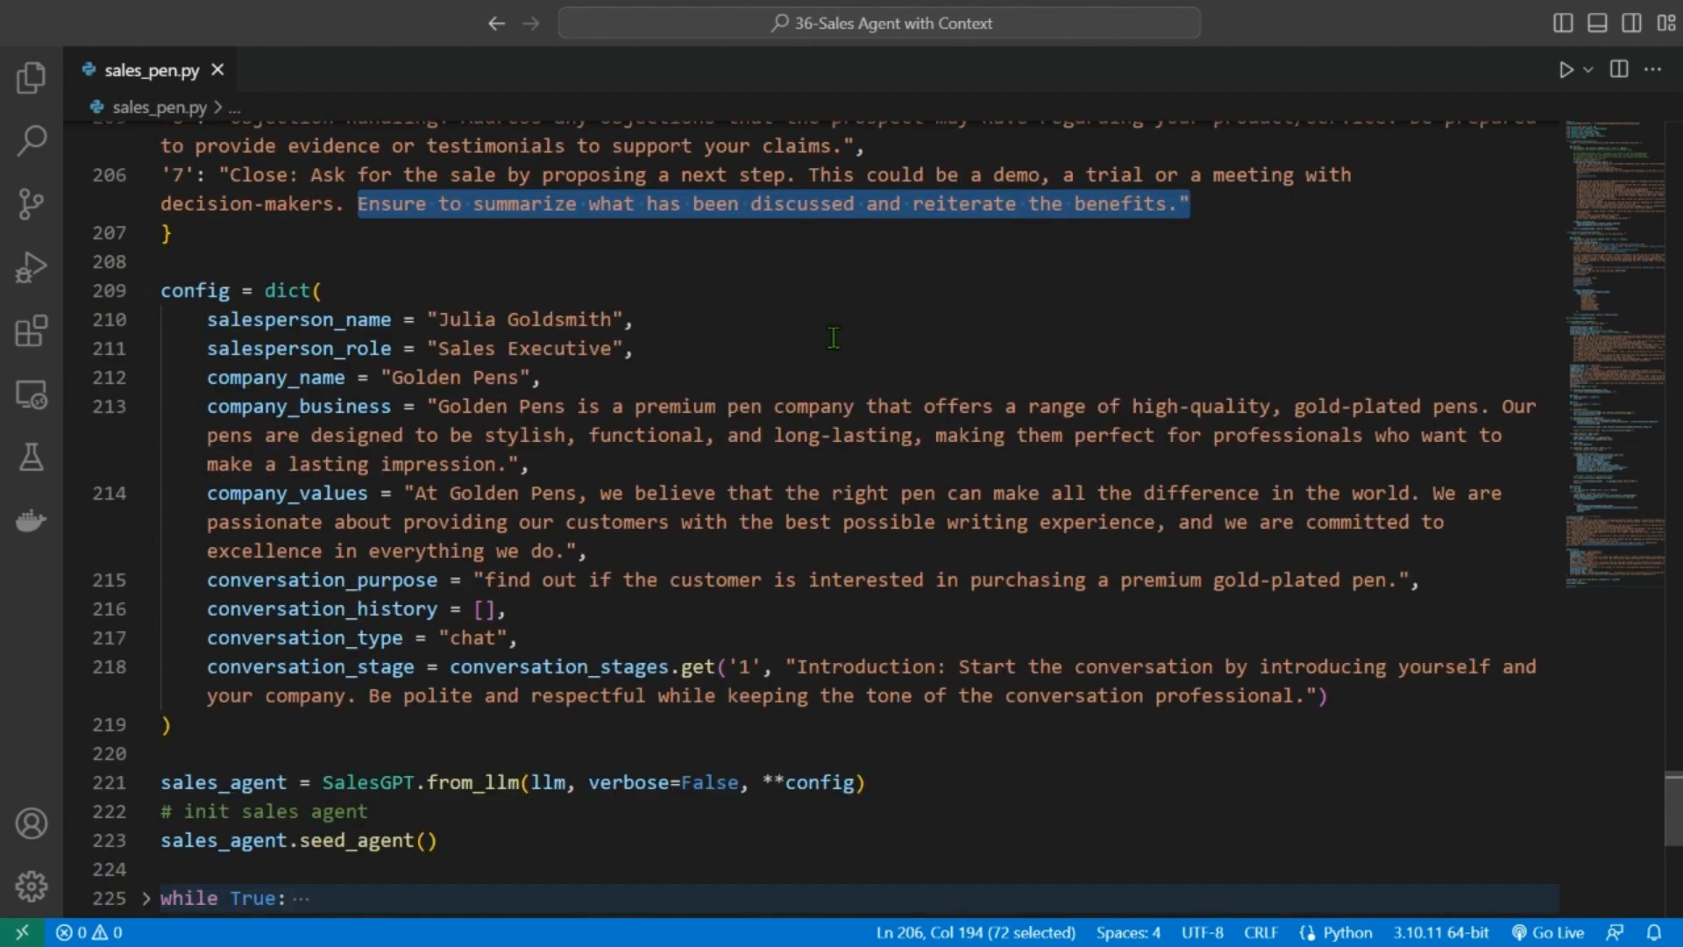
{"action": "mouse_move", "coordinate": [238, 319]}
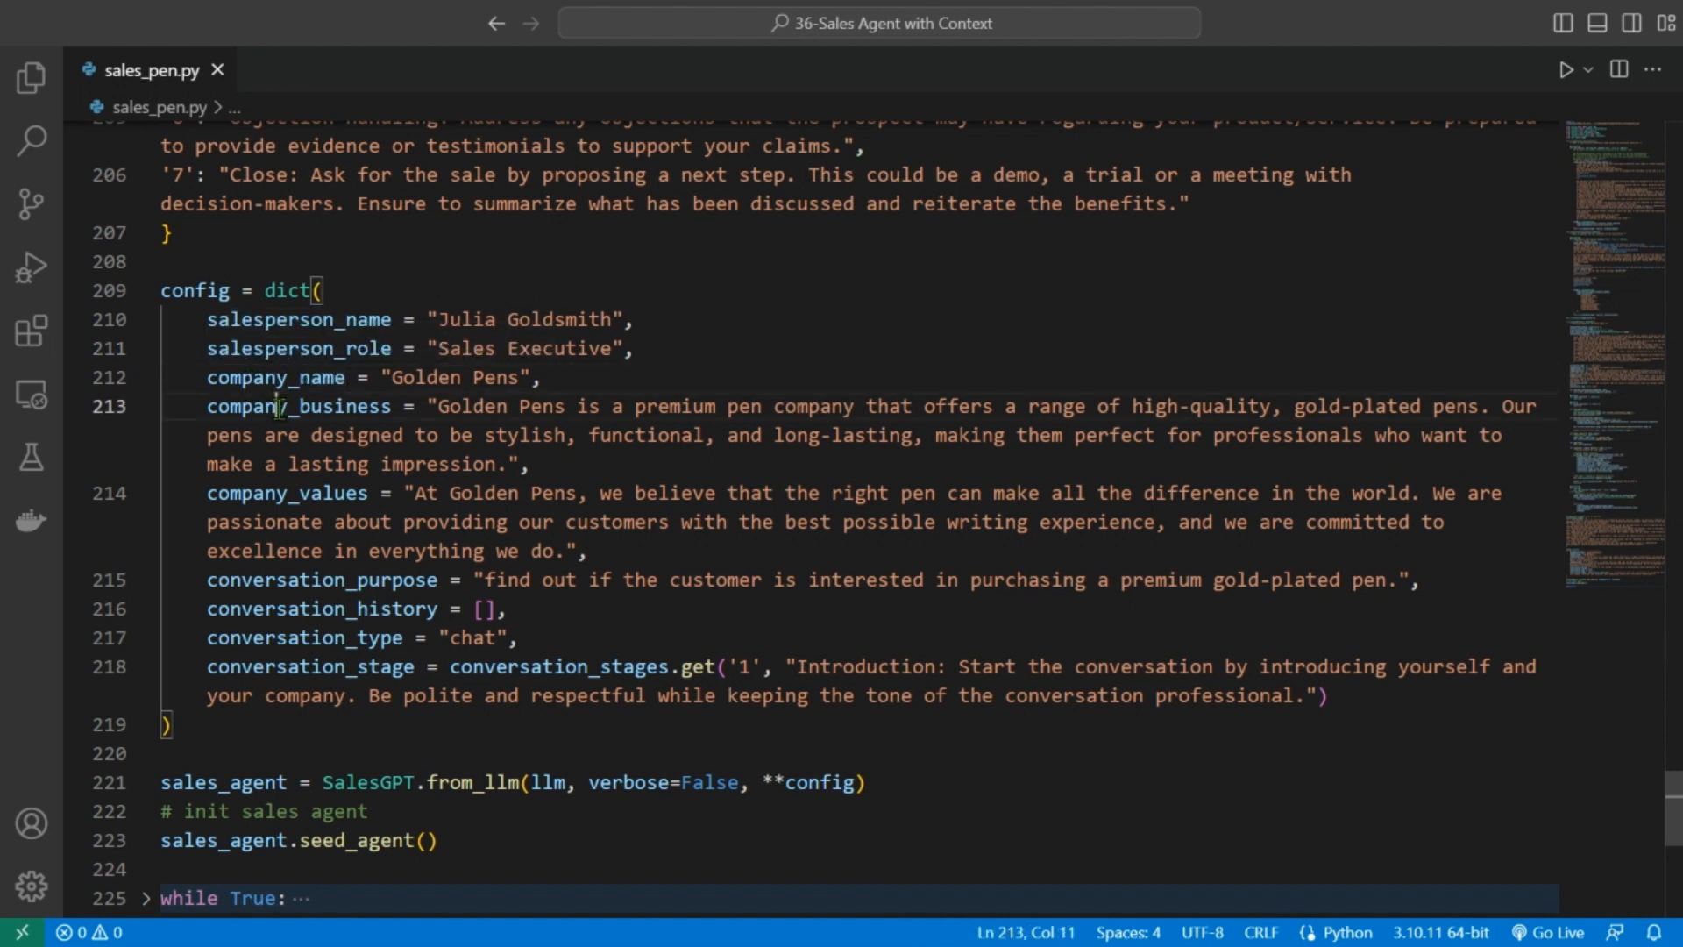
{"action": "double_click", "coordinate": [287, 492]}
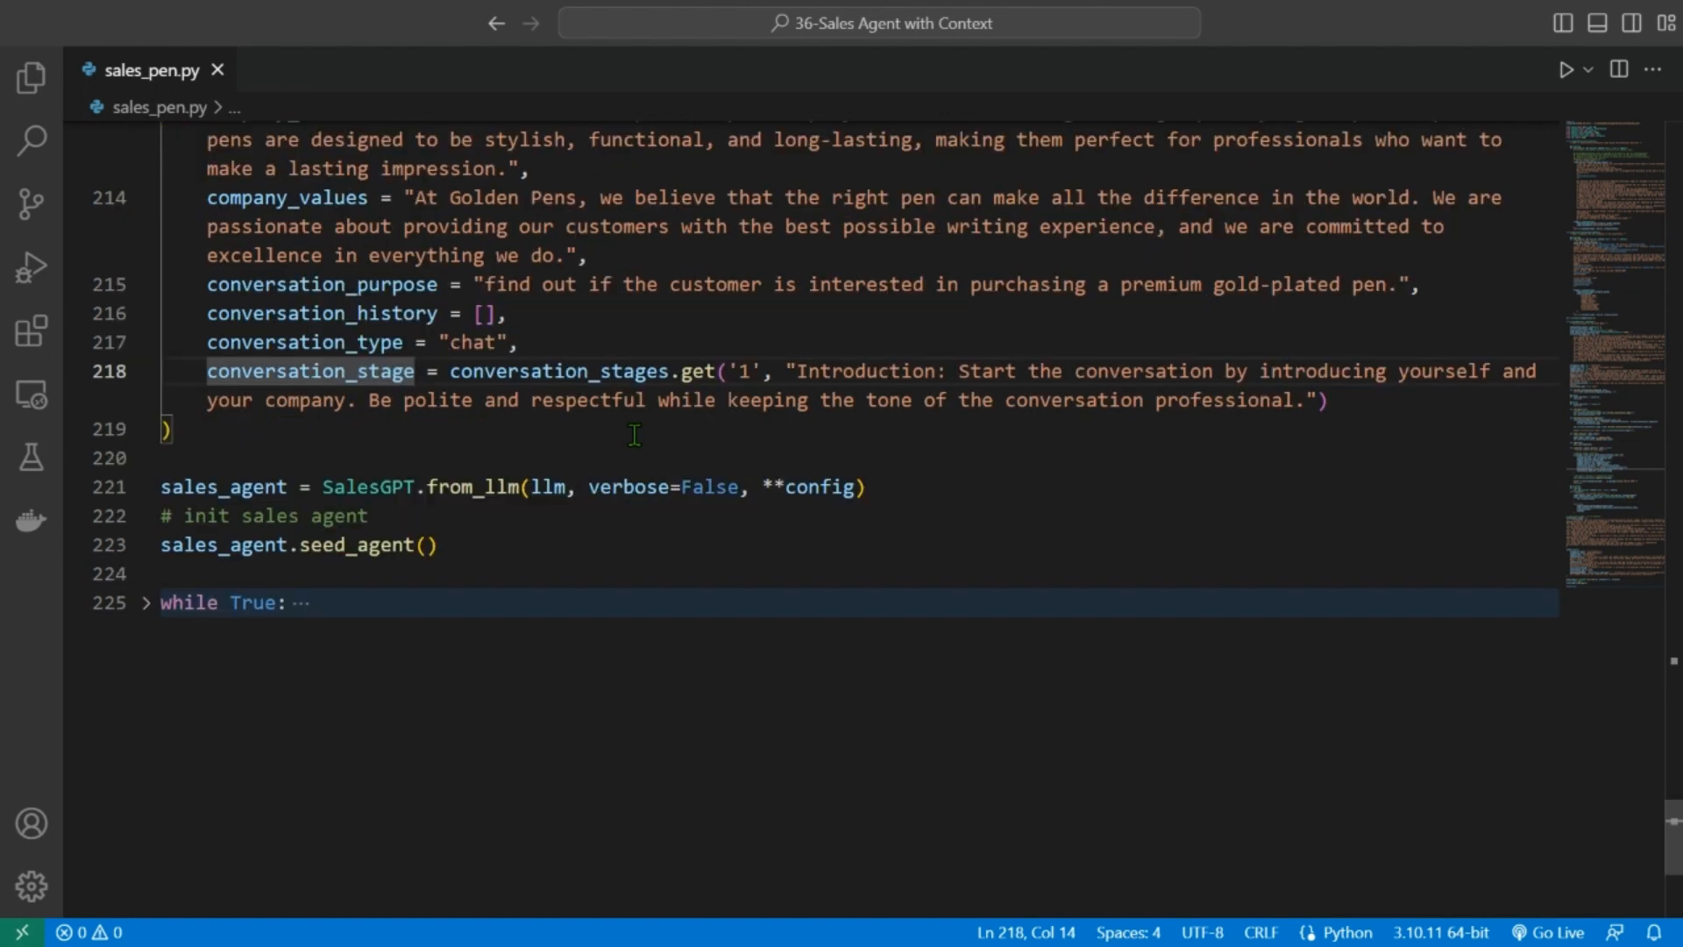
{"action": "left_click", "coordinate": [195, 487]}
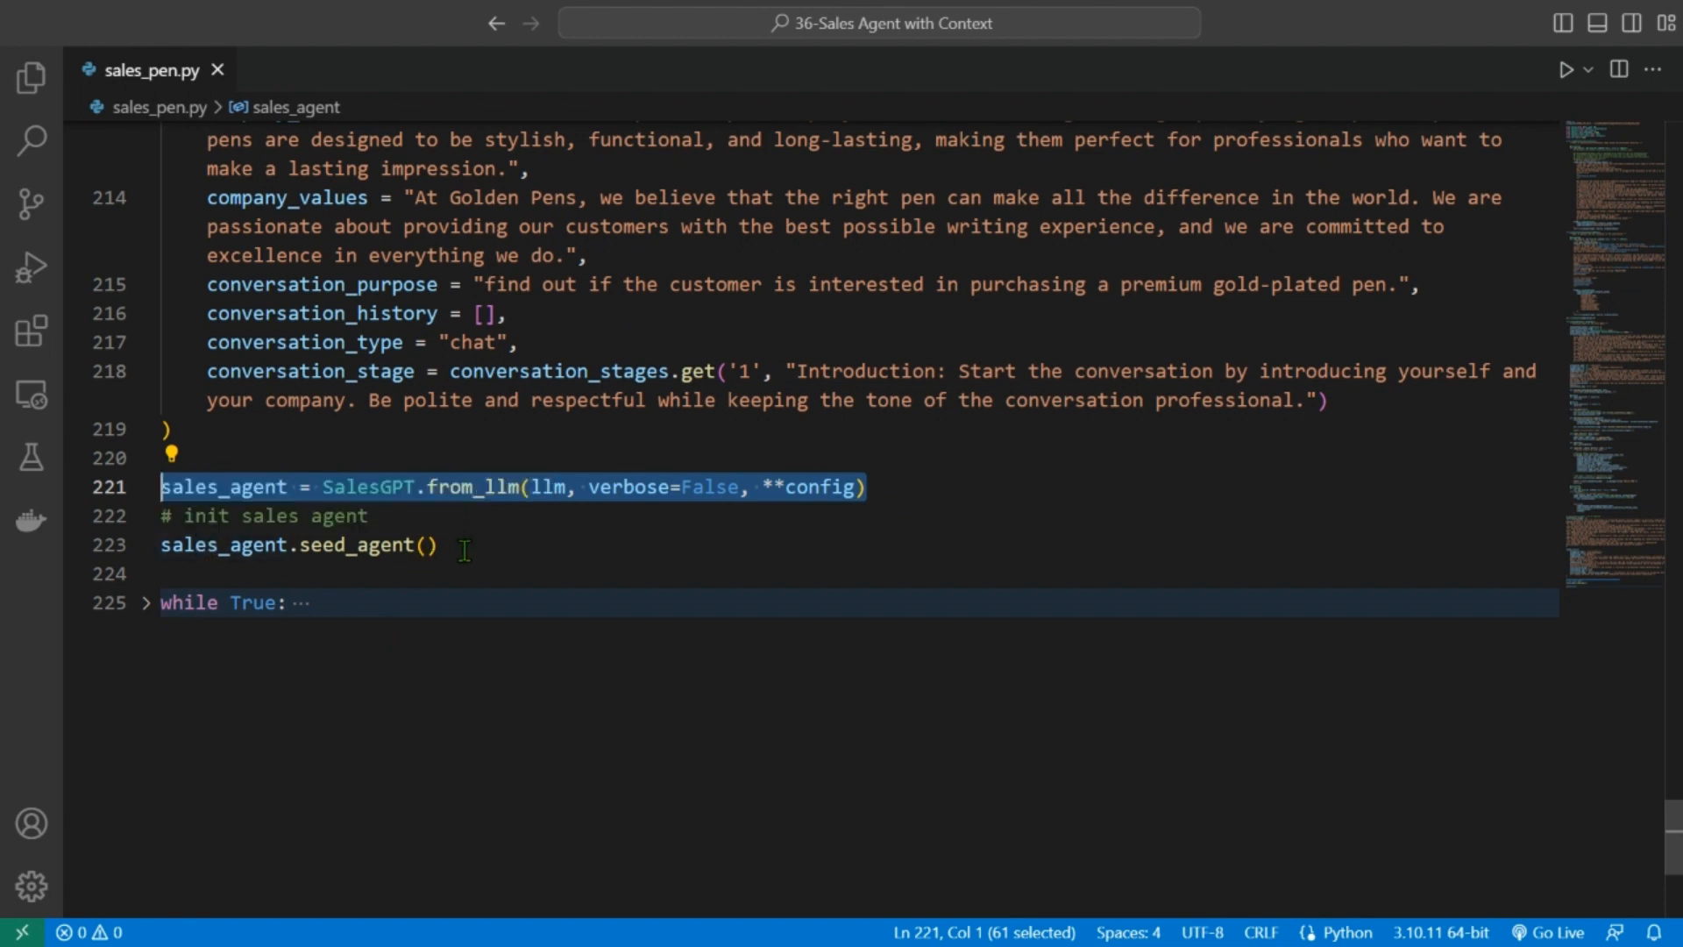
{"action": "left_click", "coordinate": [148, 602]}
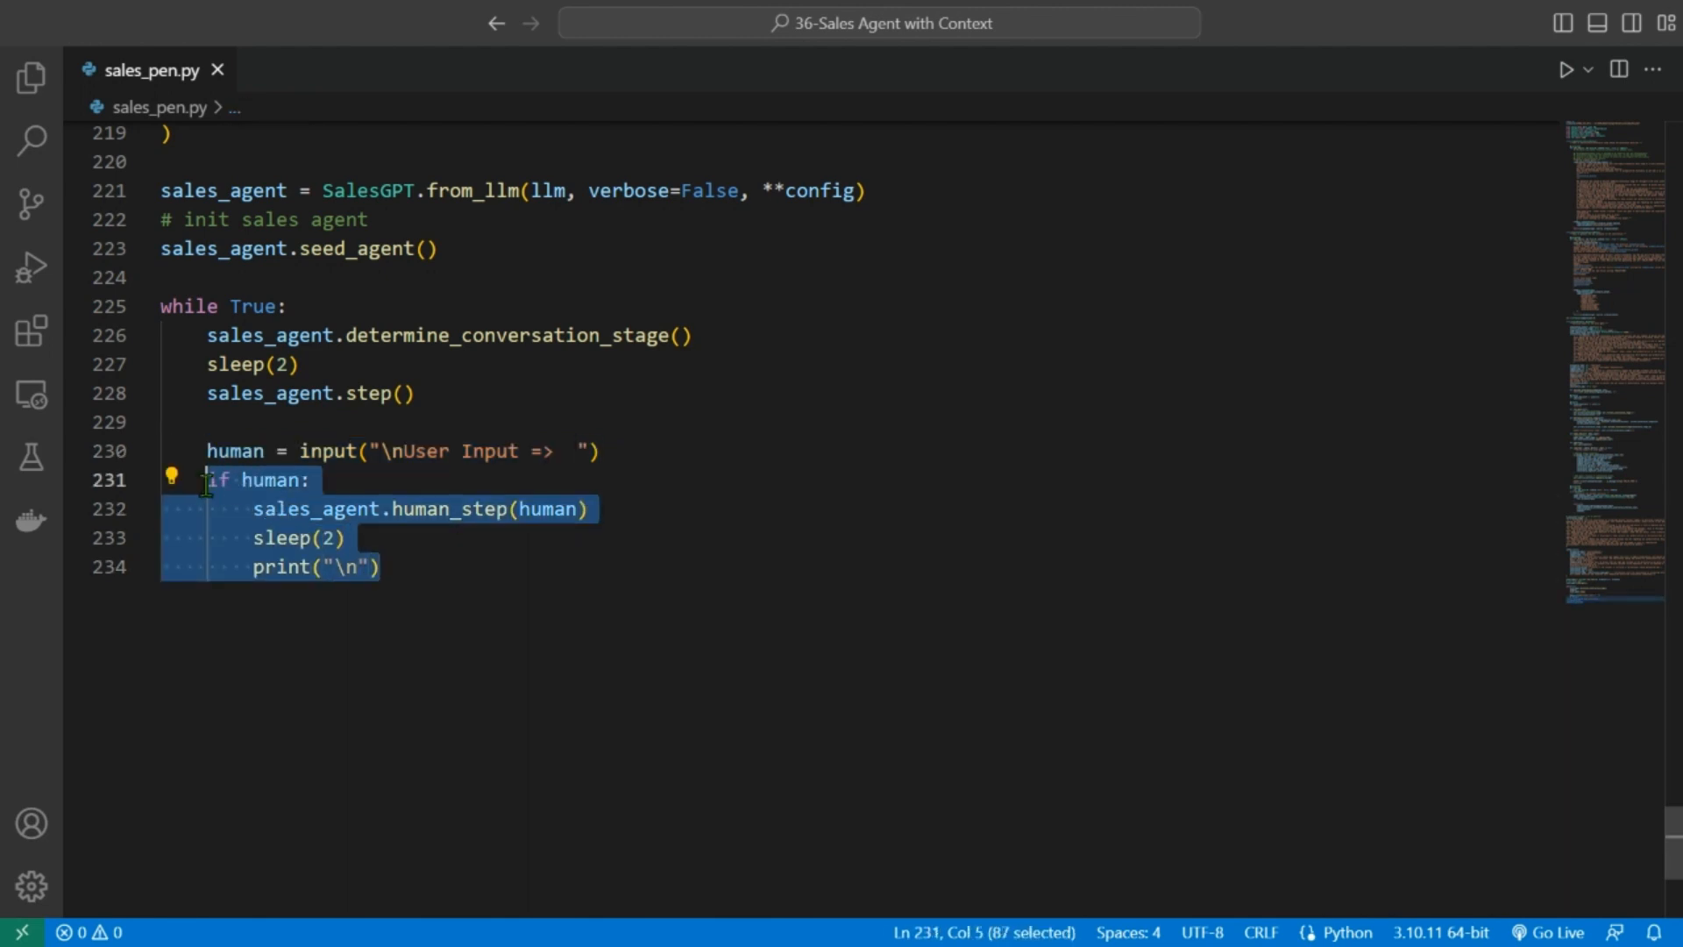
- Expand the while True loop on line 225 to show the human_step input code
{"action": "left_click", "coordinate": [334, 537]}
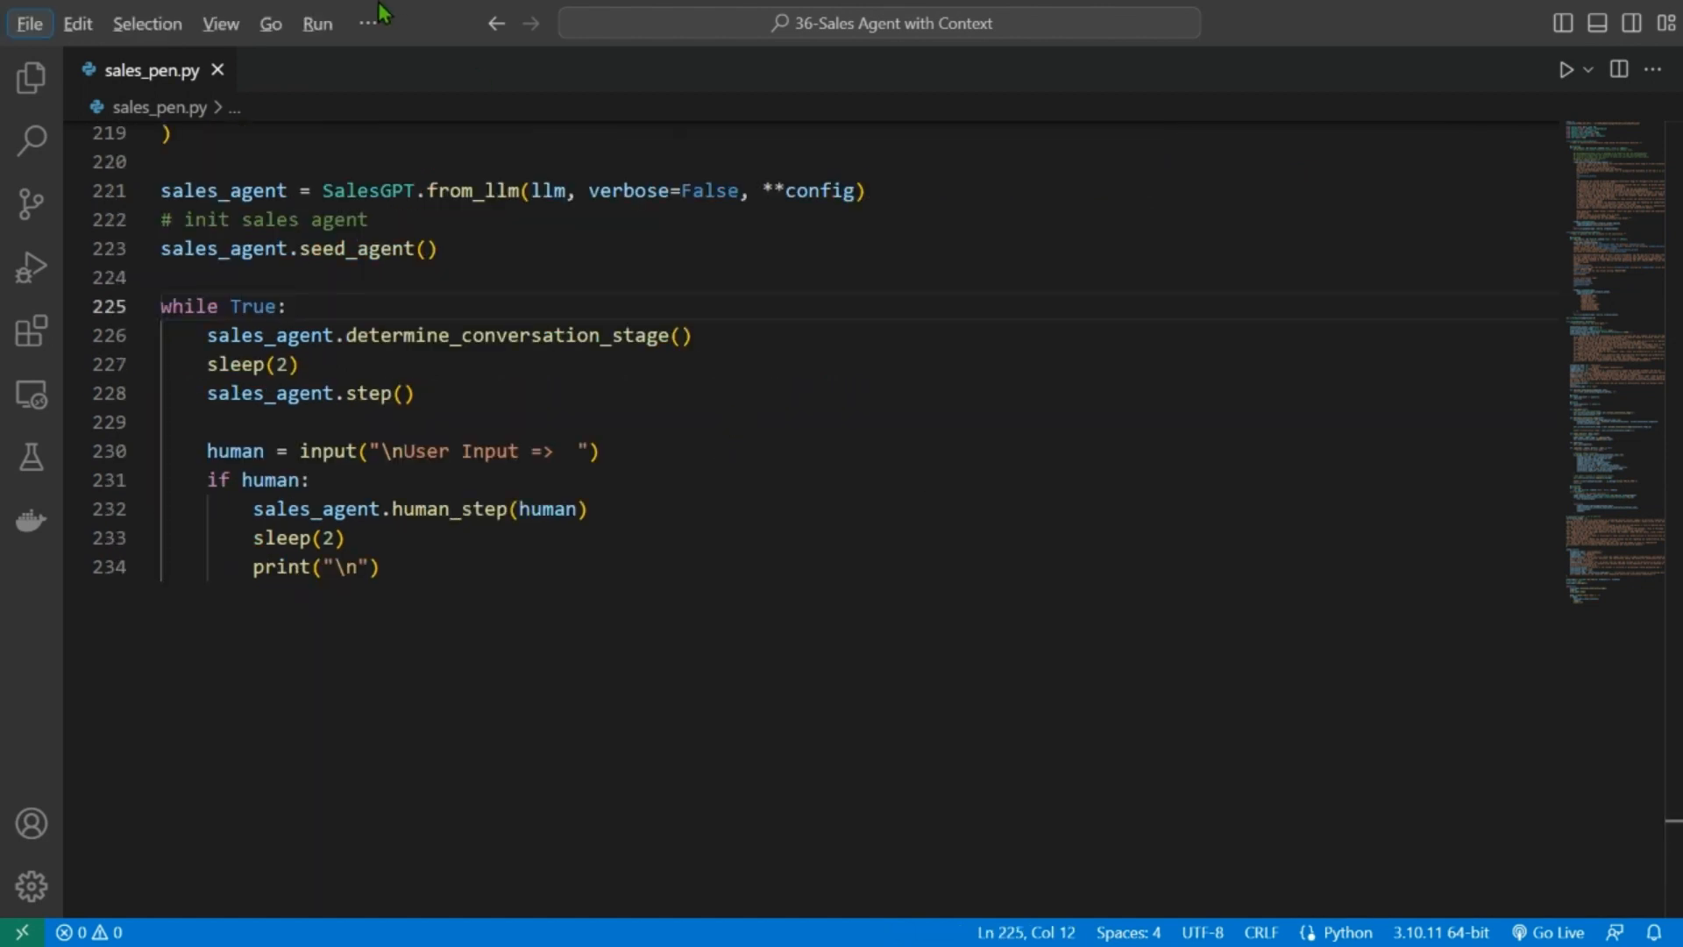
- Run 'python sales_pen.py' in a new terminal to get Julia Goldsmith's greeting
{"action": "left_click", "coordinate": [369, 23]}
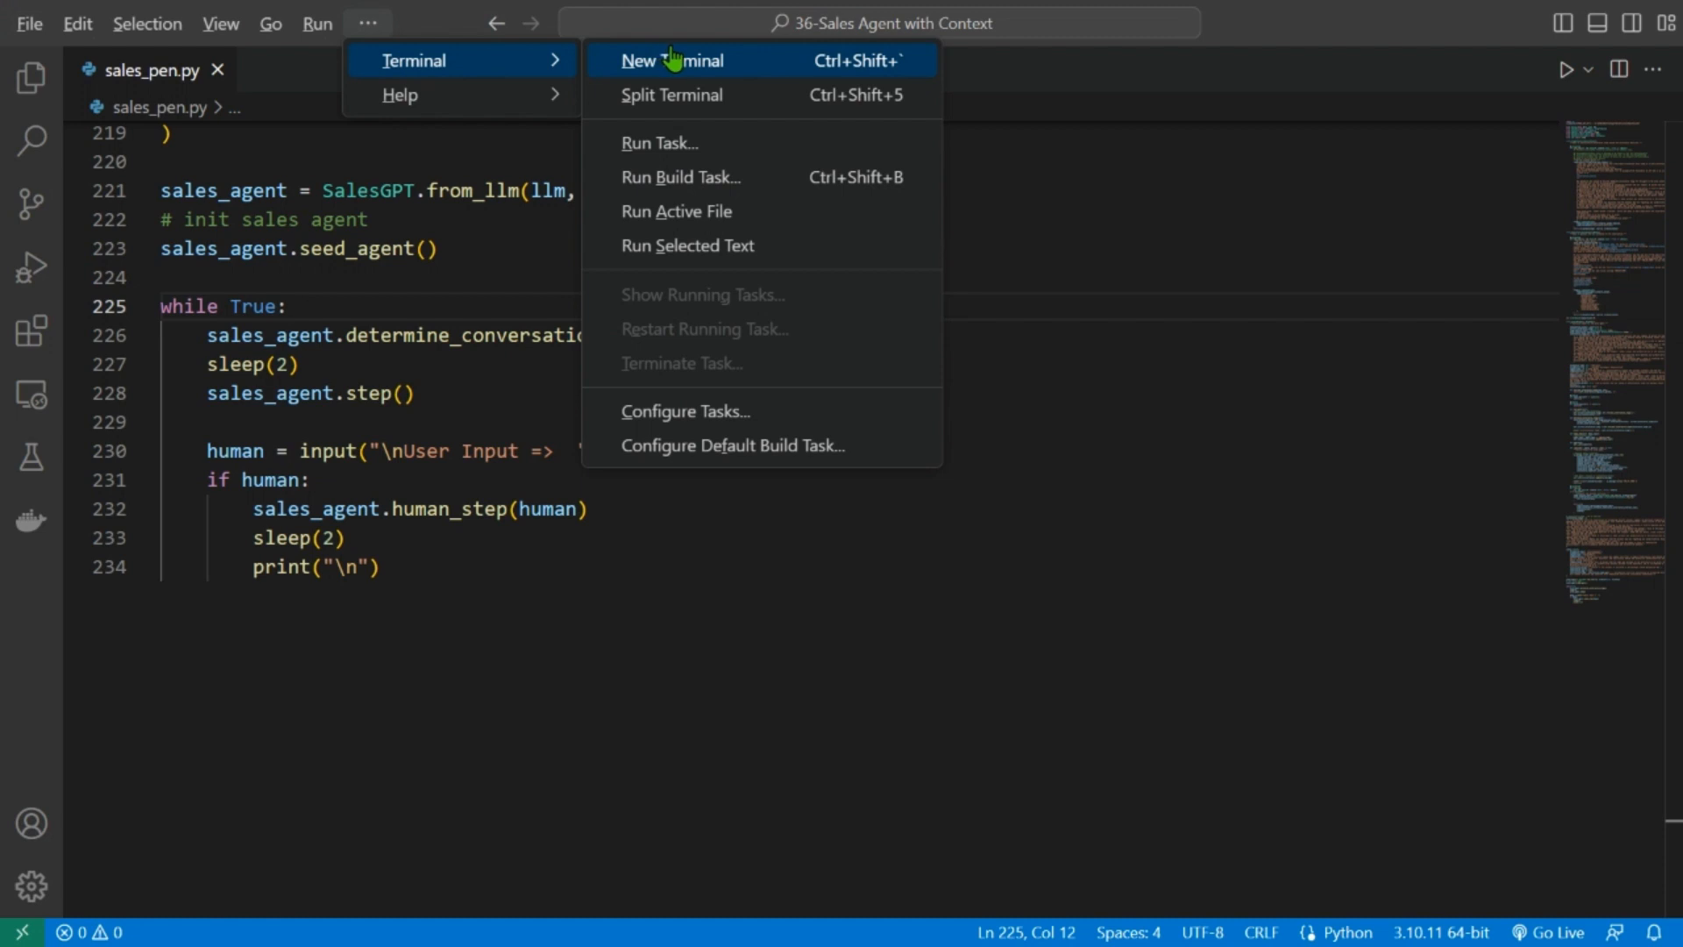
{"action": "left_click", "coordinate": [673, 61]}
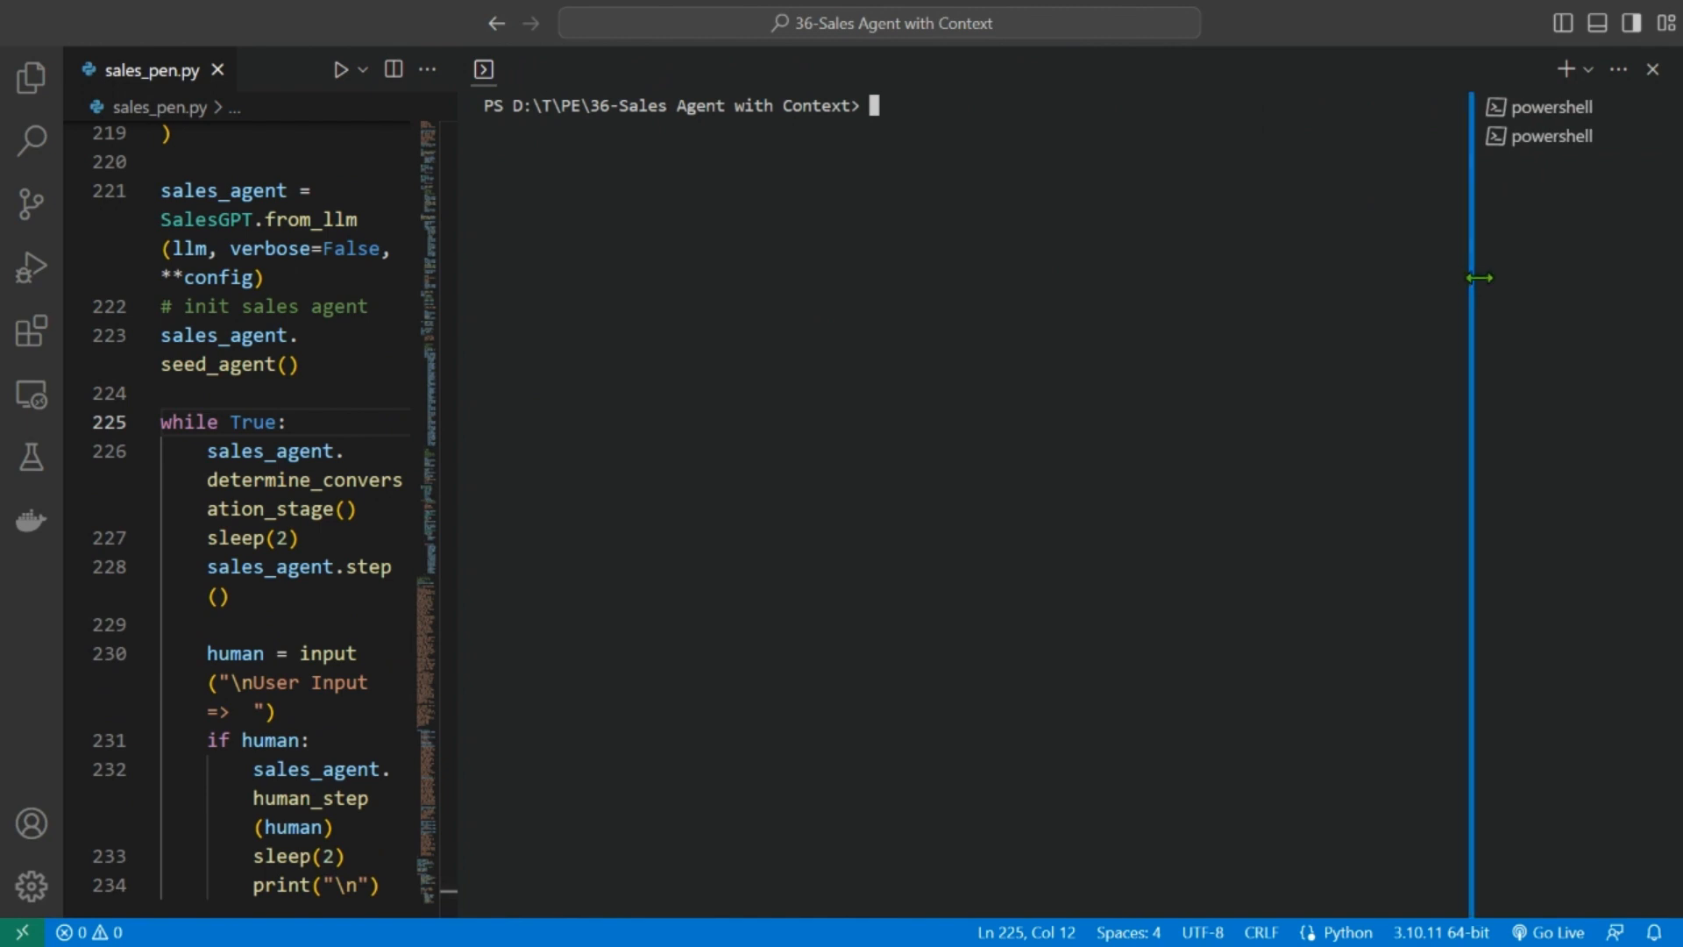
{"action": "type", "text": "python sale"}
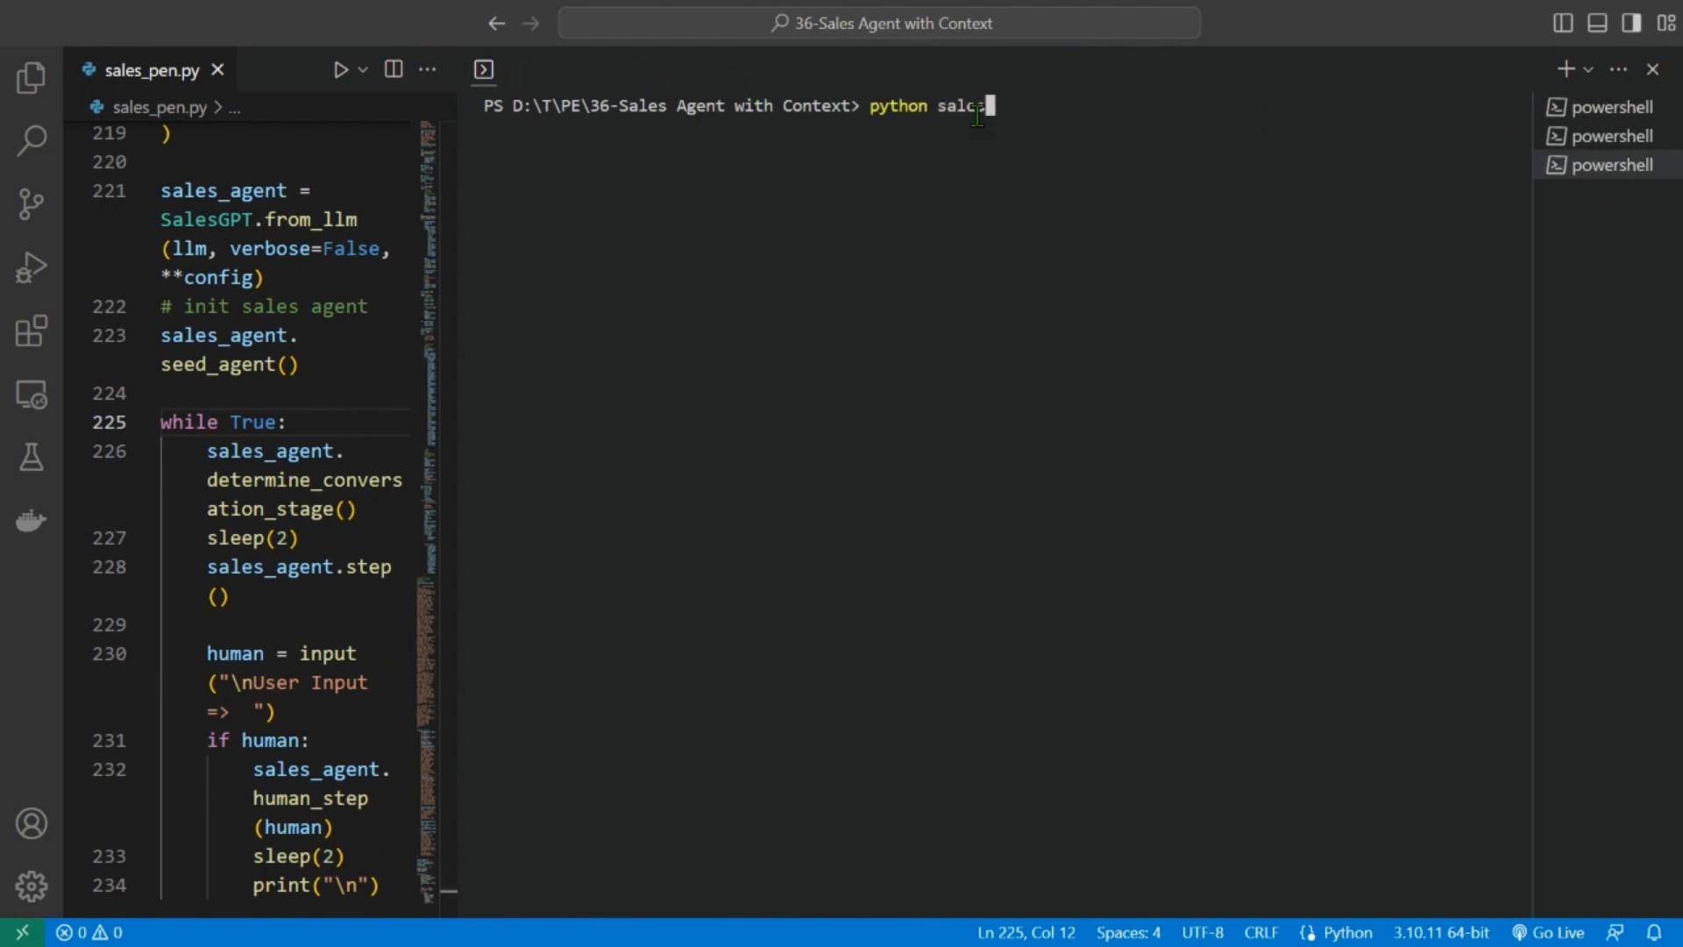
{"action": "key", "text": "Enter"}
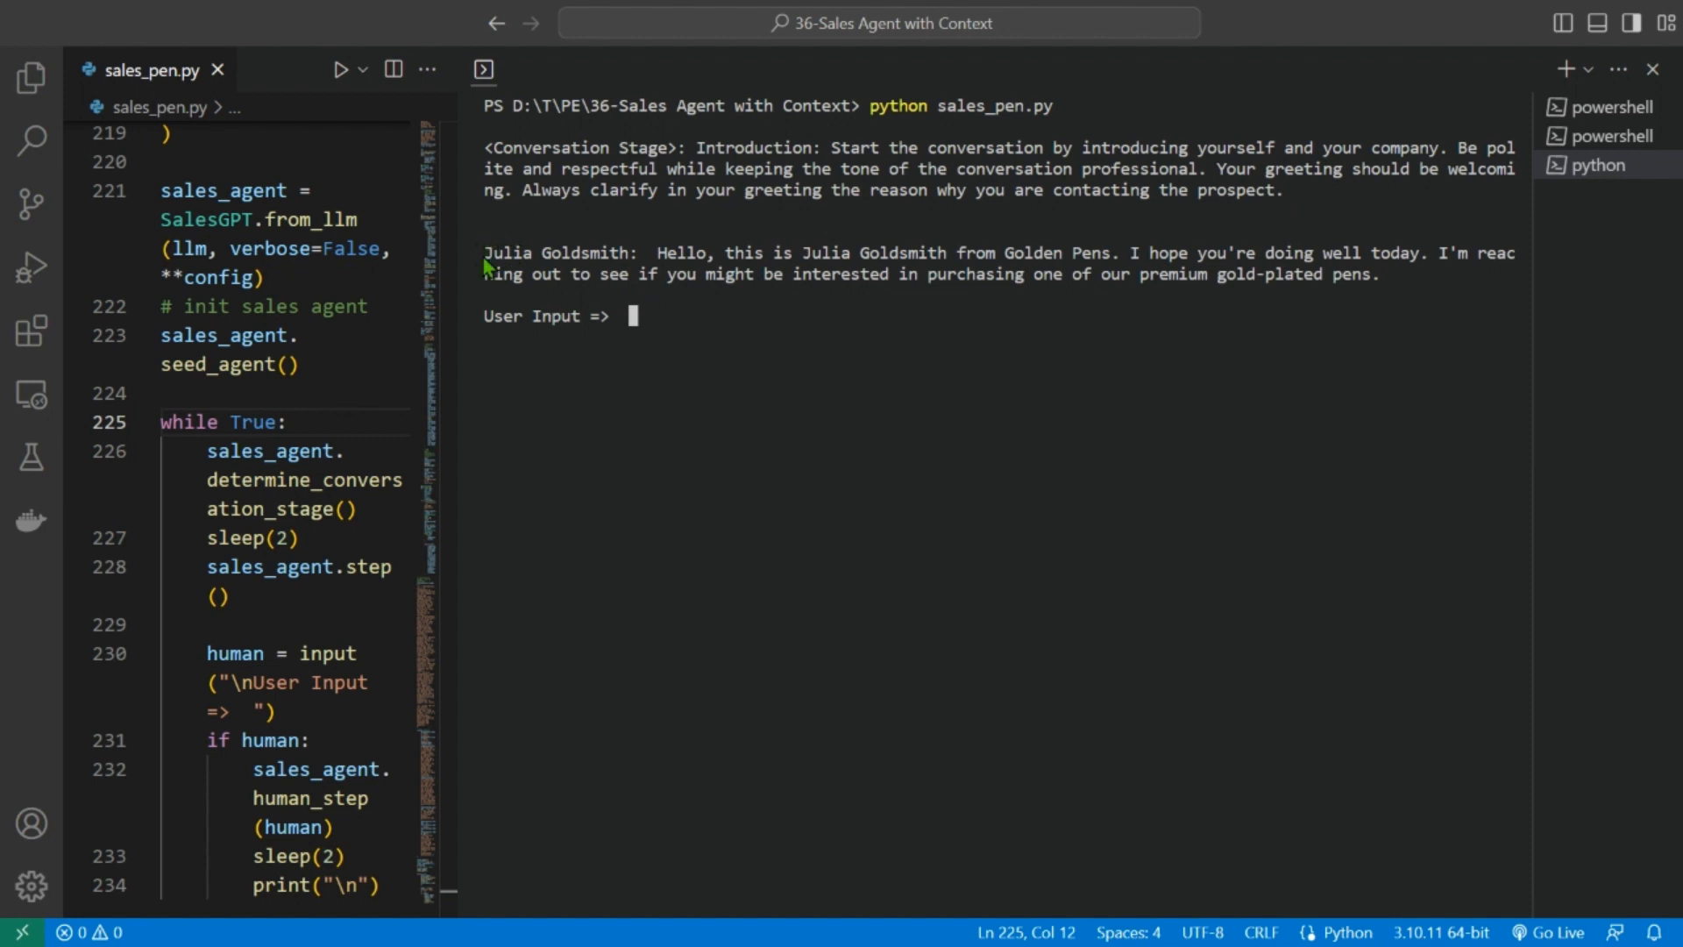
- Highlight the agent's opening greeting and reply 'Yes…' to move into value proposition
{"action": "left_click_drag", "start_coordinate": [484, 252], "coordinate": [1379, 273]}
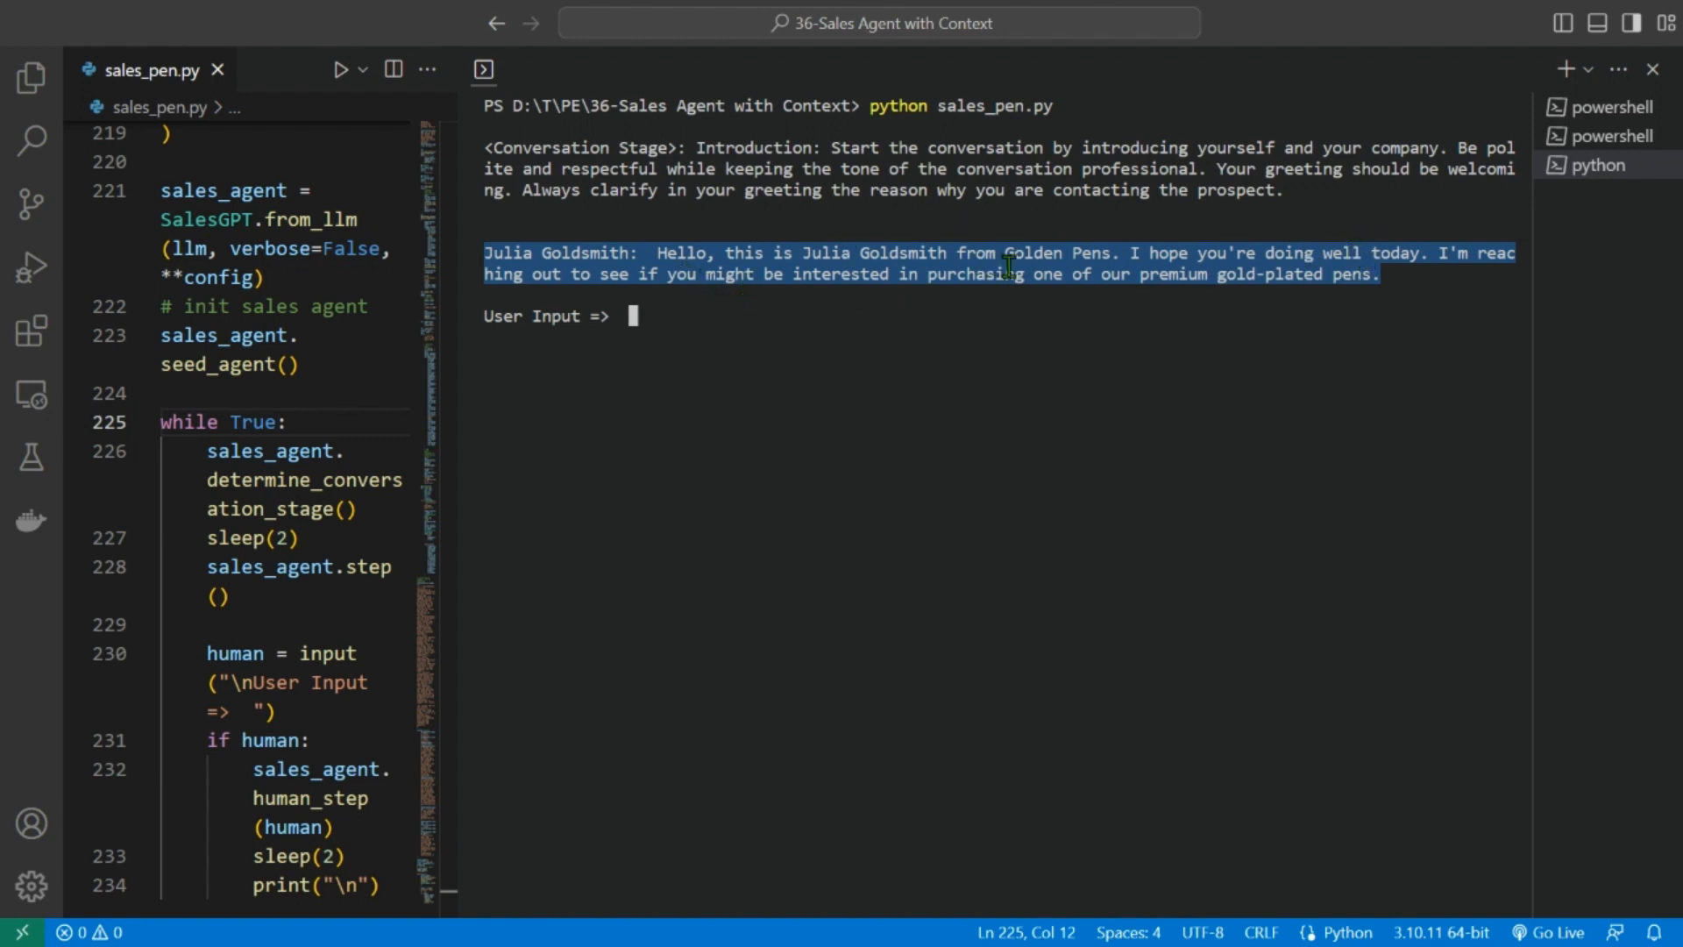
{"action": "mouse_move", "coordinate": [941, 335]}
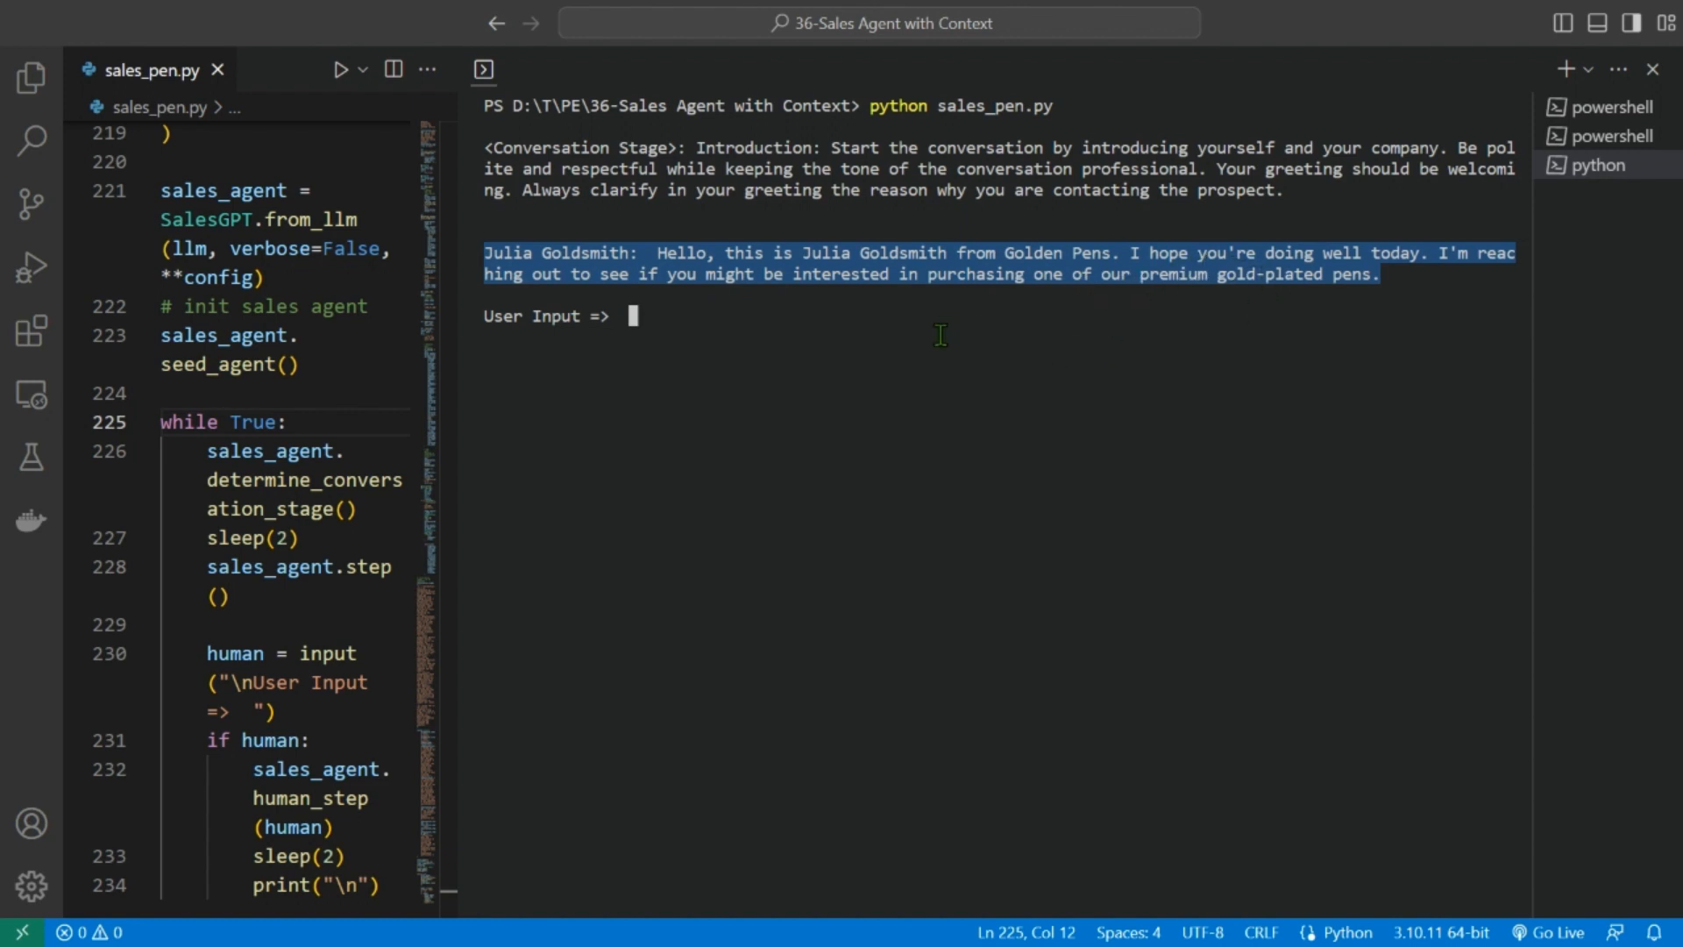
{"action": "type", "text": "Y"}
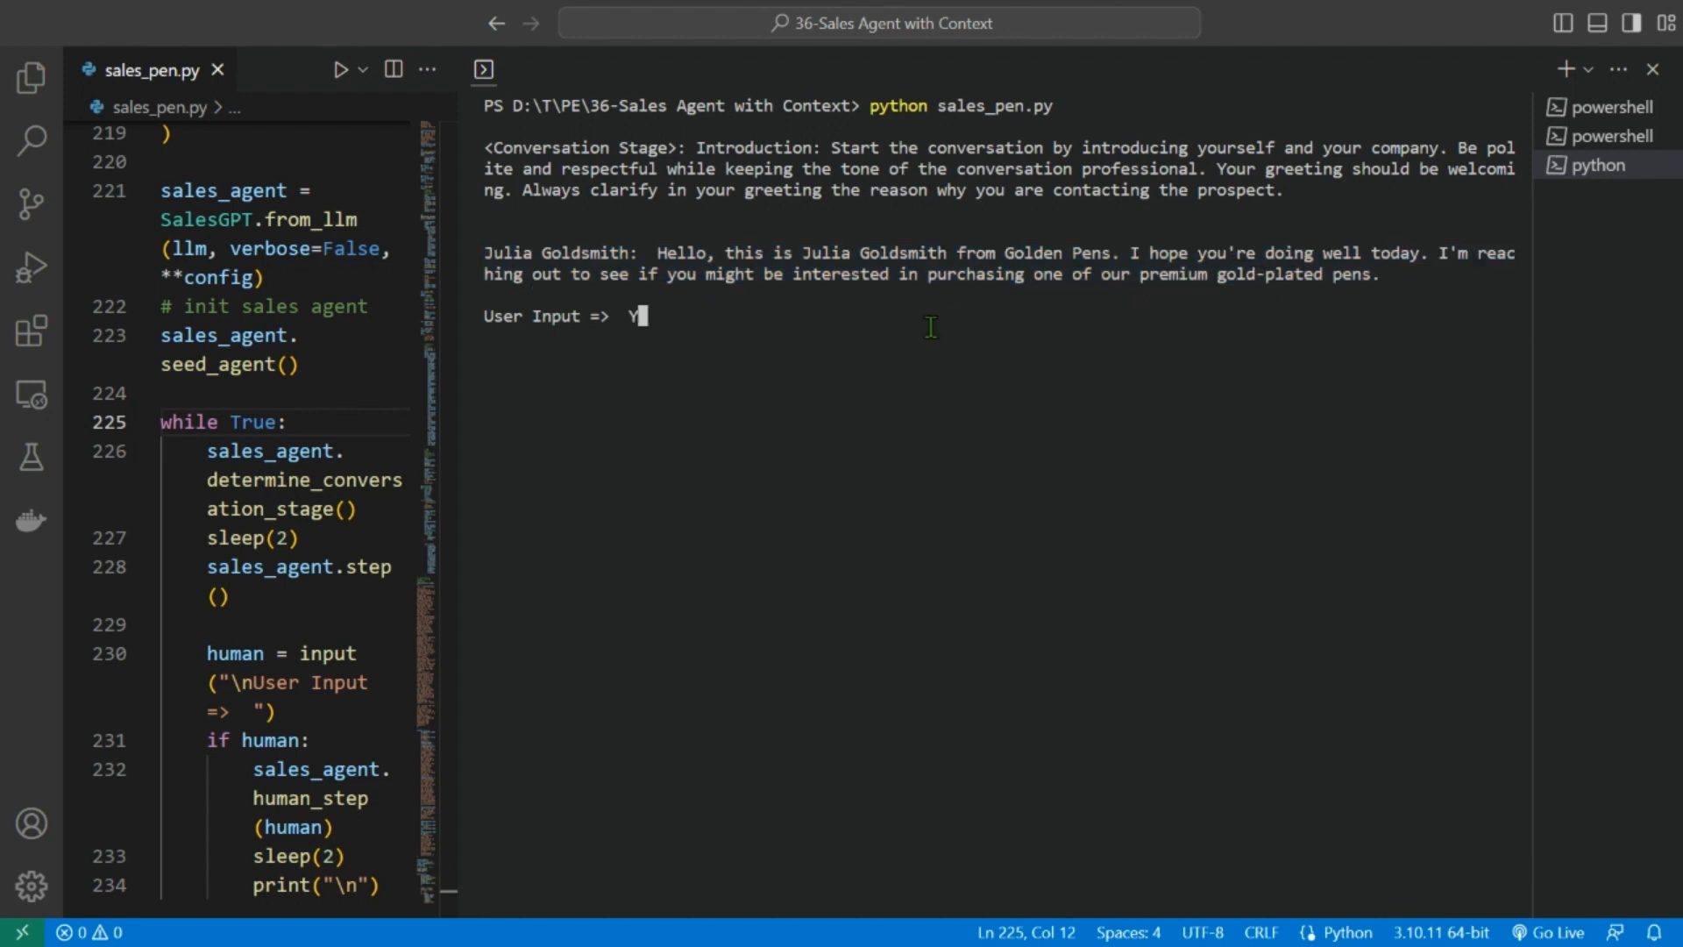
{"action": "type", "text": "es o"}
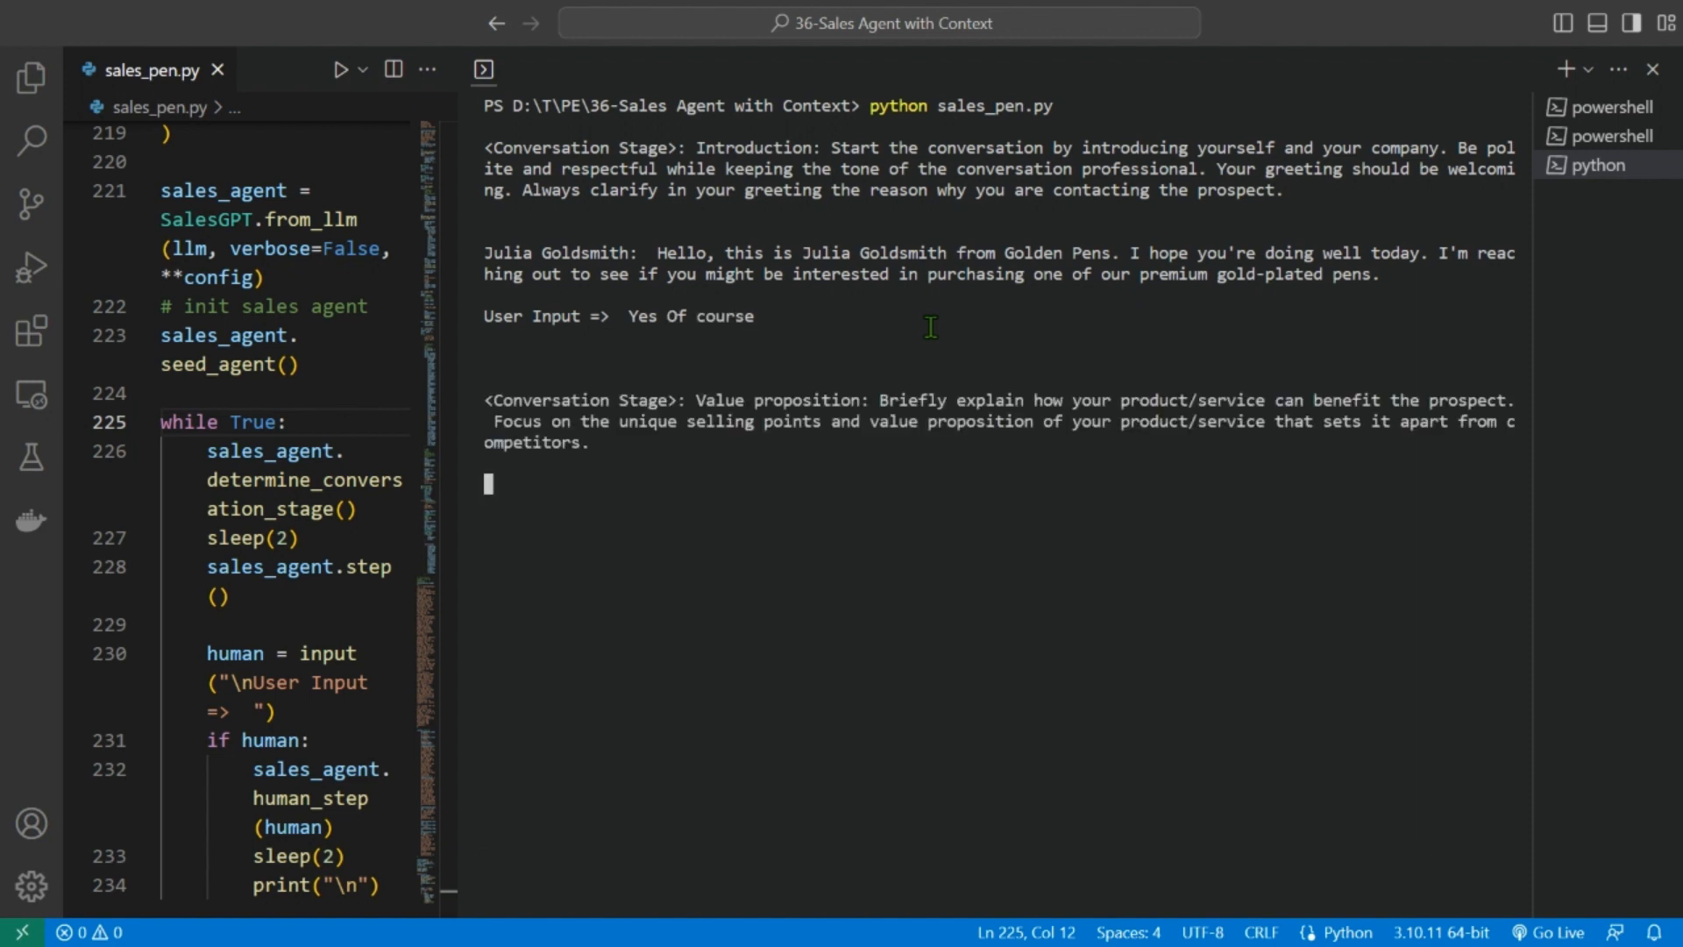
{"action": "mouse_move", "coordinate": [697, 149]}
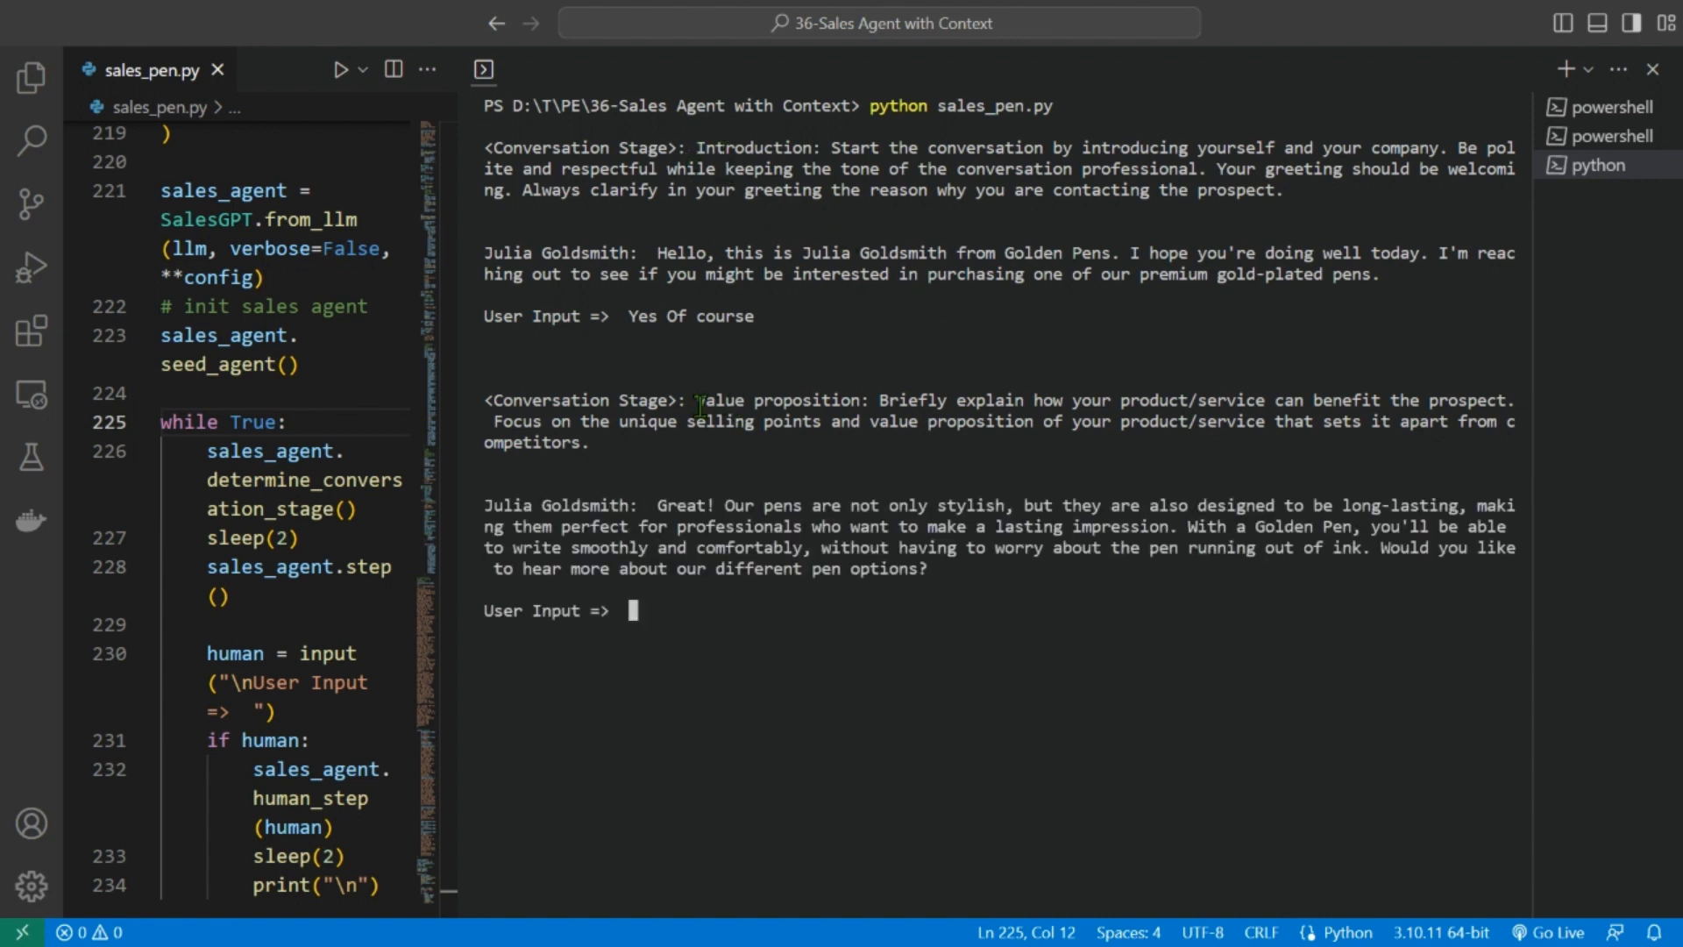
- Review the pen pitch and reply 'I would love…', reaching the agent's pen-type question
{"action": "left_click_drag", "start_coordinate": [880, 399], "coordinate": [1062, 399]}
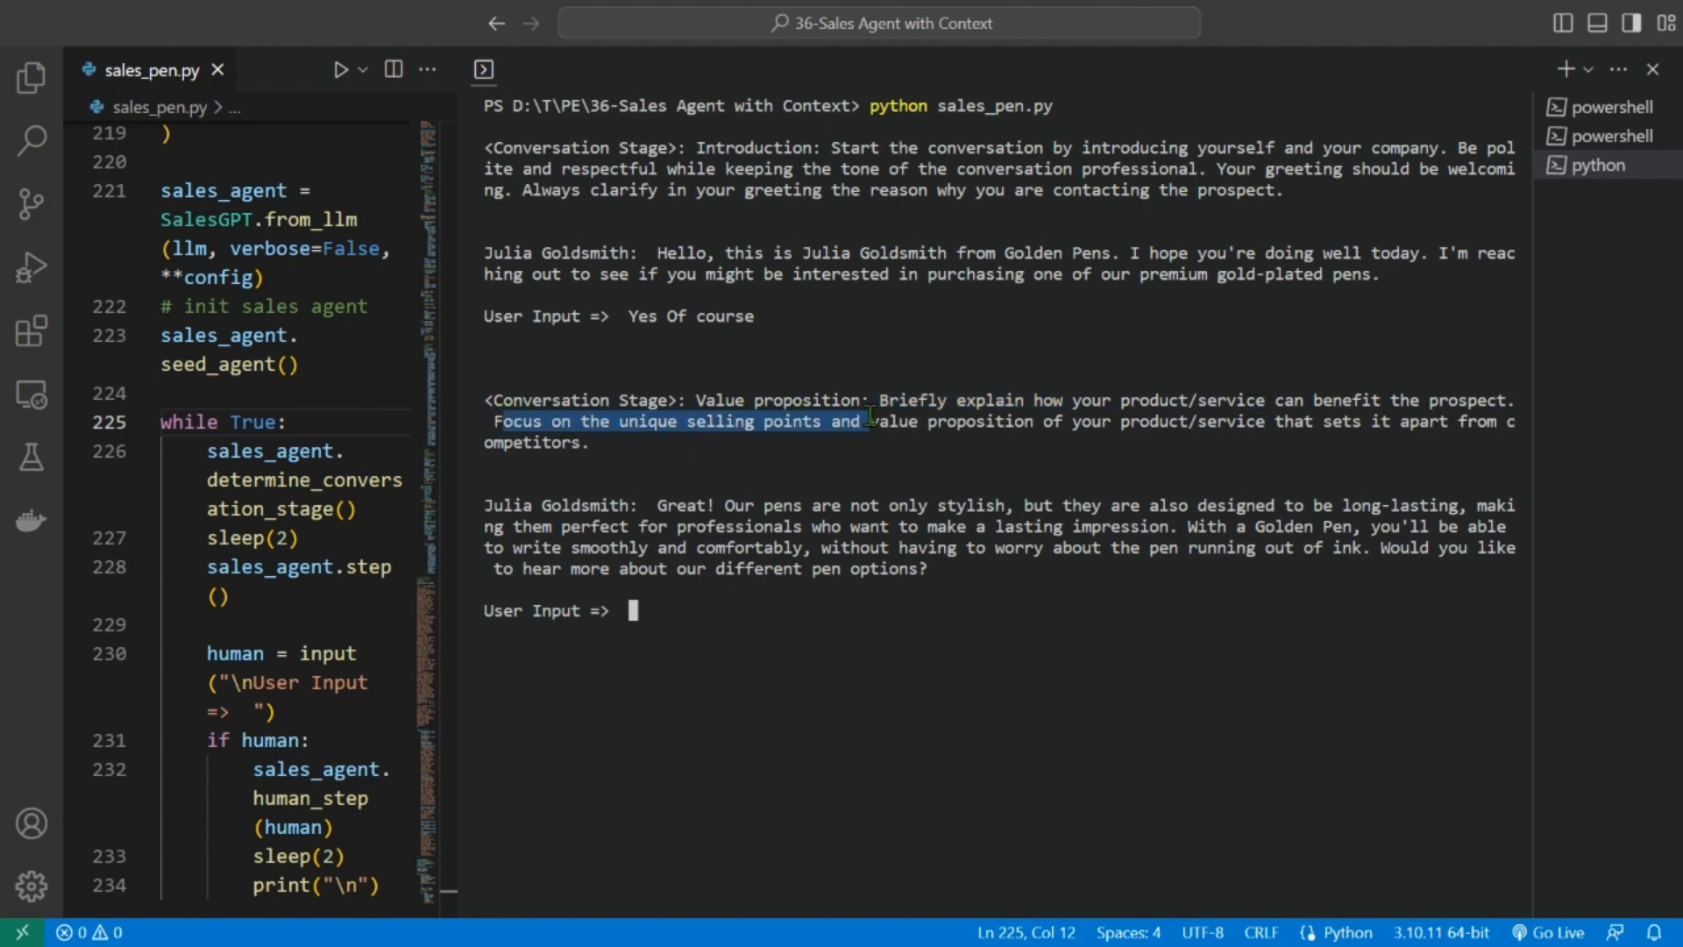
{"action": "left_click_drag", "start_coordinate": [869, 420], "coordinate": [1433, 421]}
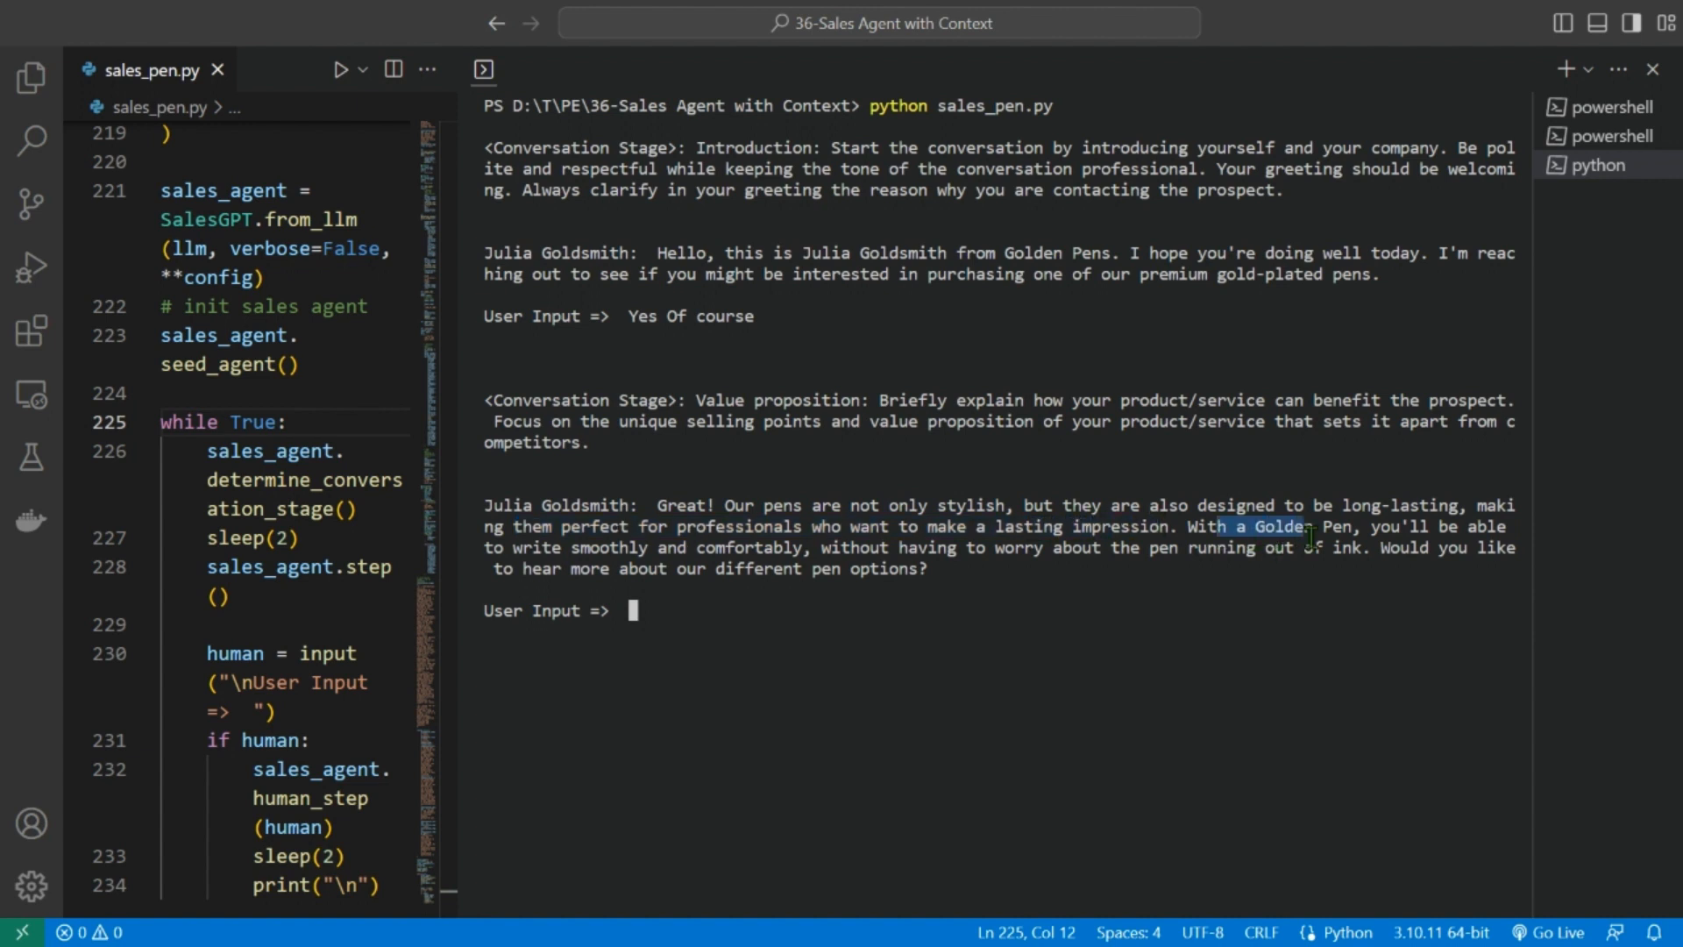
{"action": "left_click_drag", "start_coordinate": [1299, 526], "coordinate": [698, 569]}
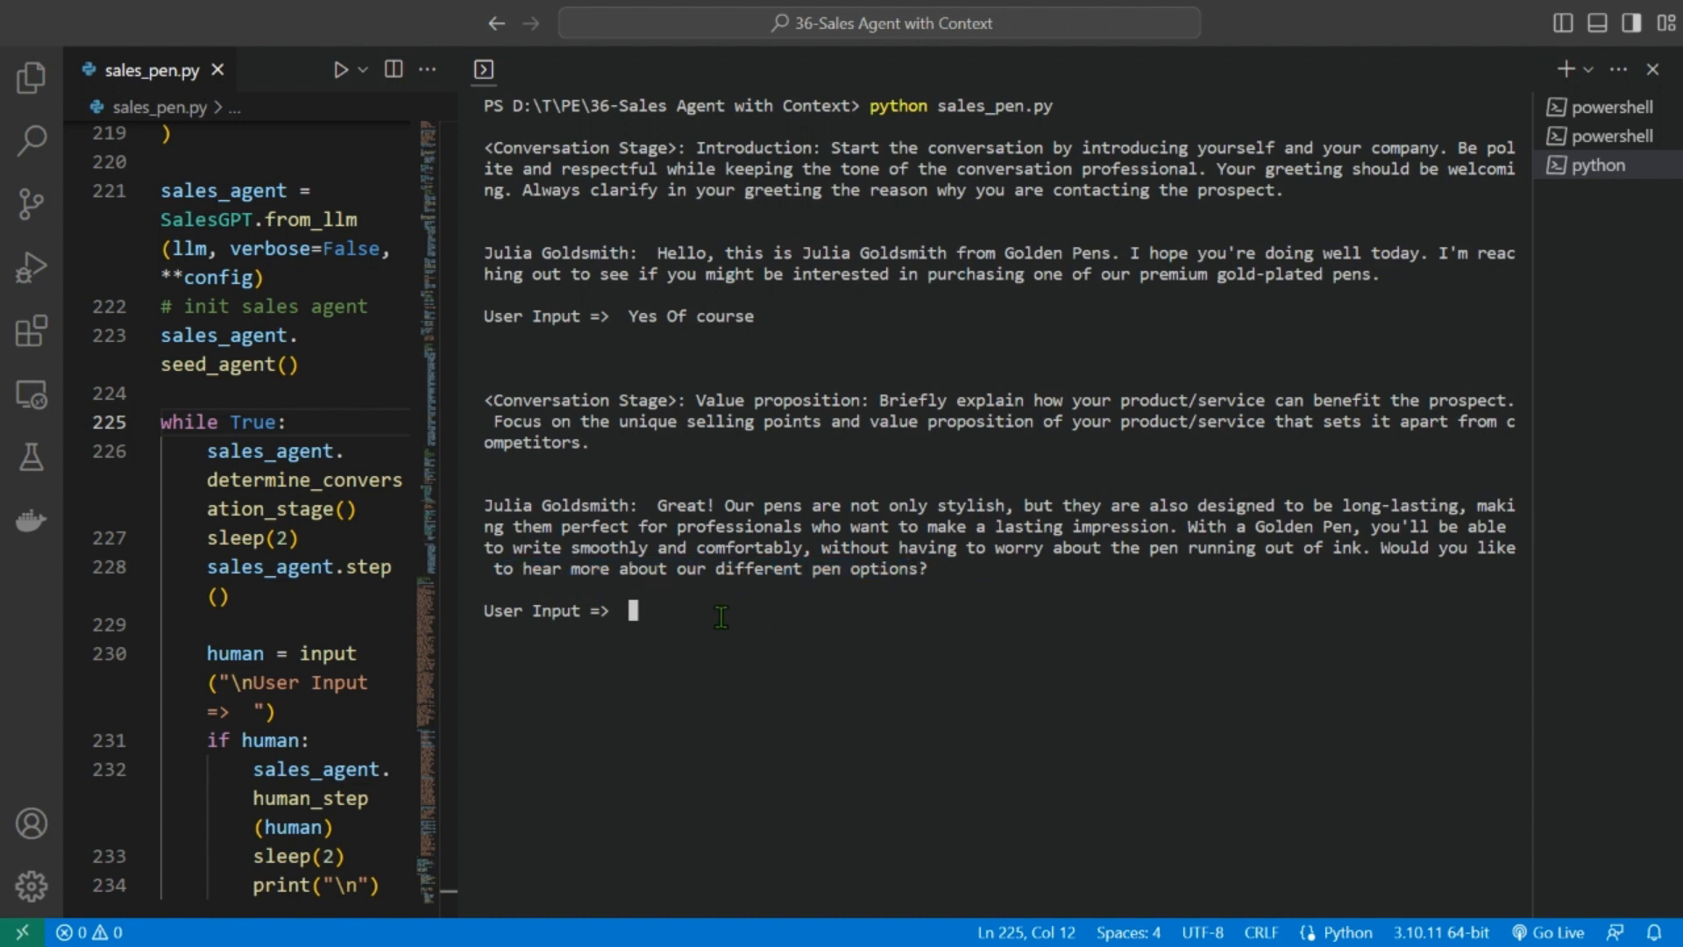
{"action": "type", "text": "I would love to"}
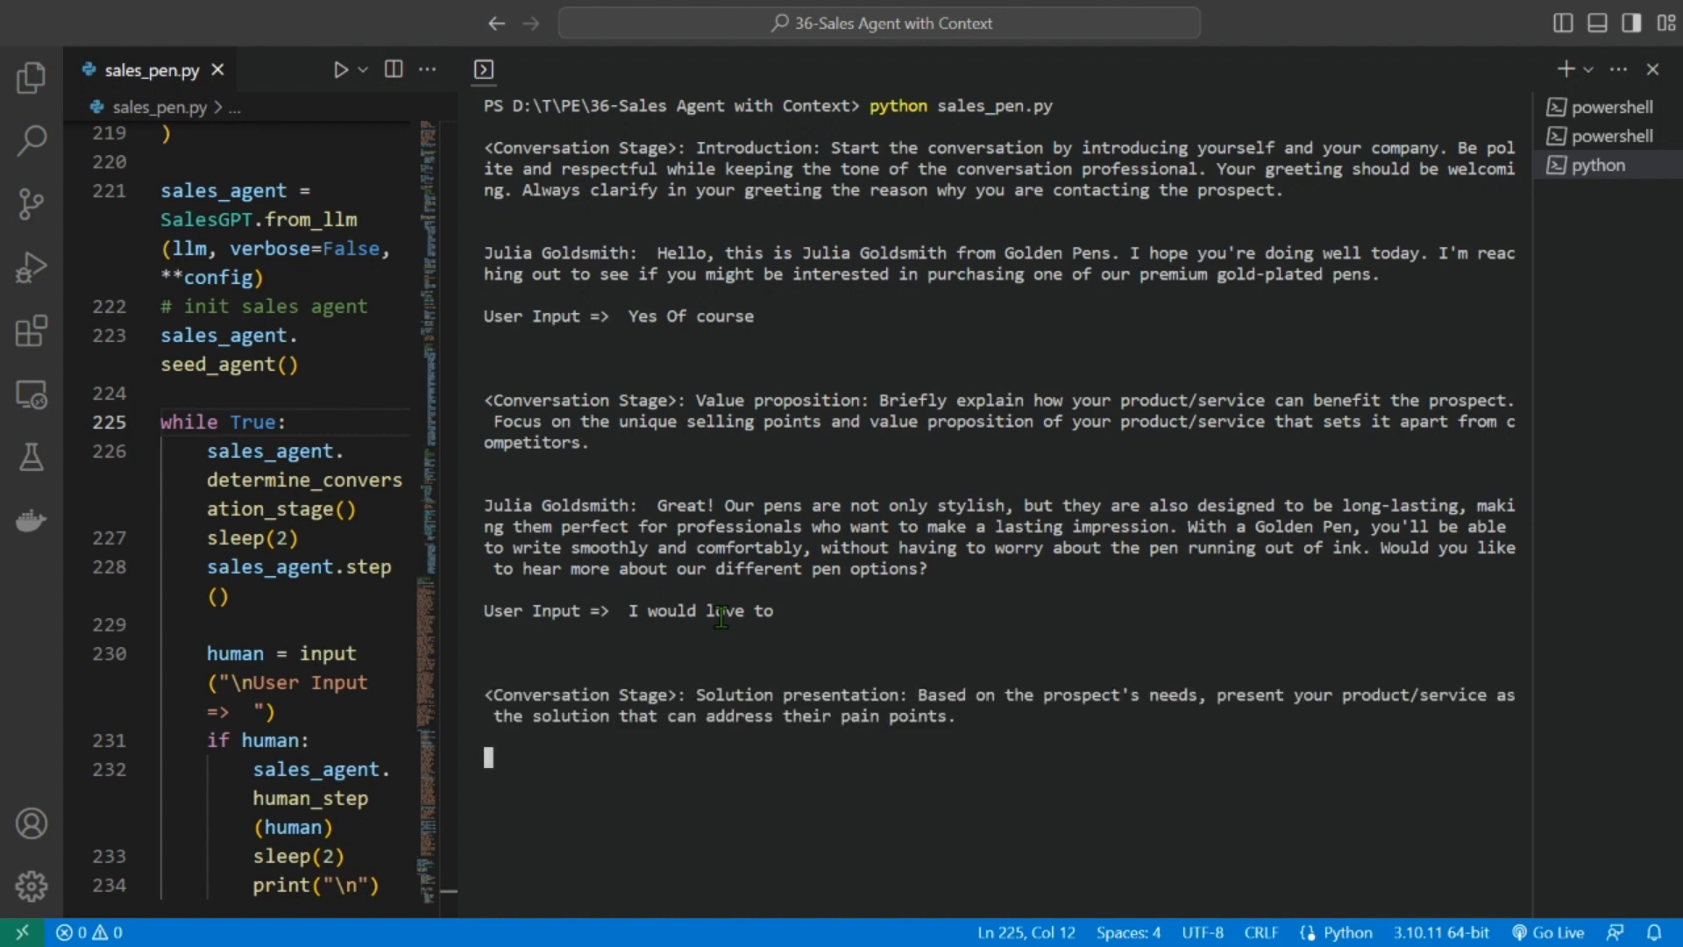
{"action": "mouse_move", "coordinate": [876, 542]}
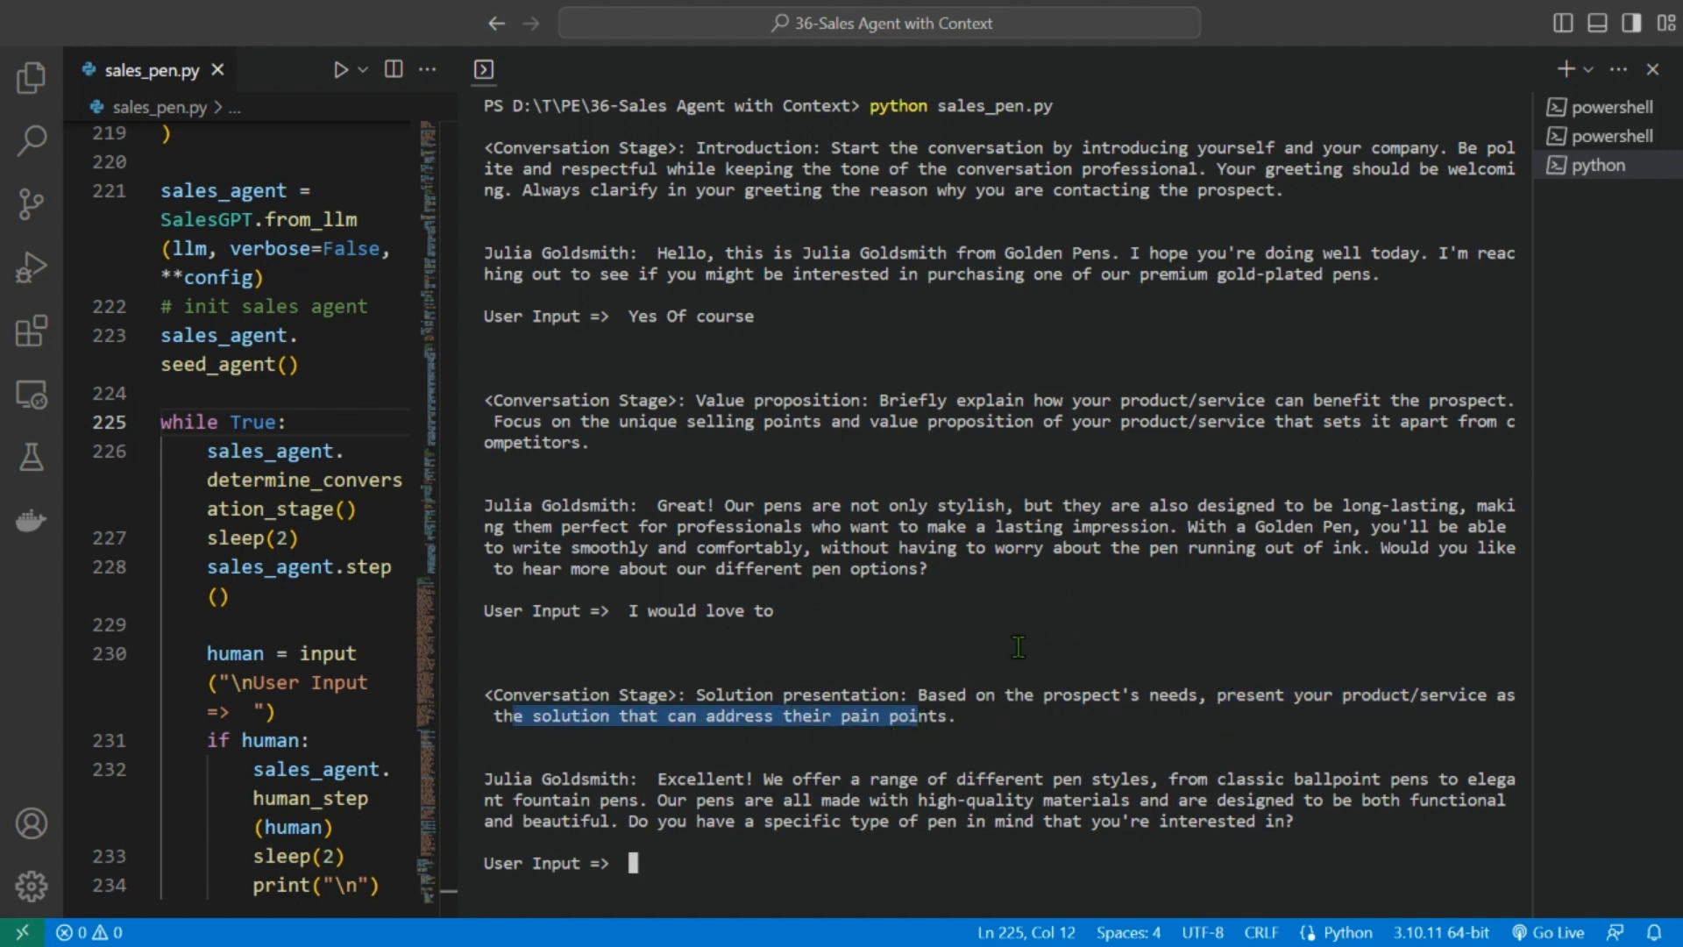
{"action": "mouse_move", "coordinate": [735, 771]}
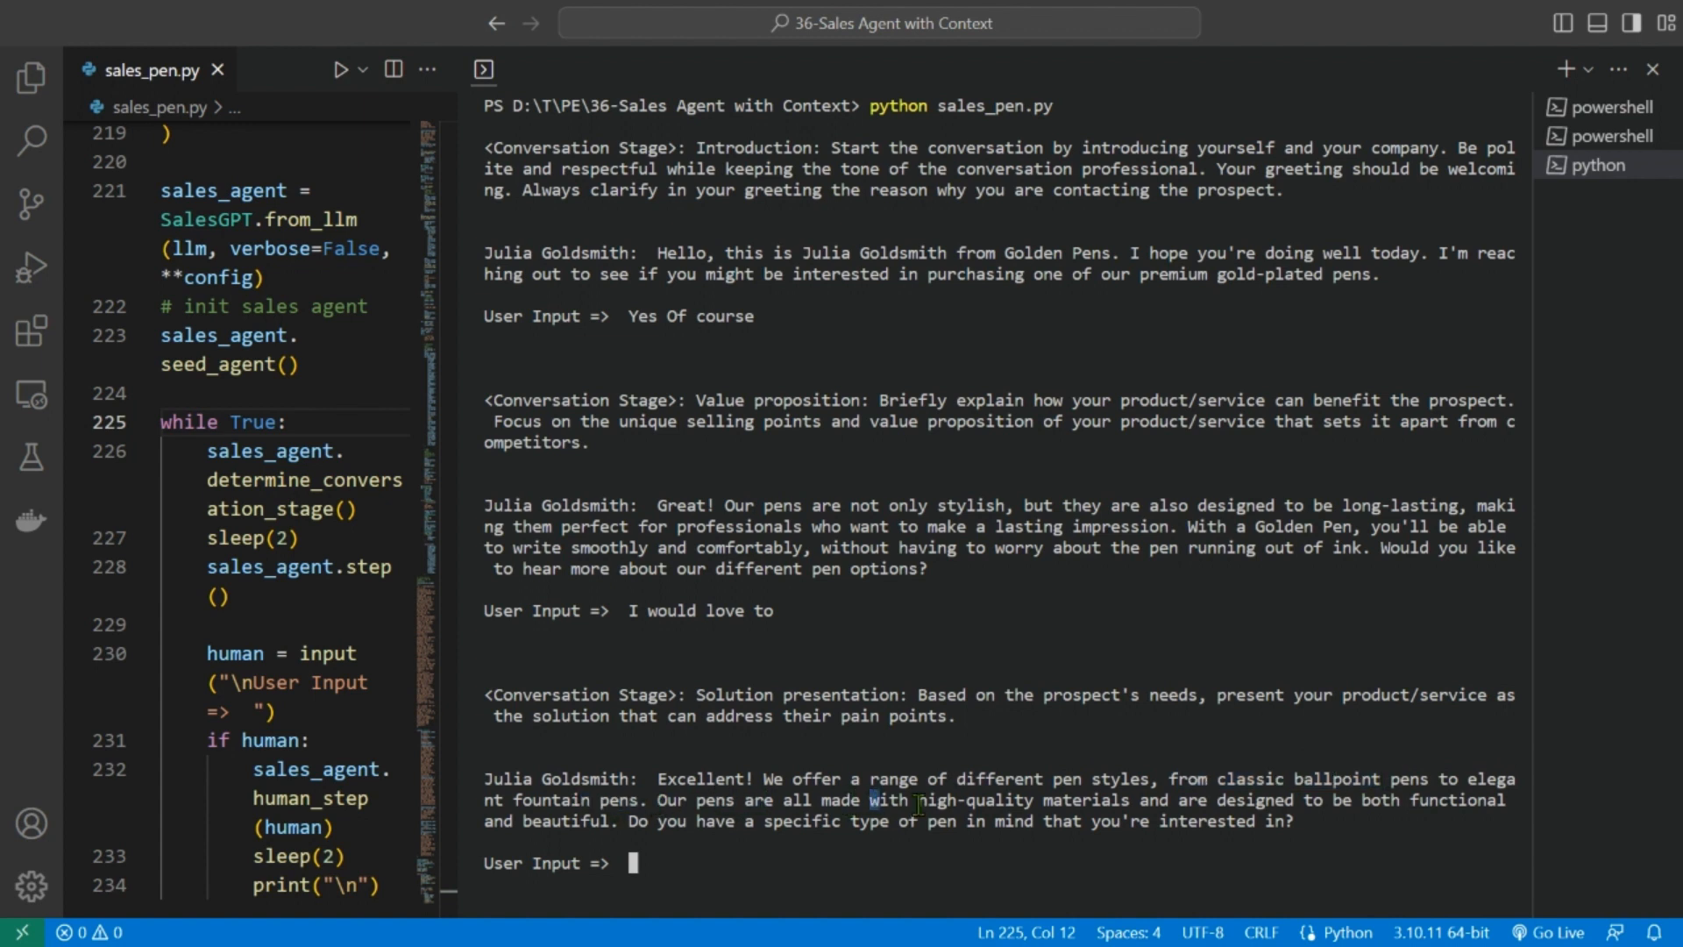
{"action": "left_click_drag", "start_coordinate": [871, 799], "coordinate": [1347, 800]}
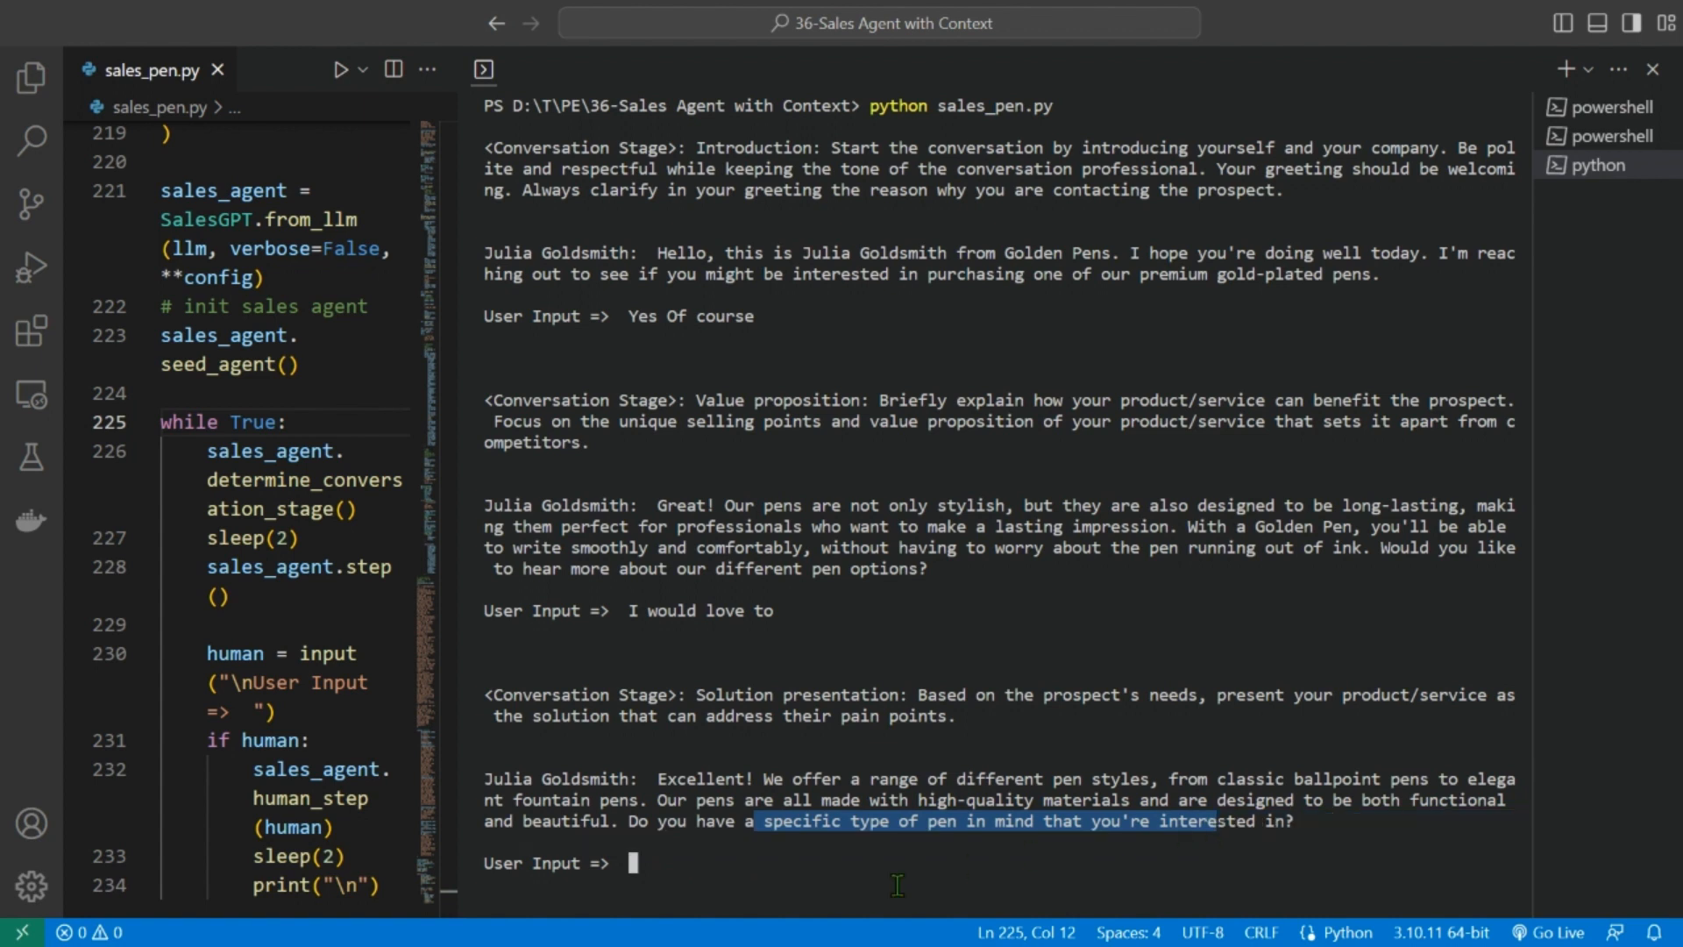
- Reply that you would love a heavy, smooth fountain pen
{"action": "type", "text": "I would"}
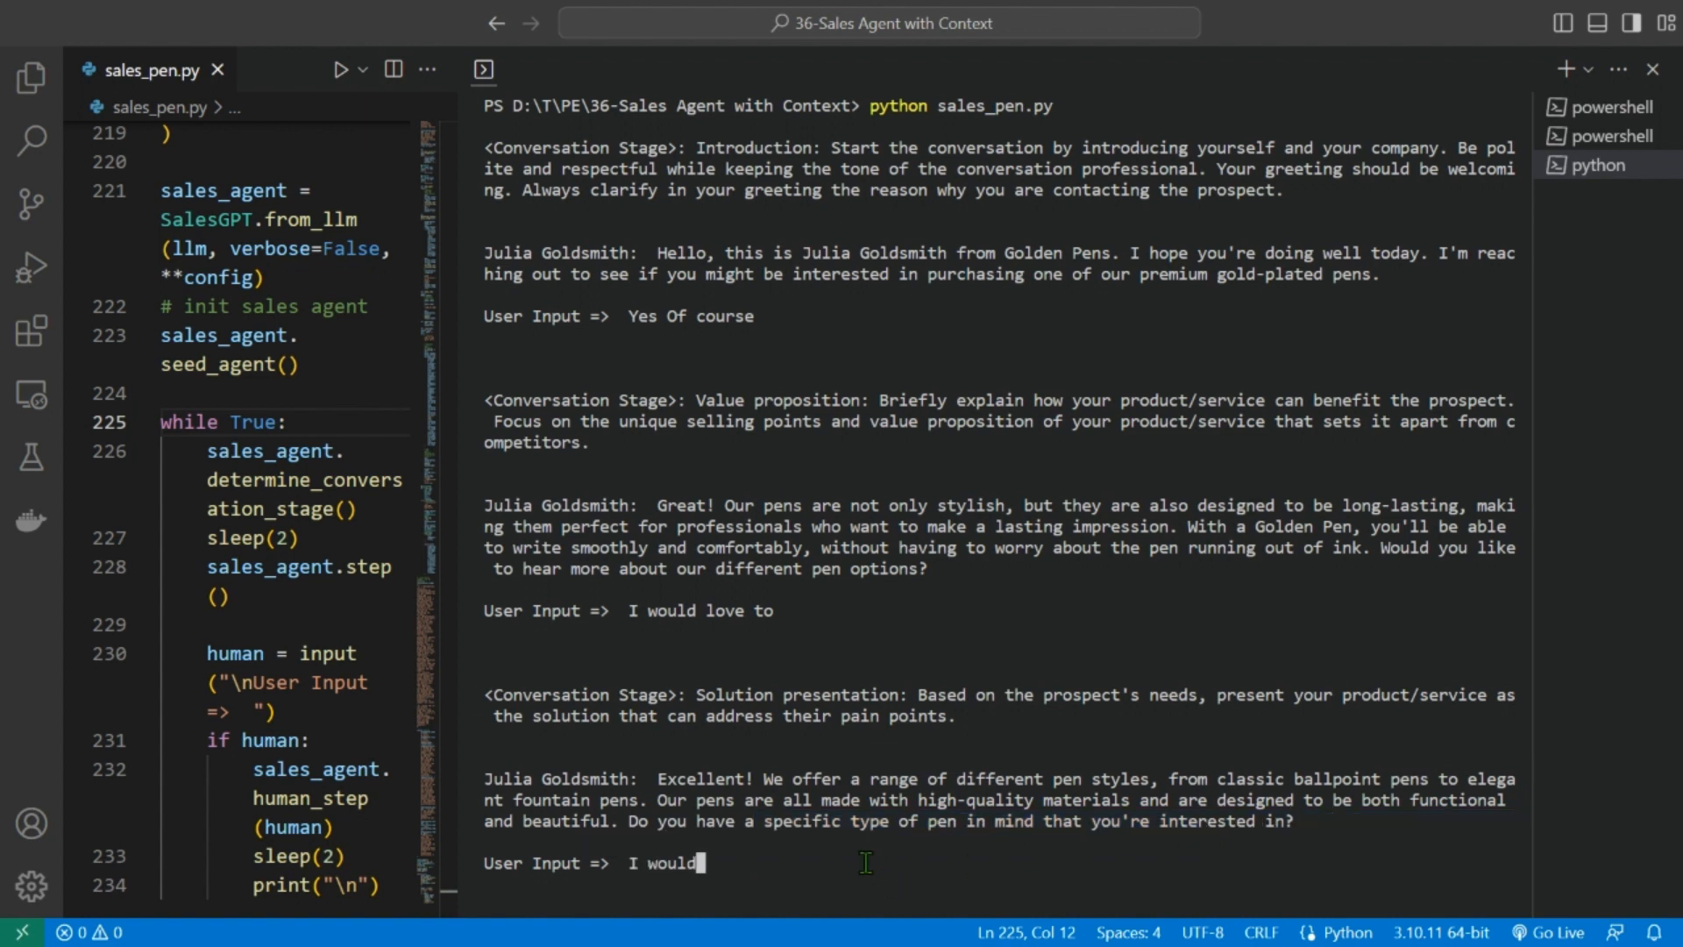
{"action": "type", "text": "love a fount"}
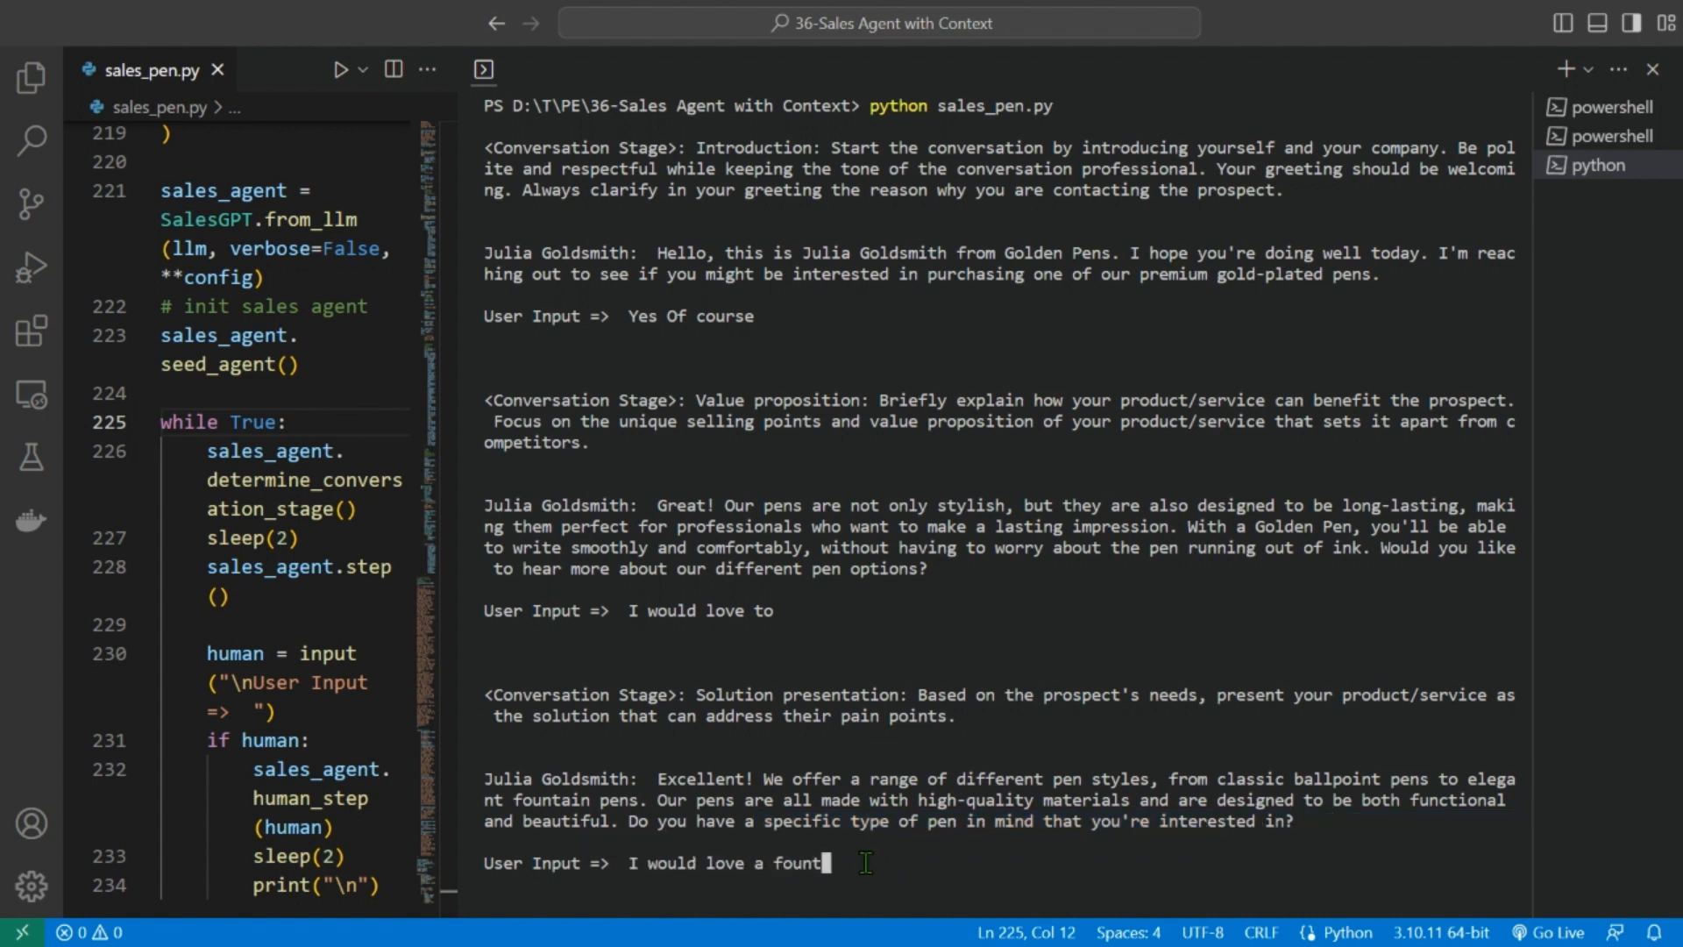
{"action": "type", "text": "ain pen which is"}
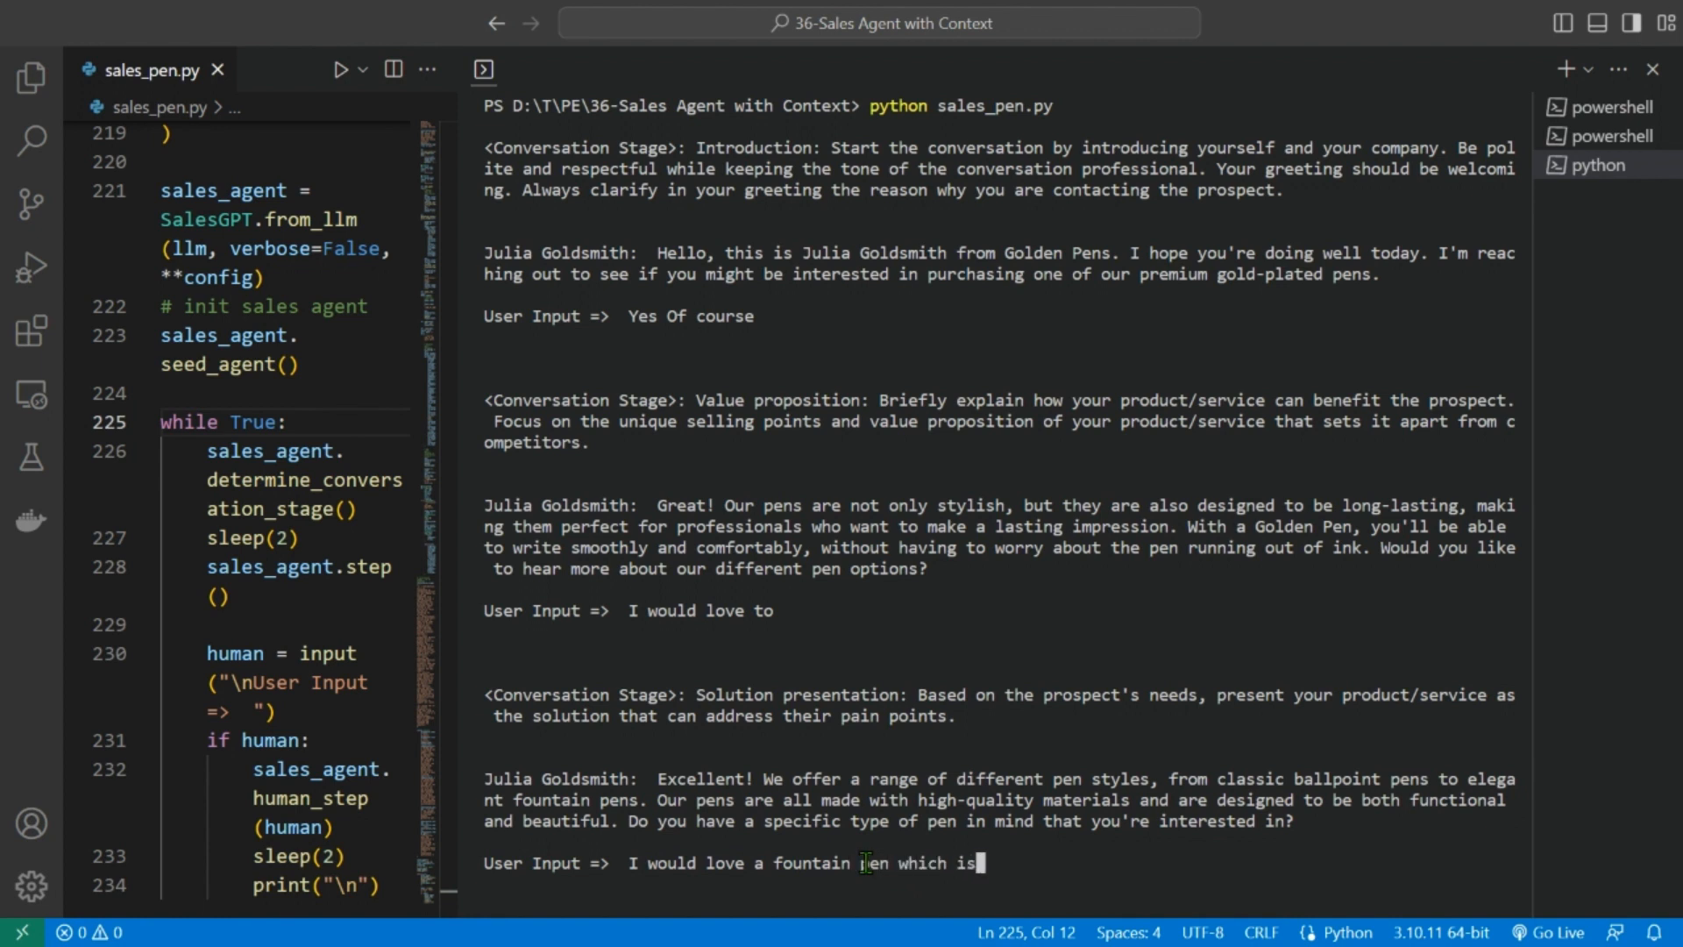
{"action": "type", "text": "heavy"}
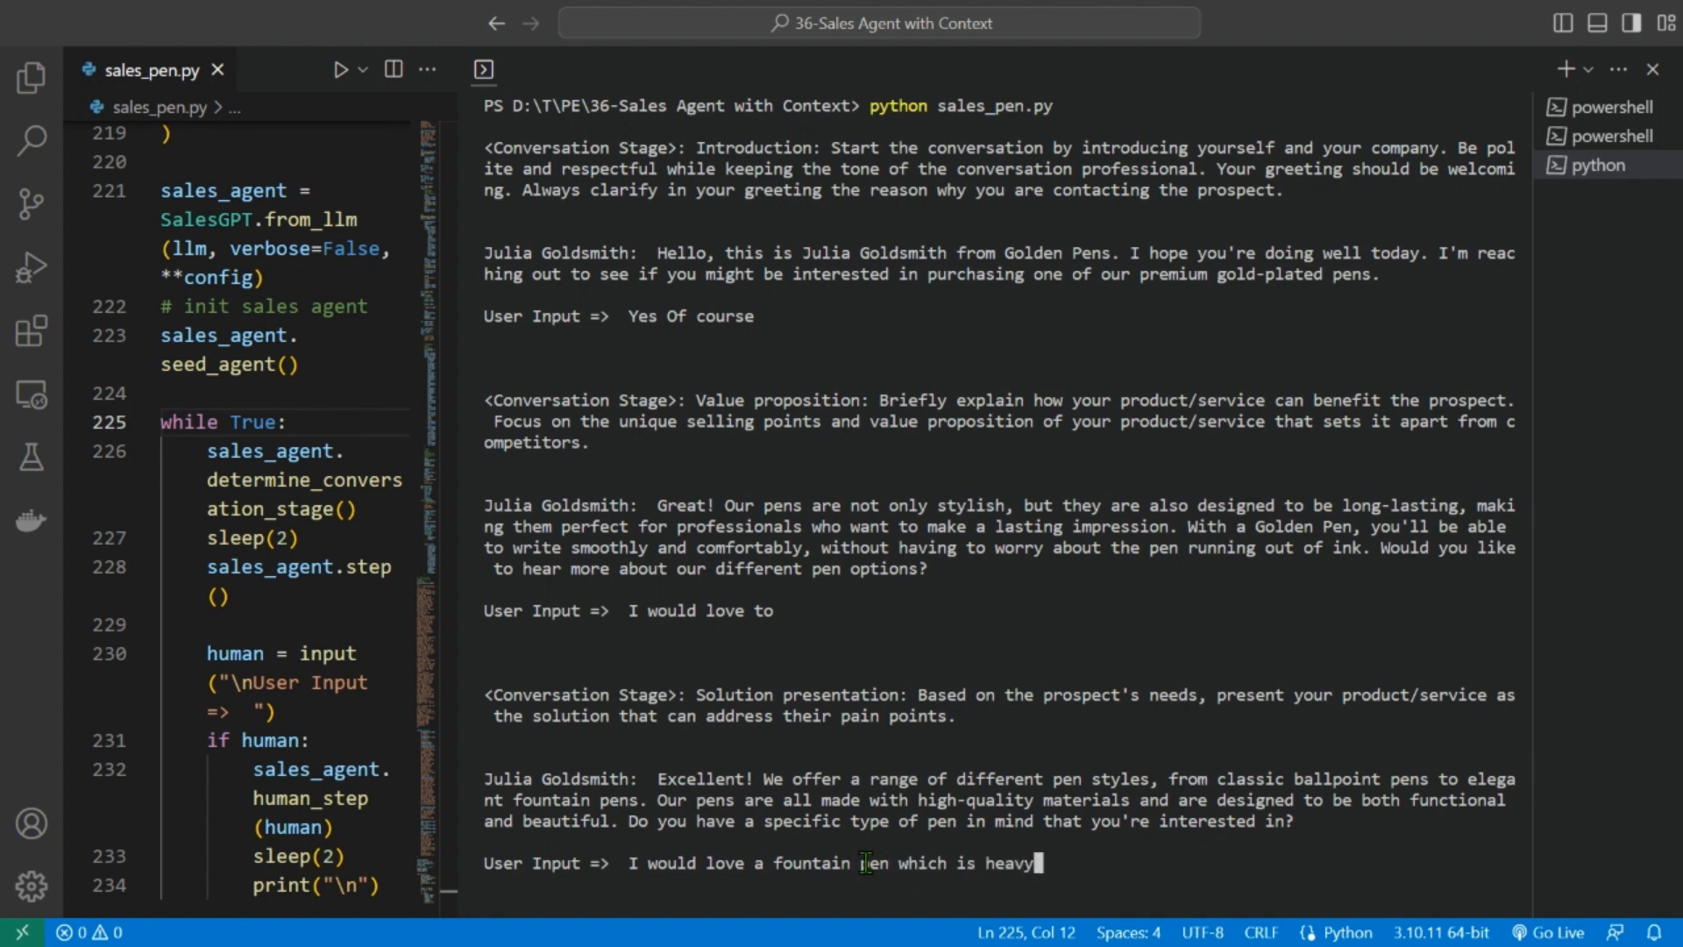
{"action": "type", "text": "and smooth"}
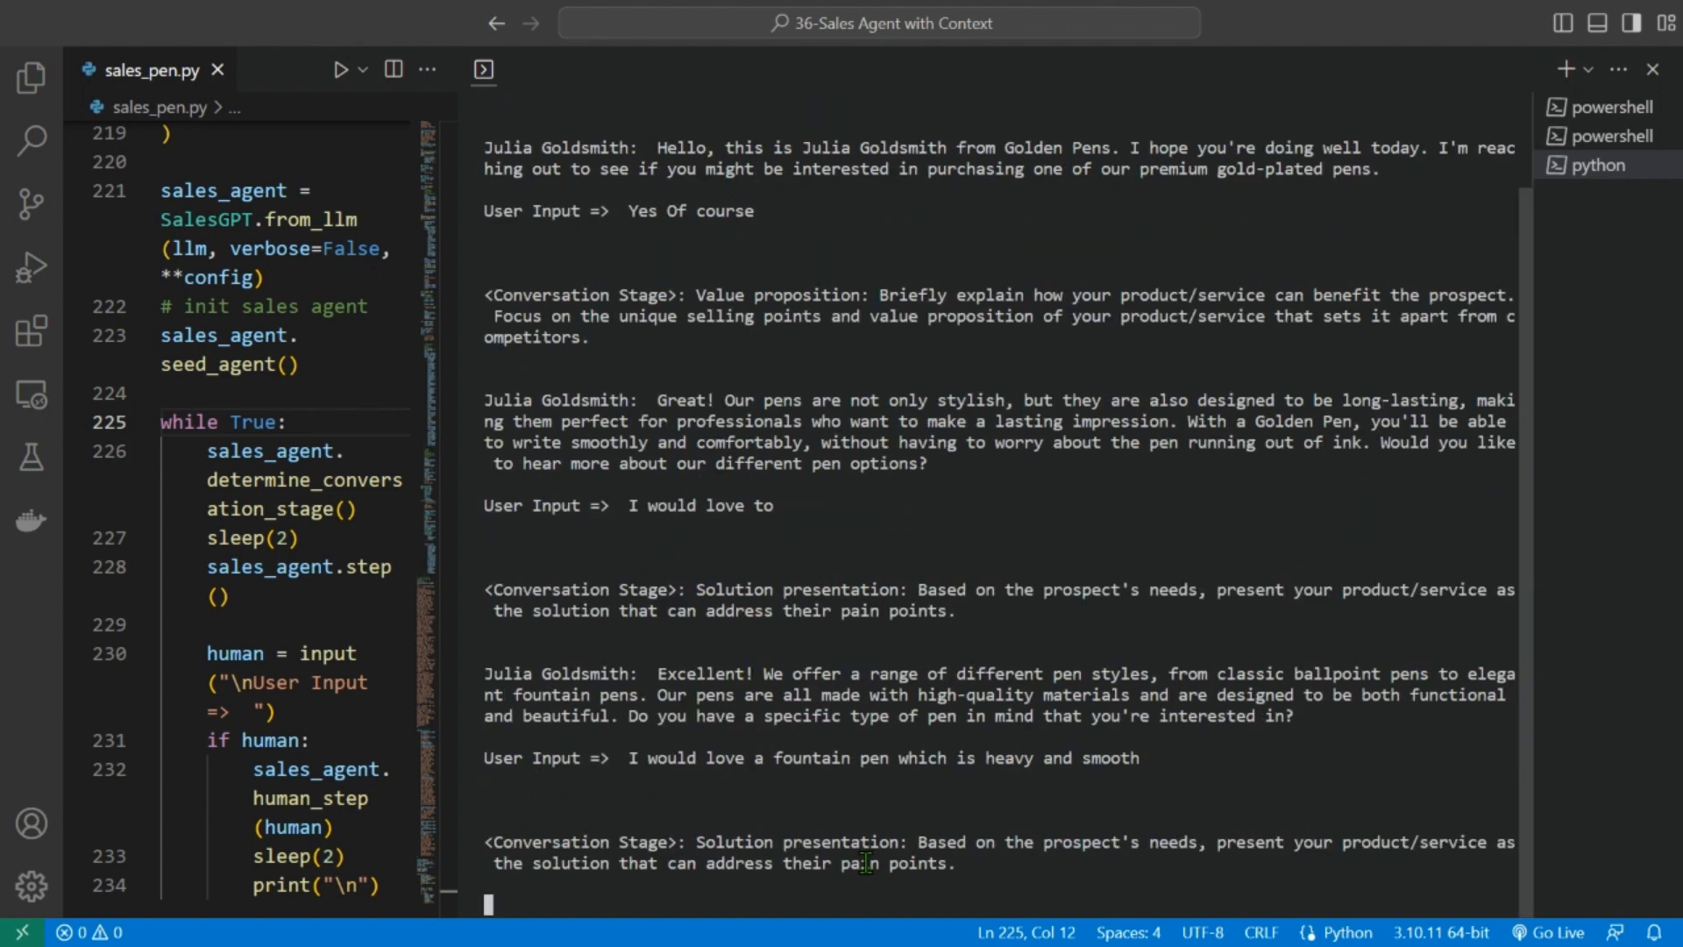
{"action": "mouse_move", "coordinate": [914, 785]}
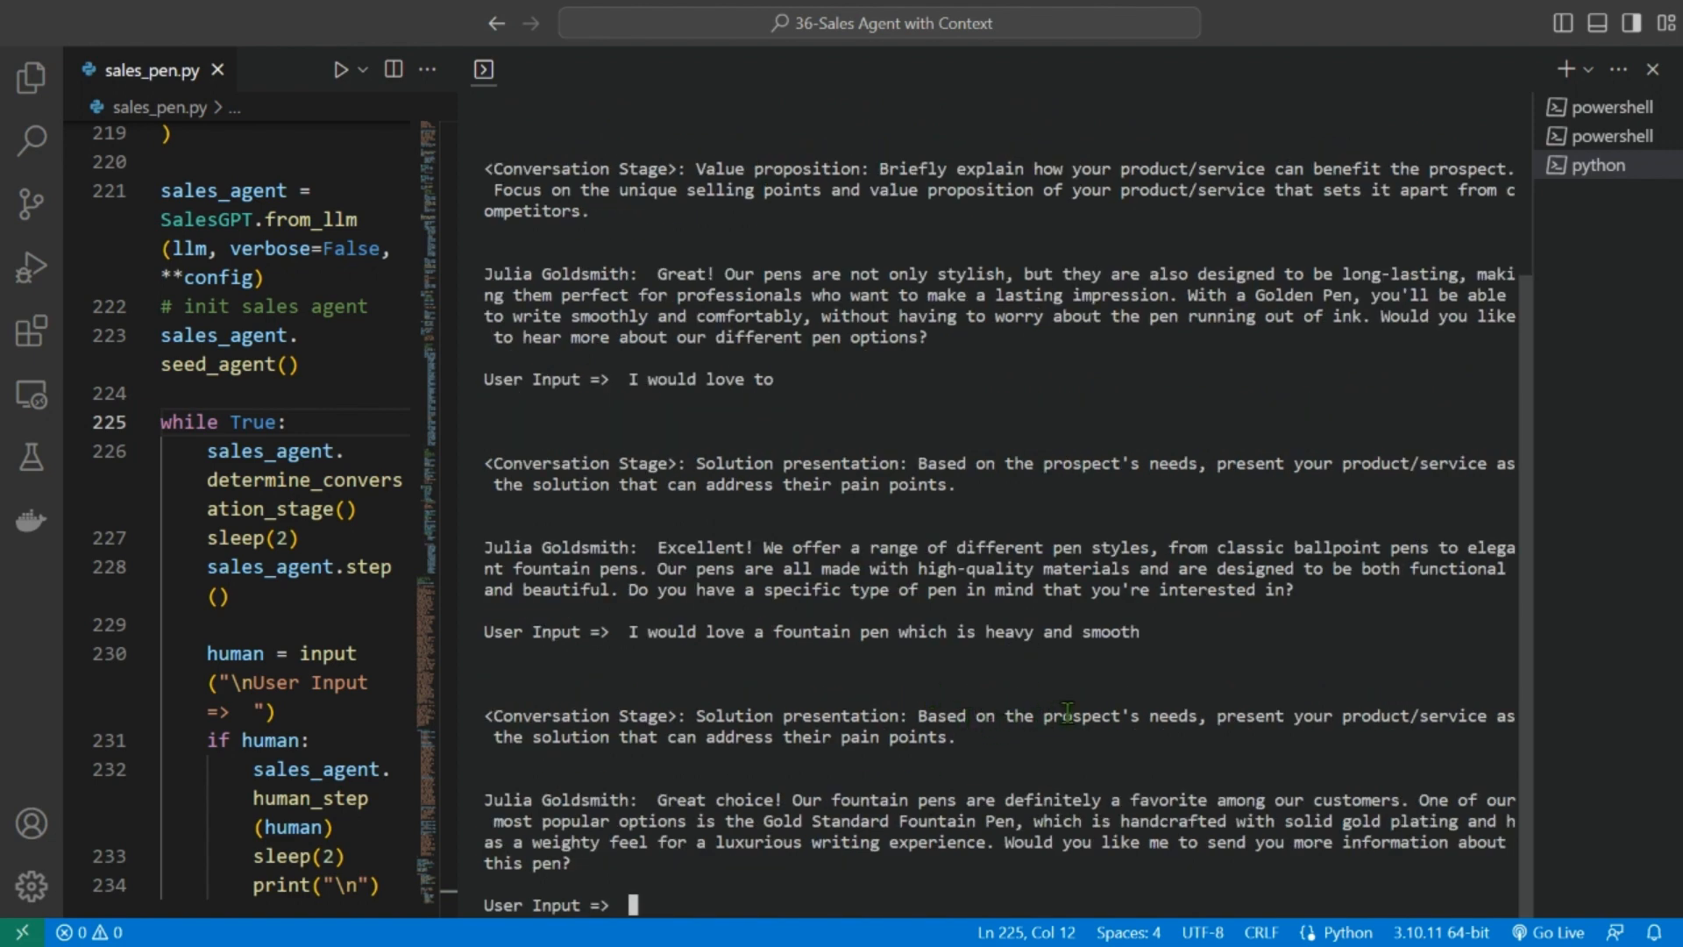
{"action": "mouse_move", "coordinate": [1264, 718]}
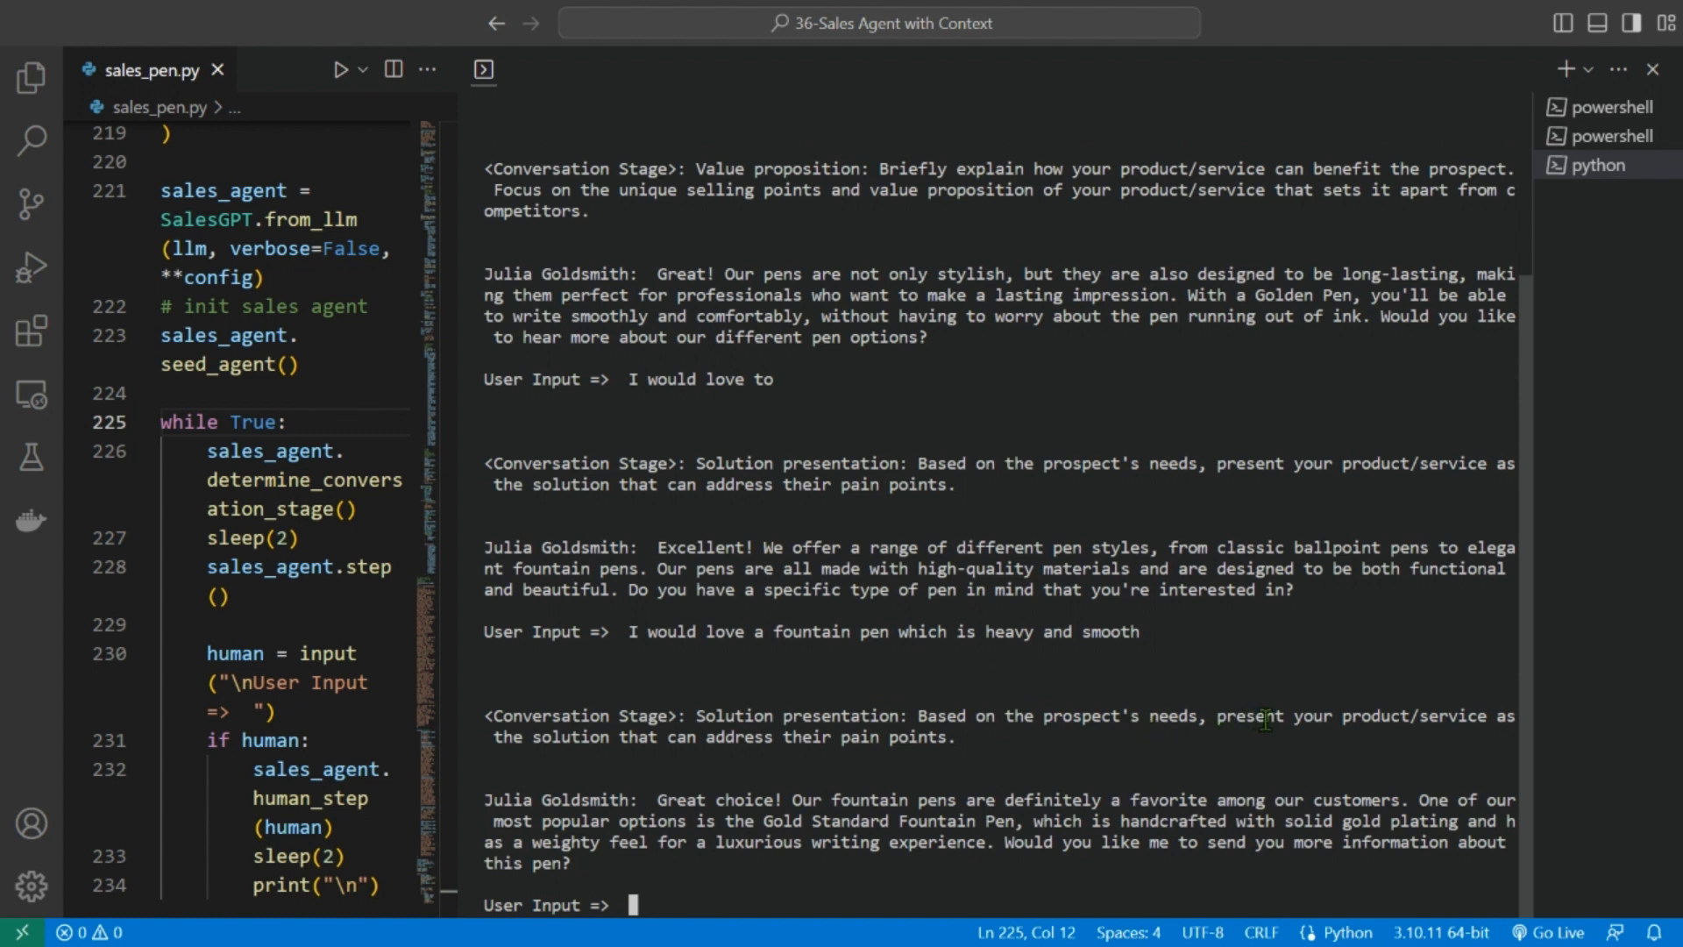
{"action": "mouse_move", "coordinate": [979, 754]}
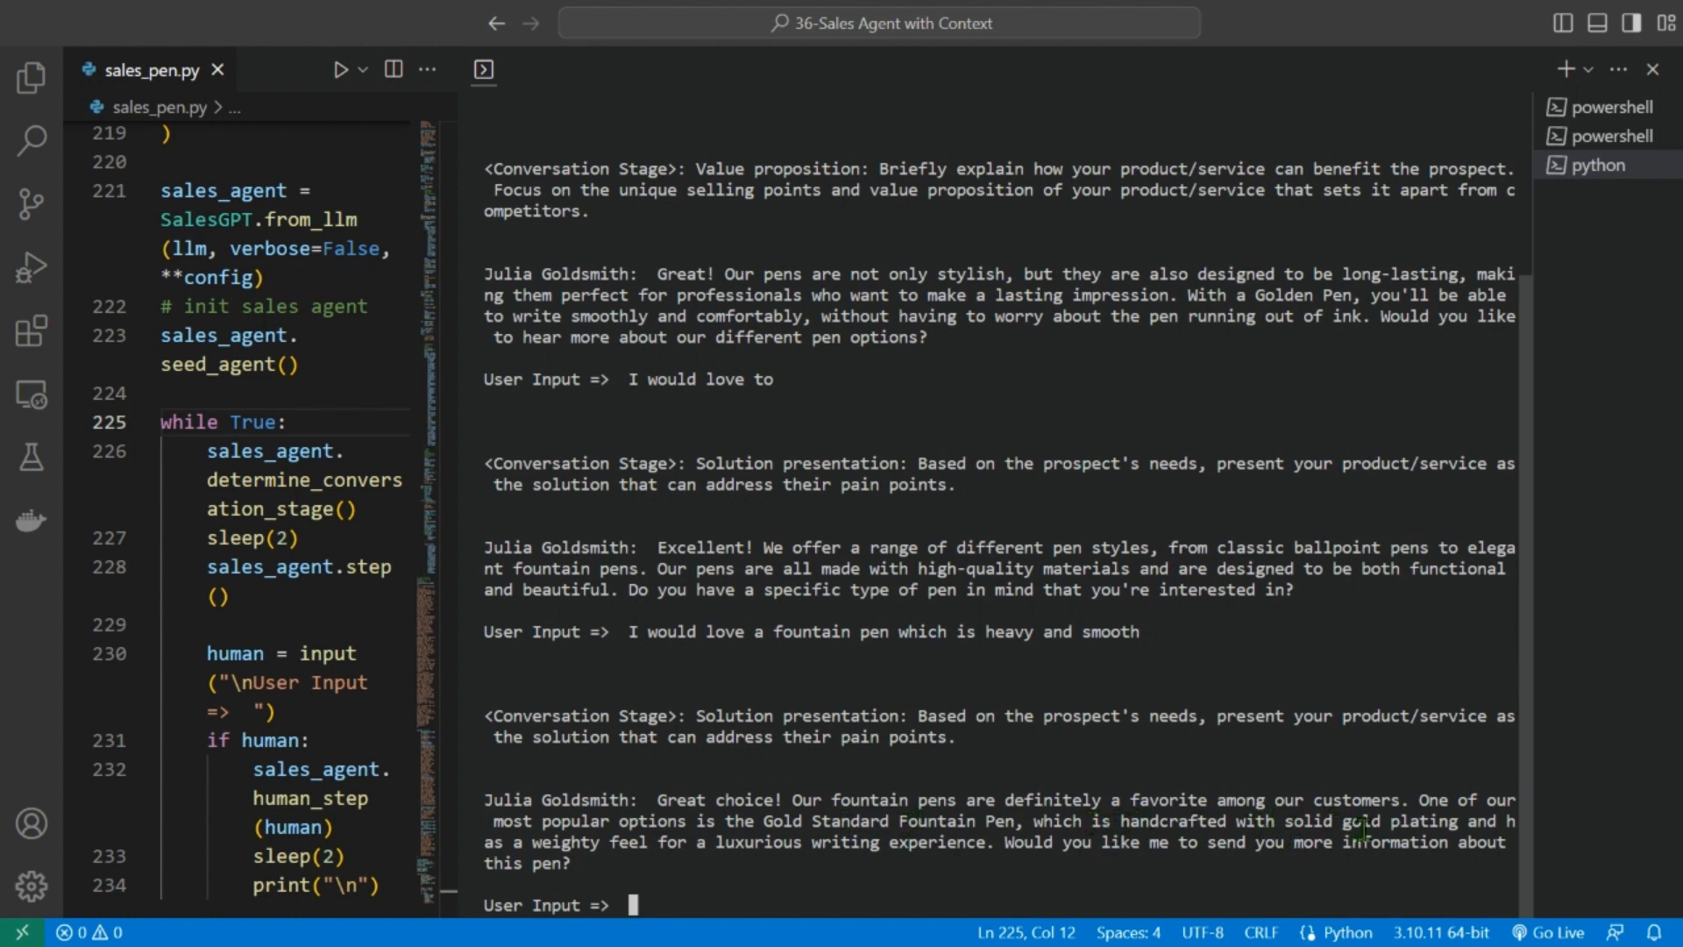
{"action": "mouse_move", "coordinate": [750, 849]}
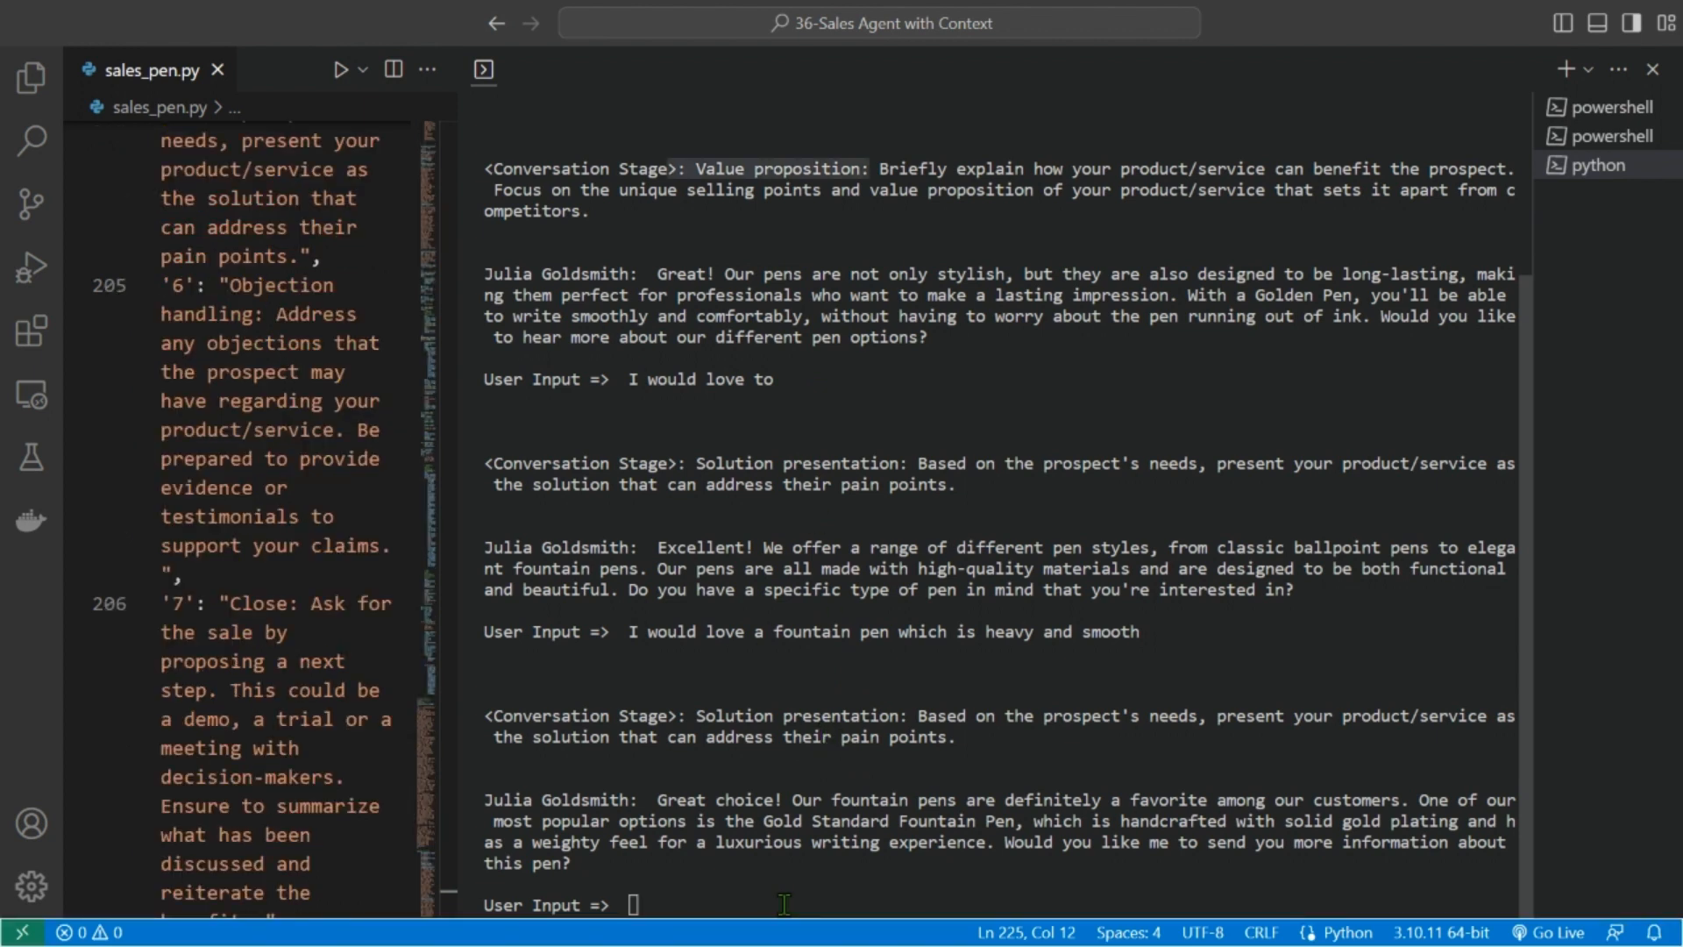
- Reply 'yes' to Gold Standard Fountain Pen details, then 'Thanks', reaching the Close stage
{"action": "type", "text": "yes"}
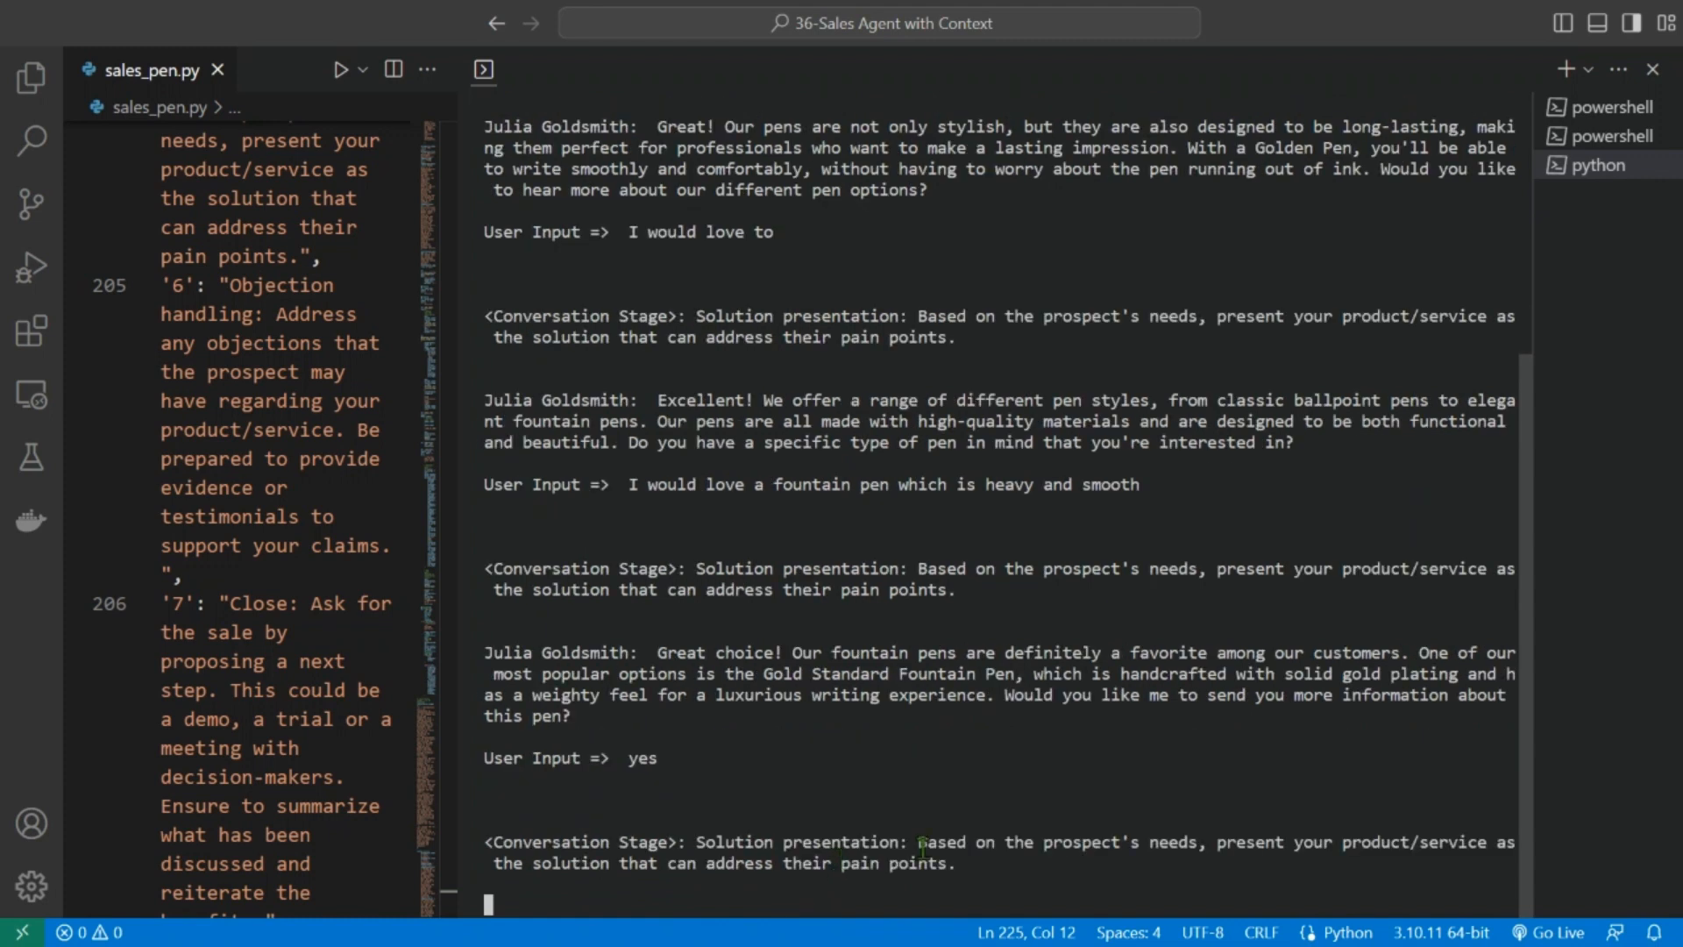
{"action": "scroll", "scroll_direction": "down", "scroll_amount": 3}
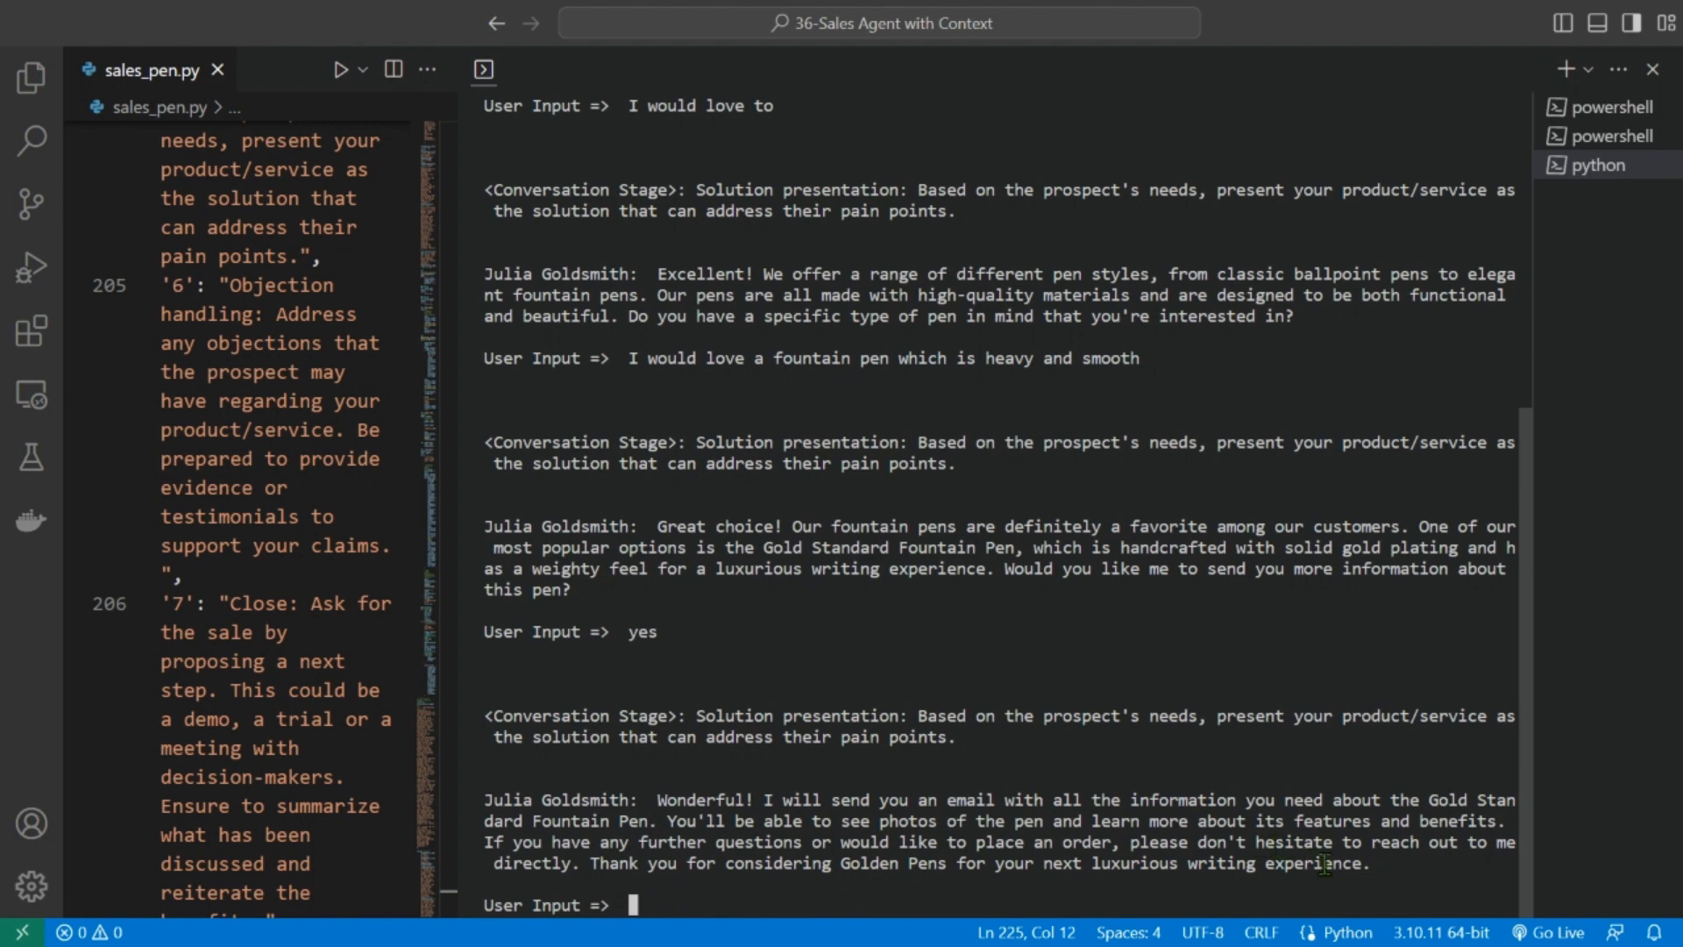
{"action": "type", "text": "Thanks"}
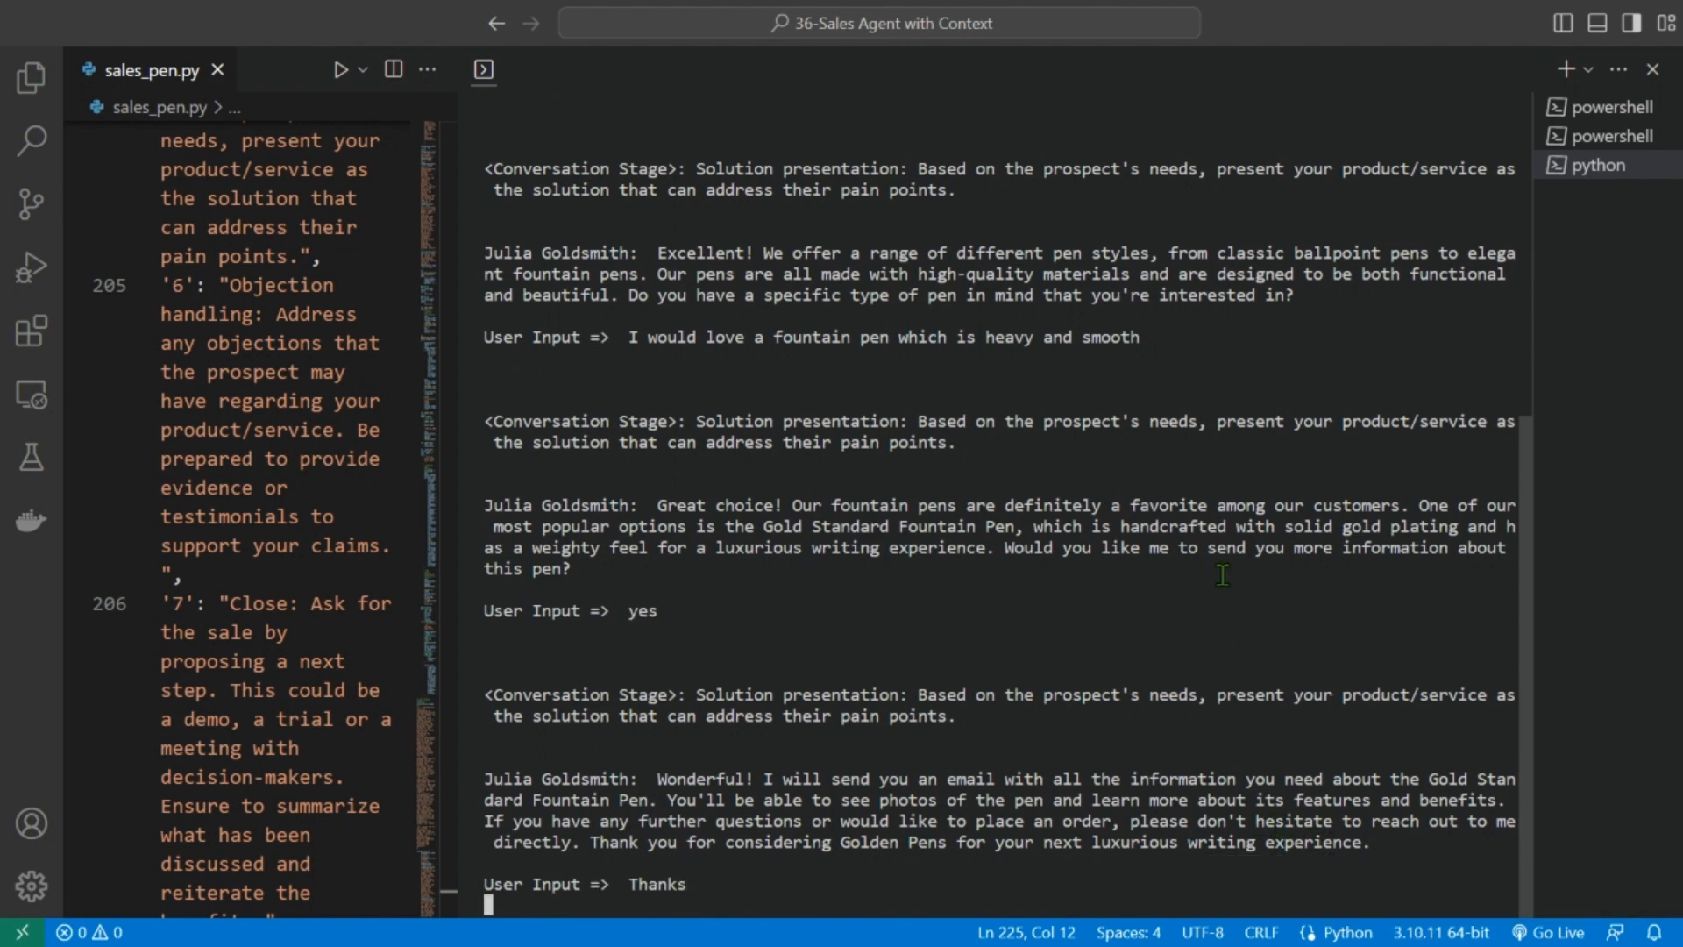
{"action": "scroll", "scroll_direction": "down", "scroll_amount": 3}
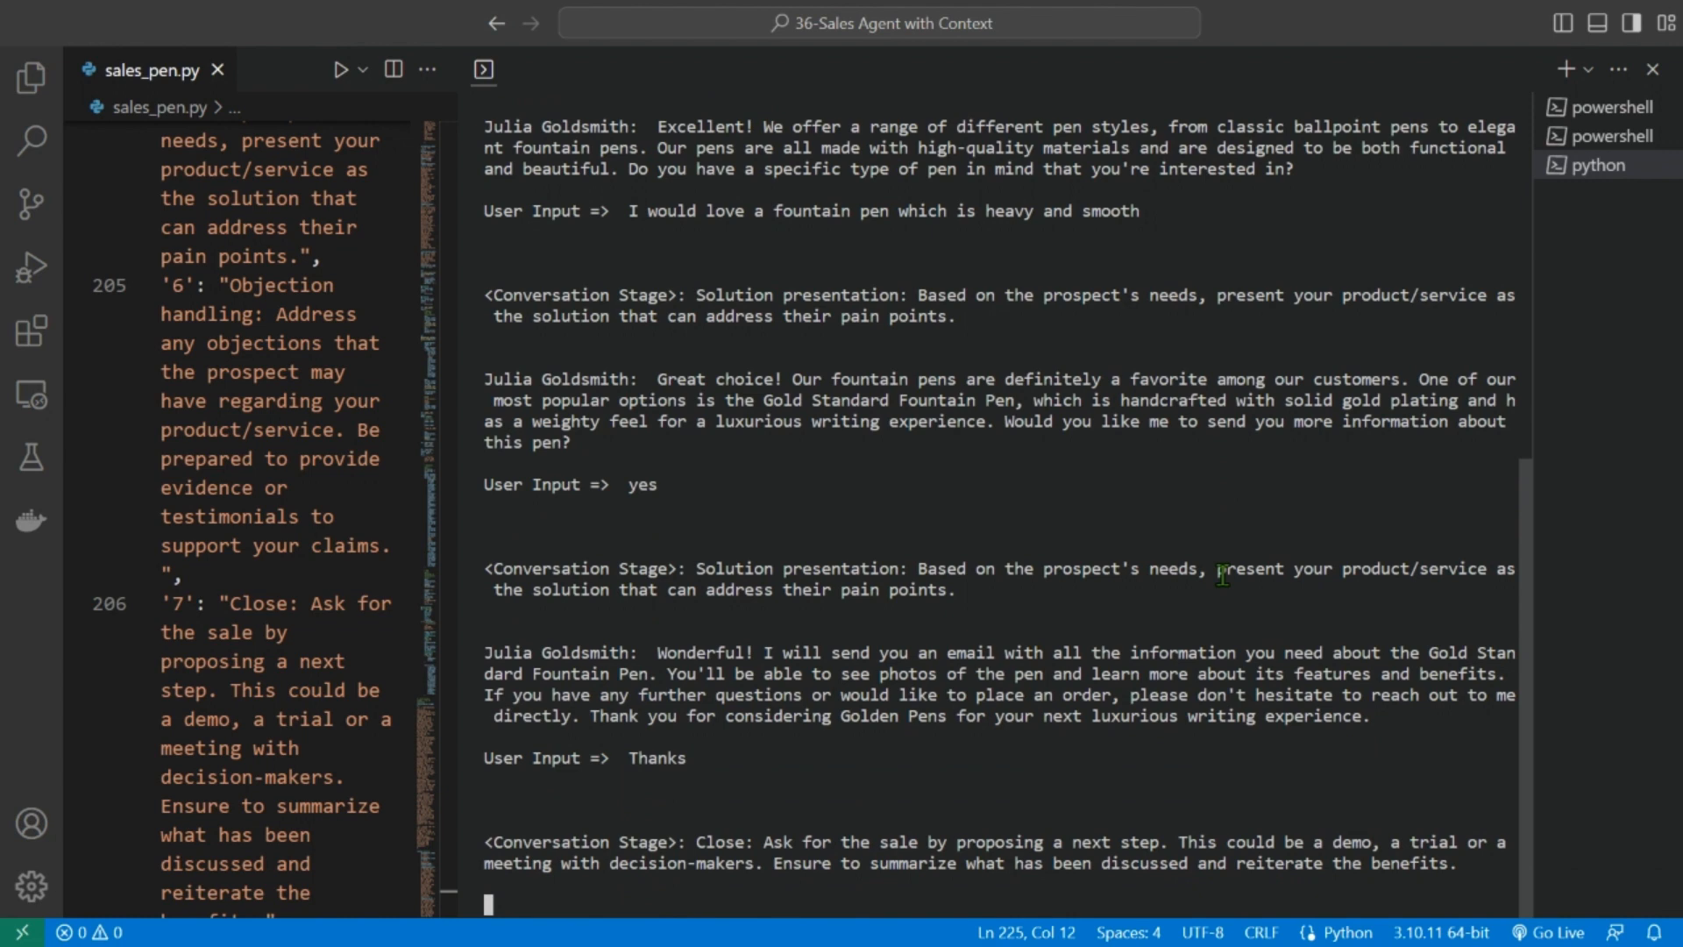
{"action": "scroll", "scroll_direction": "down", "scroll_amount": 3}
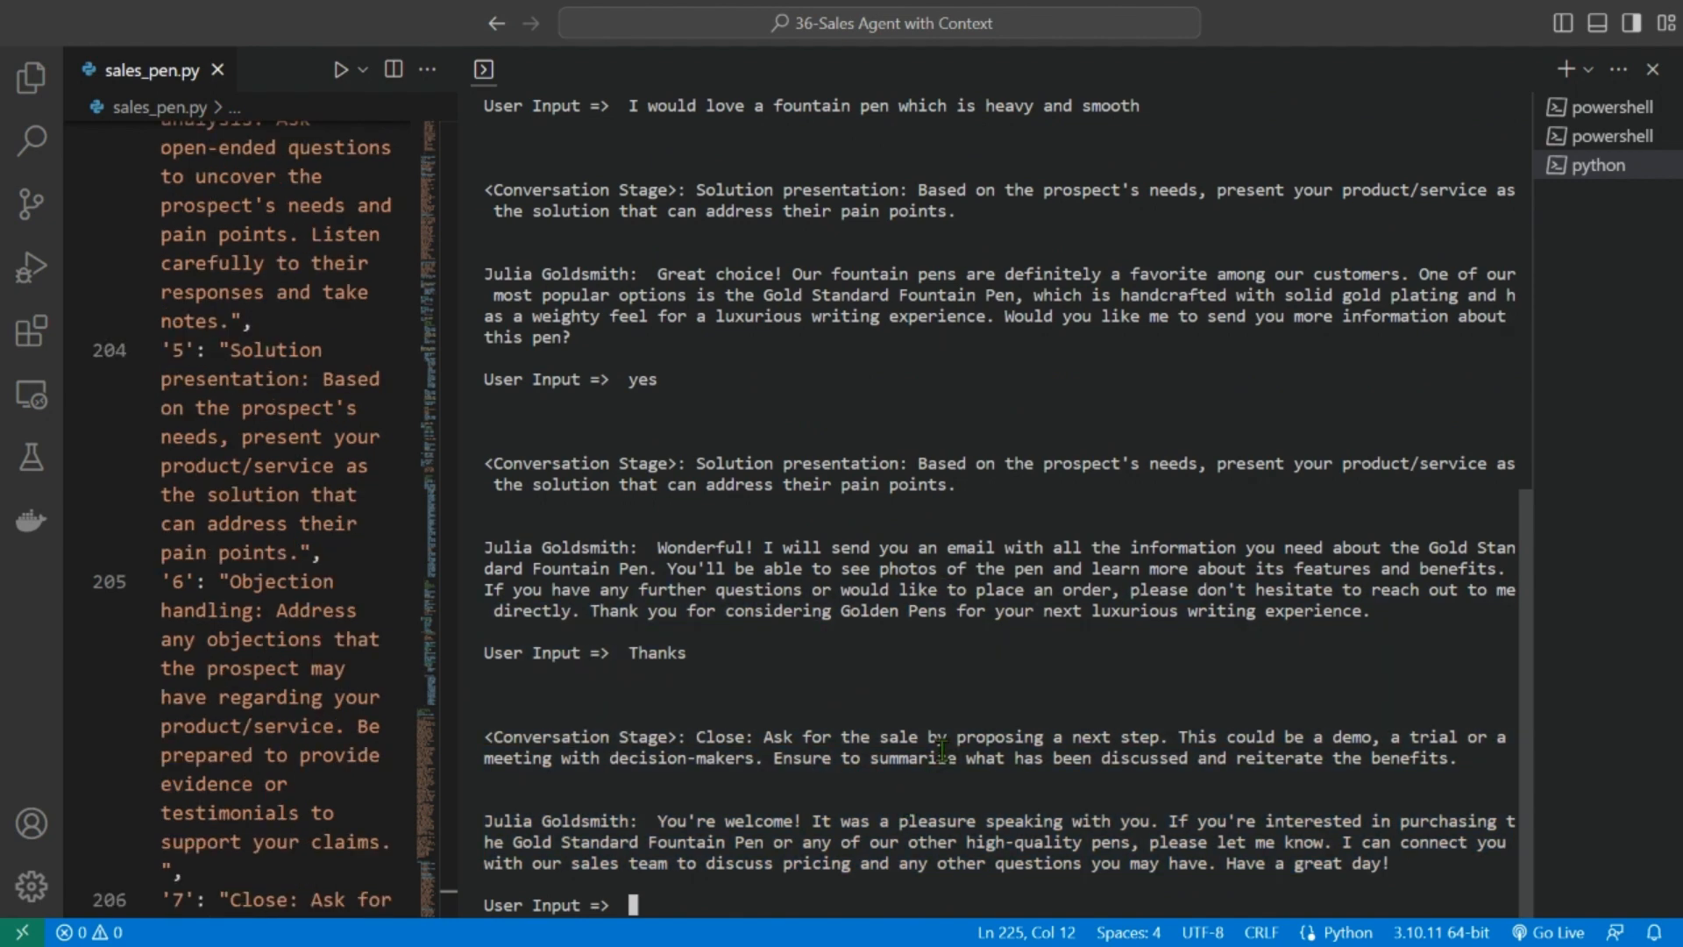
{"action": "mouse_move", "coordinate": [882, 898]}
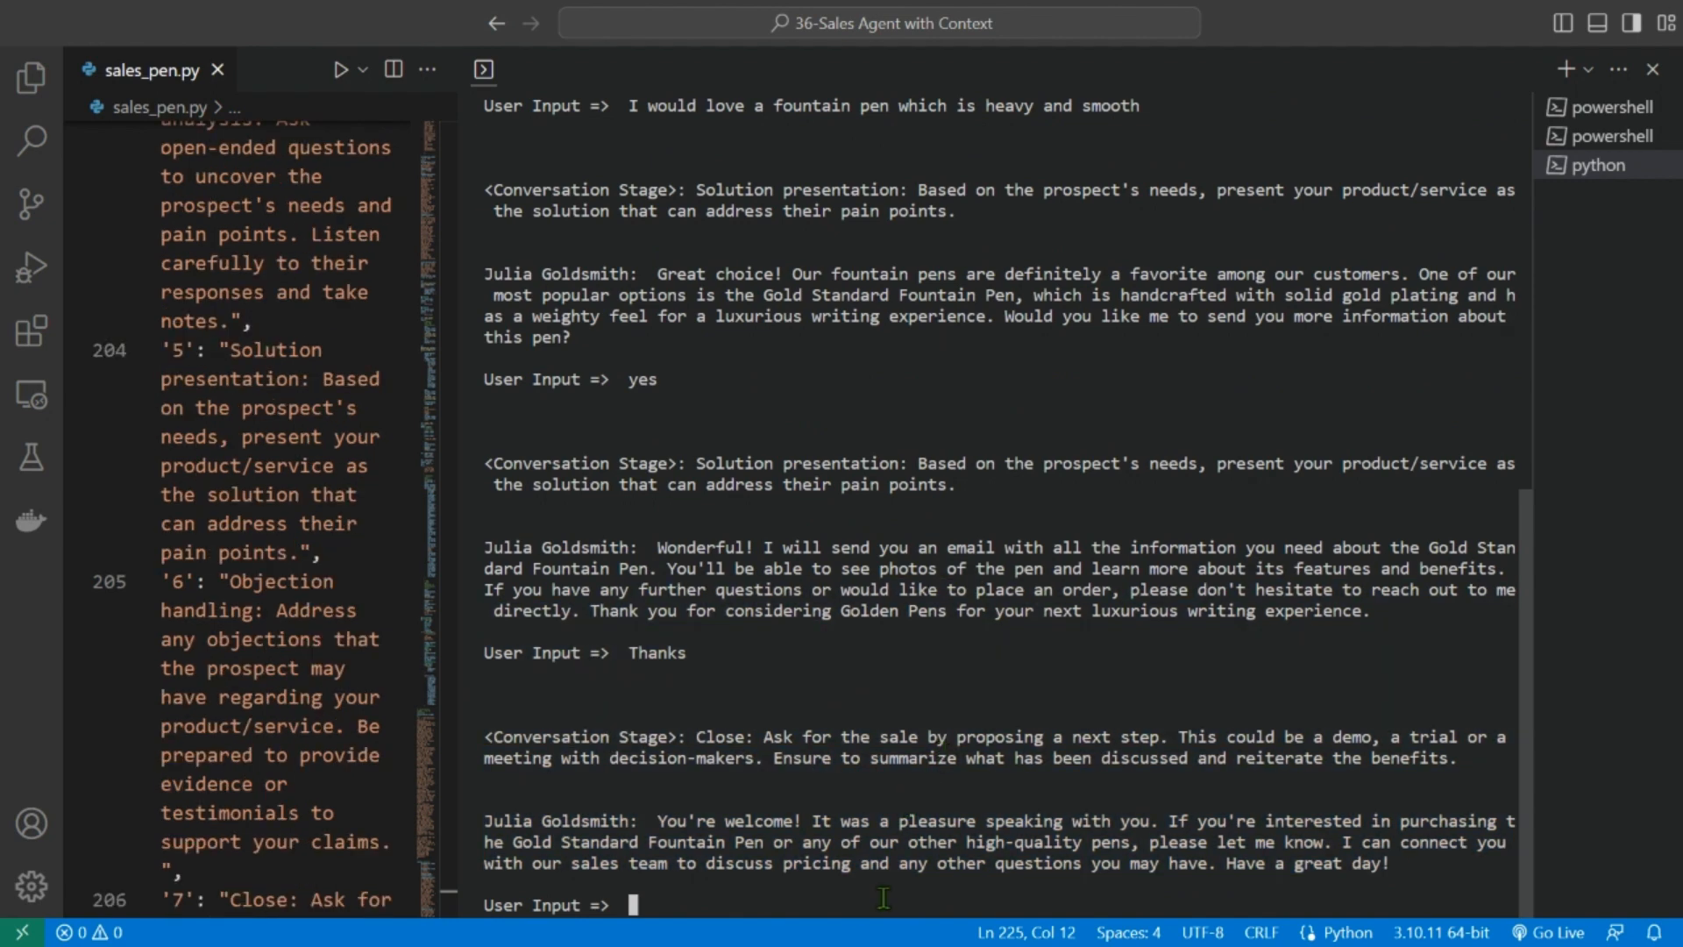
- Ask 'Are the pens any good. What is your company's rating', correcting a typo
{"action": "type", "text": "Are the"}
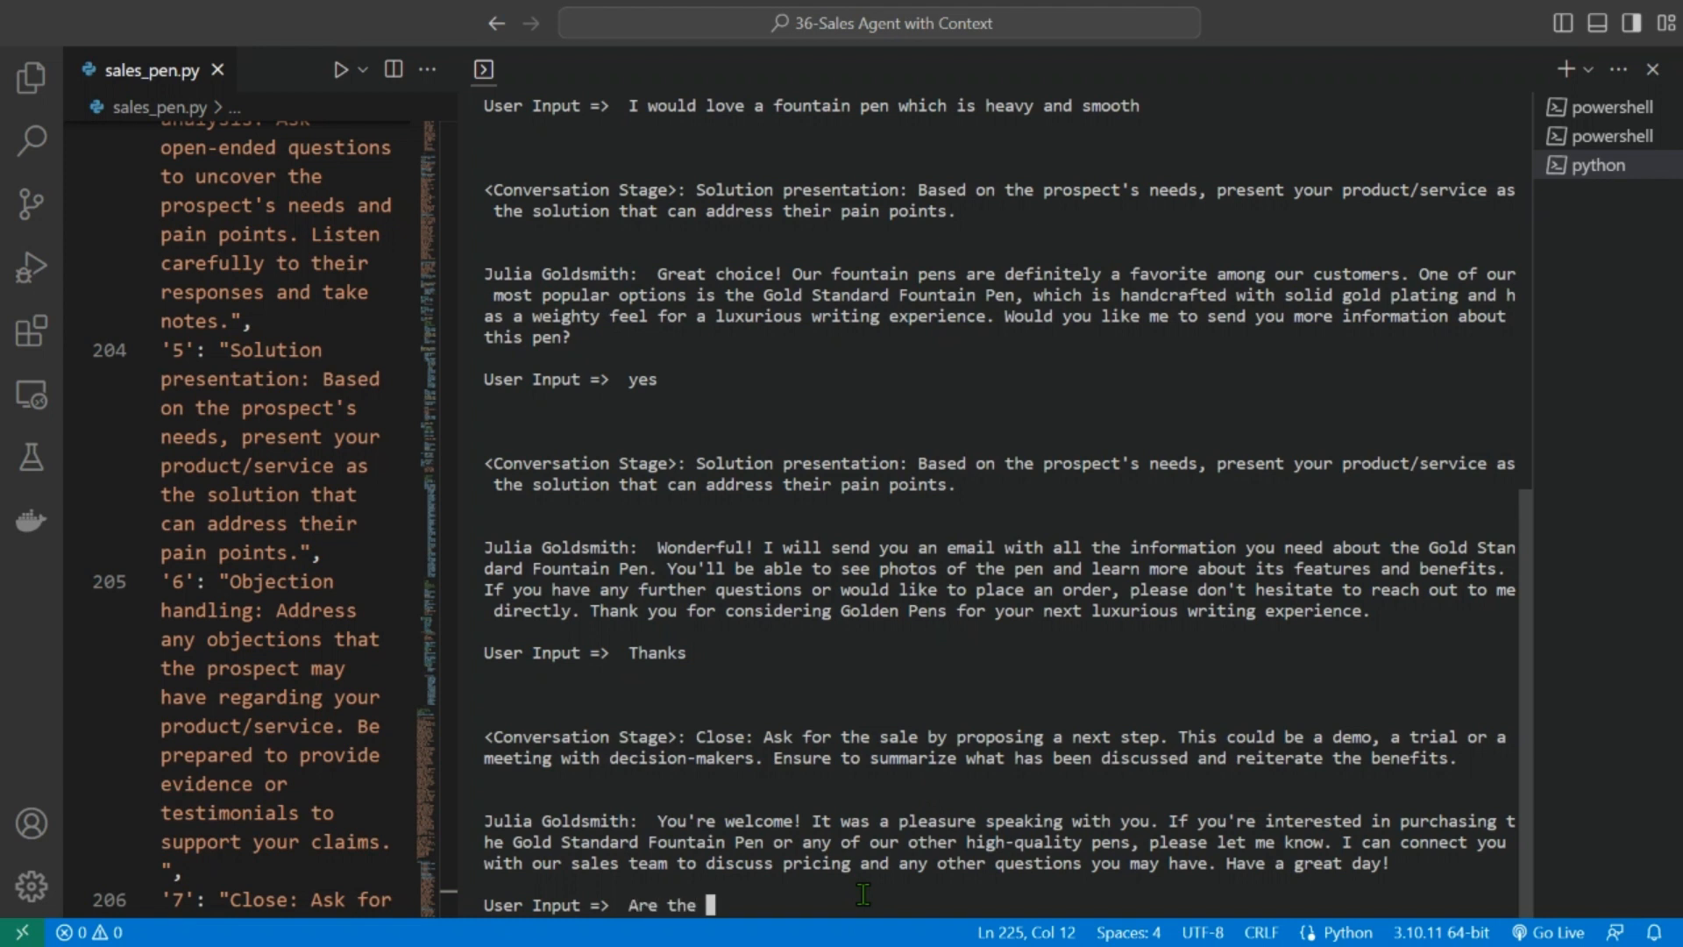
{"action": "type", "text": "pens any good. What is"}
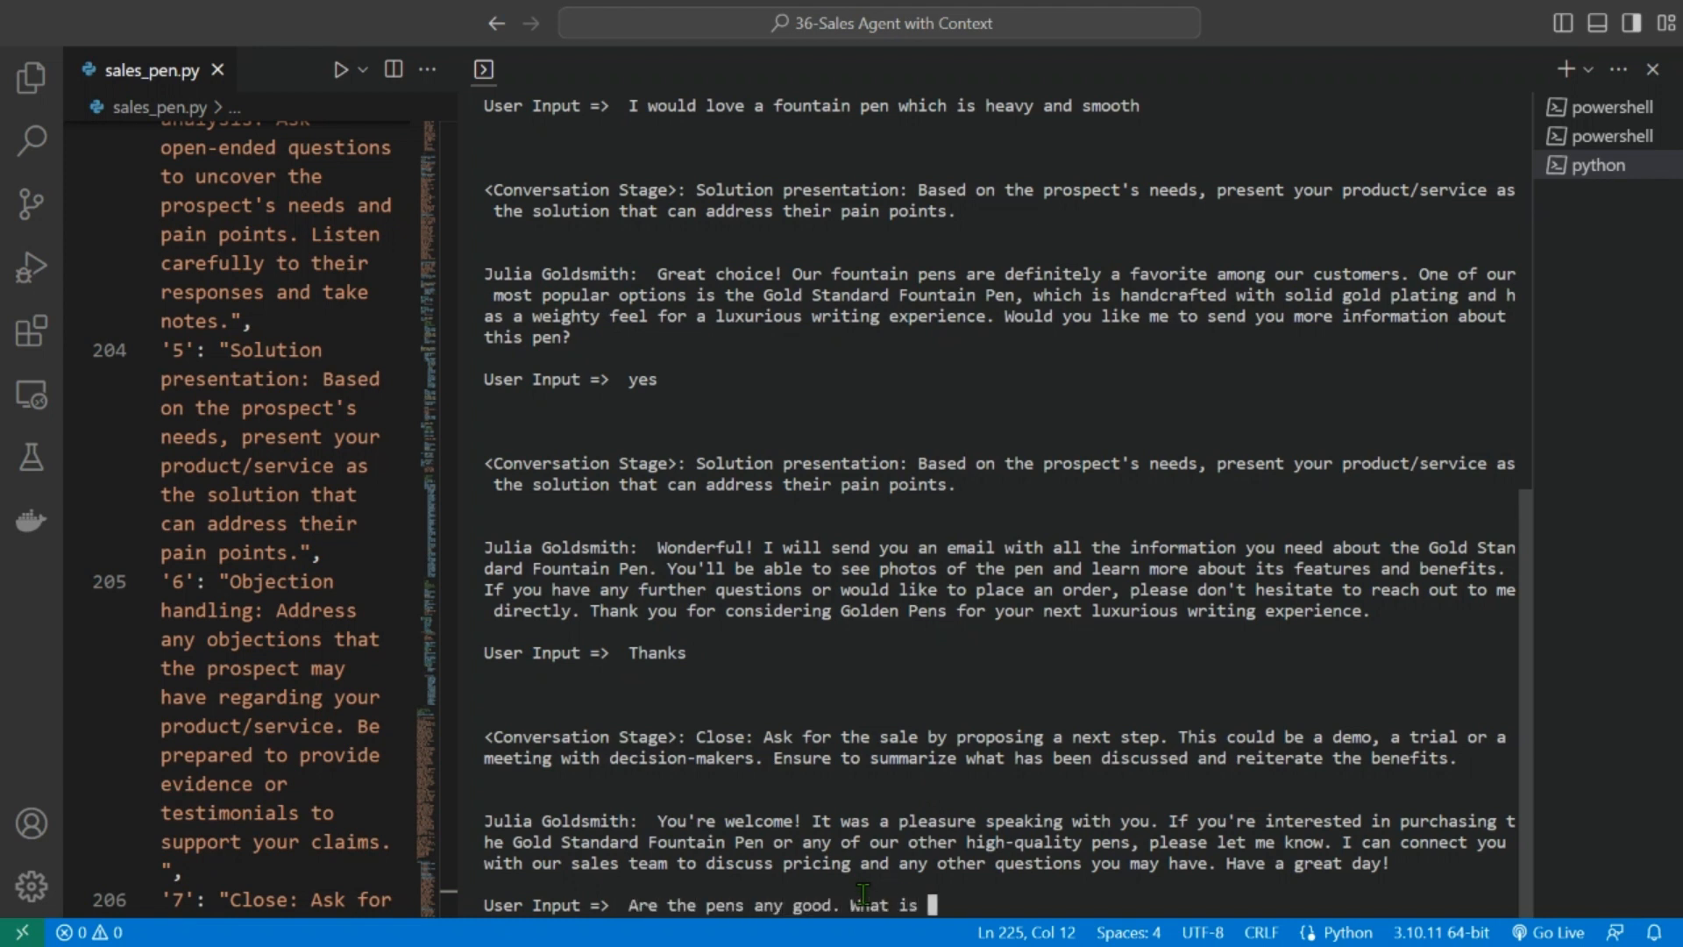
{"action": "type", "text": "your"}
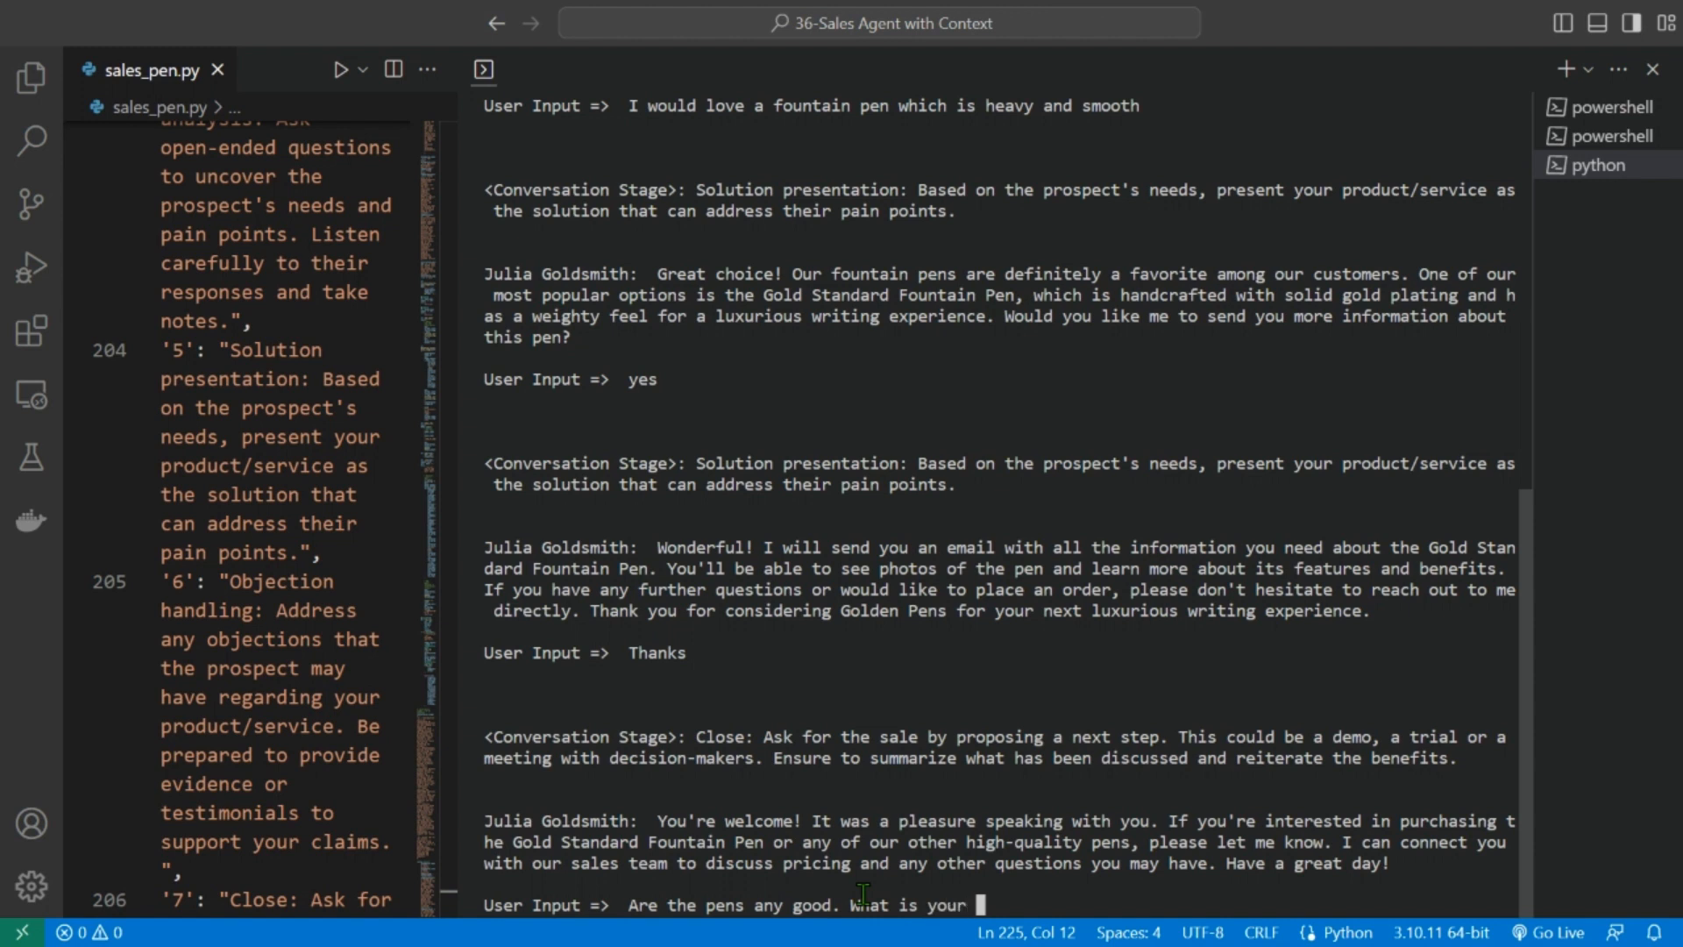
{"action": "type", "text": "company's status in"}
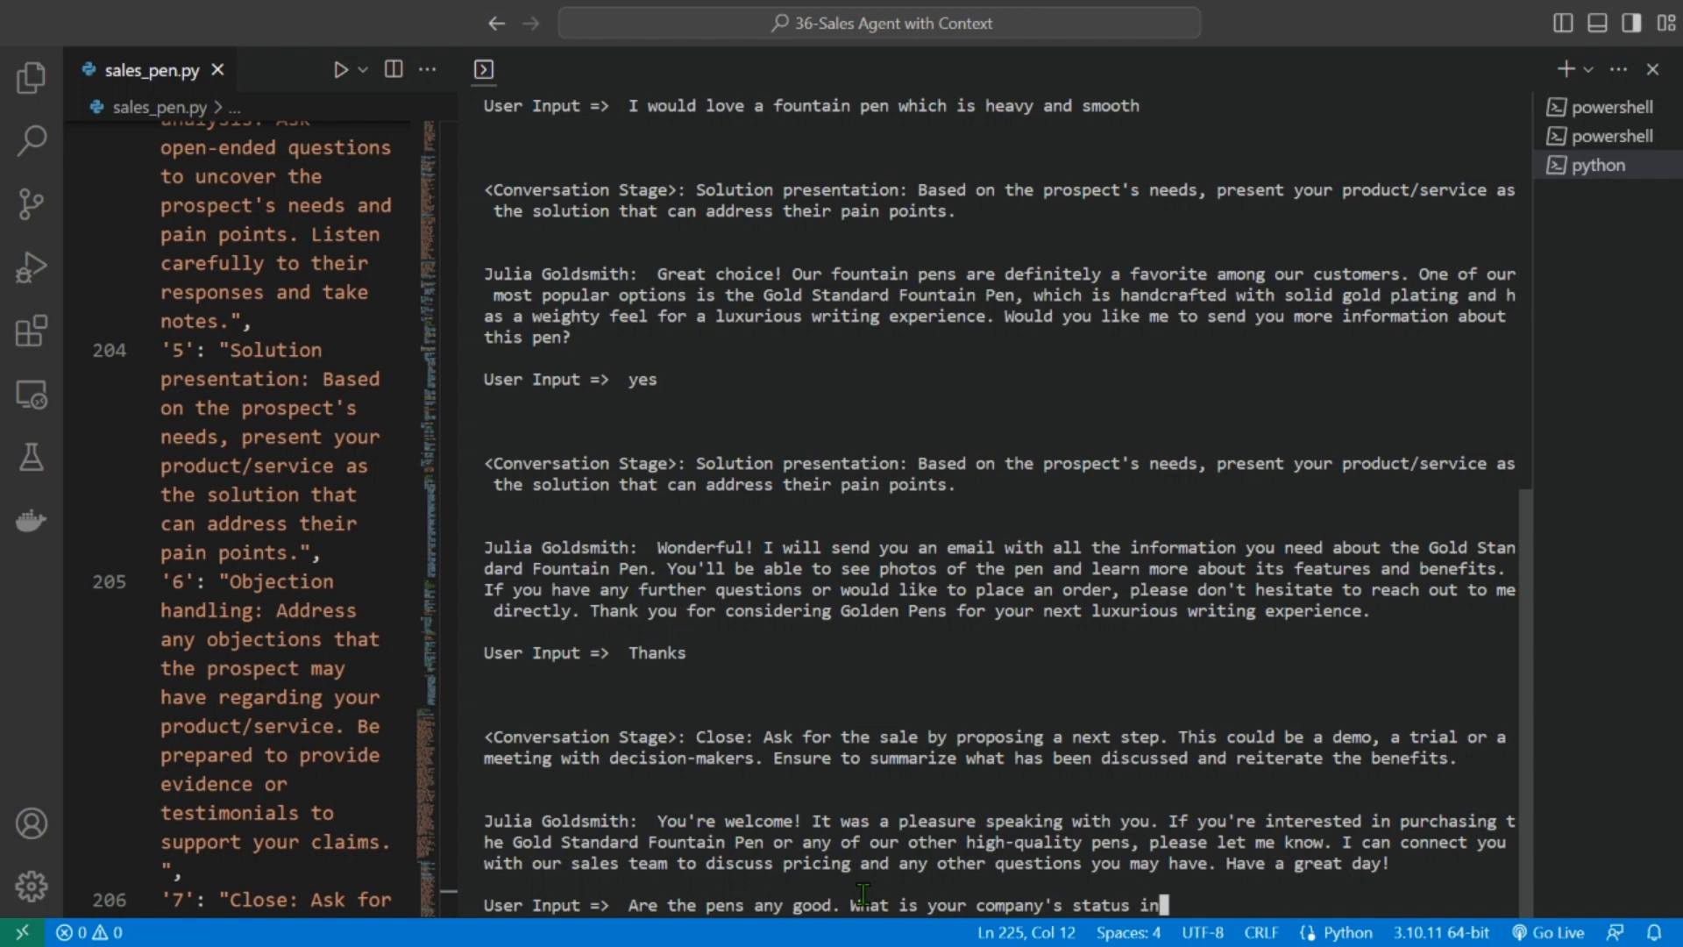
{"action": "key", "text": "Backspace"}
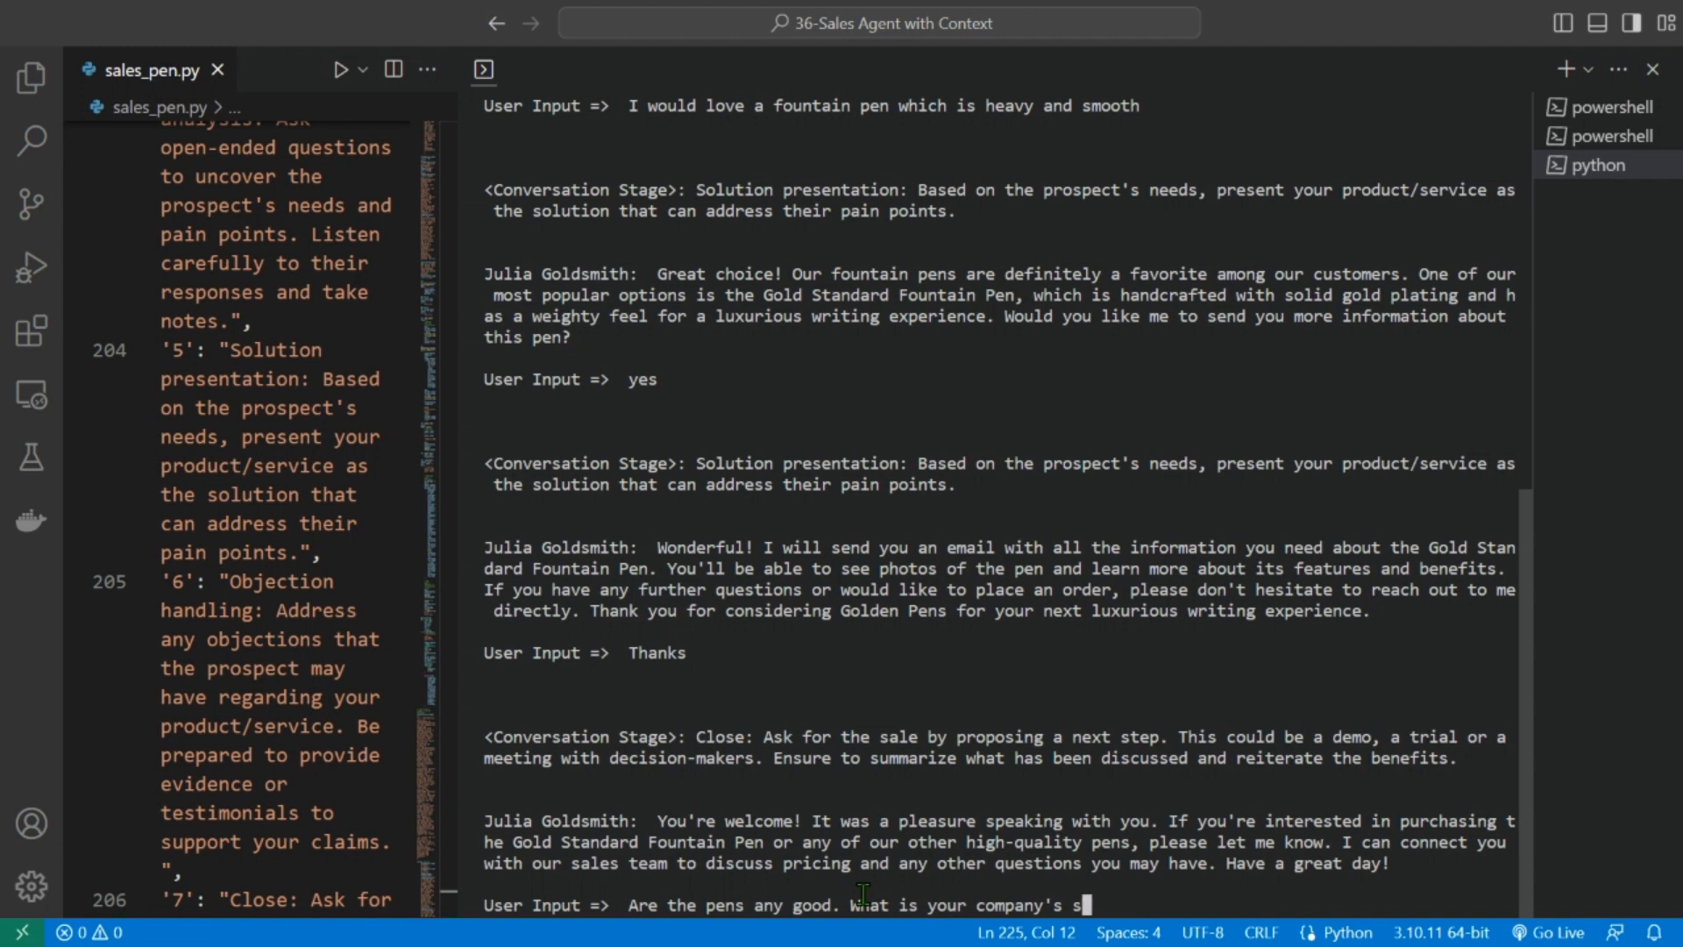
{"action": "type", "text": "rating"}
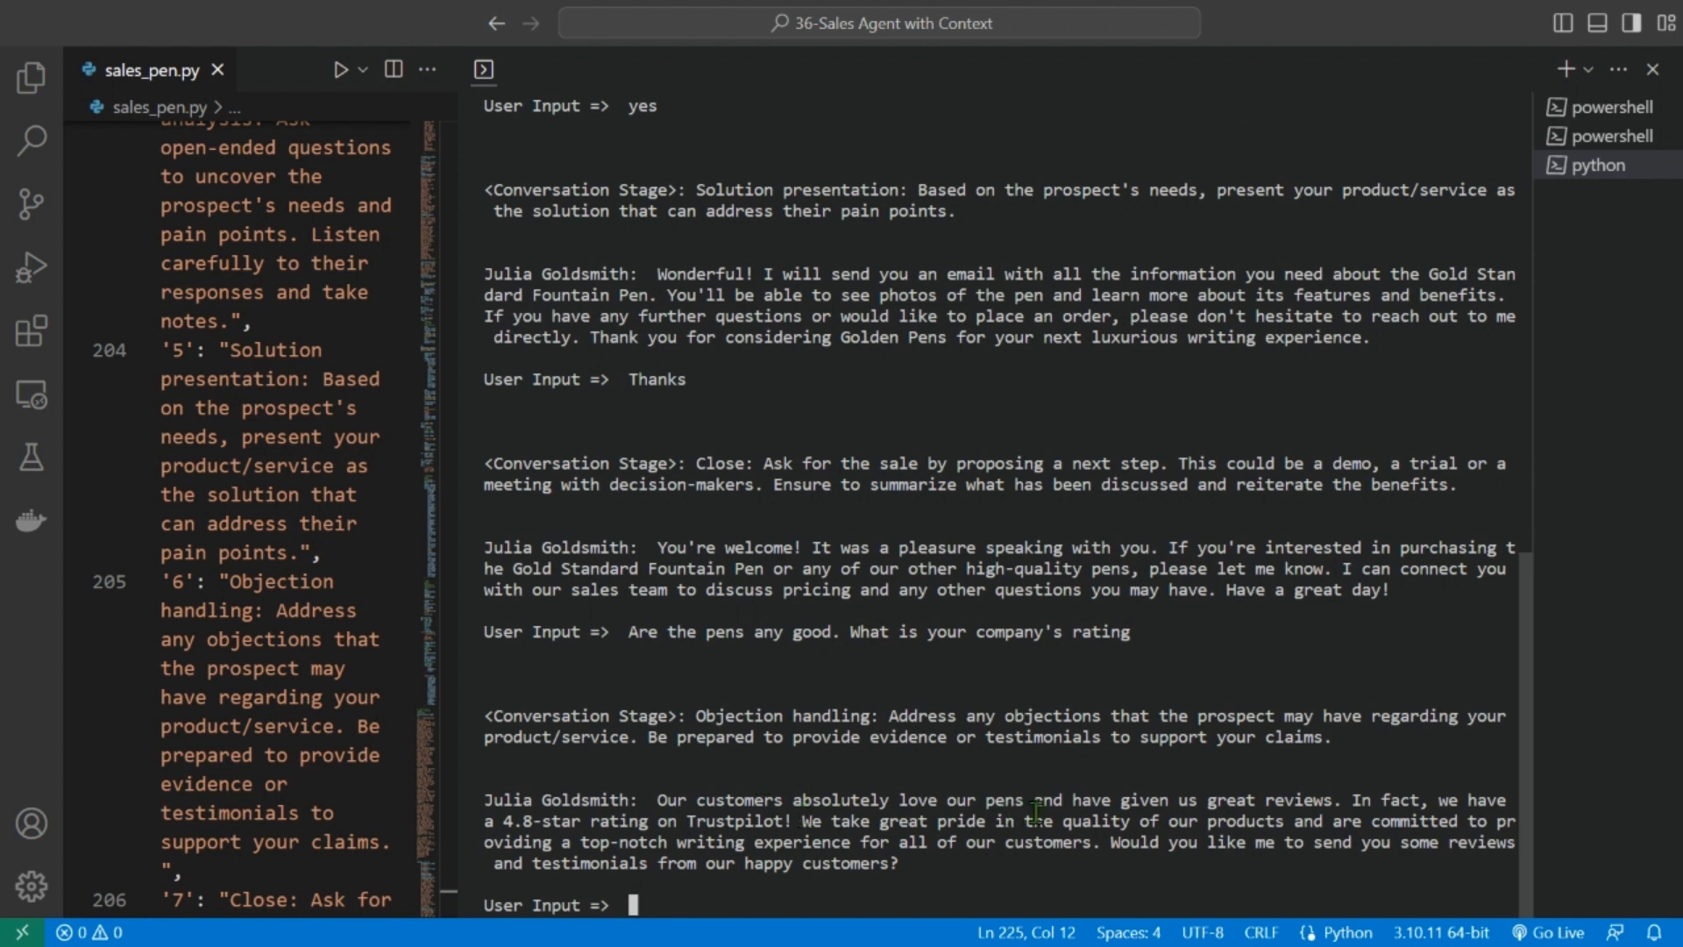
{"action": "mouse_move", "coordinate": [1256, 816]}
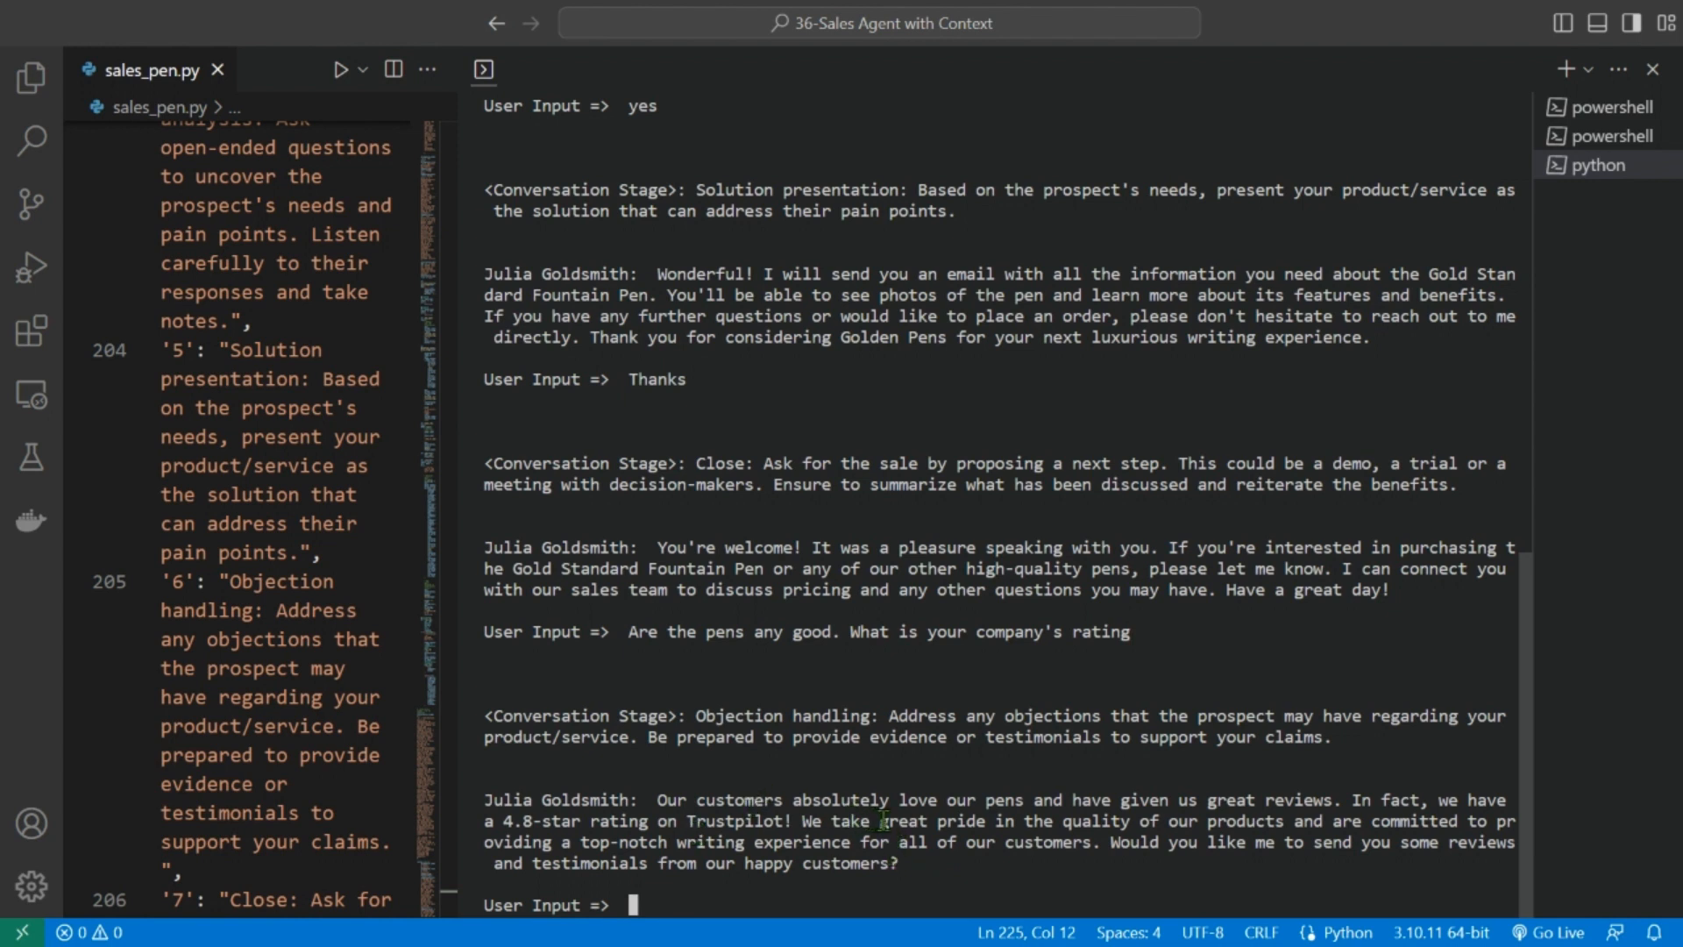
{"action": "mouse_move", "coordinate": [1243, 827]}
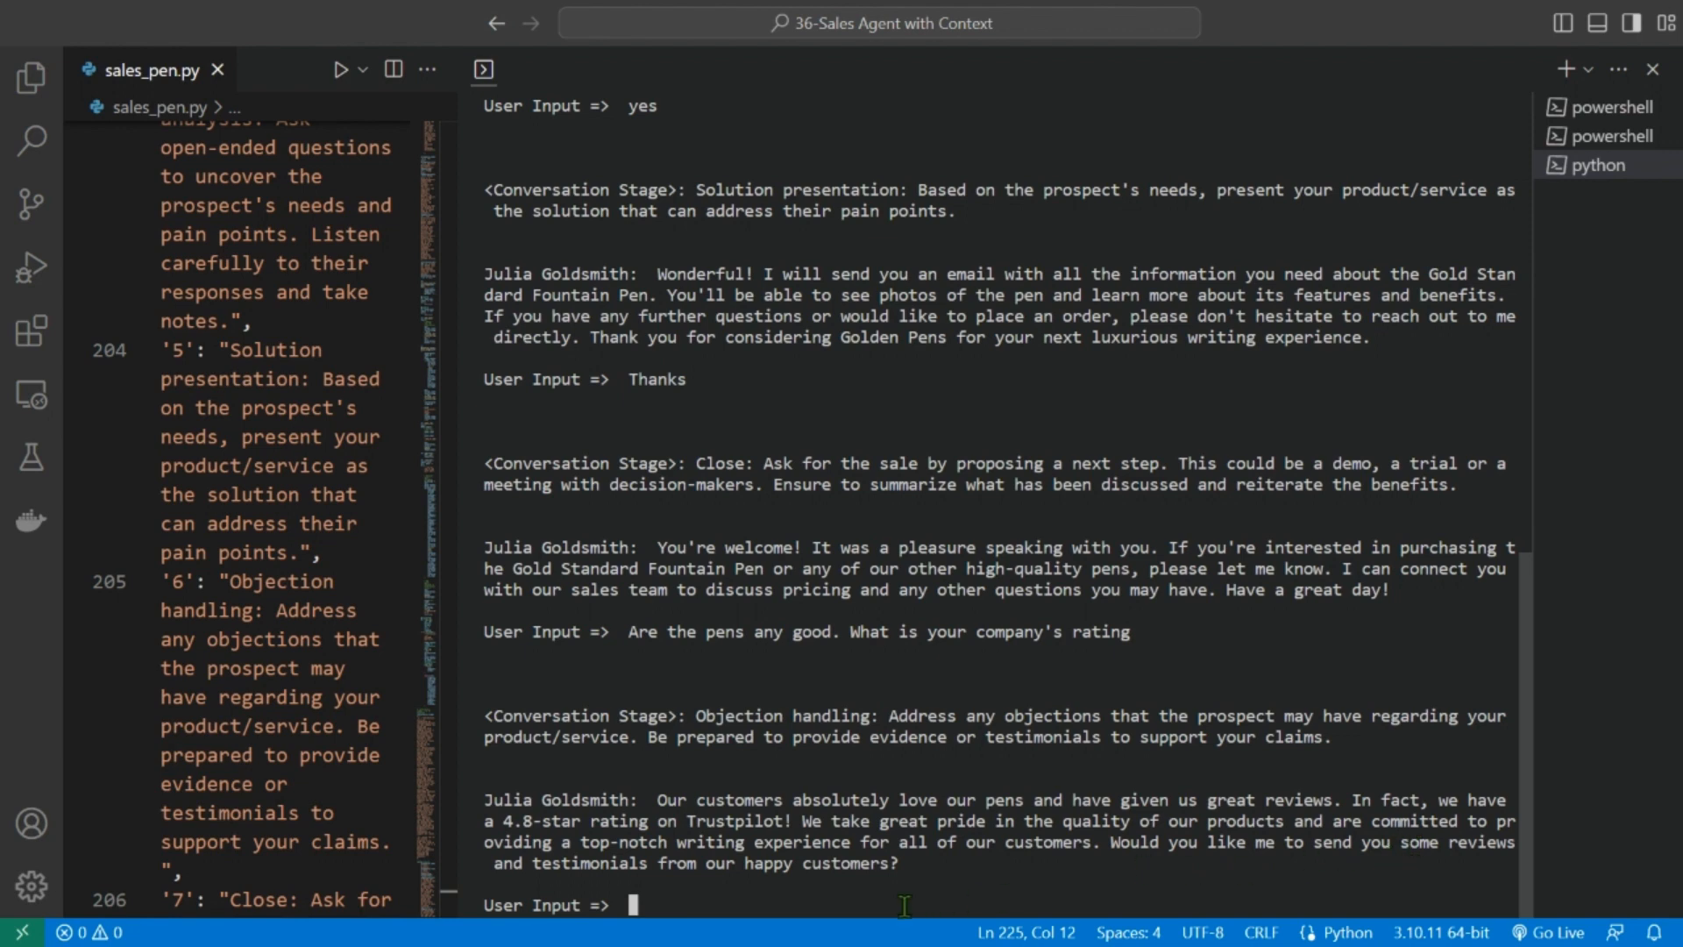
- Answer 'Yes' to the reviews and testimonials offer, then begin replying 'no th'
{"action": "type", "text": "Yes"}
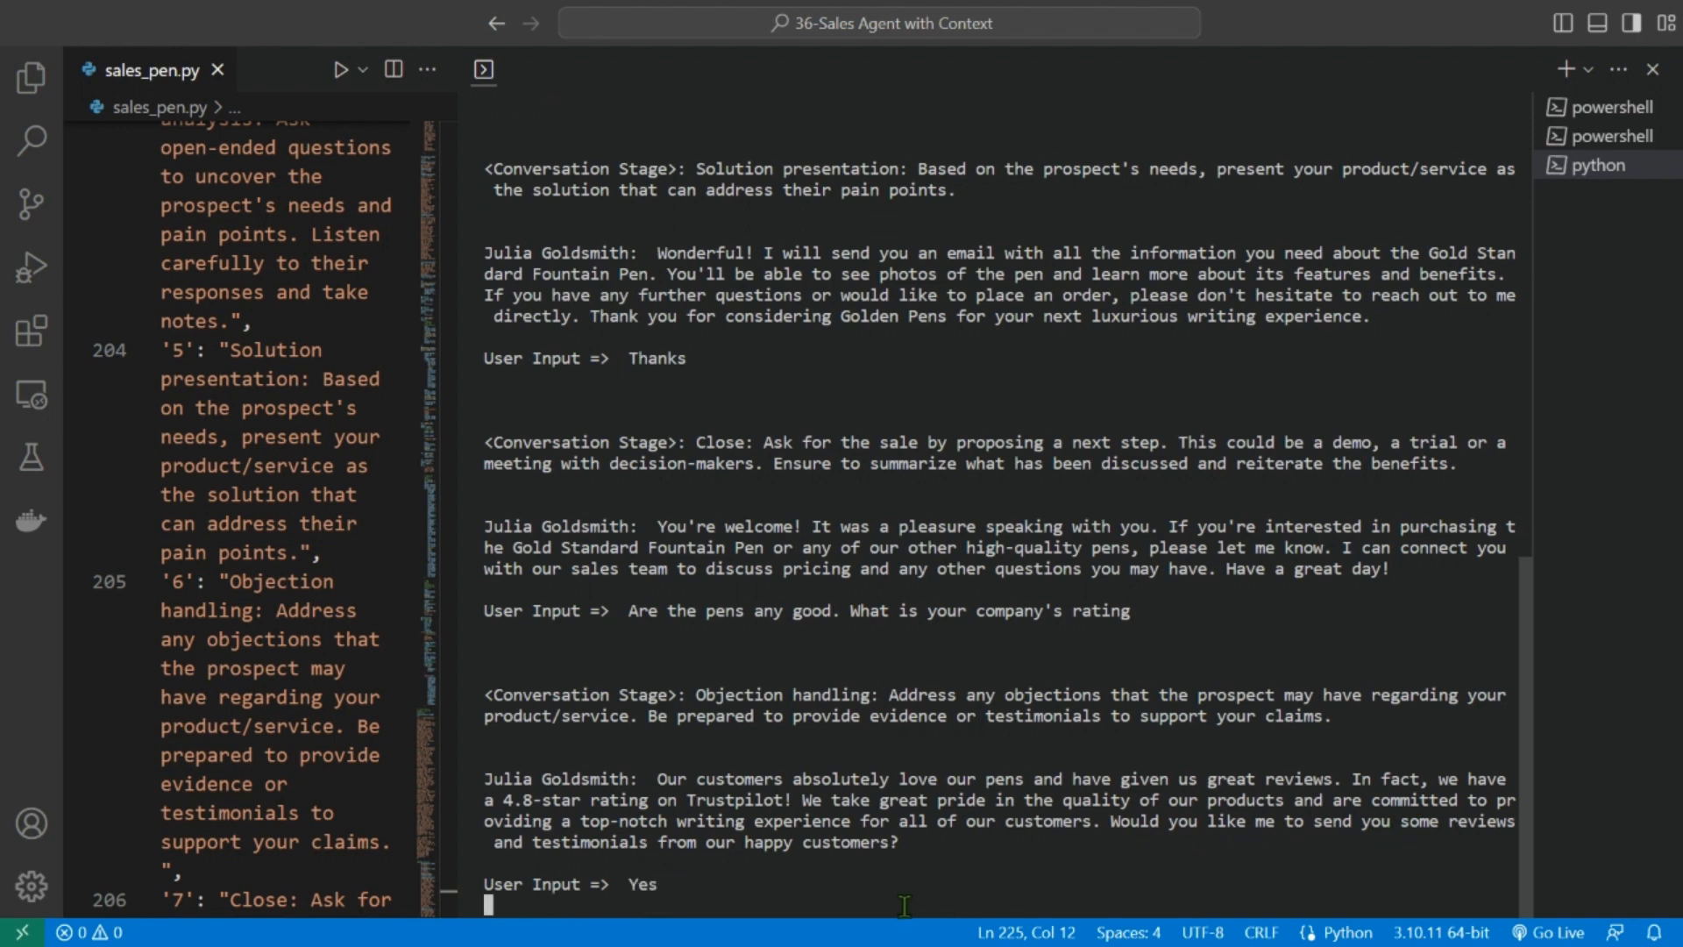
{"action": "scroll", "scroll_direction": "down", "scroll_amount": 3}
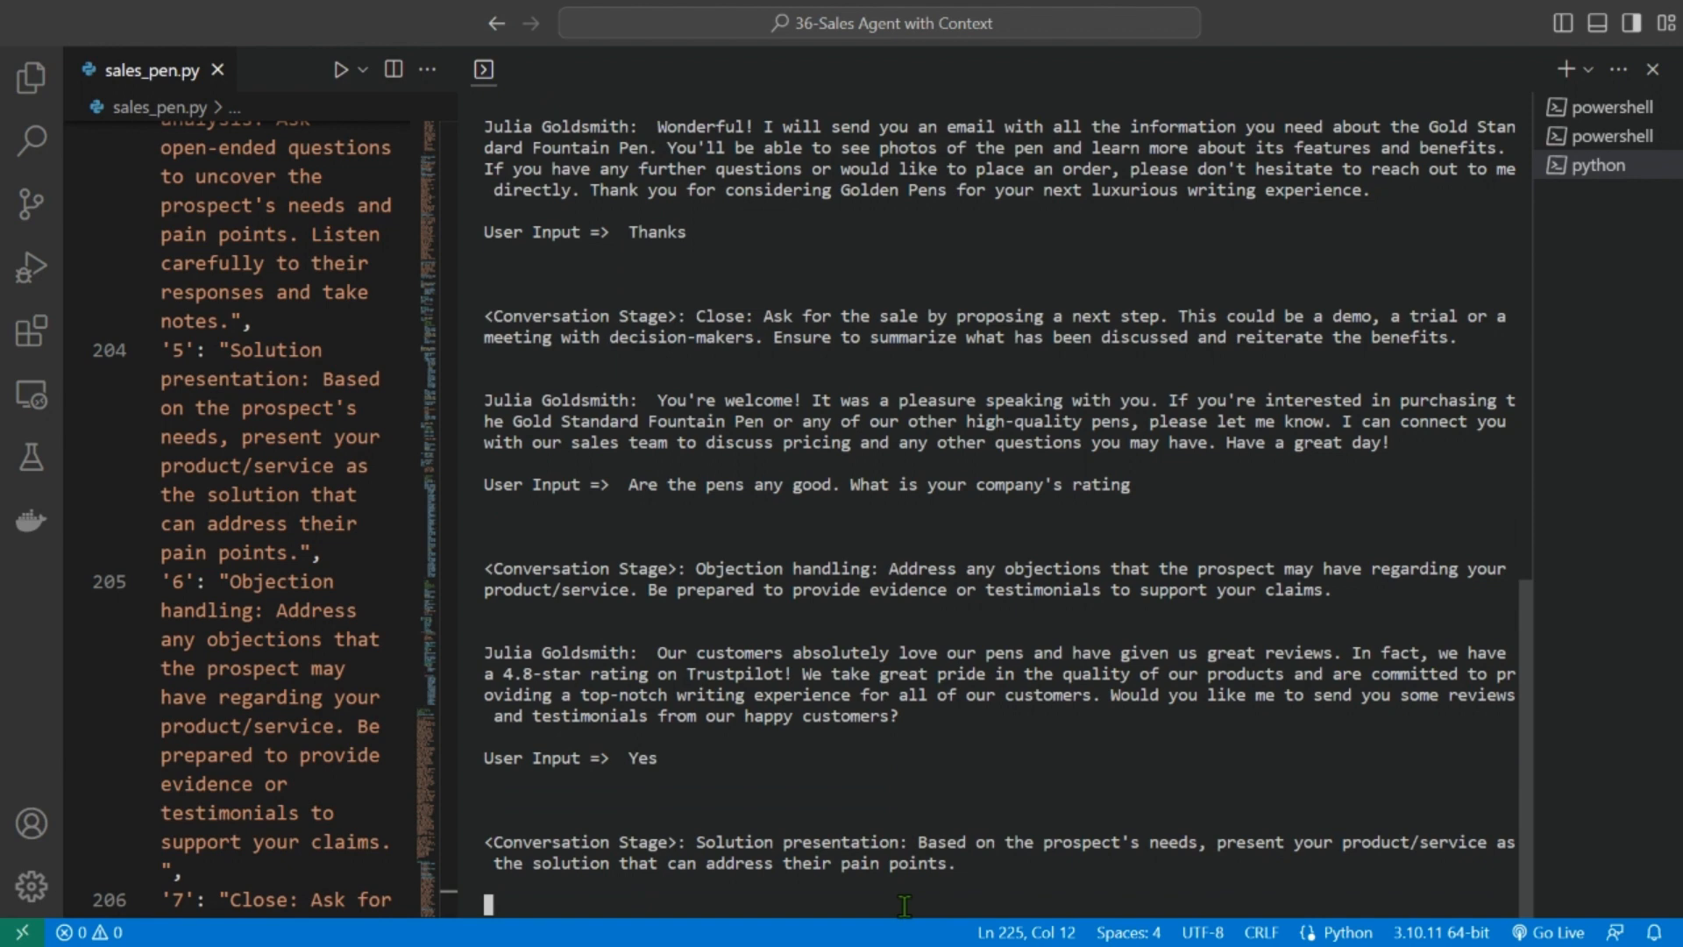
{"action": "mouse_move", "coordinate": [1271, 855]}
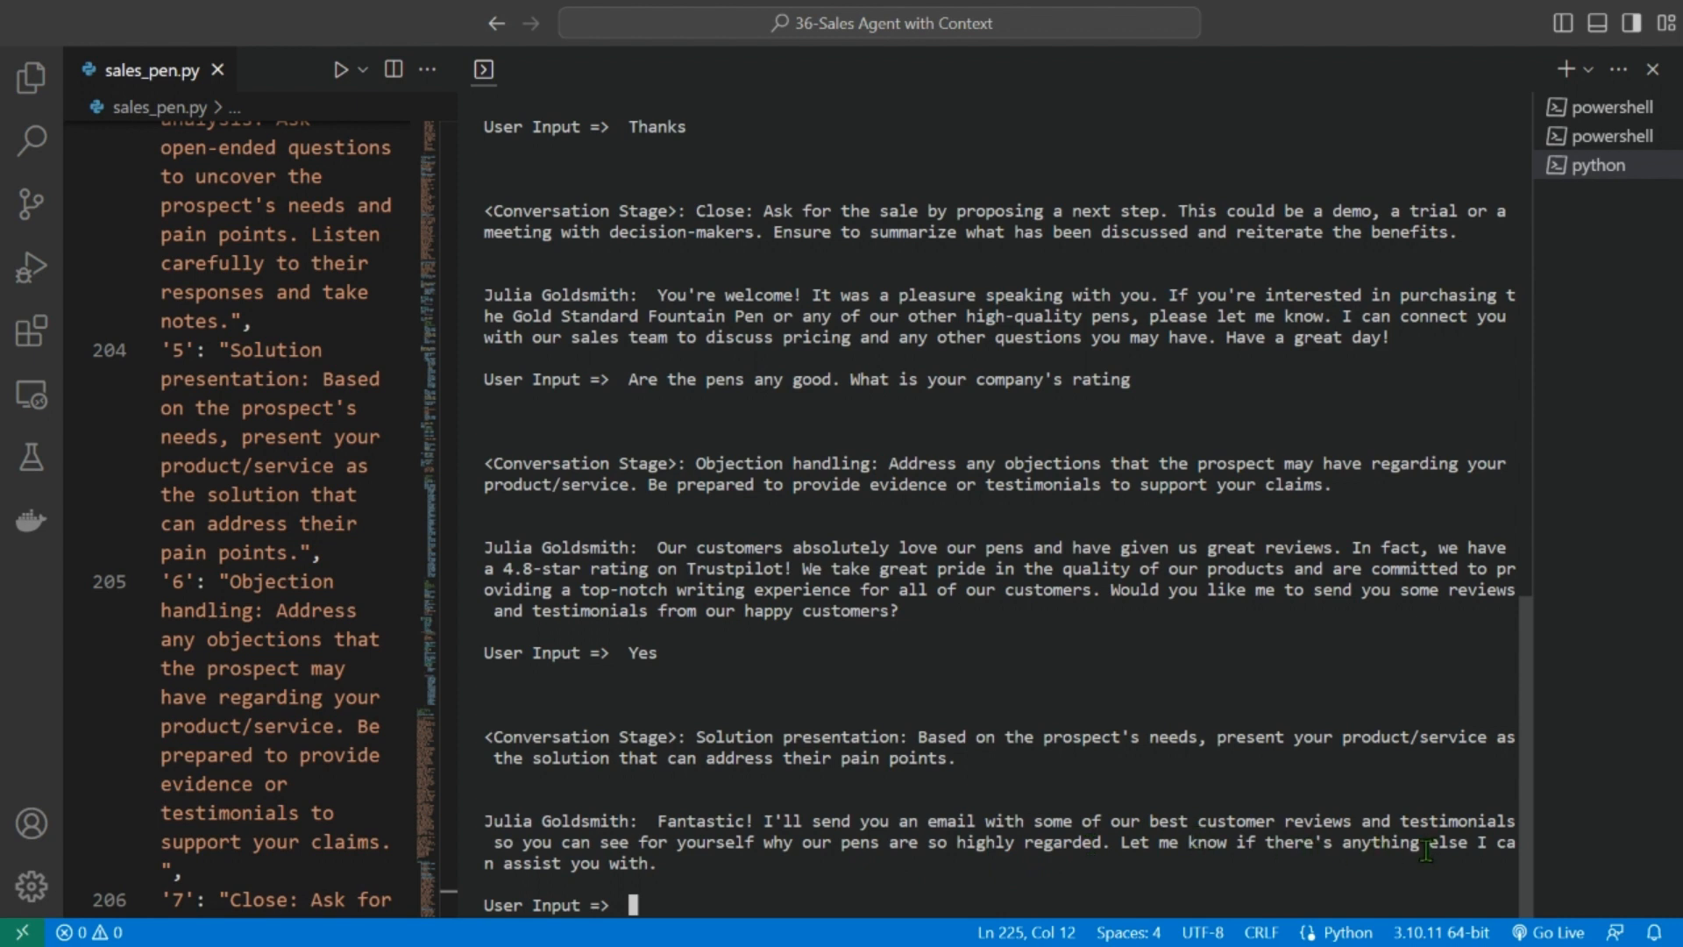
{"action": "type", "text": "no th"}
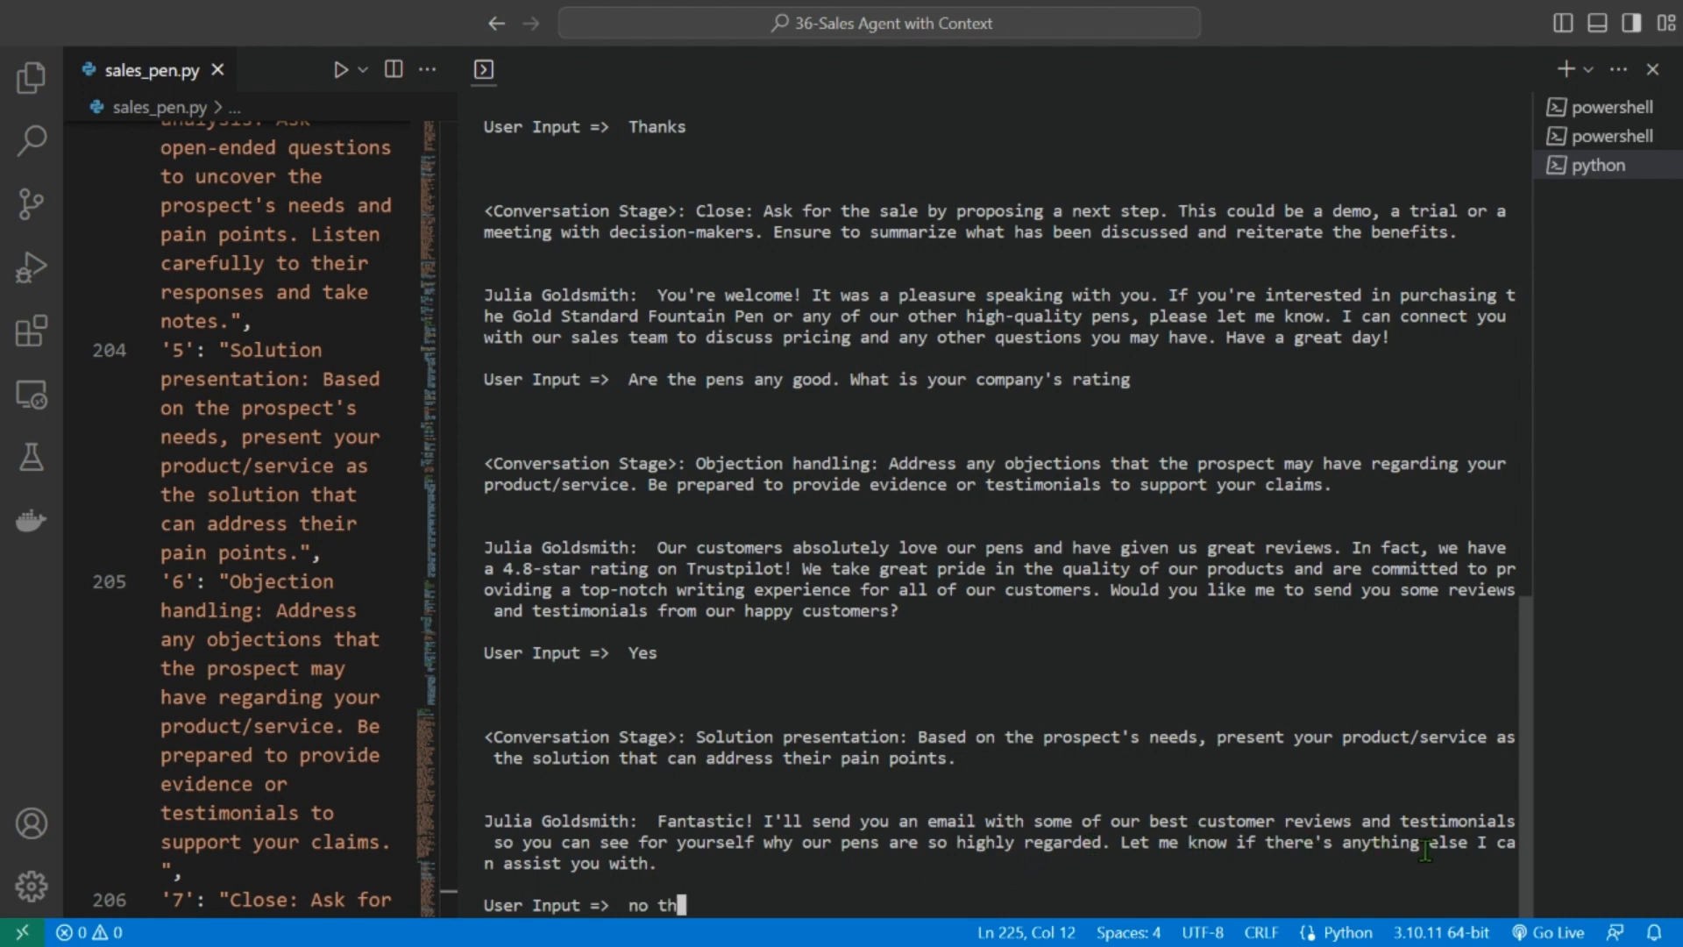